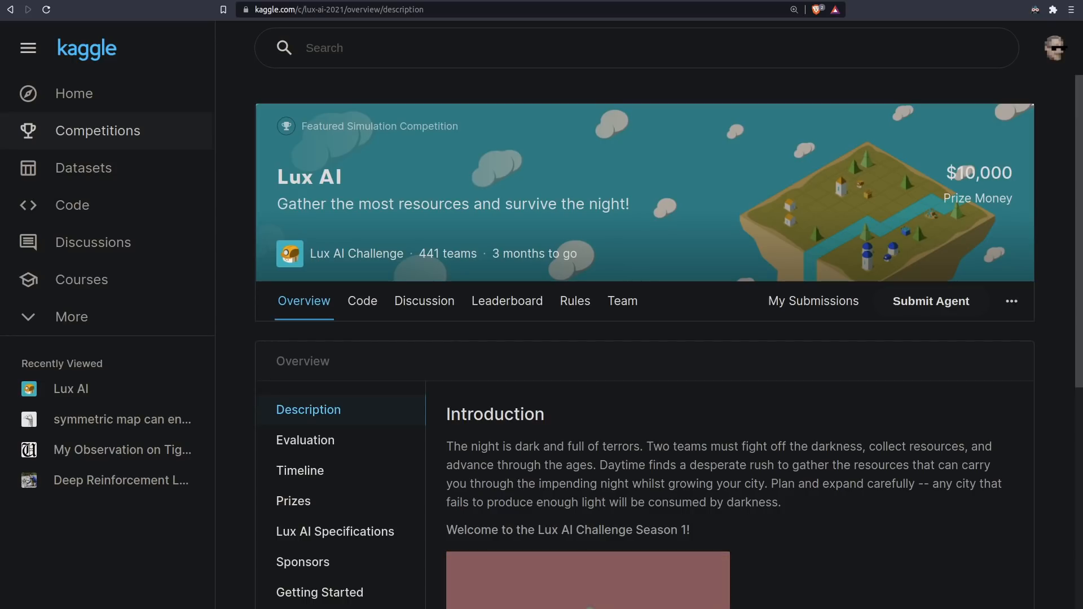
Scroll the Lux AI overview, then read through the Lux AI Specifications page on units and resources
scroll(down, 3)
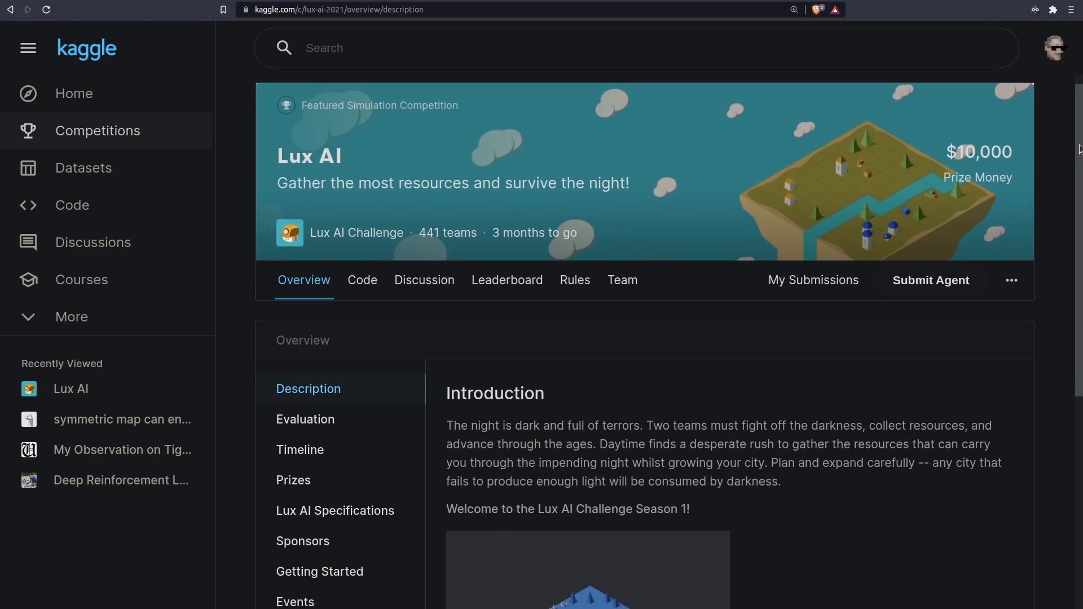
scroll(down, 3)
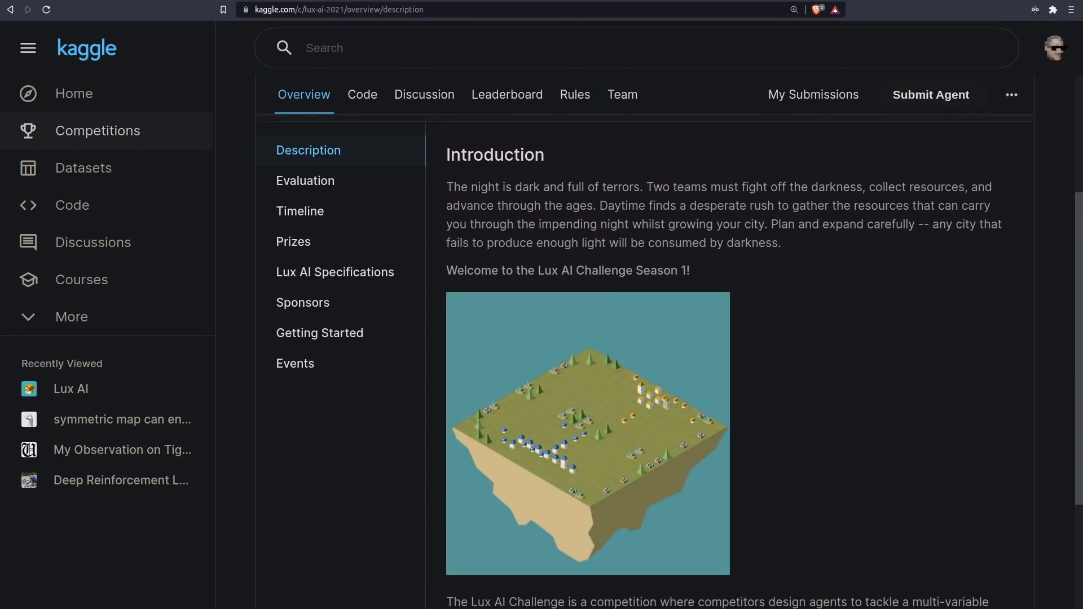
scroll(down, 3)
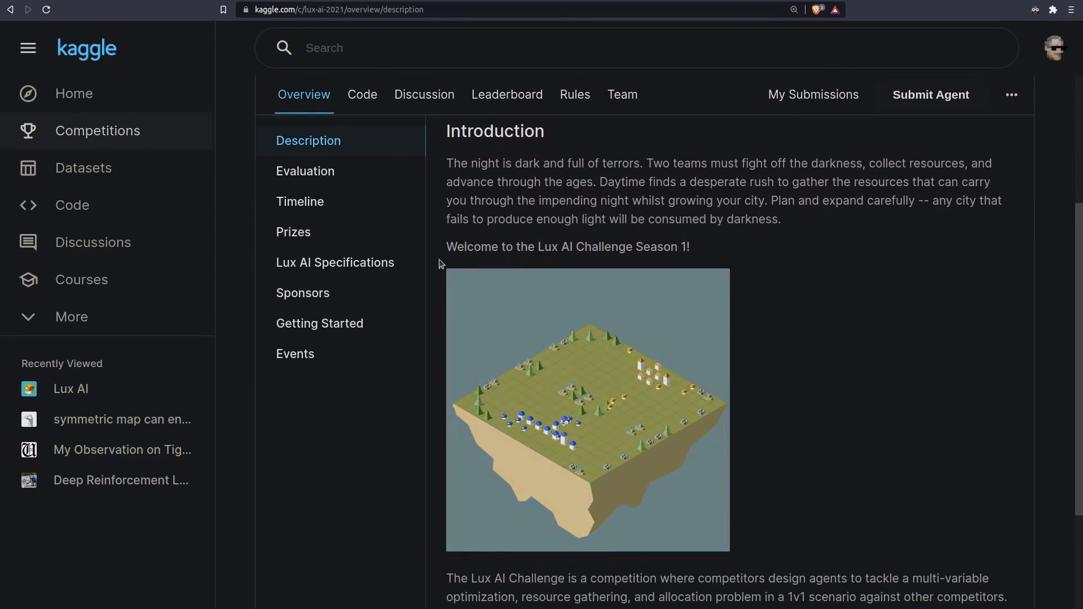
click(335, 263)
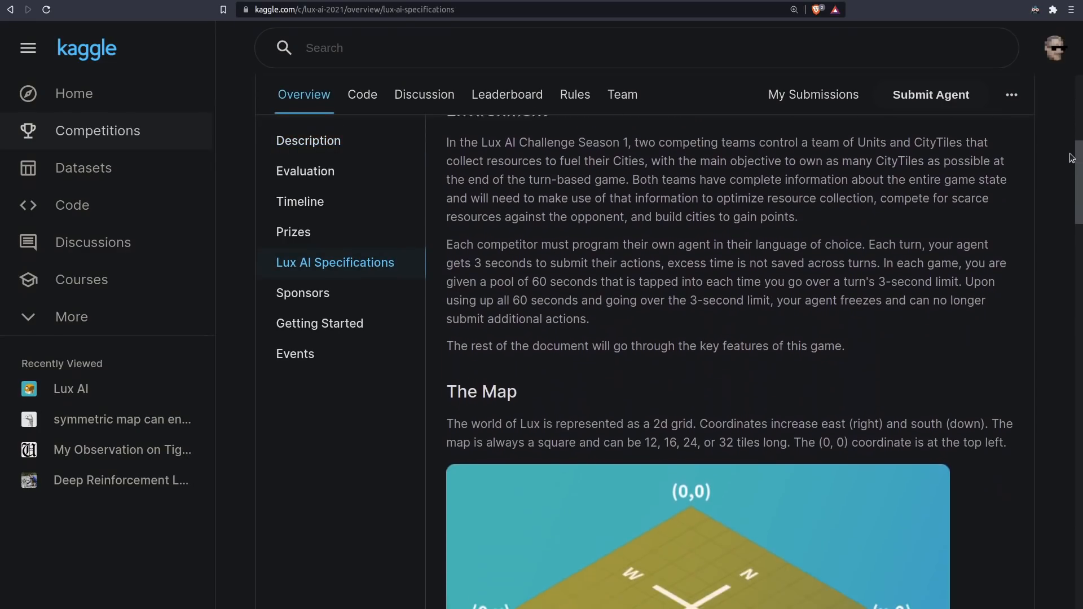
scroll(down, 3)
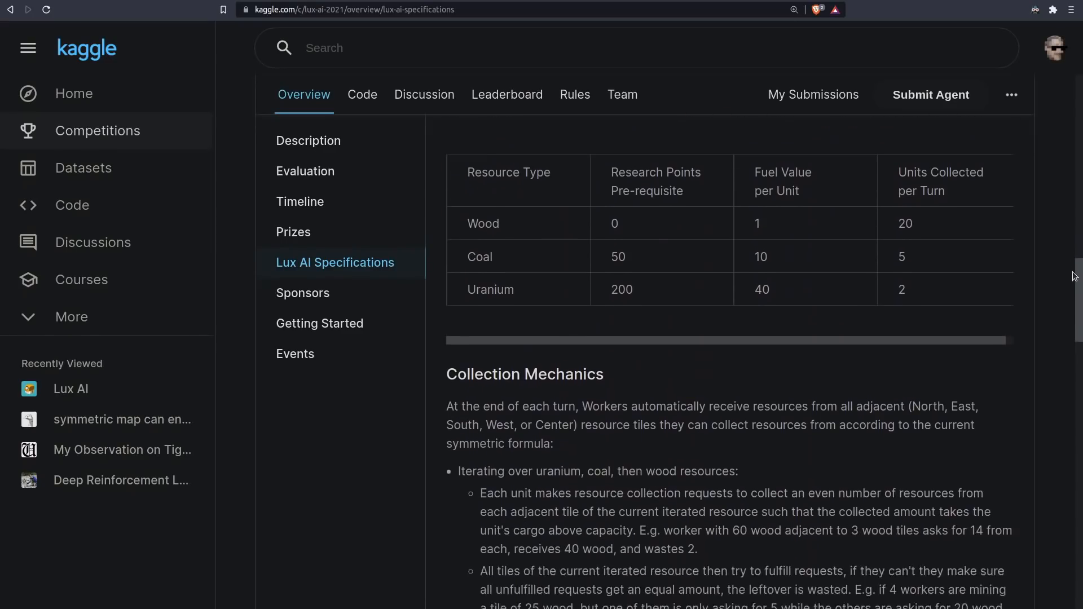
scroll(down, 3)
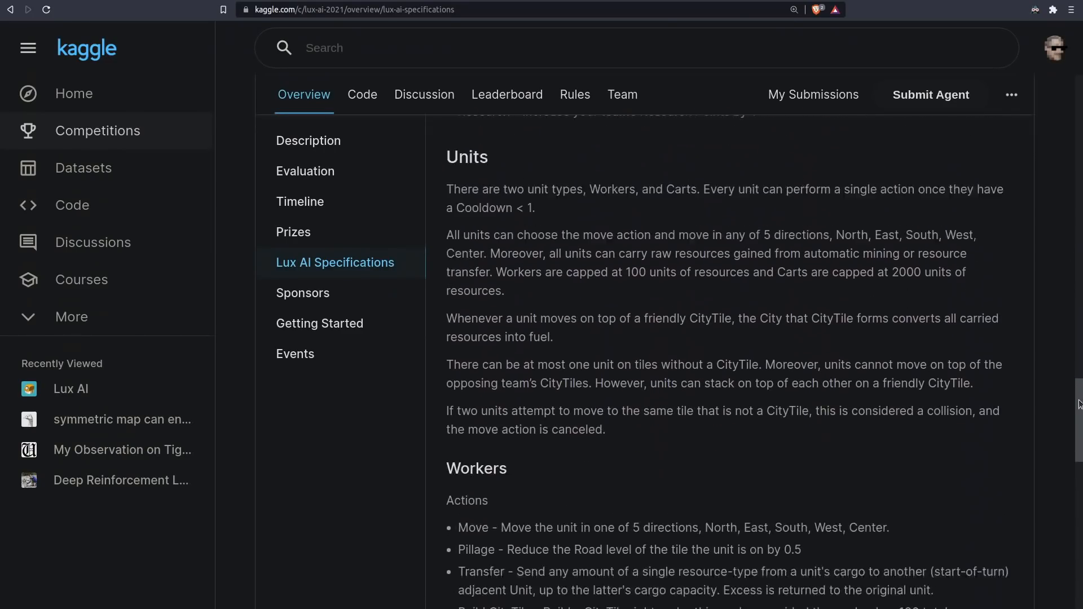
scroll(down, 3)
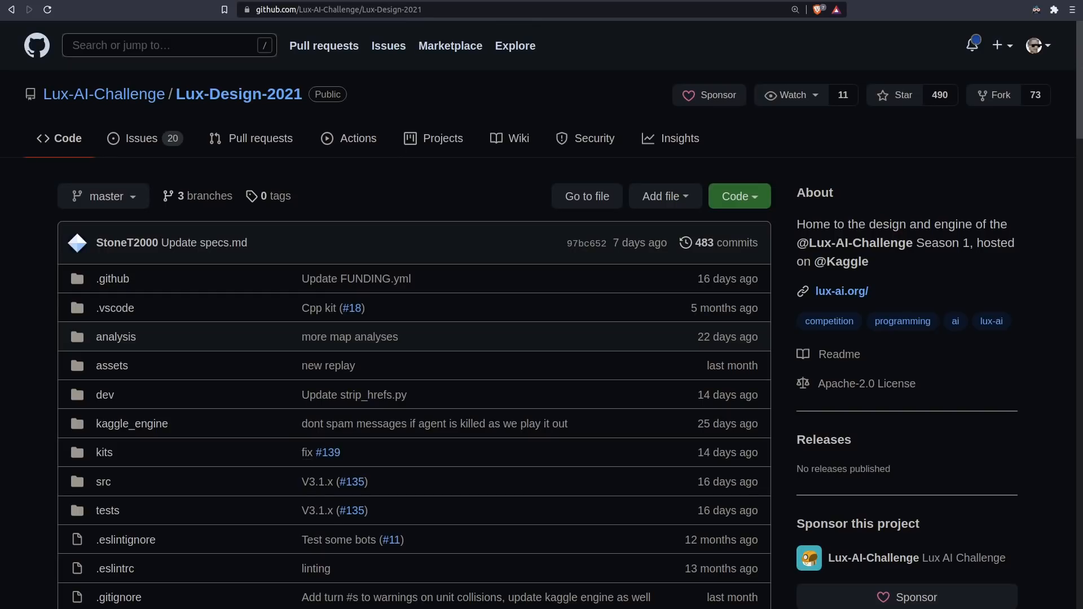
Scroll the README and navigate kits > python > simple to reach the Python starter bot folder
scroll(down, 3)
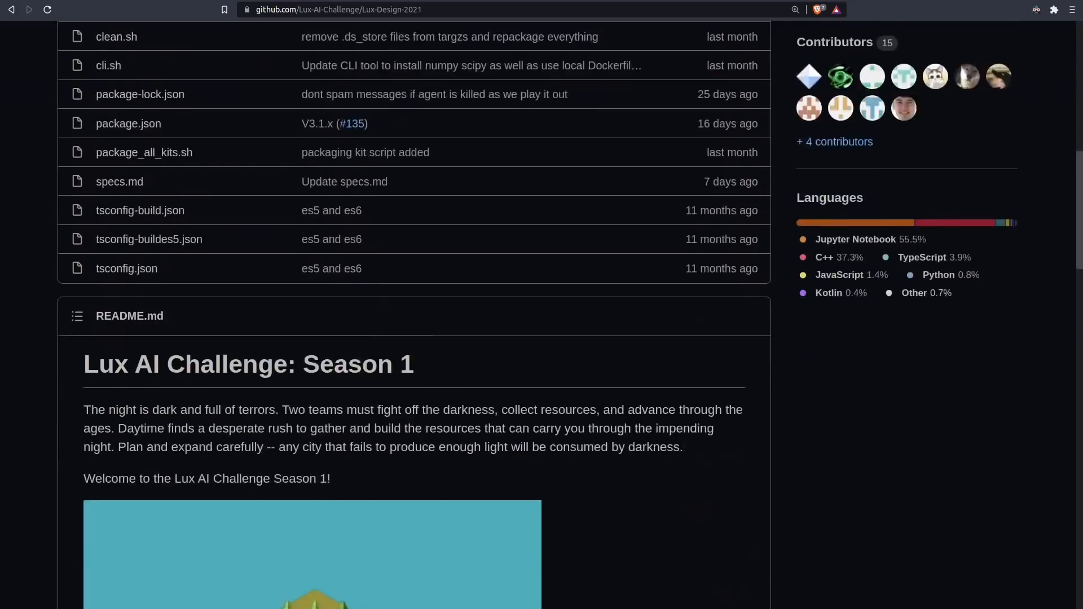
scroll(down, 3)
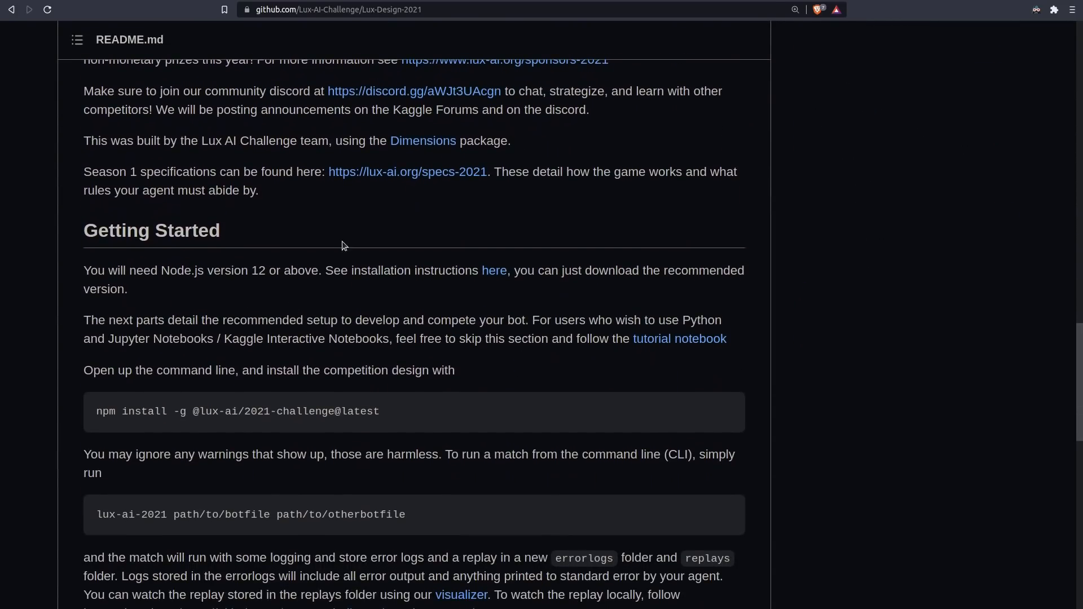
mouse_move(772, 414)
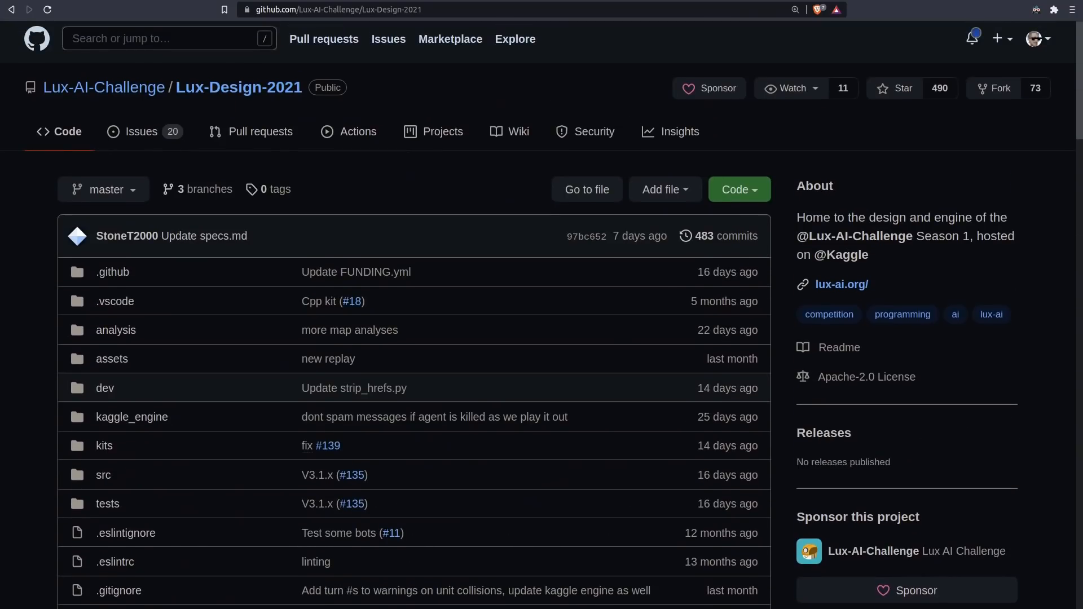
click(104, 445)
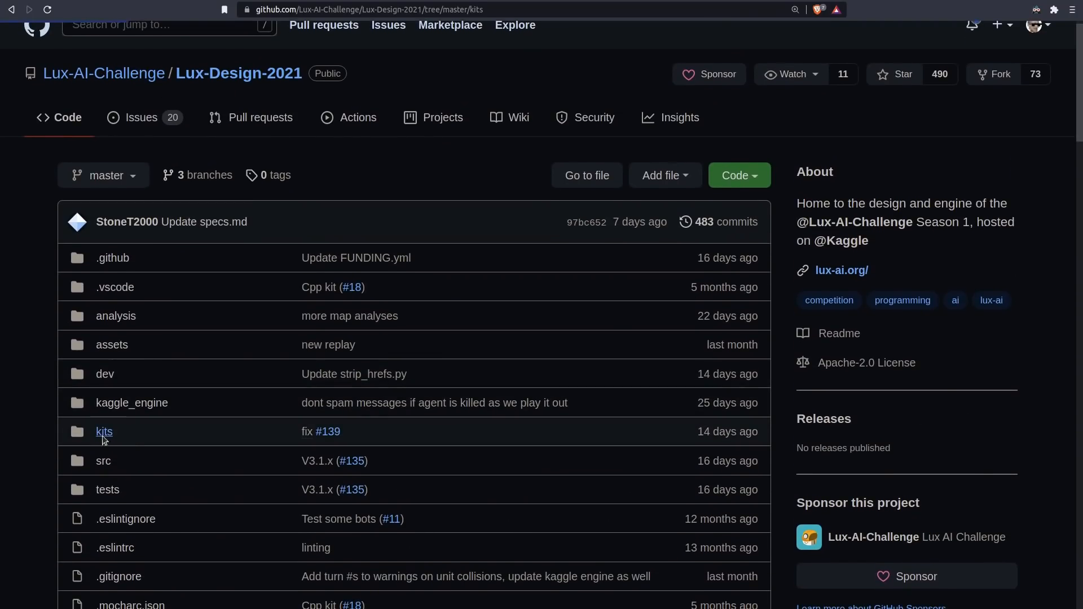
click(103, 431)
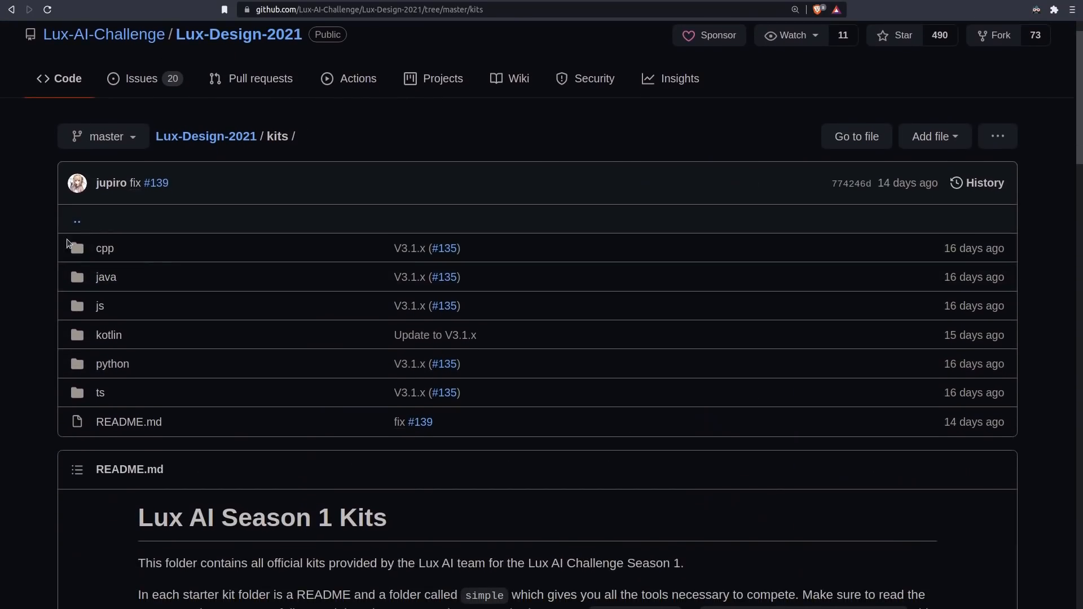
mouse_move(65, 308)
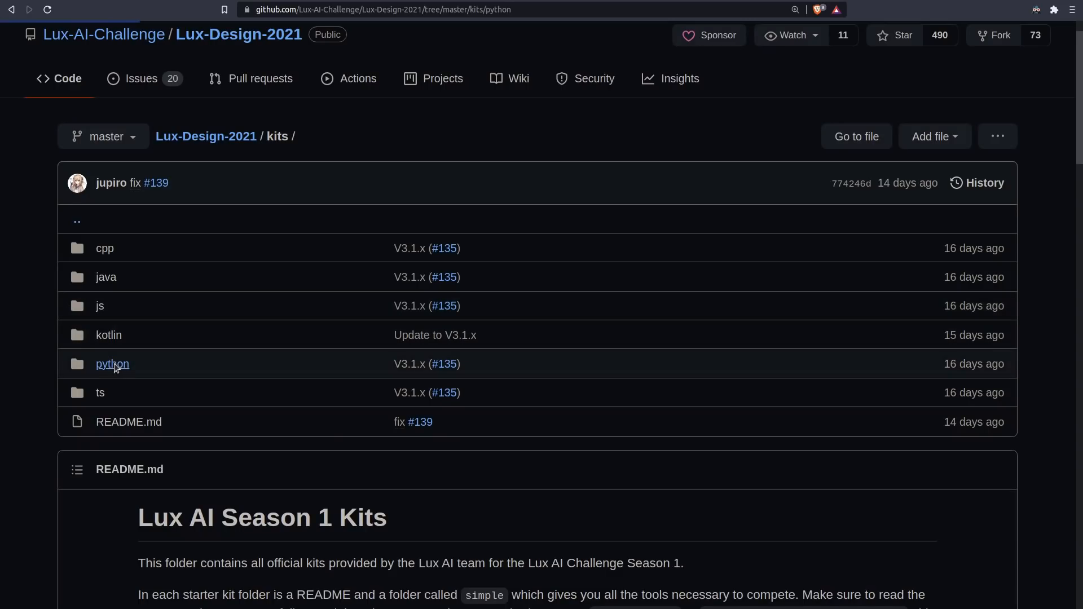
click(112, 364)
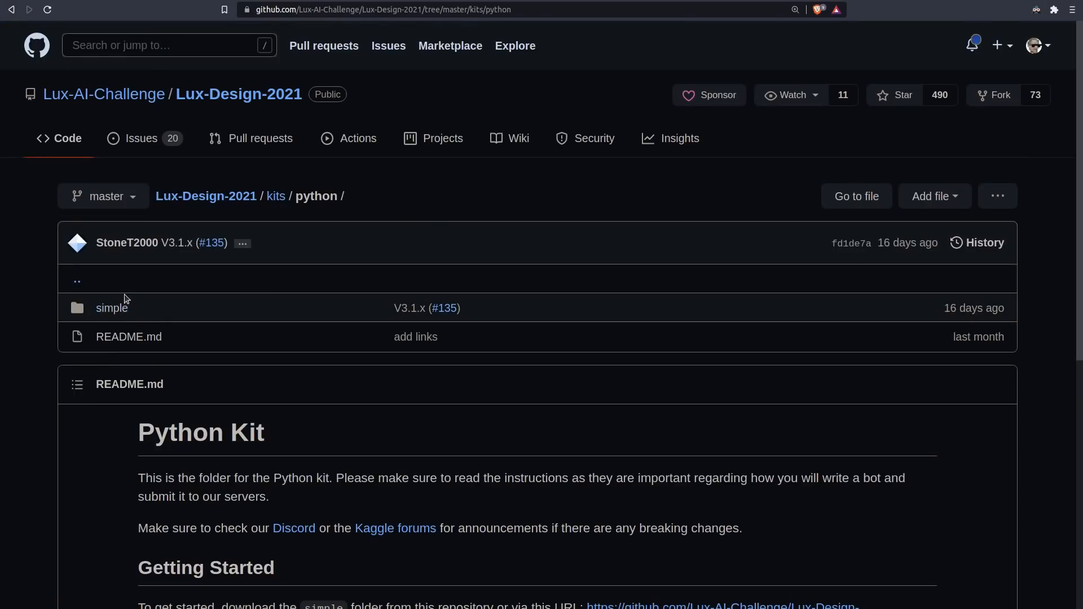
click(111, 308)
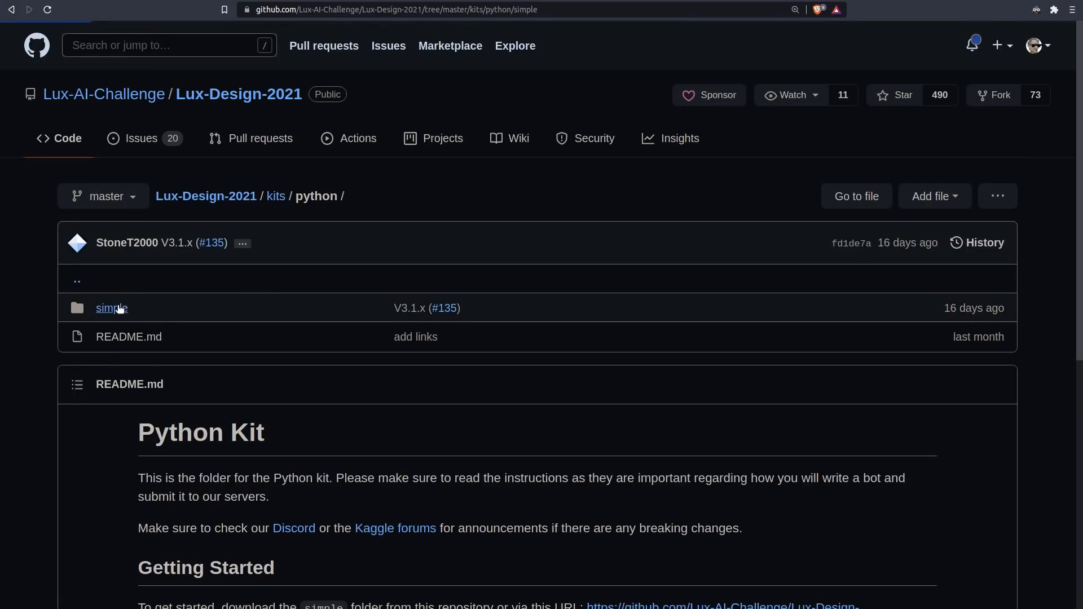
click(111, 308)
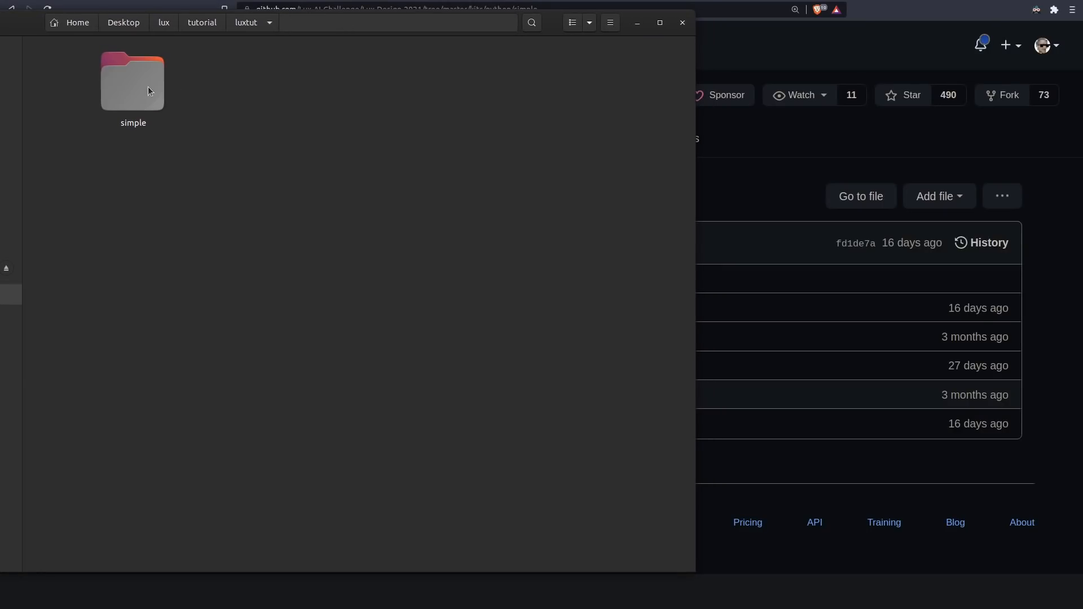
Enter the local luxtut/simple folder showing agent.py, main.py and the other kit files
double_click(133, 81)
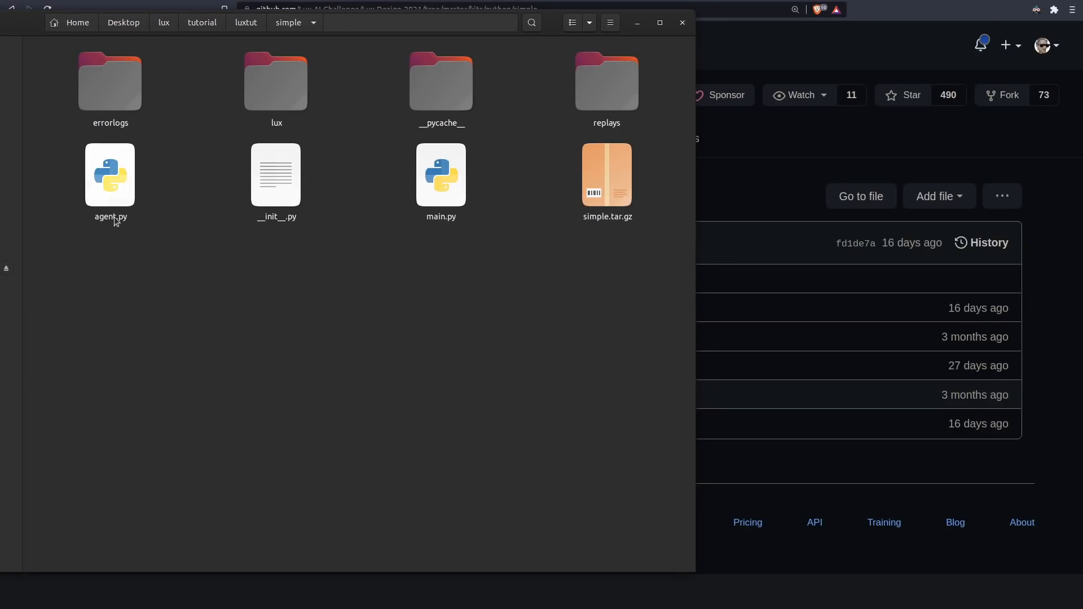
mouse_move(275, 81)
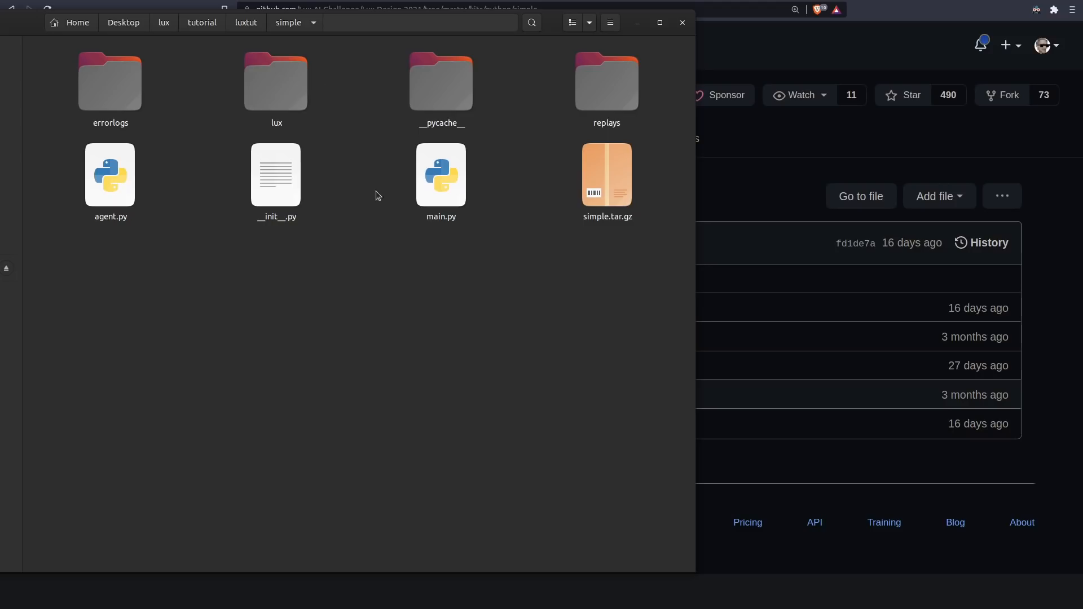
click(110, 175)
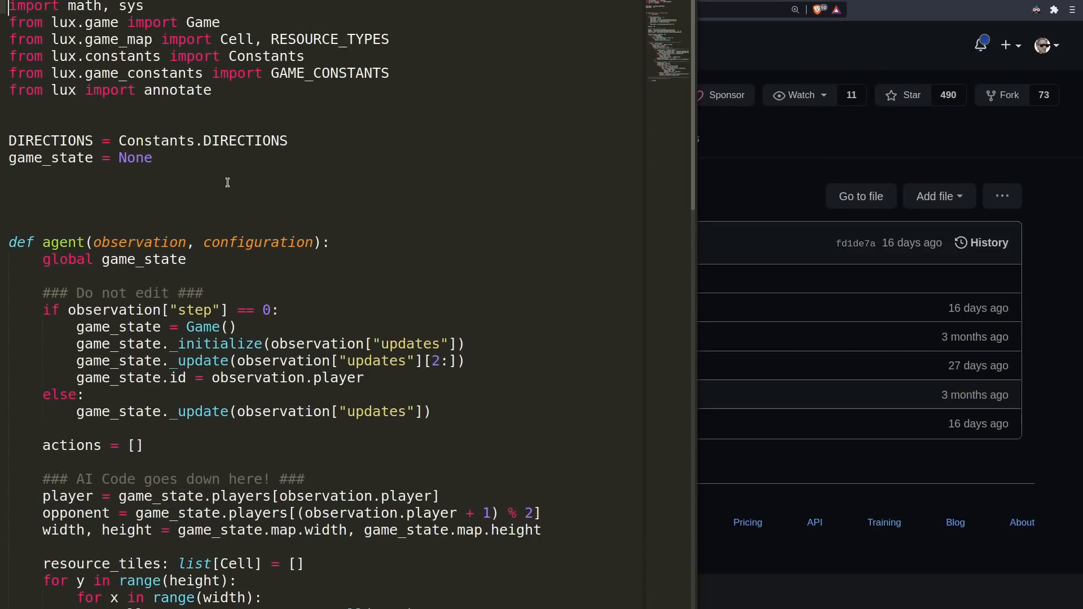
scroll(down, 3)
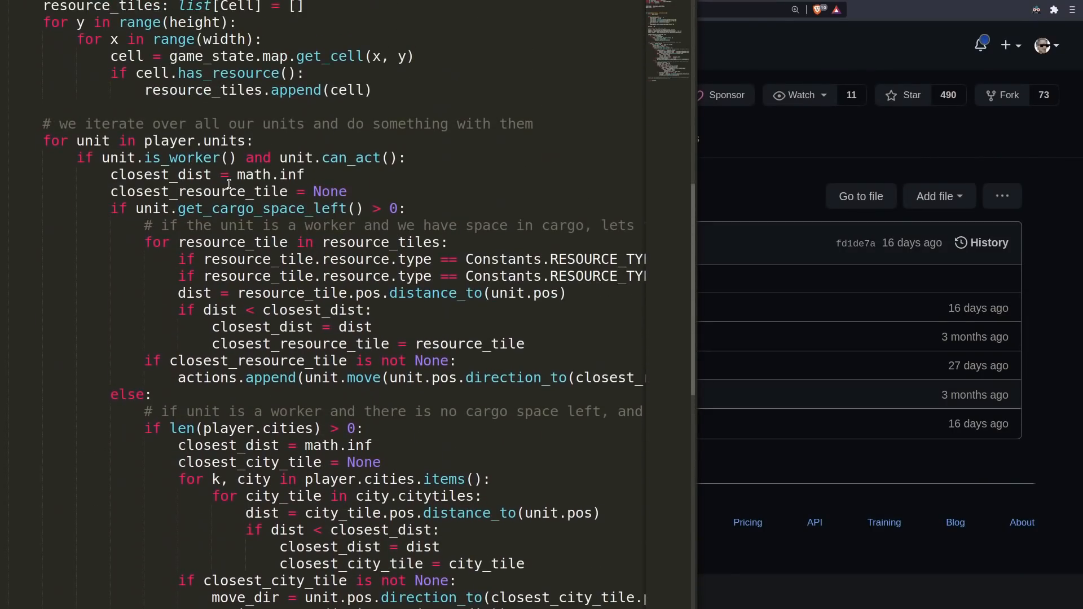
scroll(up, 3)
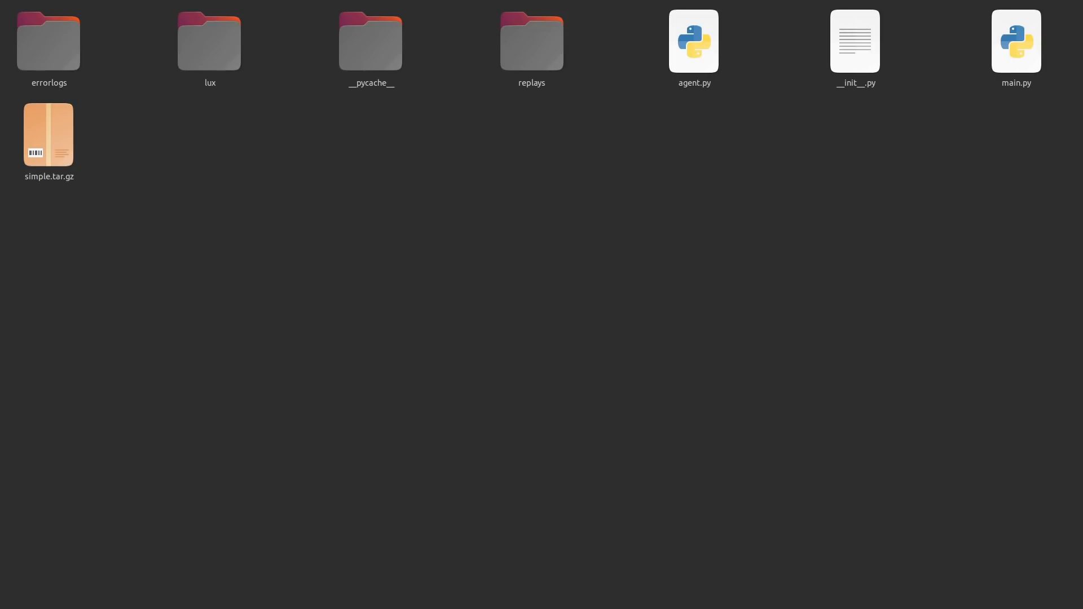
mouse_move(493, 30)
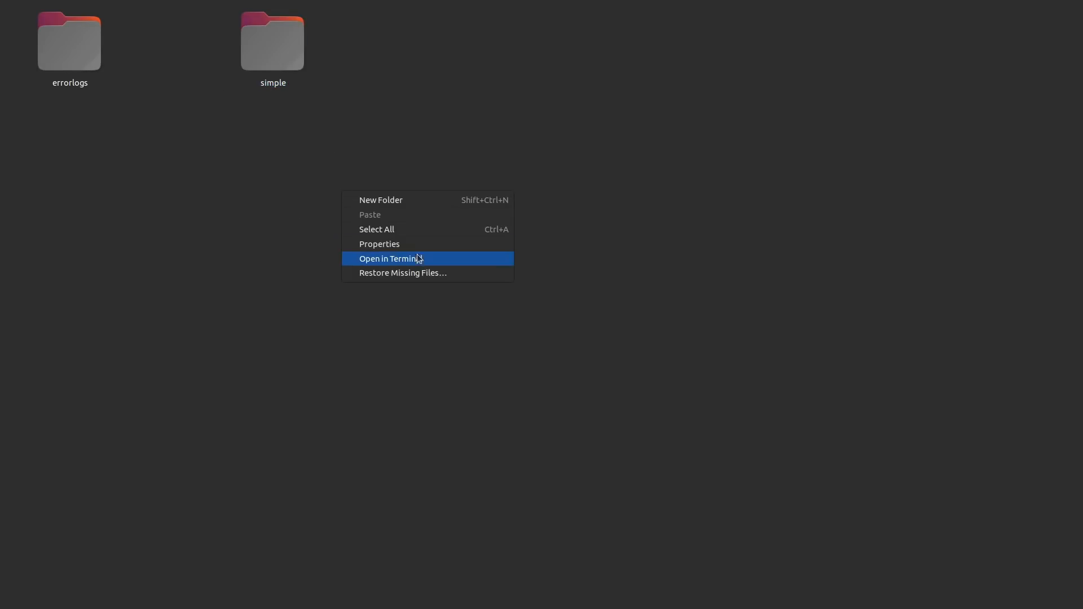
Run npx lux-ai-2021 simple/main.py simple/main.py --width 24 --height 24 in a terminal from luxtut
click(388, 258)
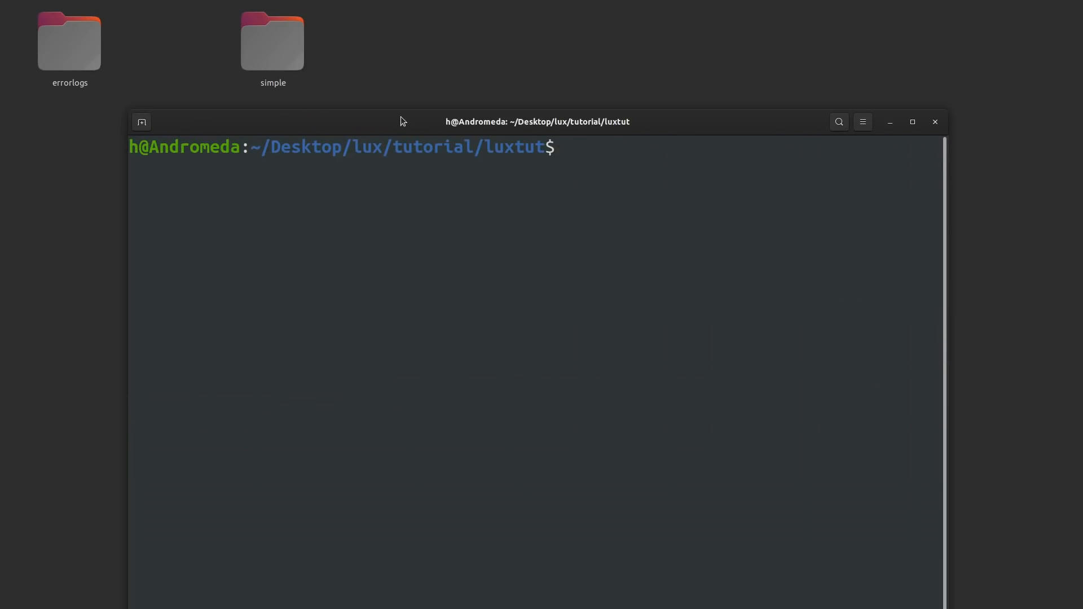
text(npx lux-ai-2021 simple/main.py simple/main.py --width 24 --height 24)
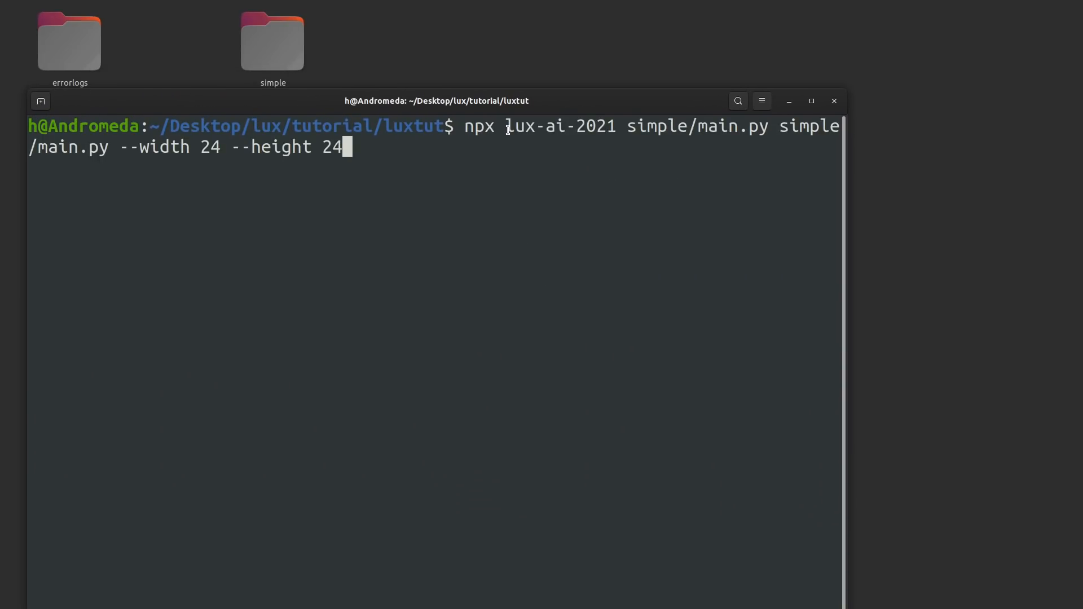
double_click(670, 126)
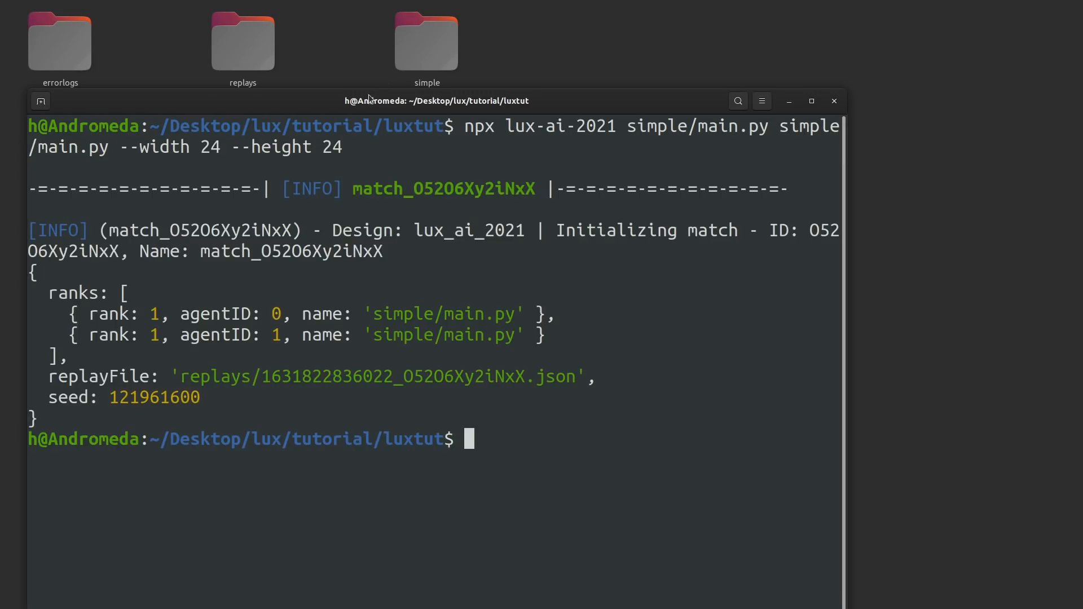
drag(436, 100, 158, 425)
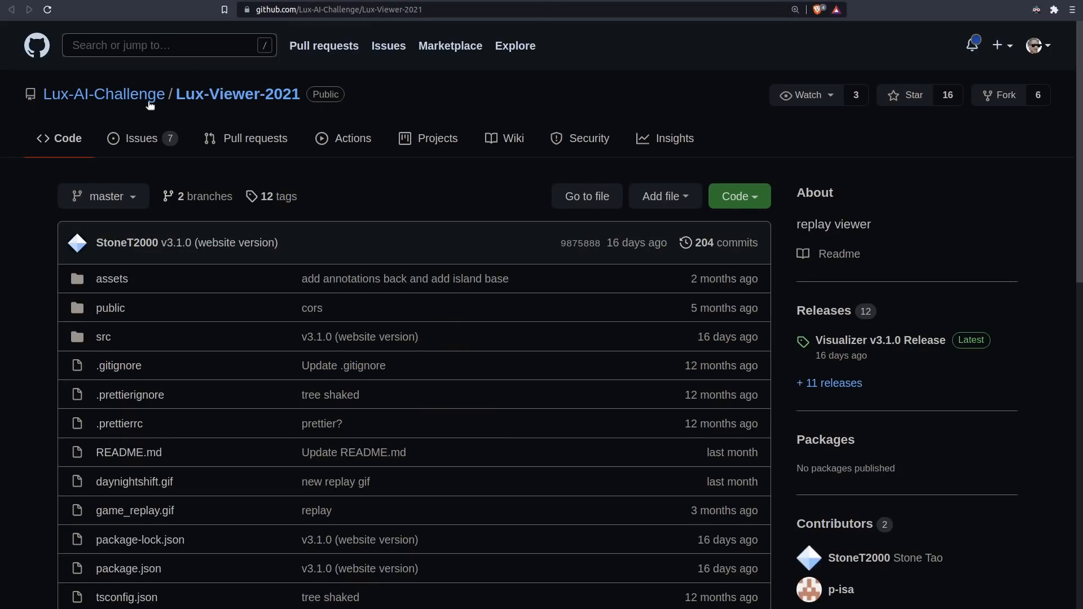
Scroll the Lux-Viewer-2021 repo page to the 2021vis.lux-ai.org visualizer link
scroll(down, 3)
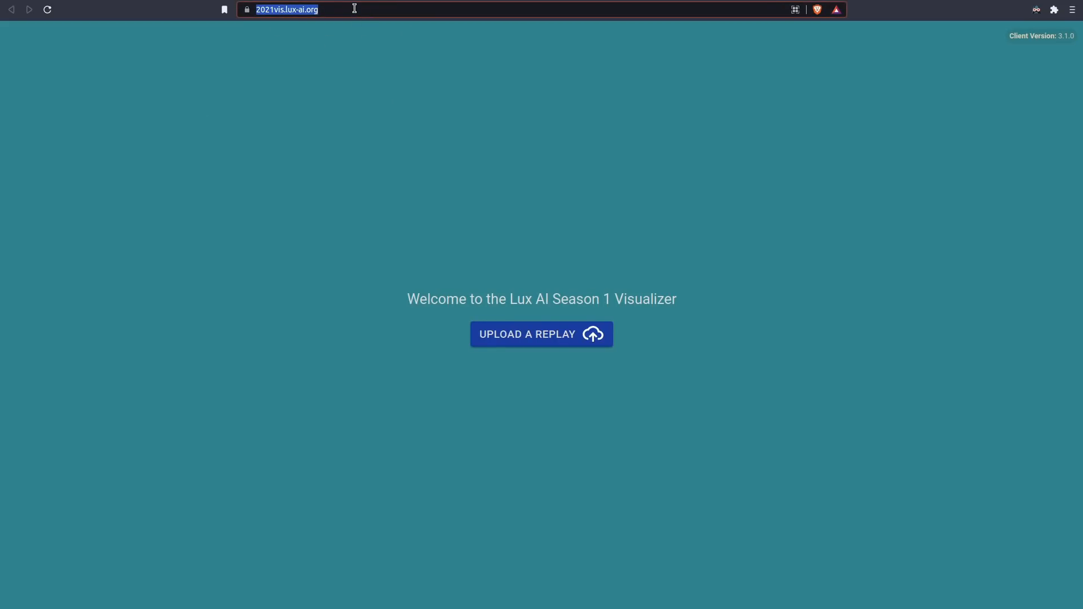
Upload the new self-play replay file and start fast playback in the visualizer
click(541, 334)
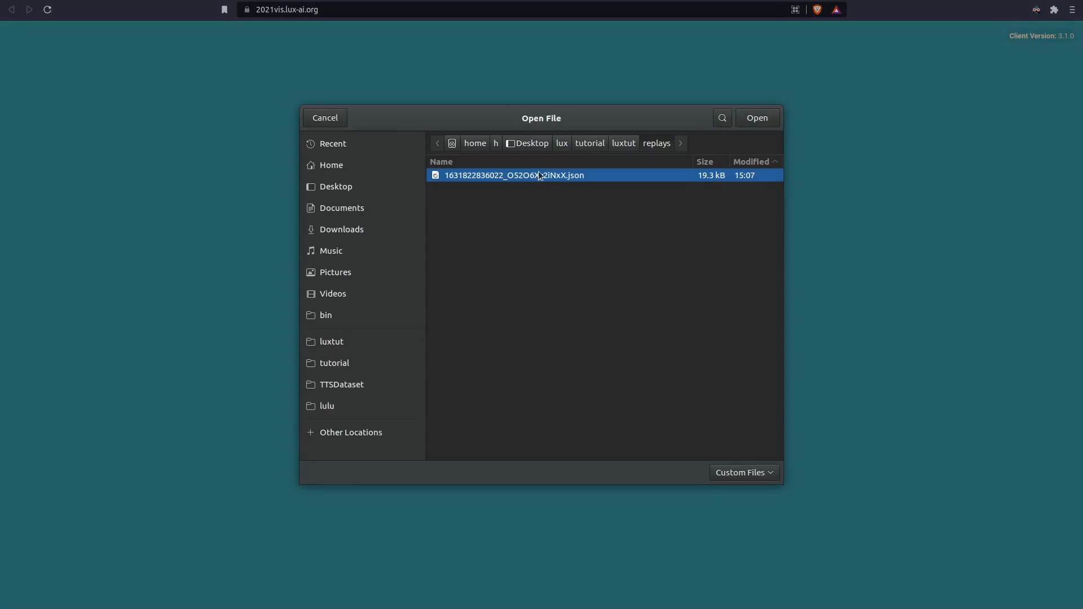
click(756, 118)
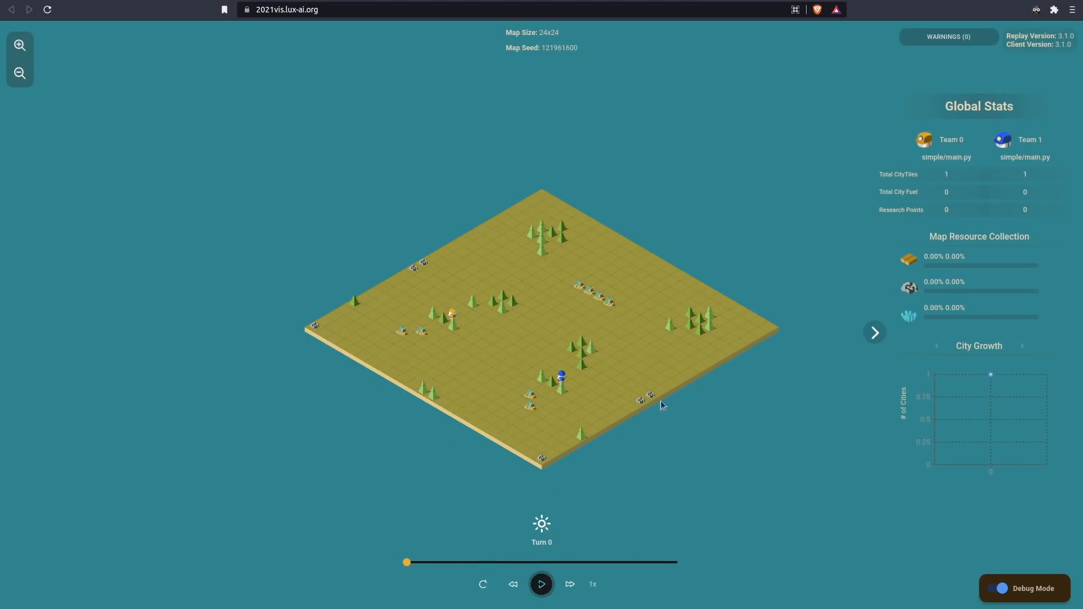
mouse_move(1003, 455)
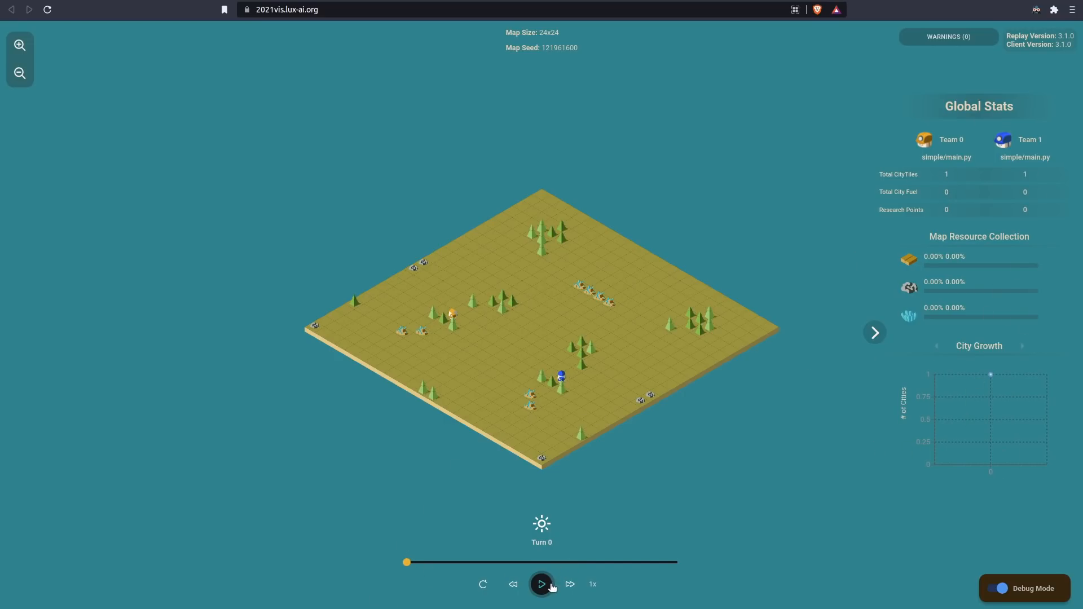
click(542, 583)
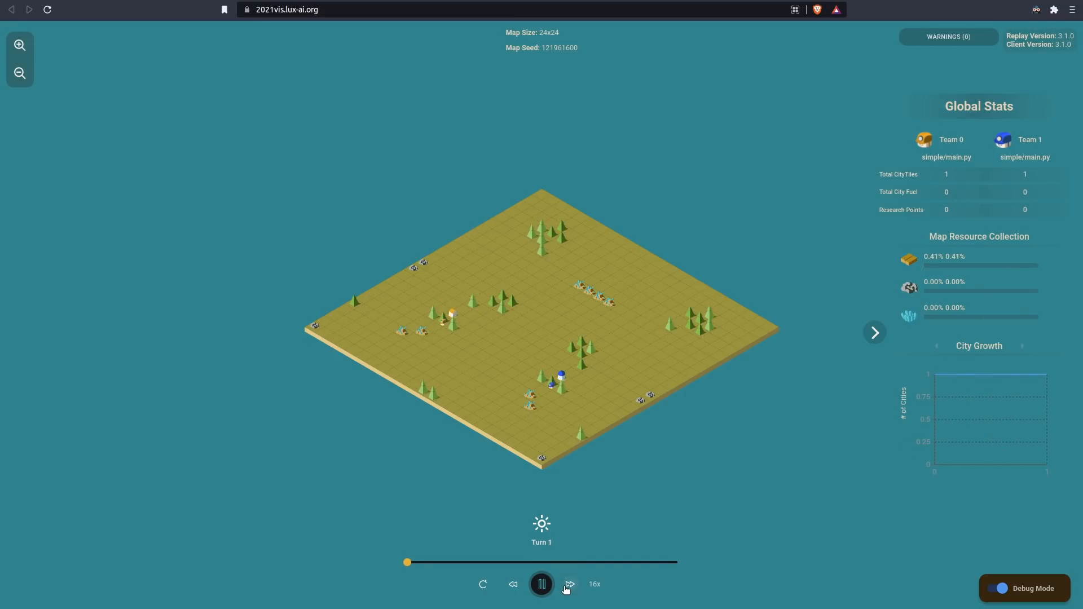
click(542, 584)
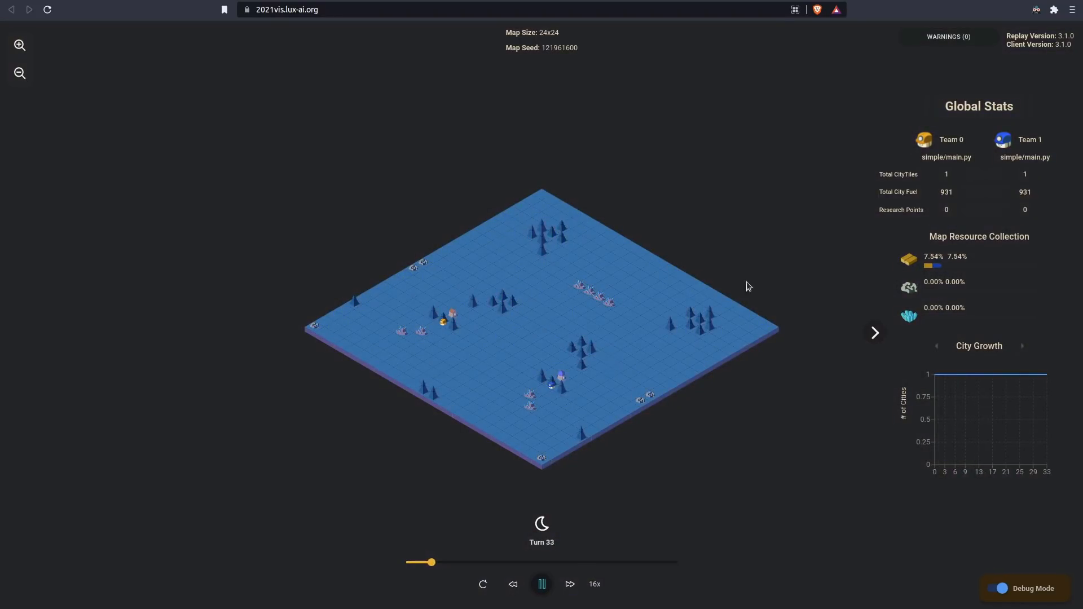
click(541, 584)
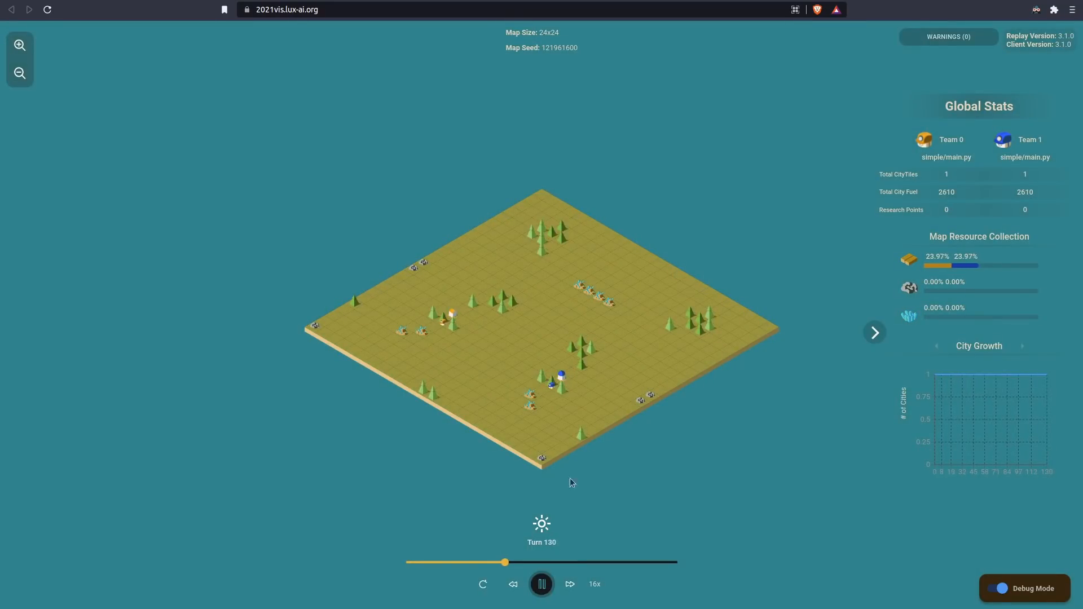
Scrub the turn slider between turn 0 and ~307 to inspect city fuel and resource stats at various turns
drag(504, 562, 527, 562)
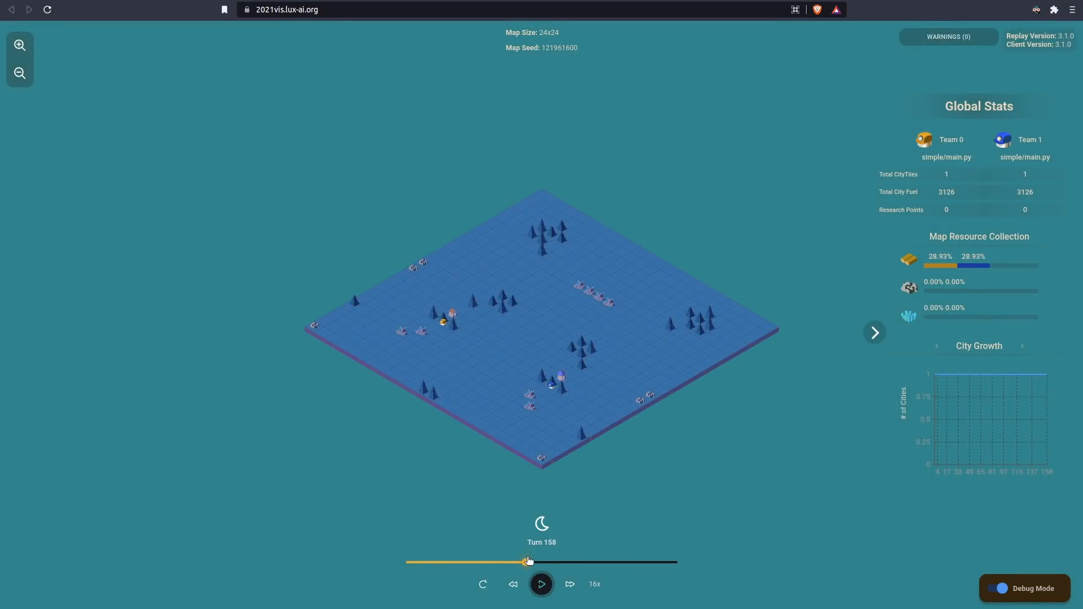
drag(524, 562, 408, 562)
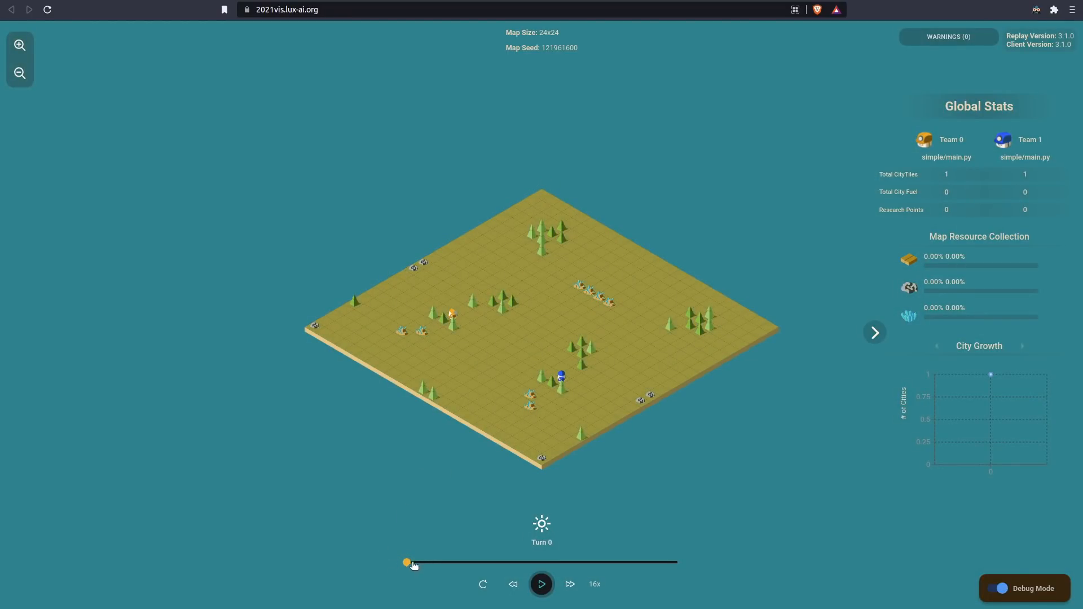
drag(407, 562, 585, 562)
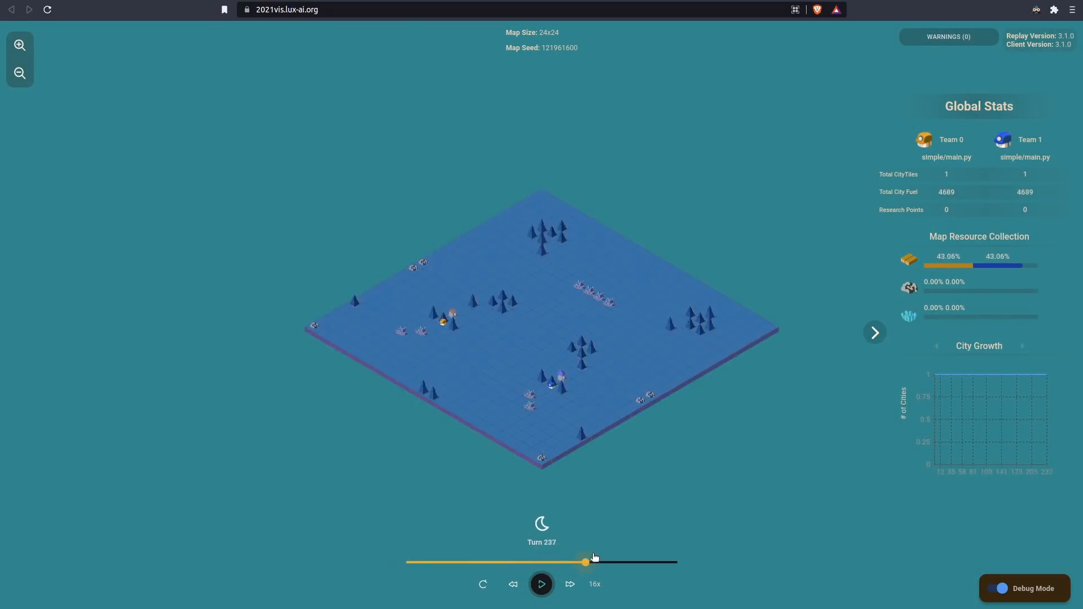
drag(586, 562, 636, 561)
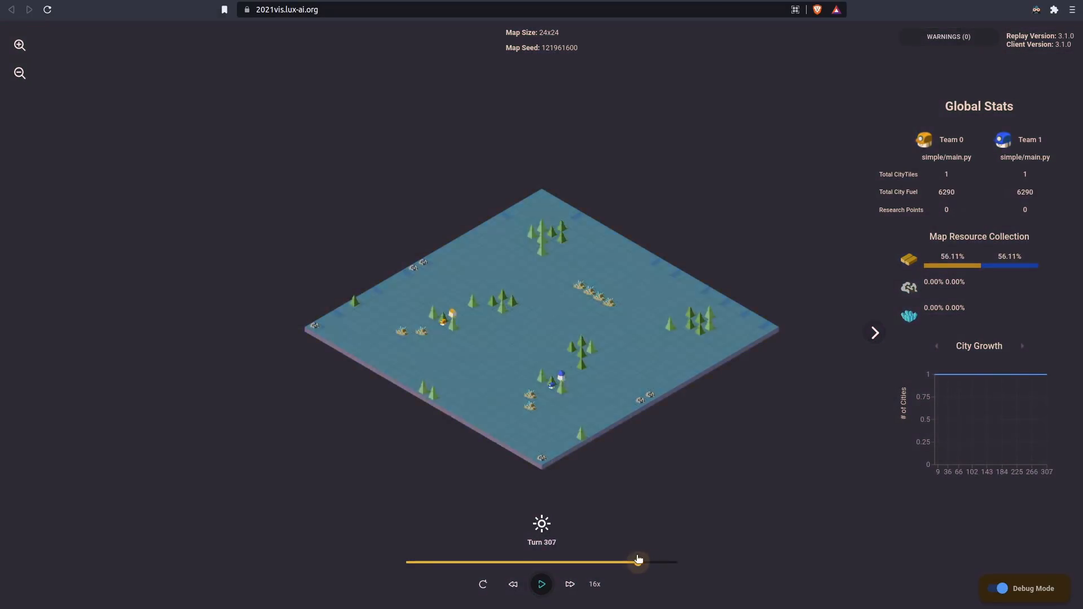
drag(635, 559, 580, 562)
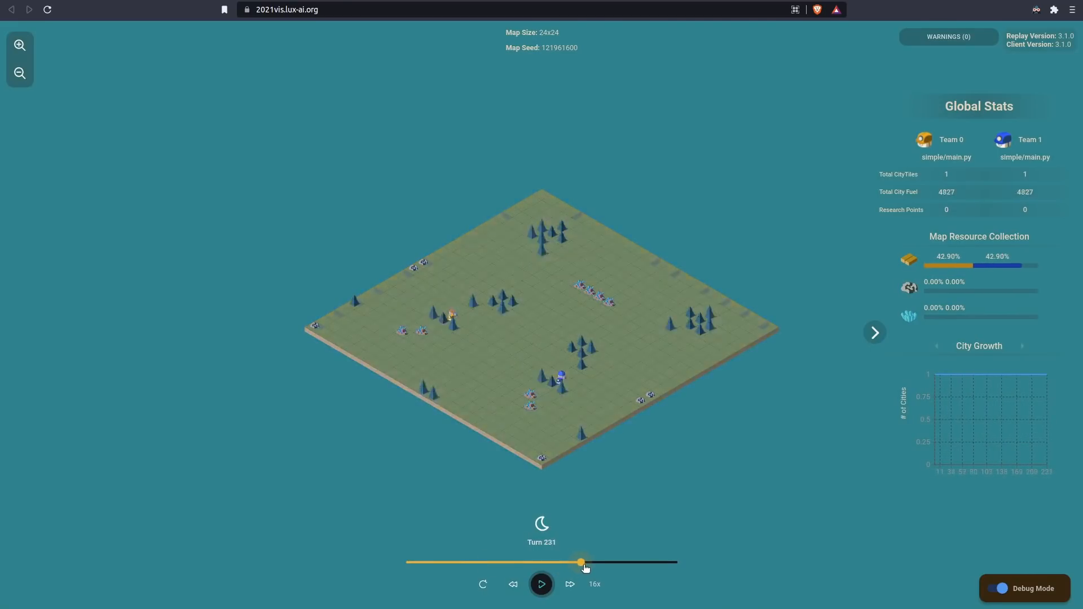
drag(582, 562, 550, 562)
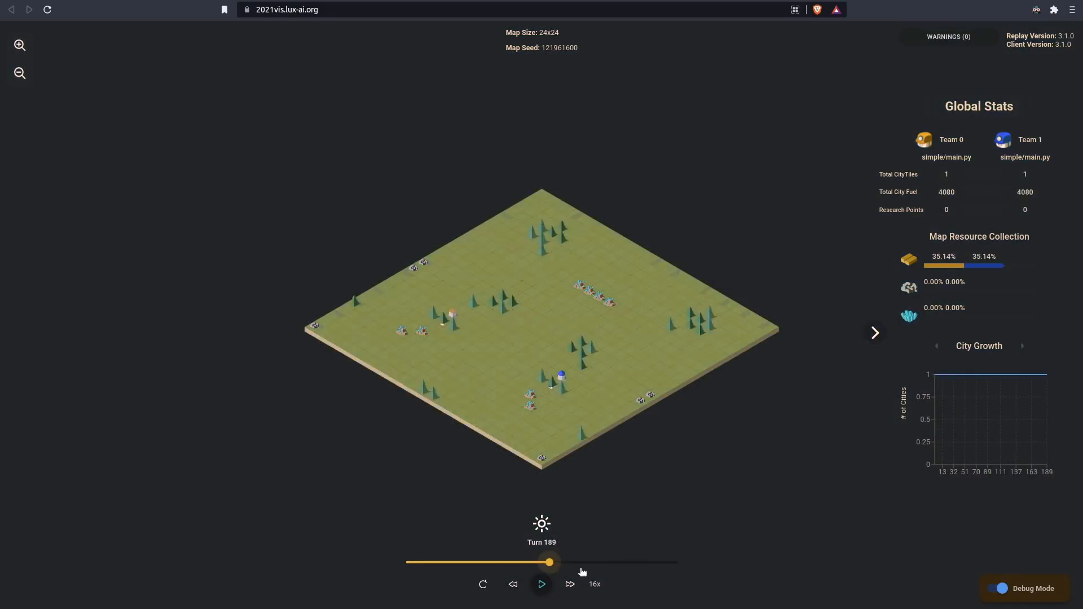
drag(548, 562, 529, 562)
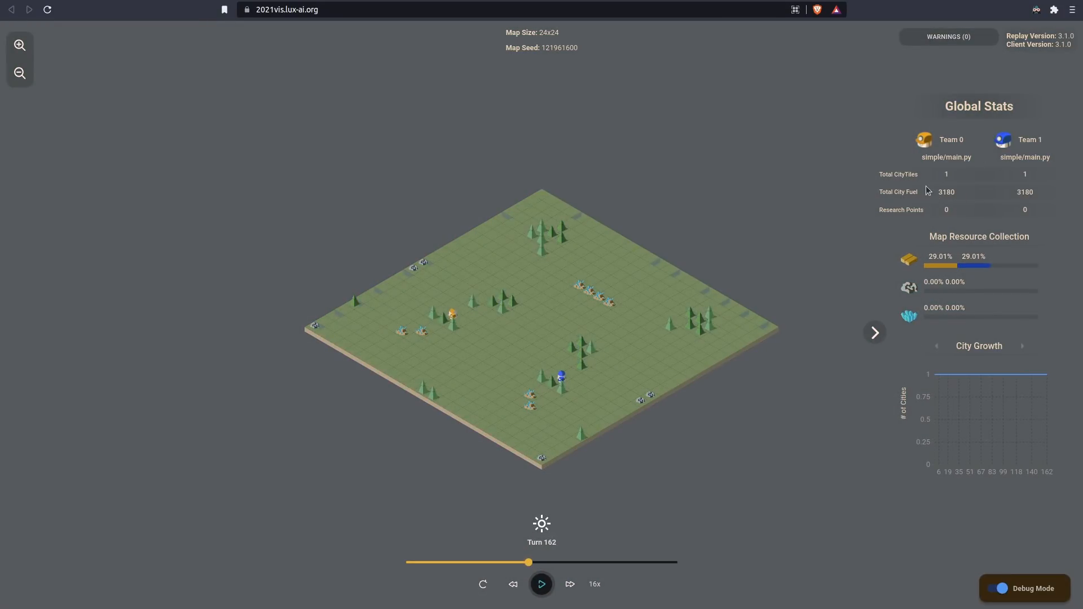
click(561, 379)
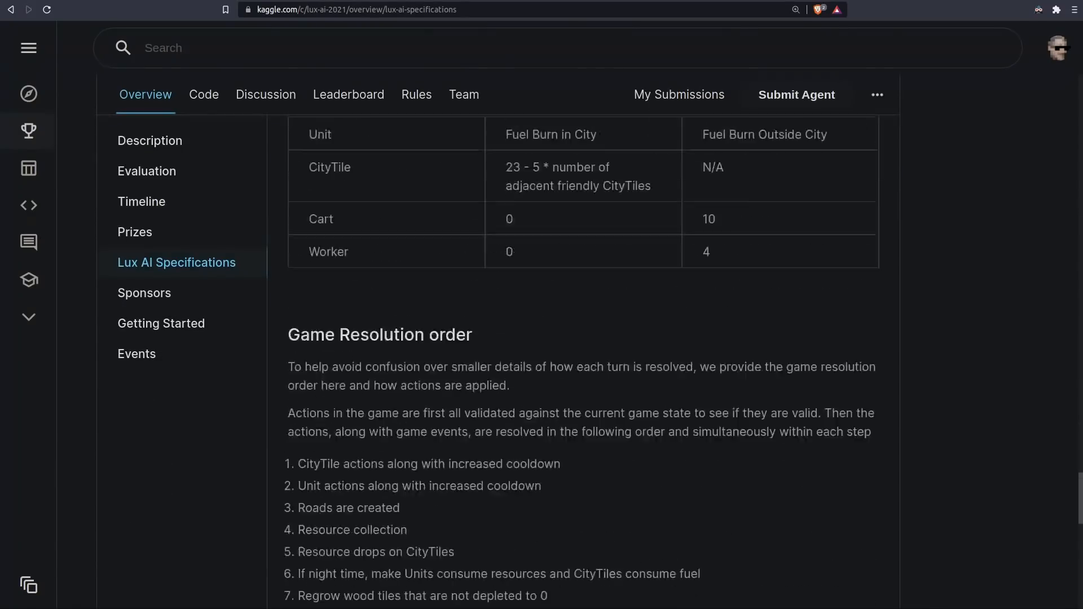
Highlight the Win Conditions sentence about most CityTiles after 360 turns, then go to the Leaderboard
scroll(down, 3)
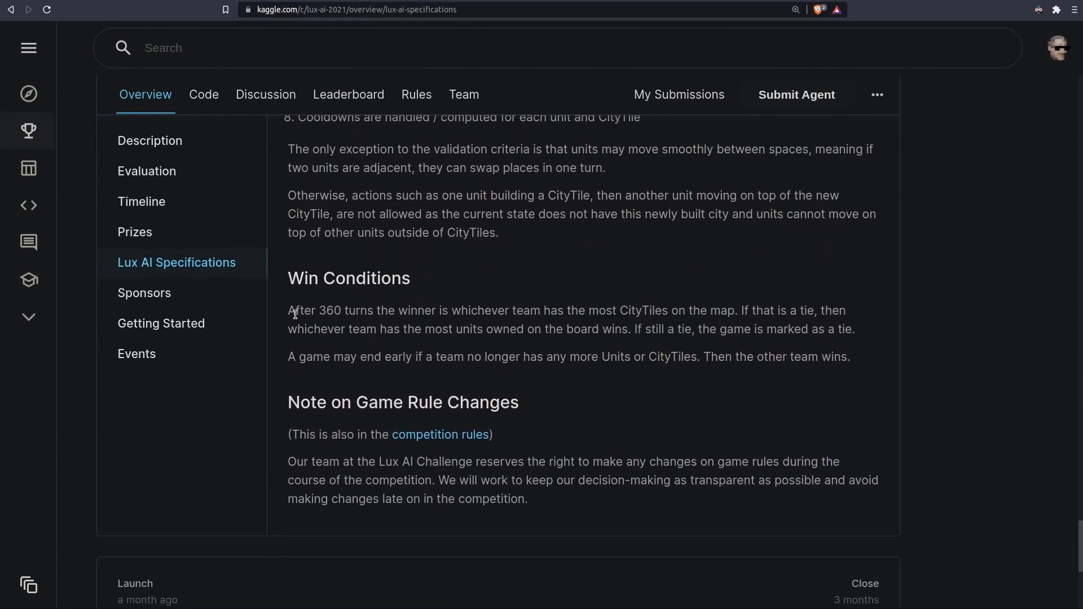
drag(289, 310, 736, 310)
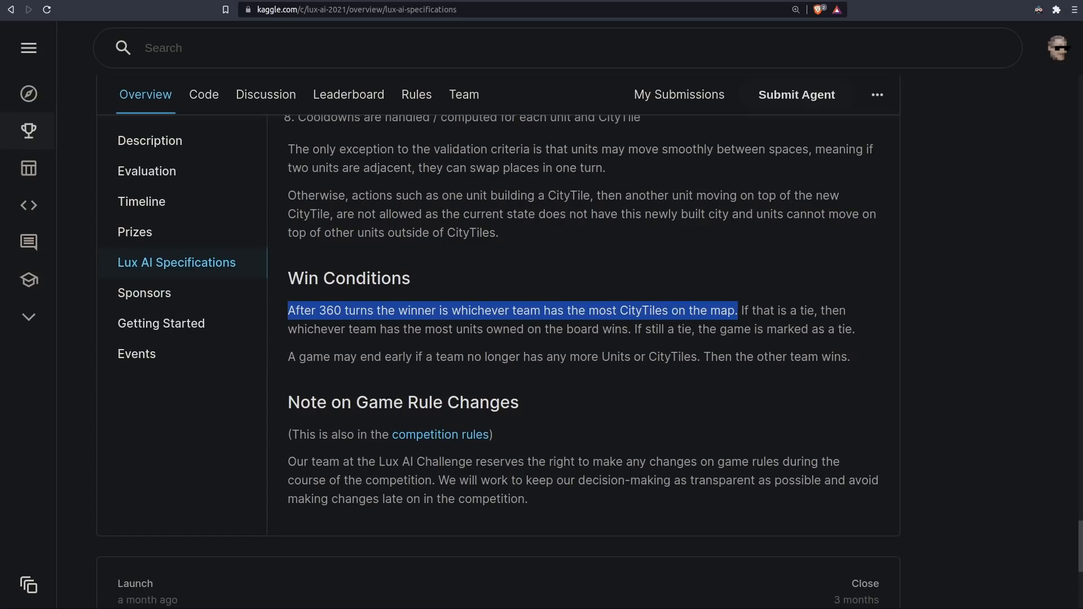
click(349, 95)
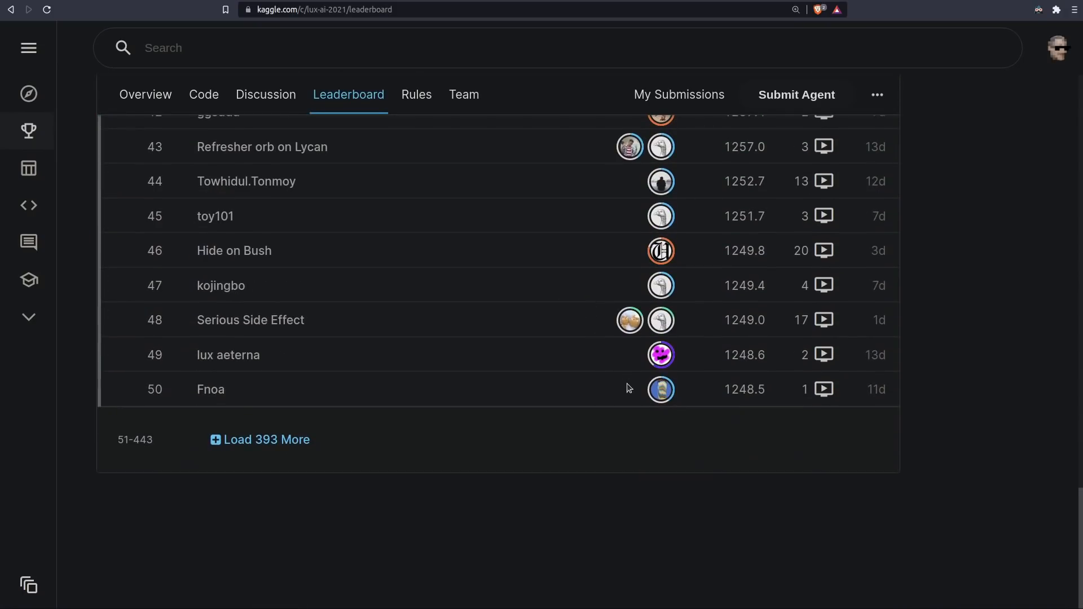
Load more entries, open rank ~324's most recent Win episode and scrub its replay past turn 68
click(260, 439)
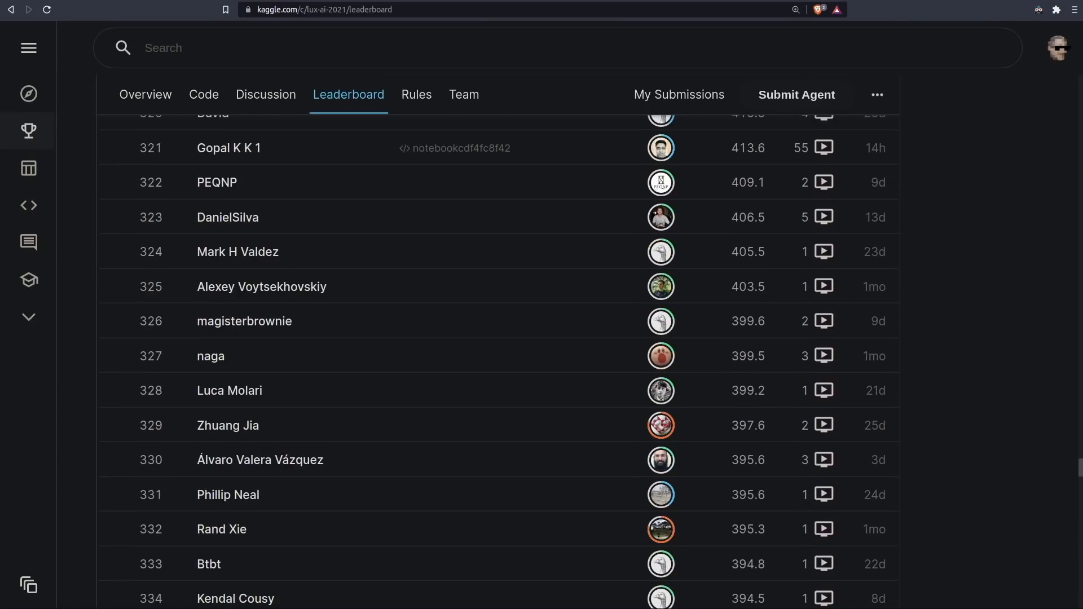
mouse_move(821, 252)
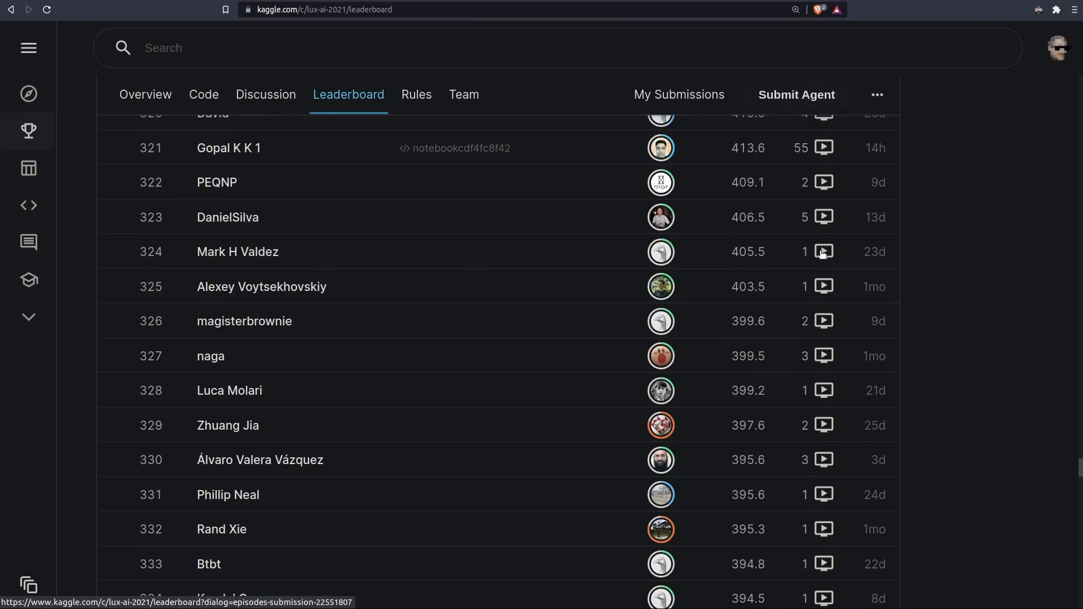
click(822, 251)
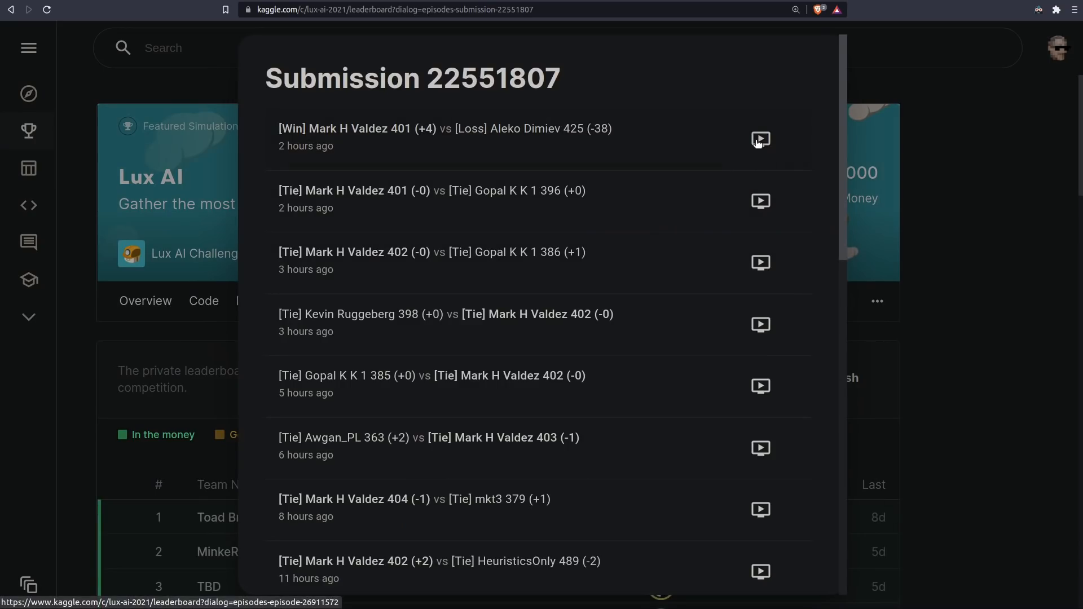
click(759, 139)
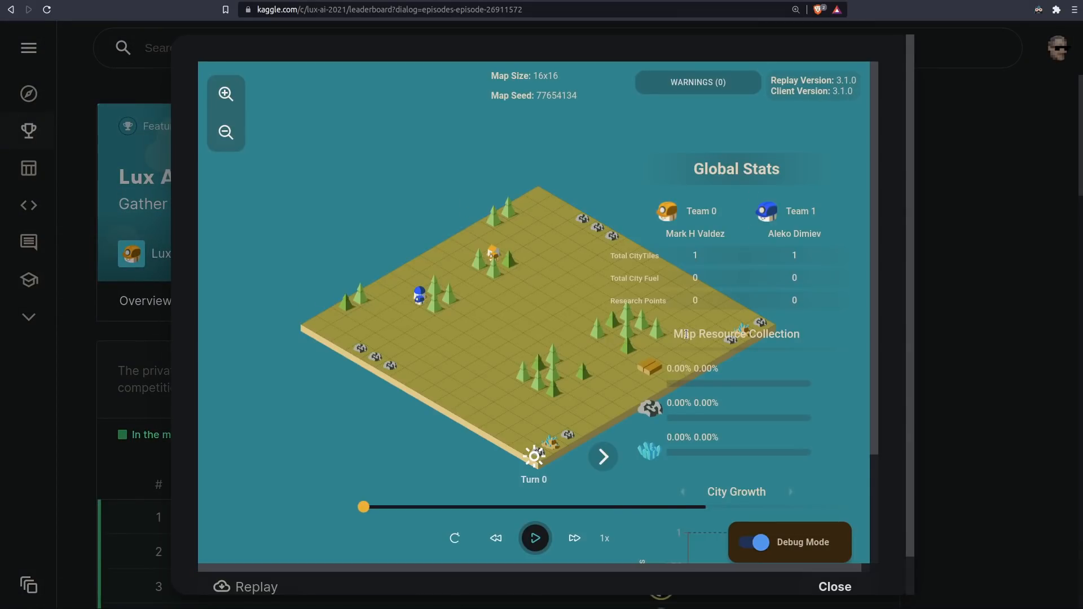
drag(363, 506, 428, 507)
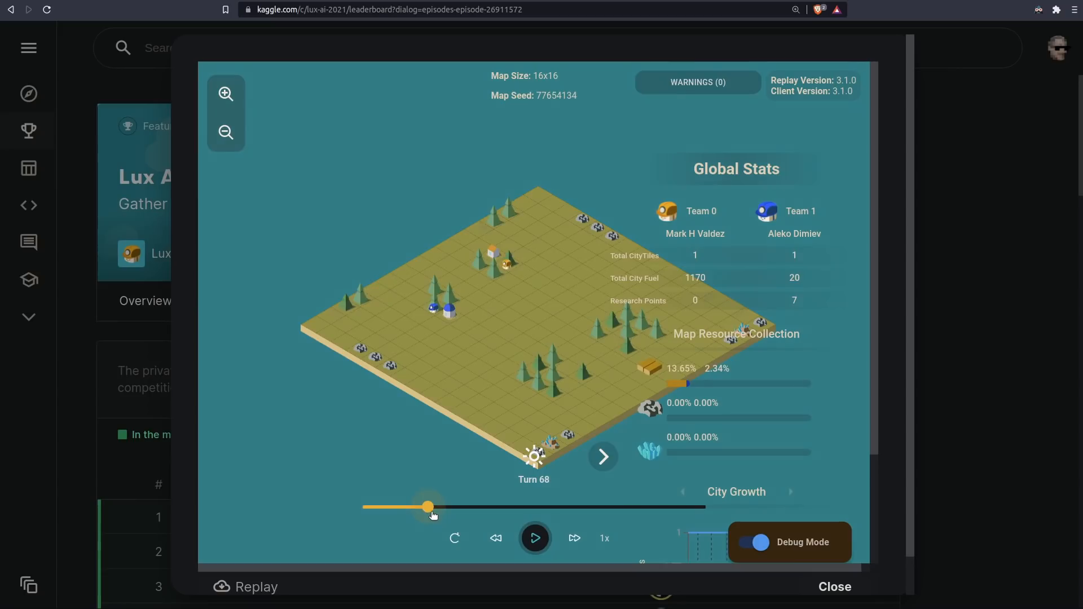
drag(429, 507, 650, 507)
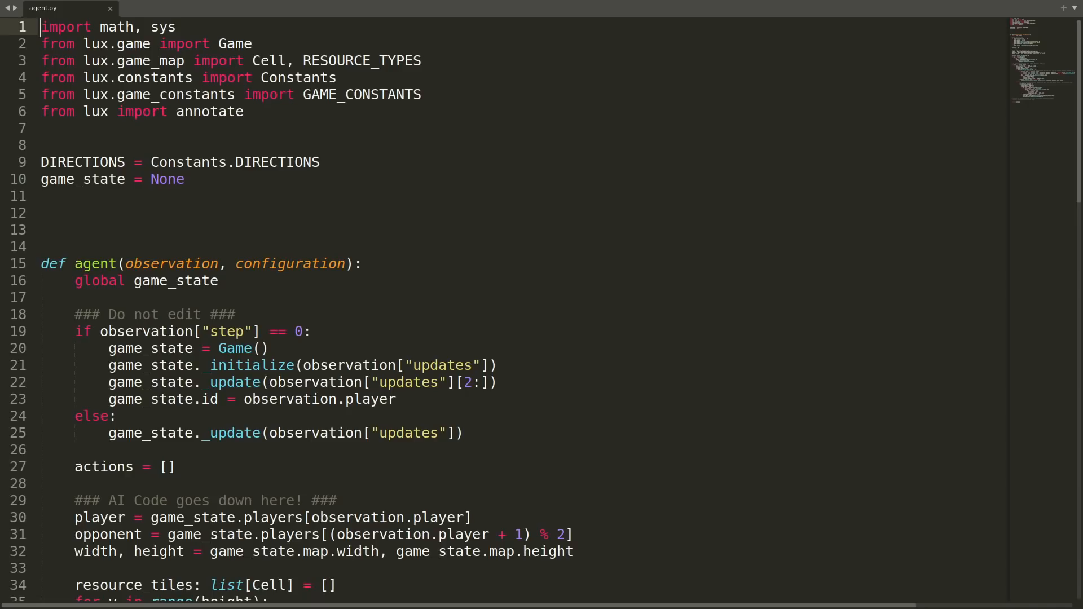
scroll(down, 3)
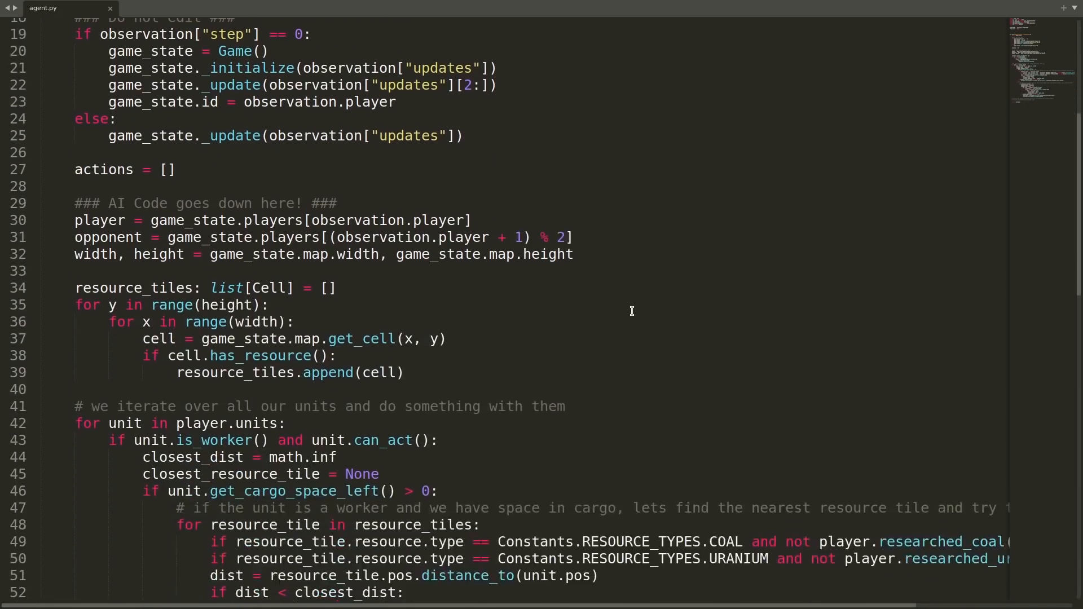
scroll(down, 3)
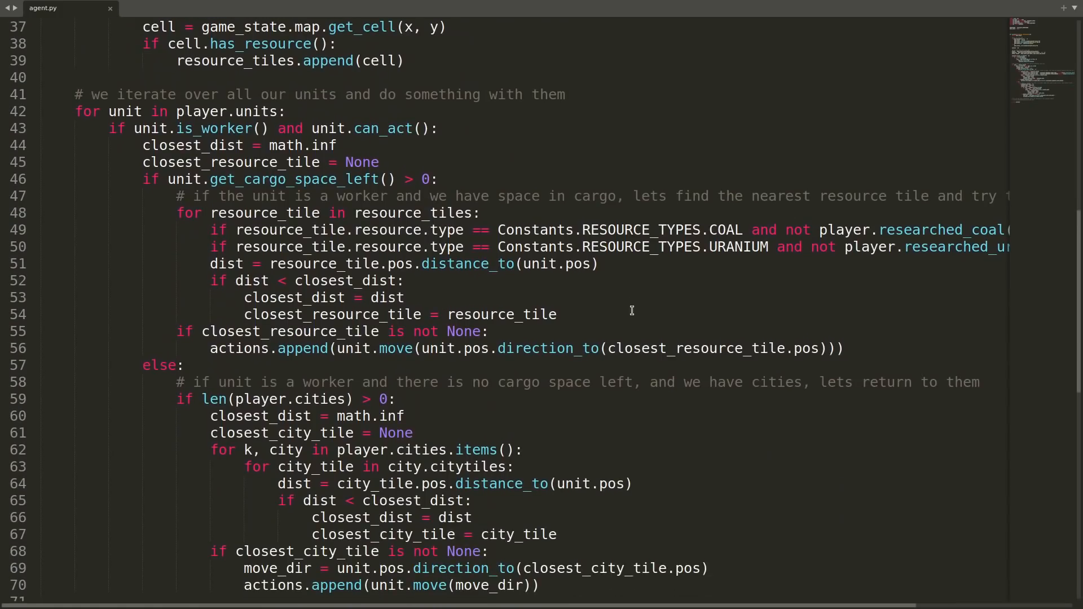
mouse_move(180, 213)
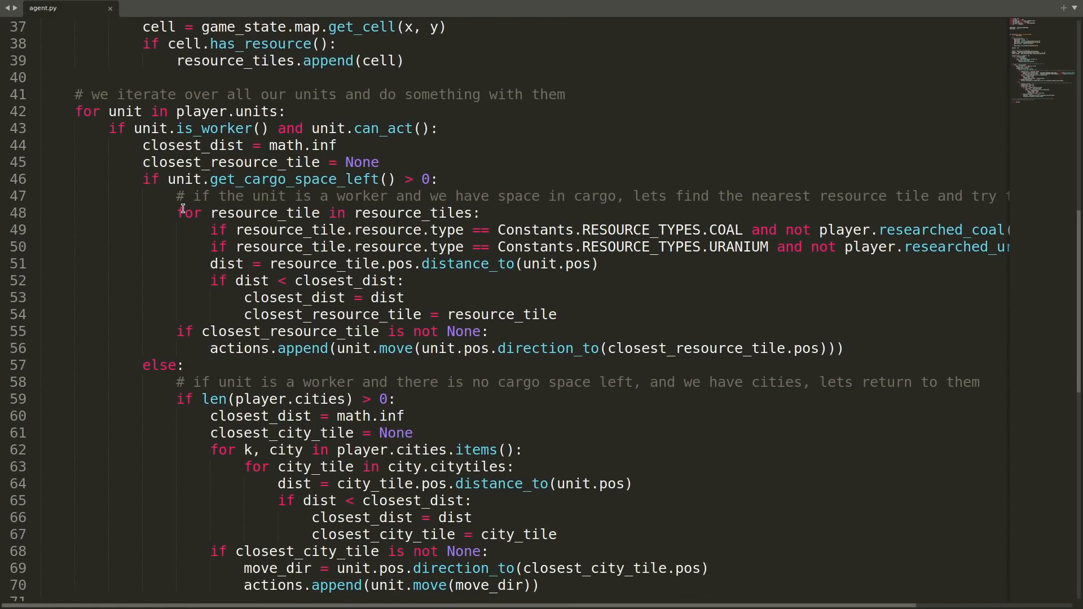
drag(180, 214, 488, 332)
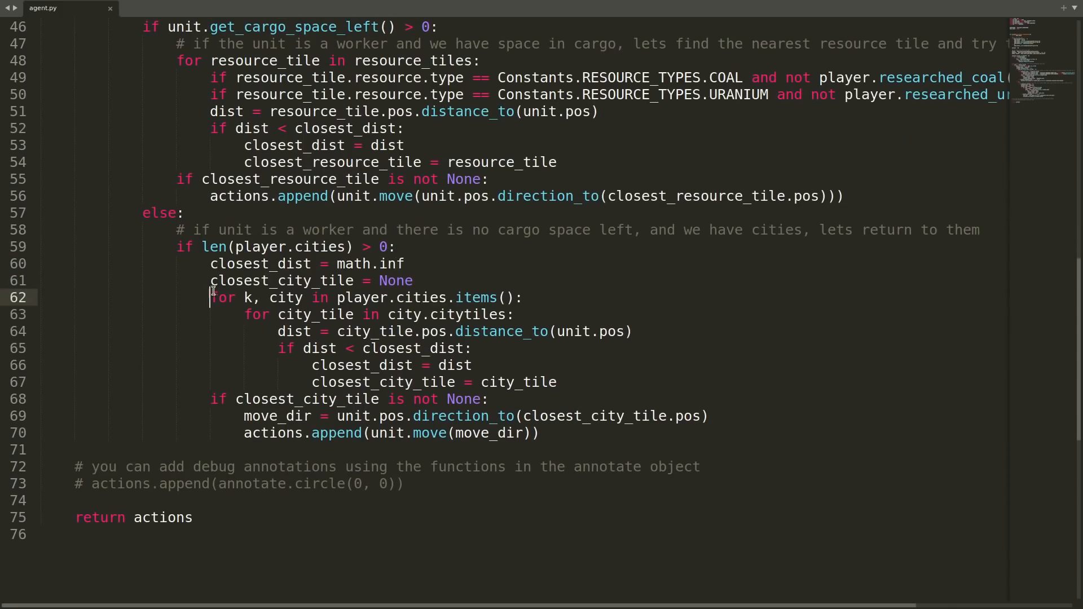
scroll(down, 3)
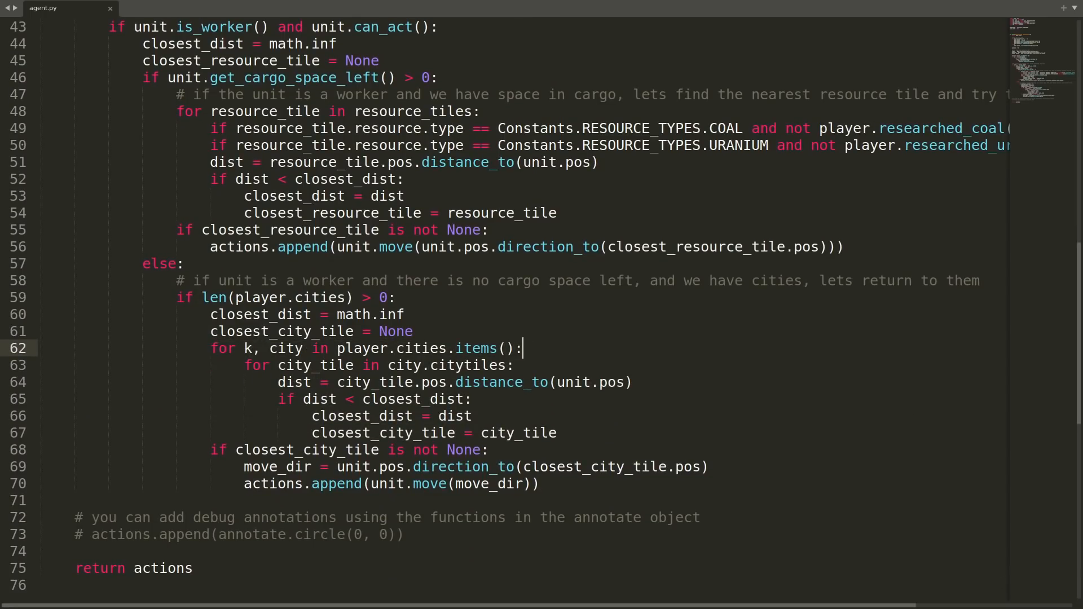
scroll(up, 3)
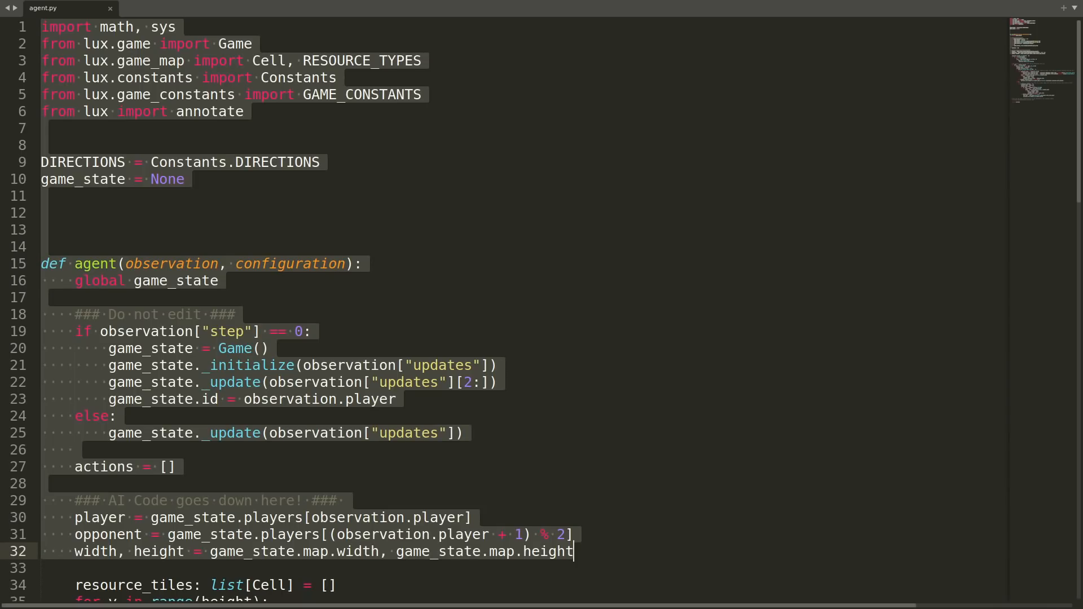
scroll(down, 3)
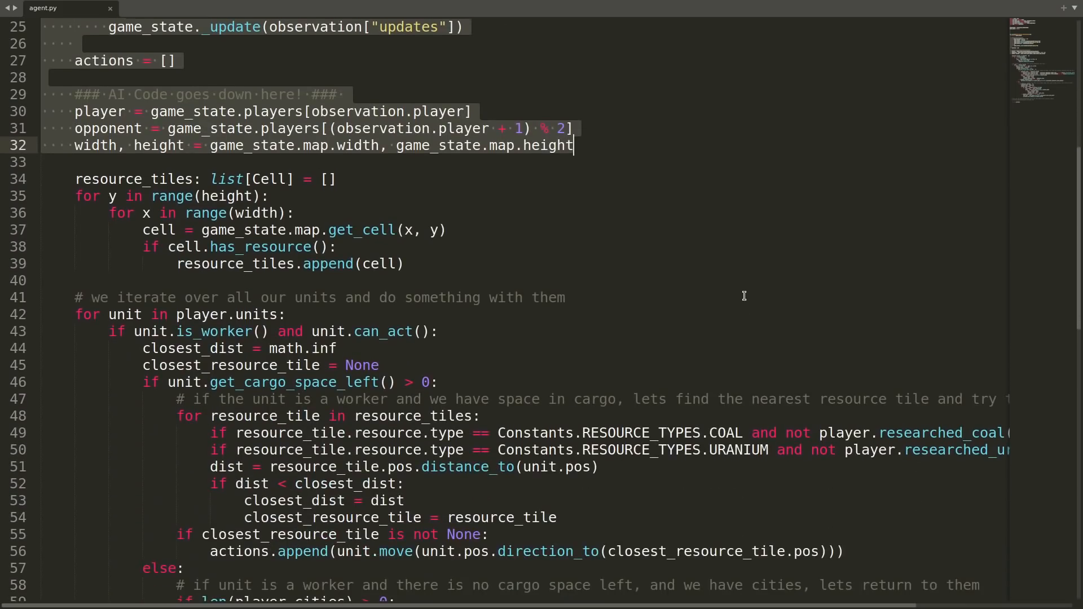
scroll(down, 3)
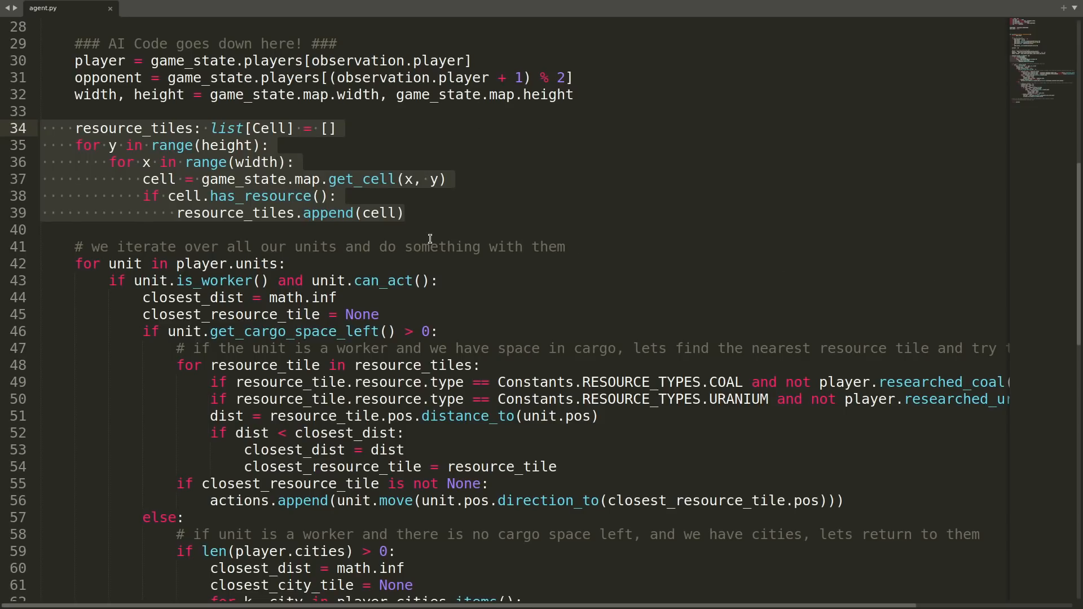
Define get_resource_tiles(game_state, width, height) wrapping the resource loop and returning resource_tiles
text(resource_tiles = get_resource)
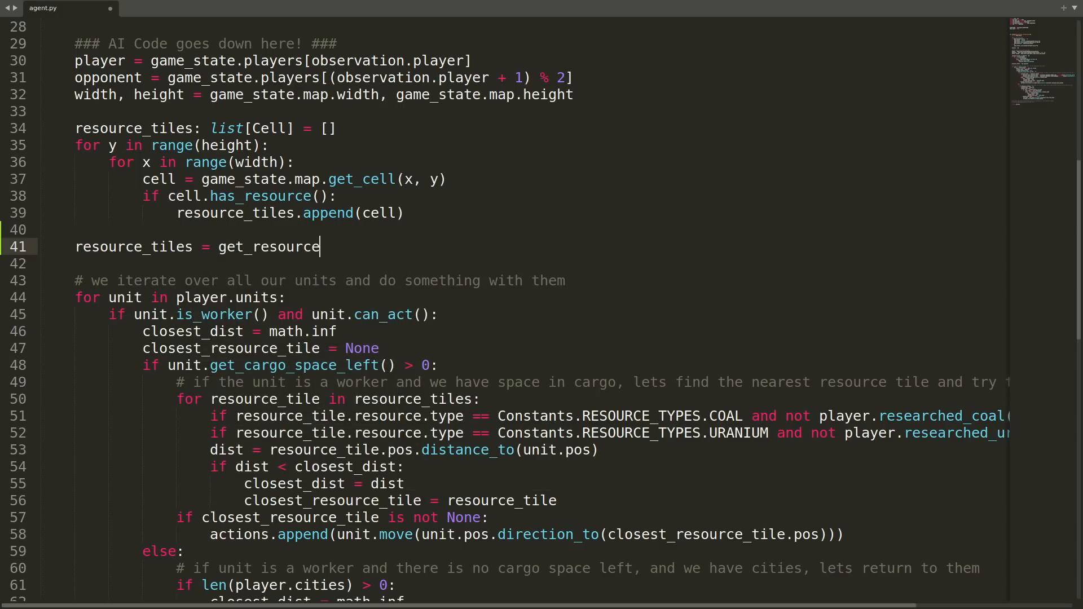
text(_tiles(game_state, width, he)
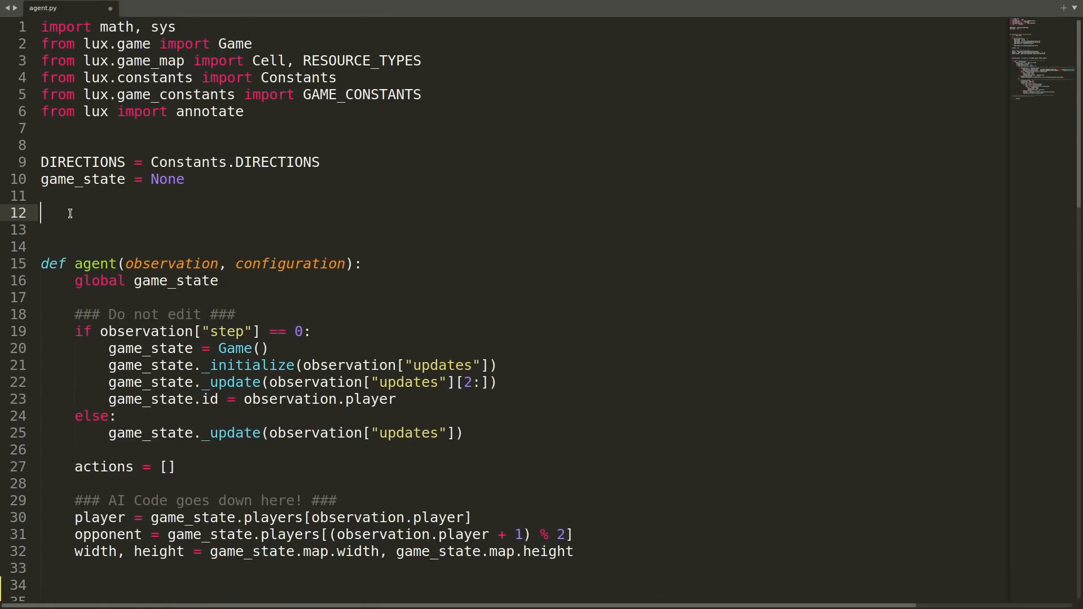
text(def get_resource_tiles())
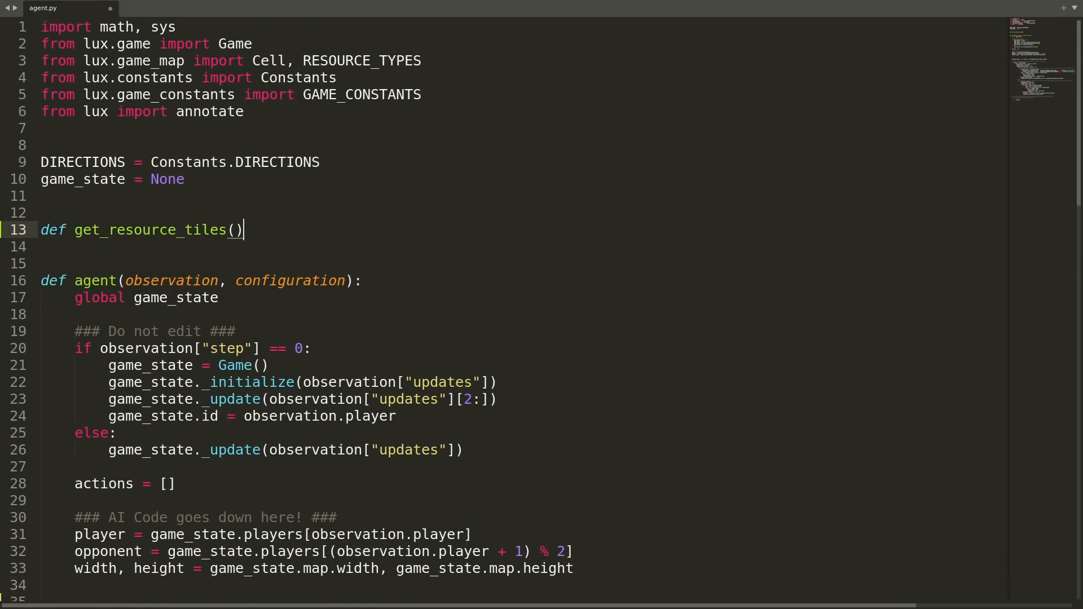
text(game_state, width, height)
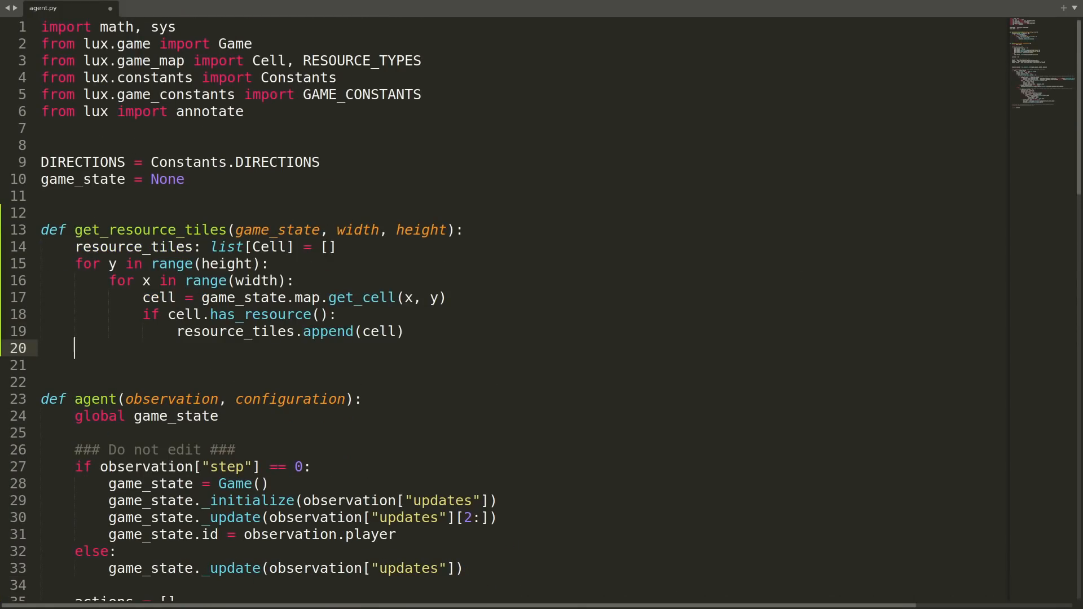
text(return resource_tiles)
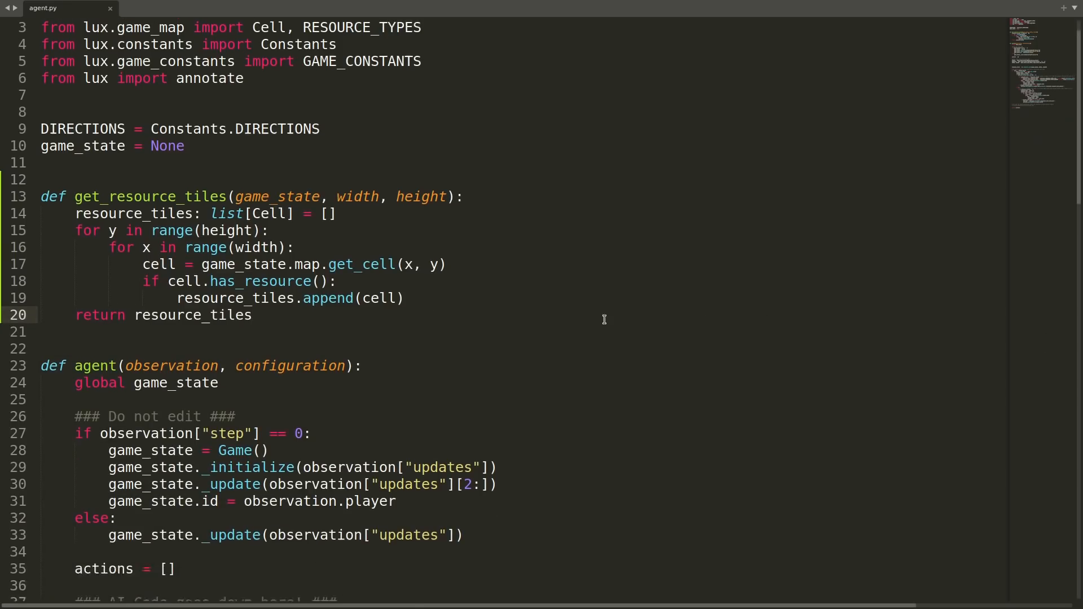
Define get_close_resource(unit, resource_tiles, player) and call it as closest_resource in the worker loop
scroll(down, 3)
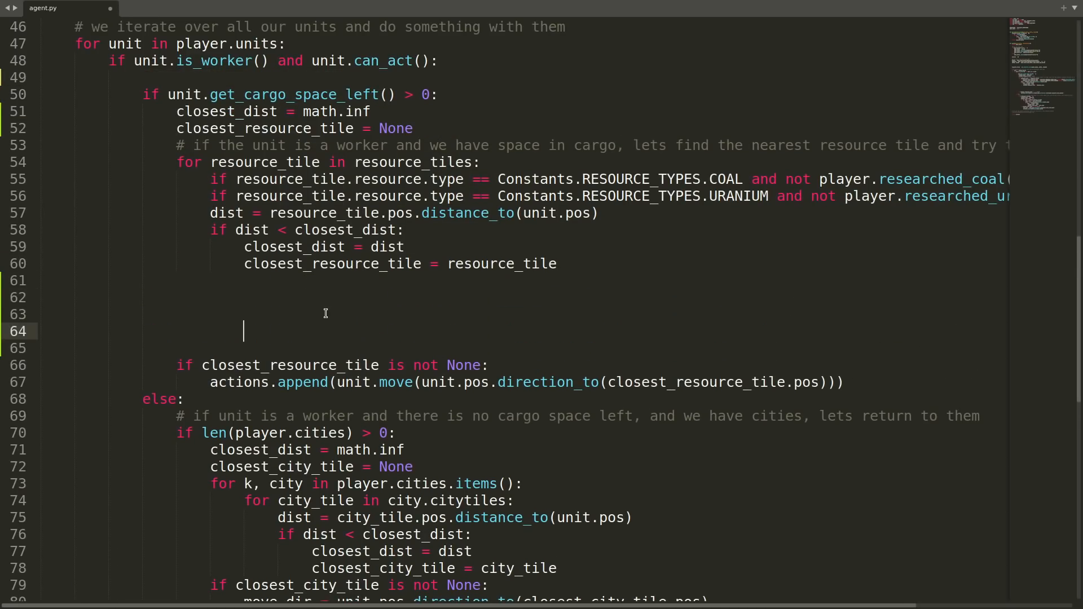
text(closest_resource_tile = get_close_resource()
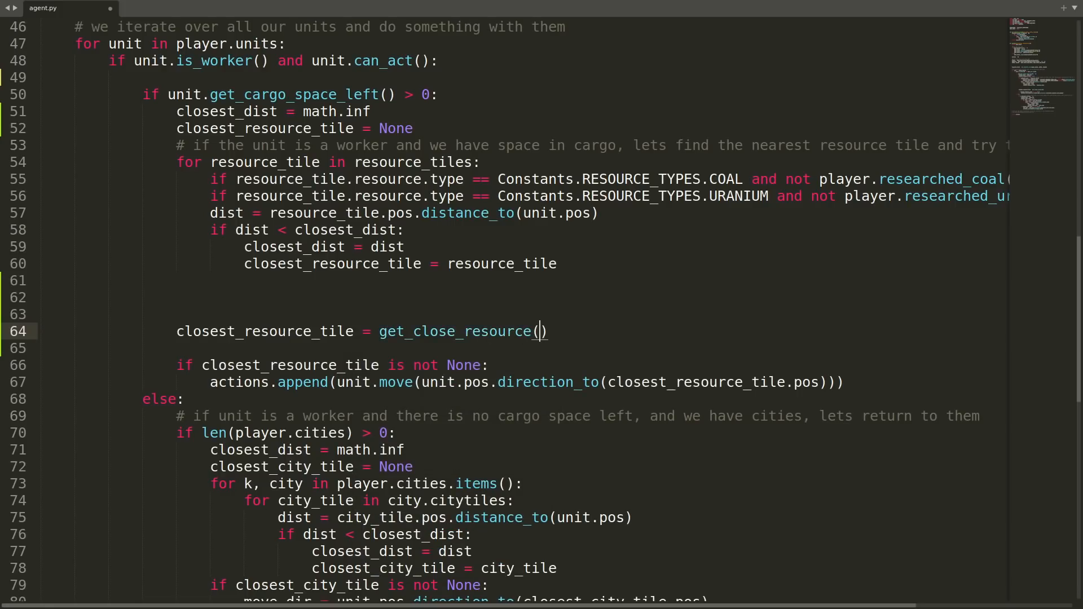
text(unit, resource_tiles, player)
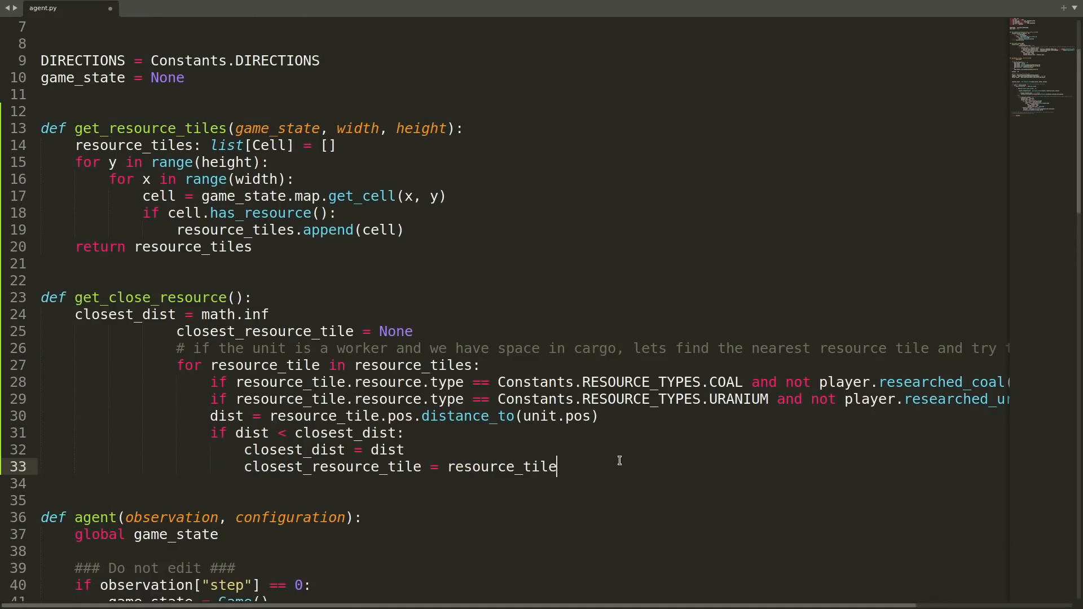
text(unit, resource_tiles, player))
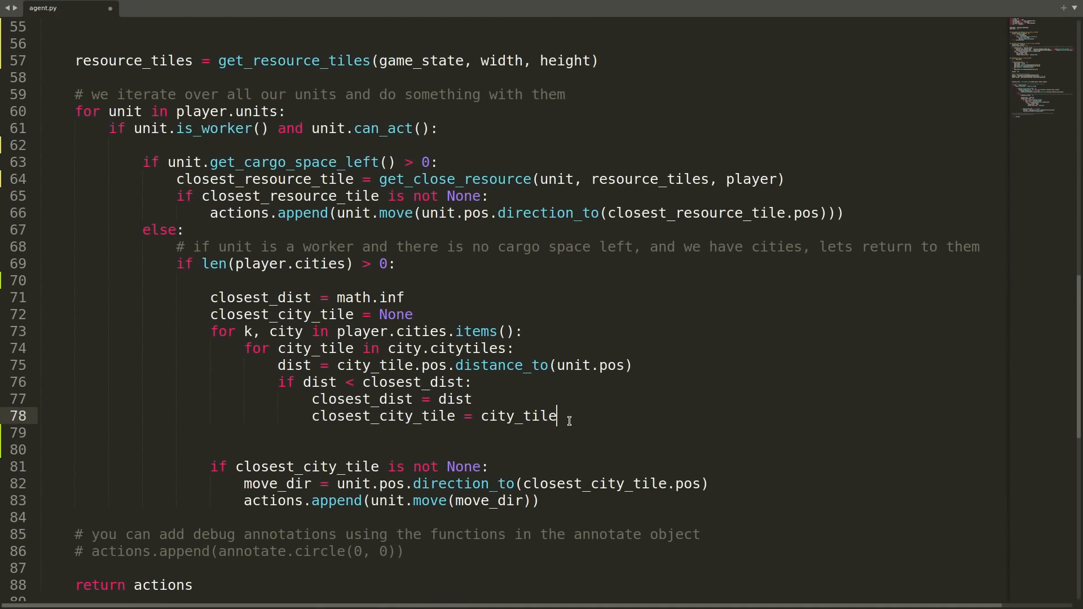
Move the city-tile loop into def get_close_city(player, unit) returning closest_city_tile, and give get_close_resource a return
key(enter)
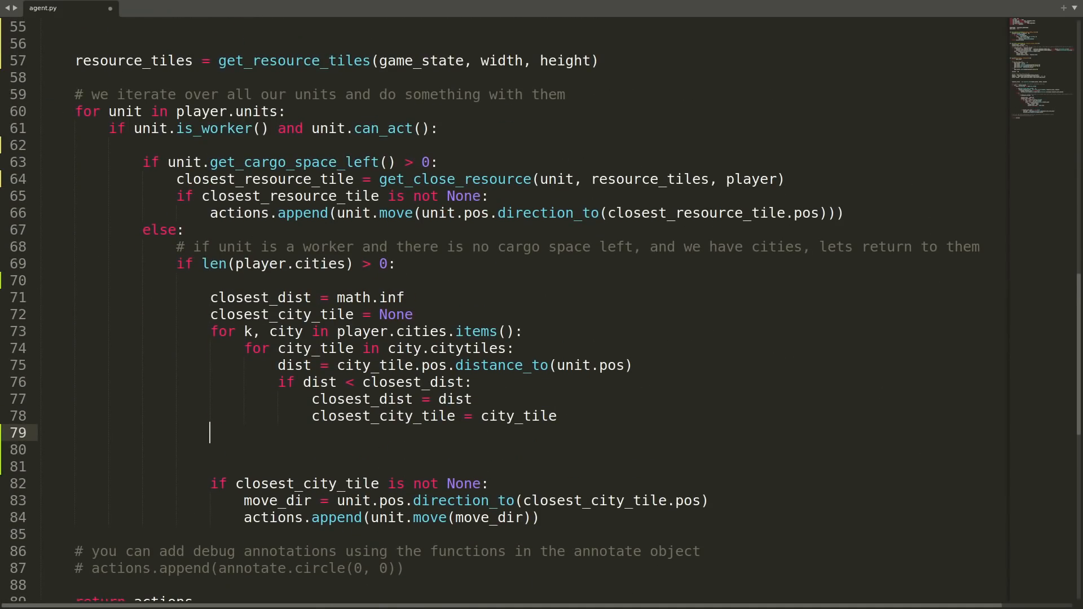
text(closest_city_)
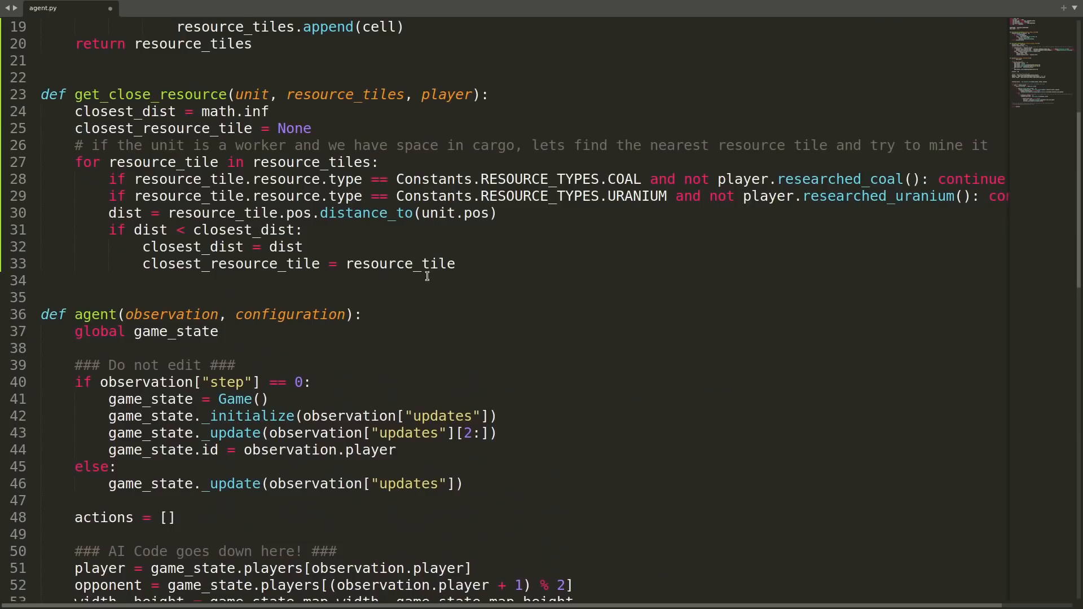
text(def get_close_city(player, unit):)
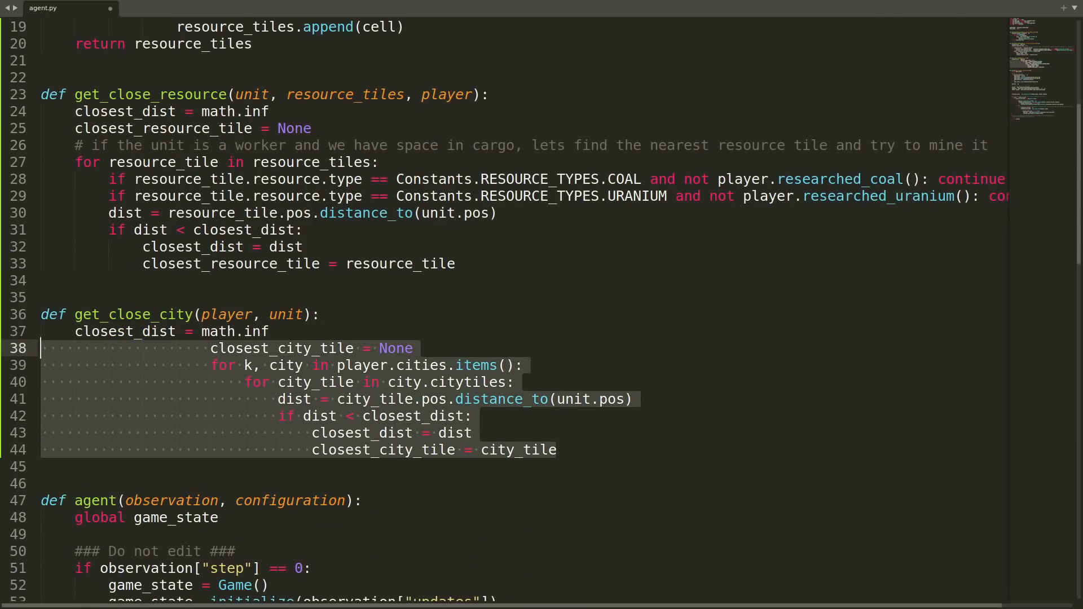
text(return closest_resource_tile)
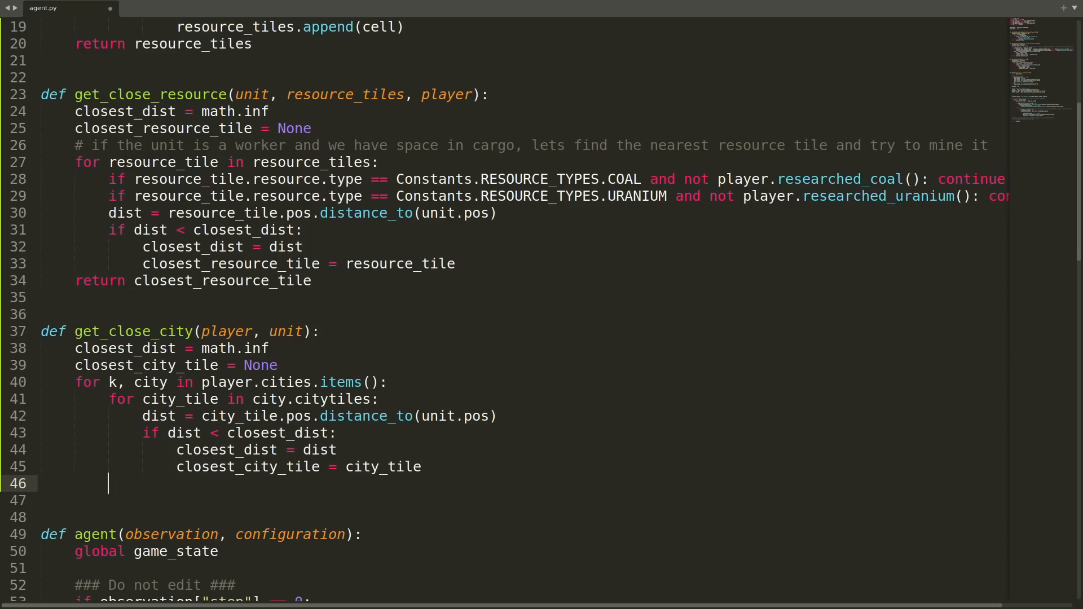
text(return closest_city_tile)
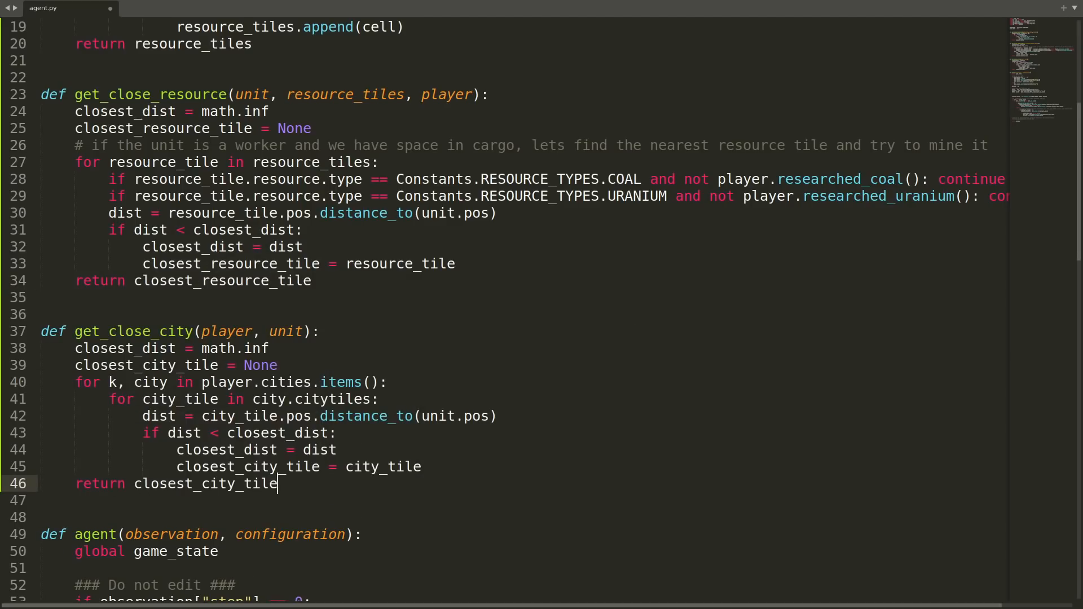
scroll(down, 3)
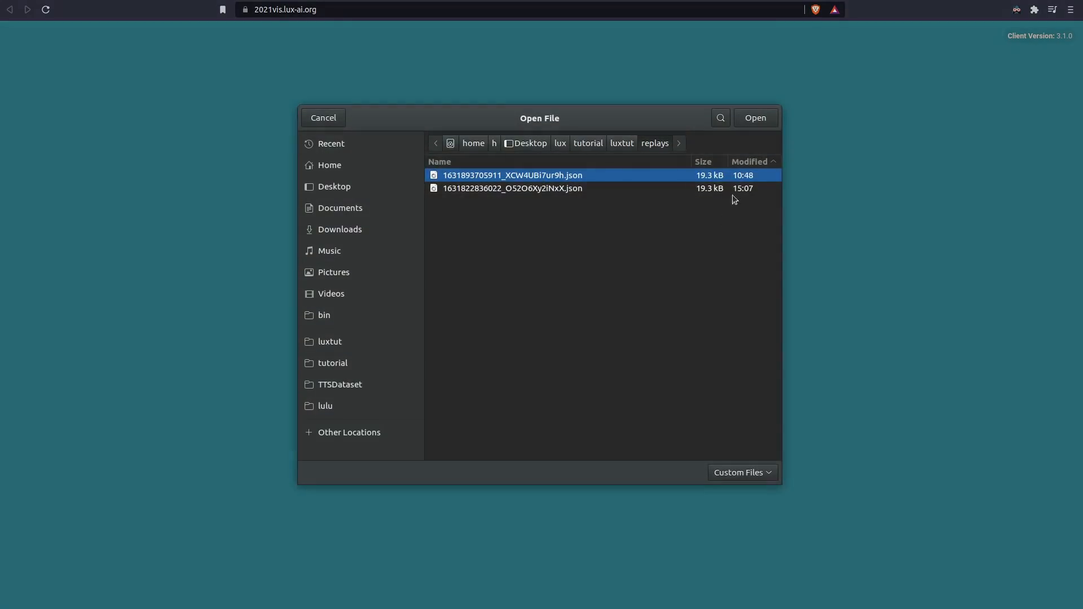
click(755, 117)
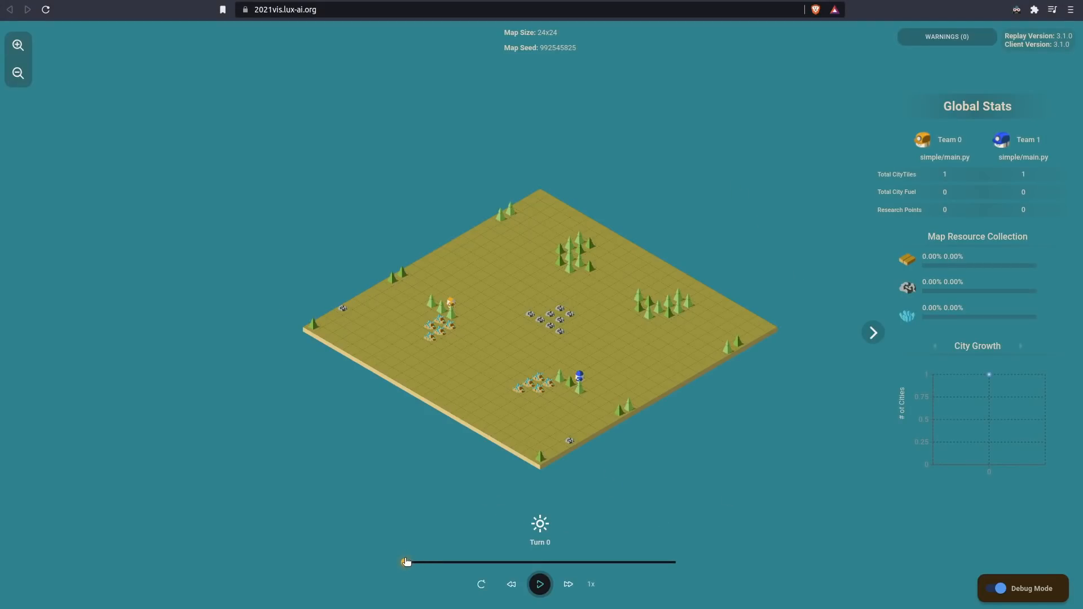
drag(407, 562, 593, 562)
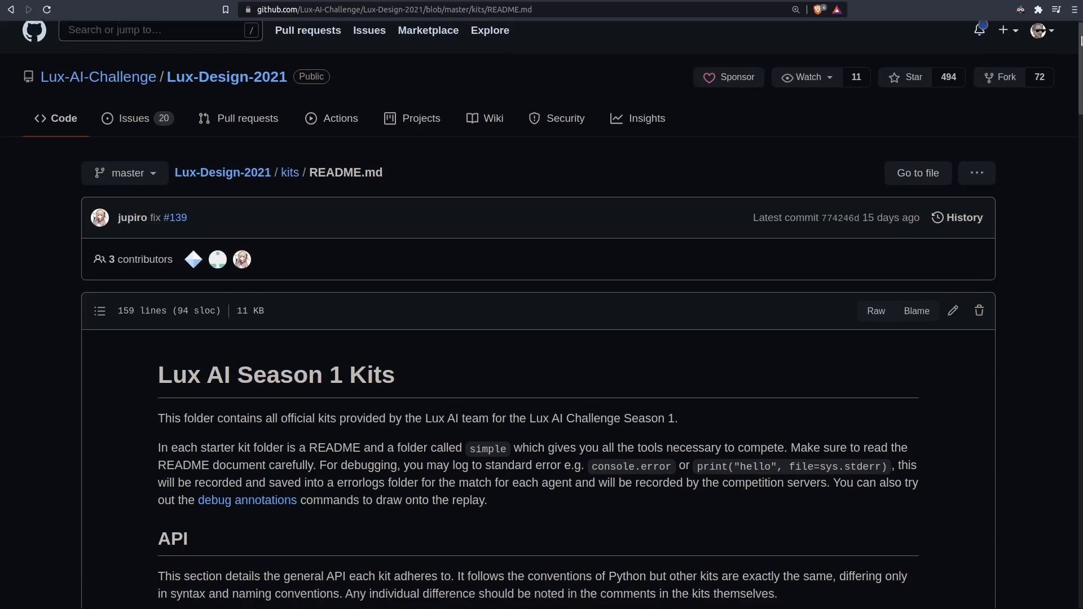
scroll(down, 3)
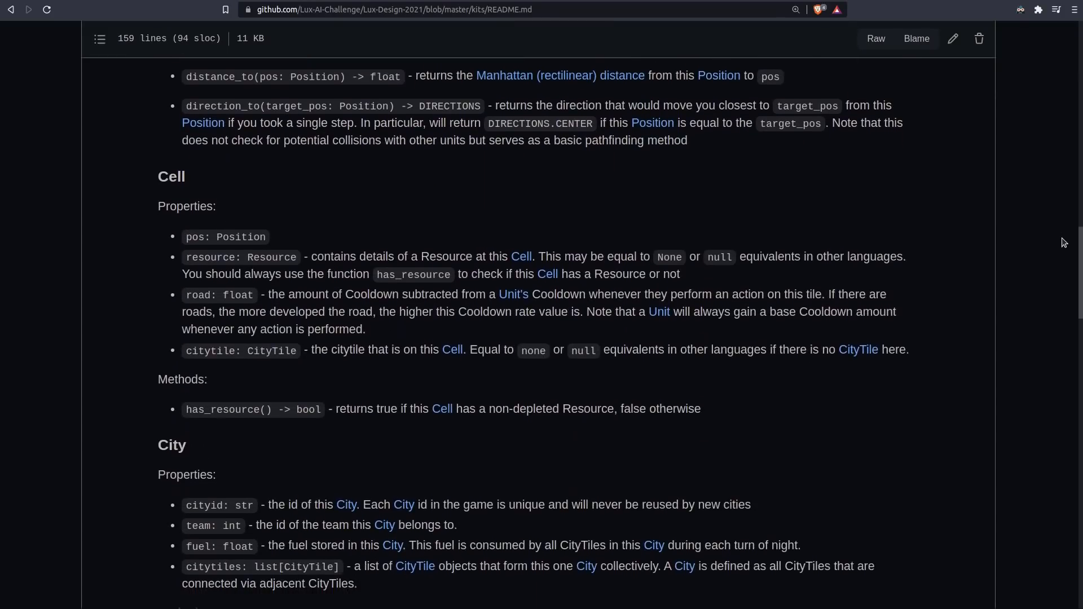
scroll(down, 3)
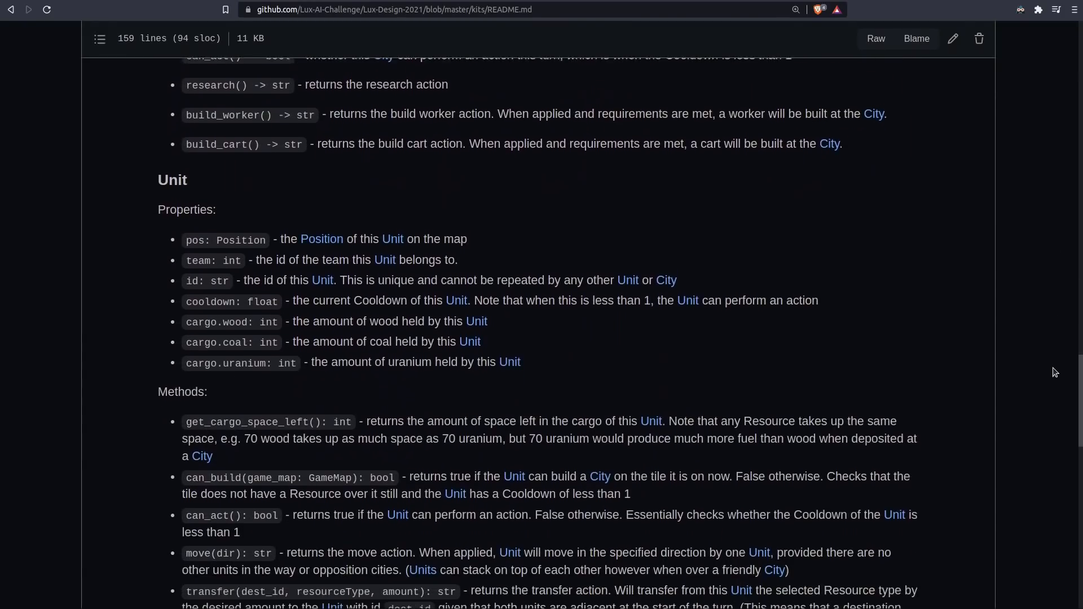
scroll(down, 3)
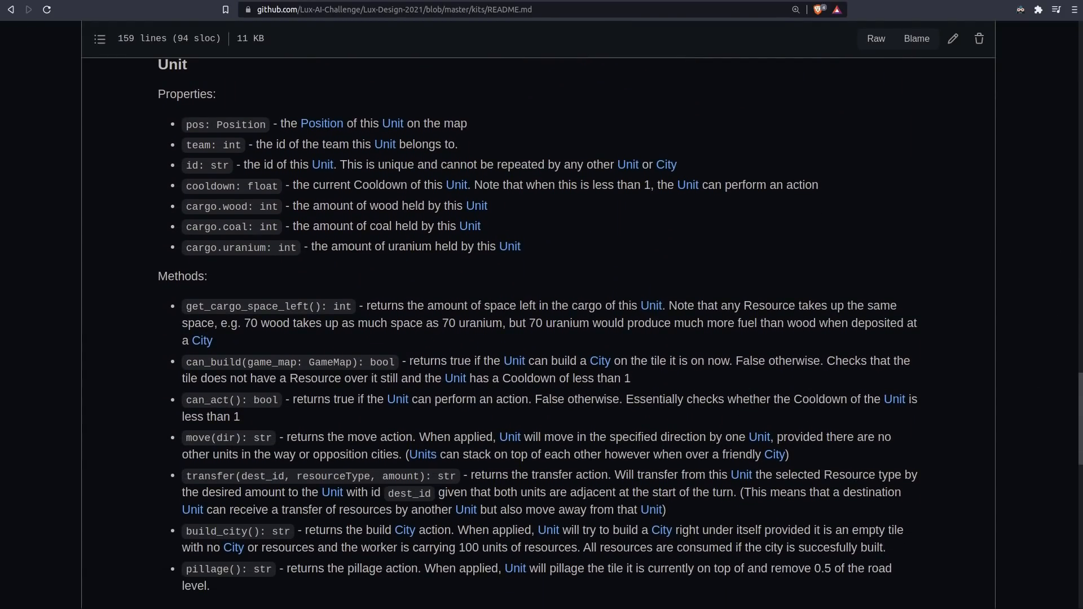
mouse_move(407, 591)
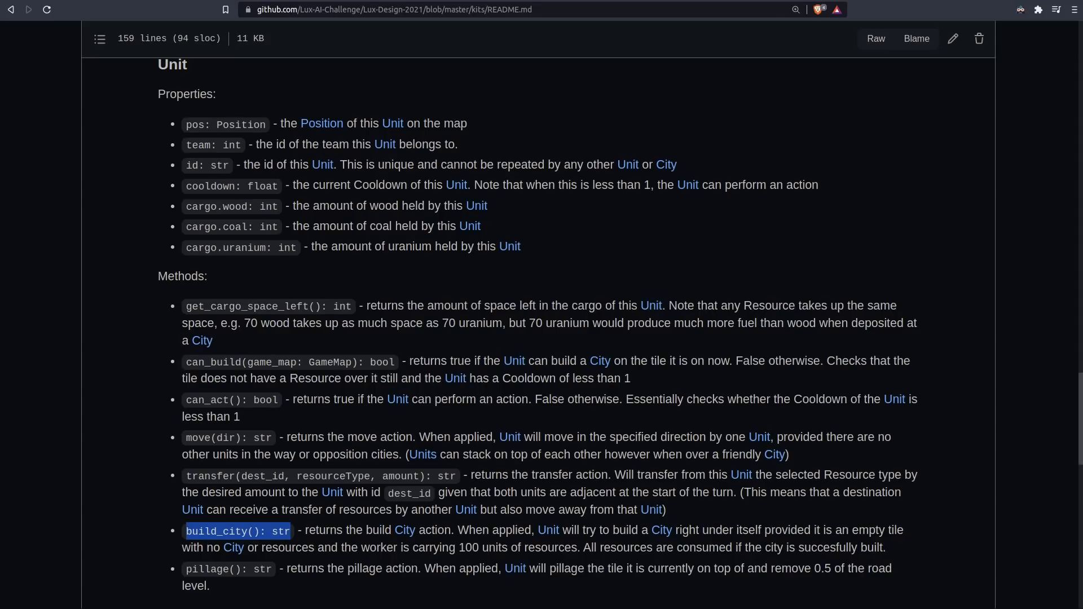
scroll(down, 3)
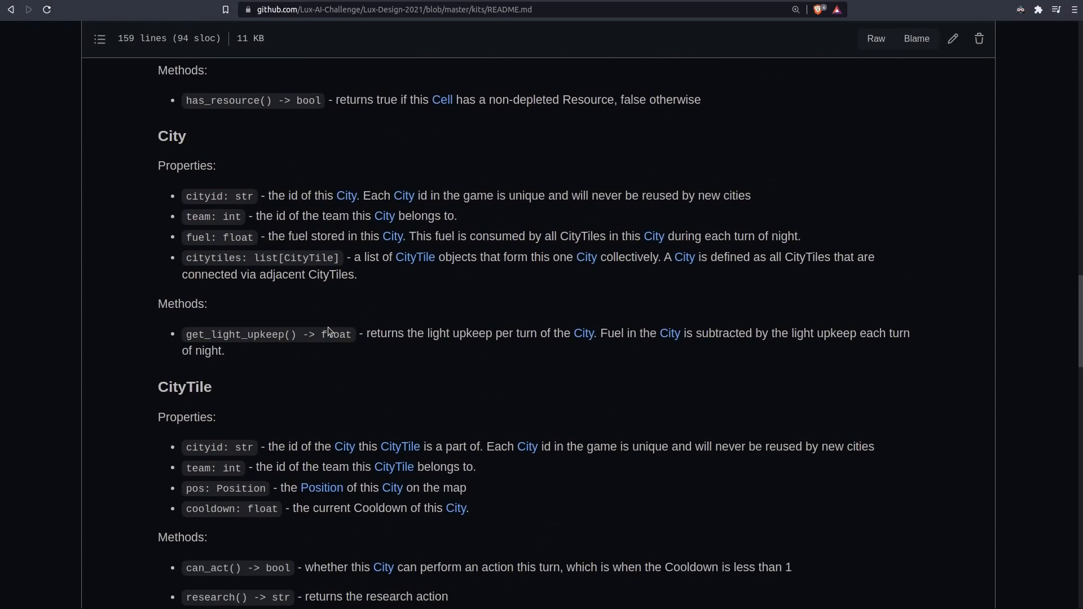
mouse_move(328, 331)
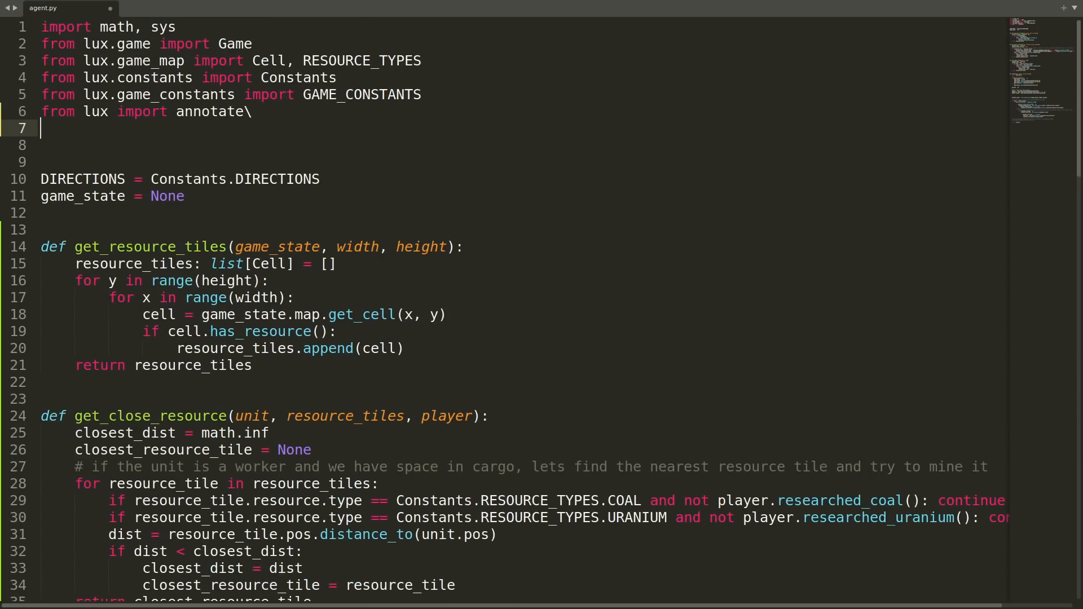
Add import logging and logging.basicConfig(filename=...) to agent.py, then enter the simple agent folder
text(import logging)
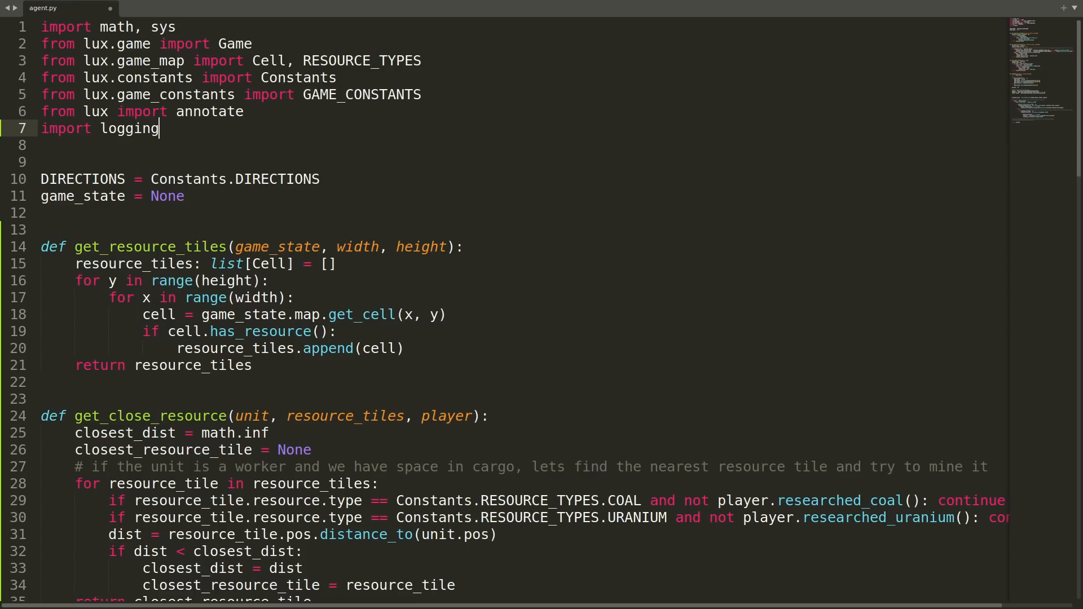
text(logging.basicConfig(filename=)
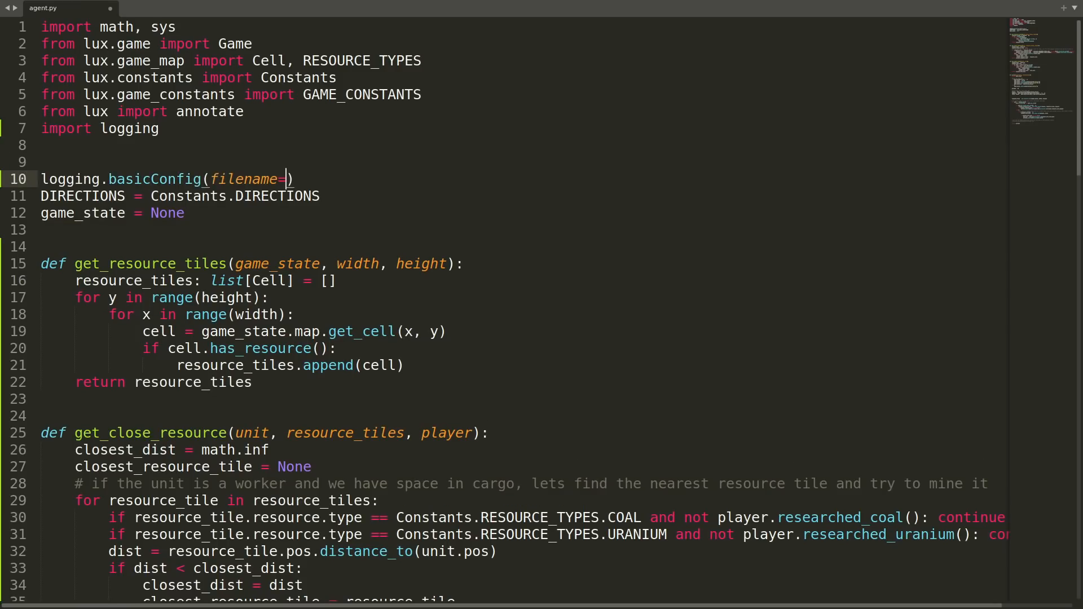
scroll(down, 3)
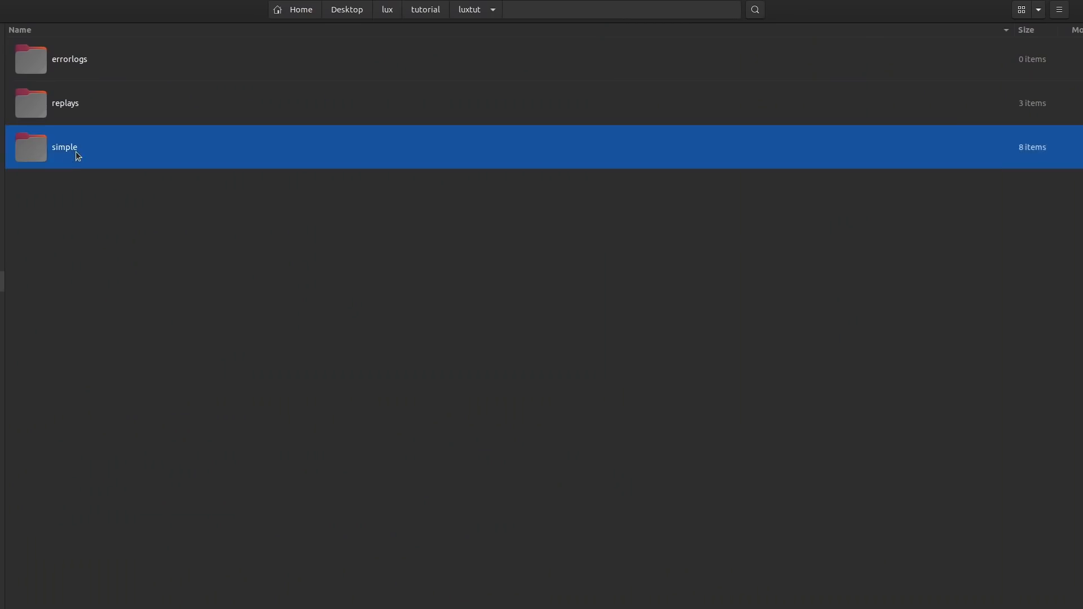
double_click(64, 147)
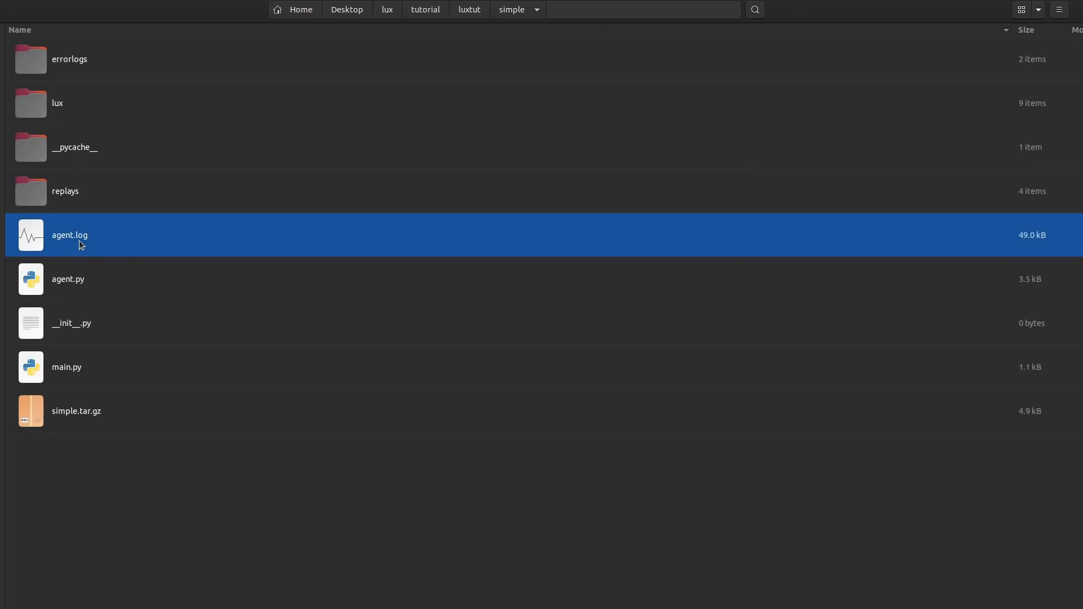
View agent.log's INFO lines of player cities in Sublime, then return to agent.py
double_click(69, 234)
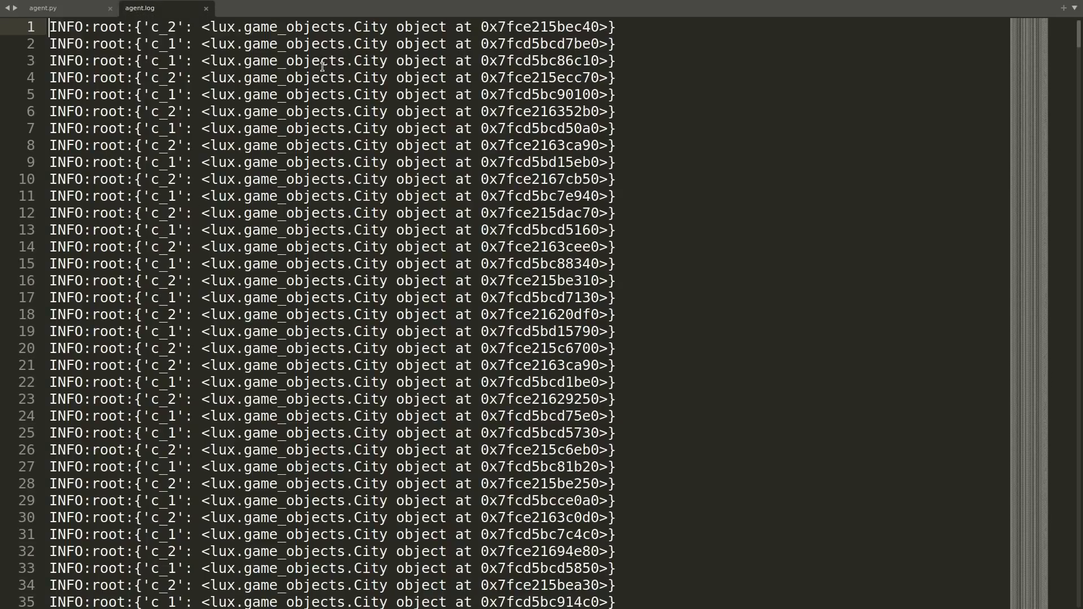
scroll(down, 3)
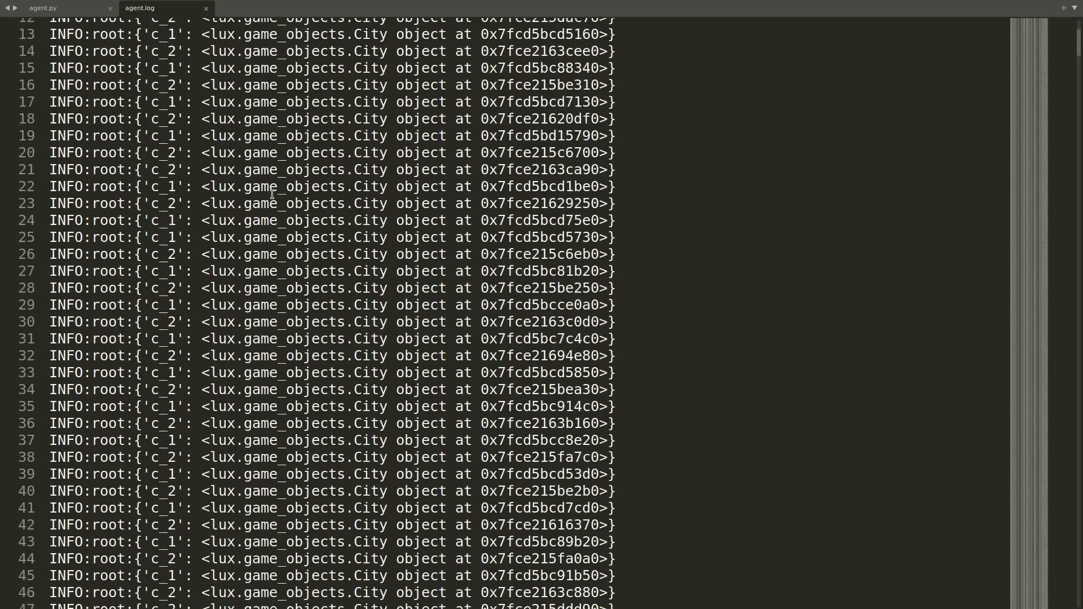
scroll(down, 3)
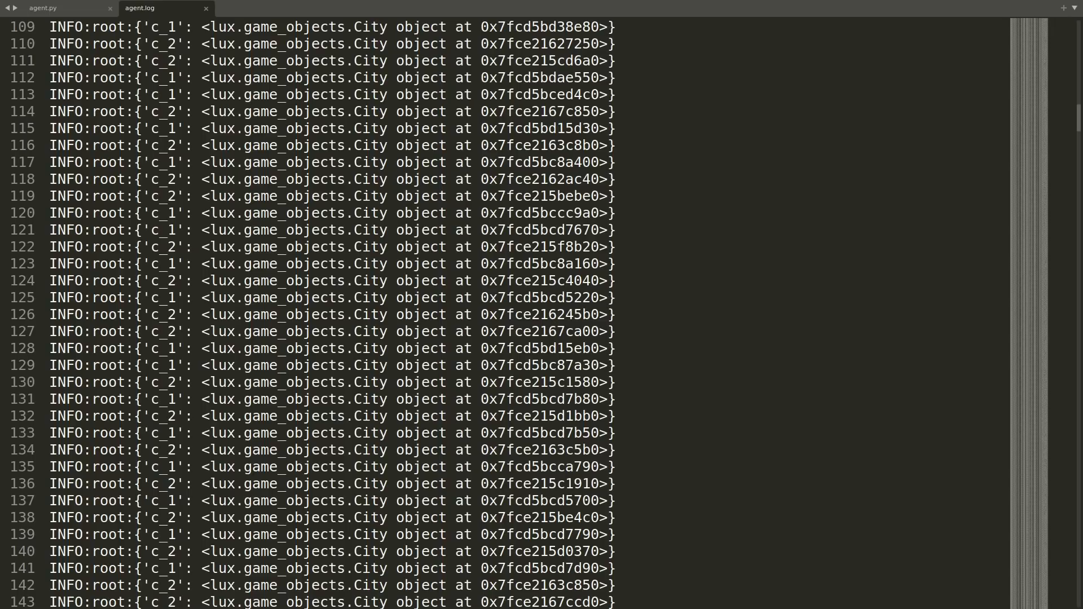
click(43, 8)
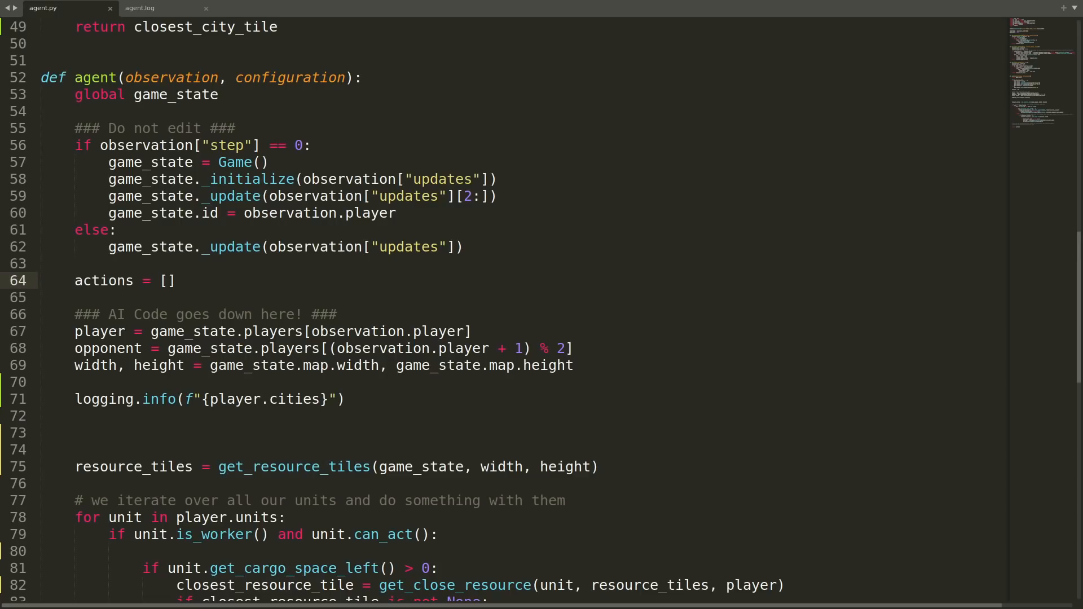
Loop over player.cities.values() appending each c_tile to city_tiles, and log cities and city_tiles
scroll(down, 3)
text(cities =)
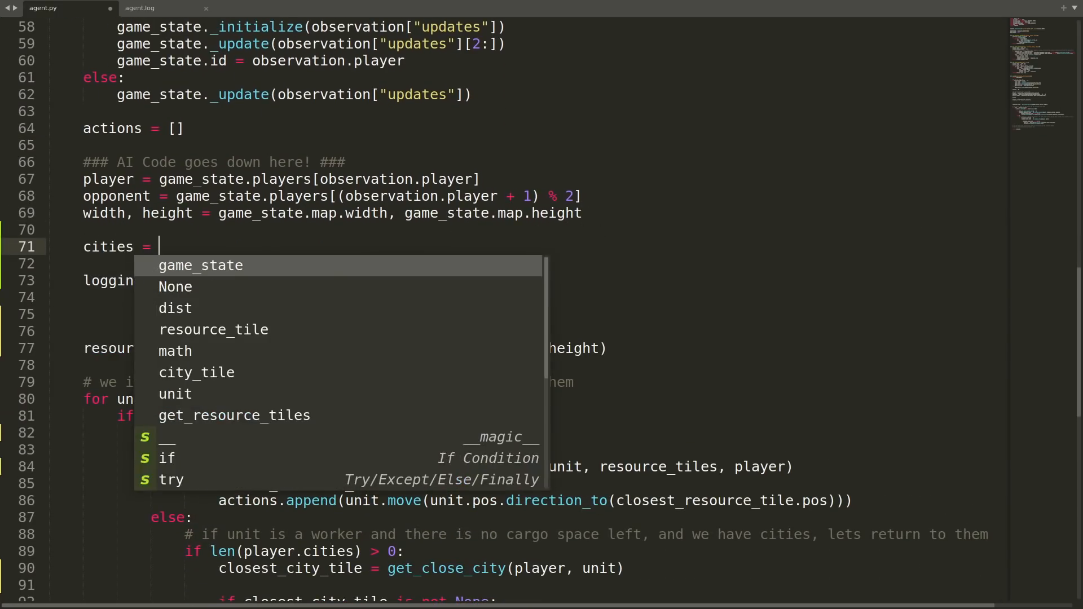
text(player.cities.values())
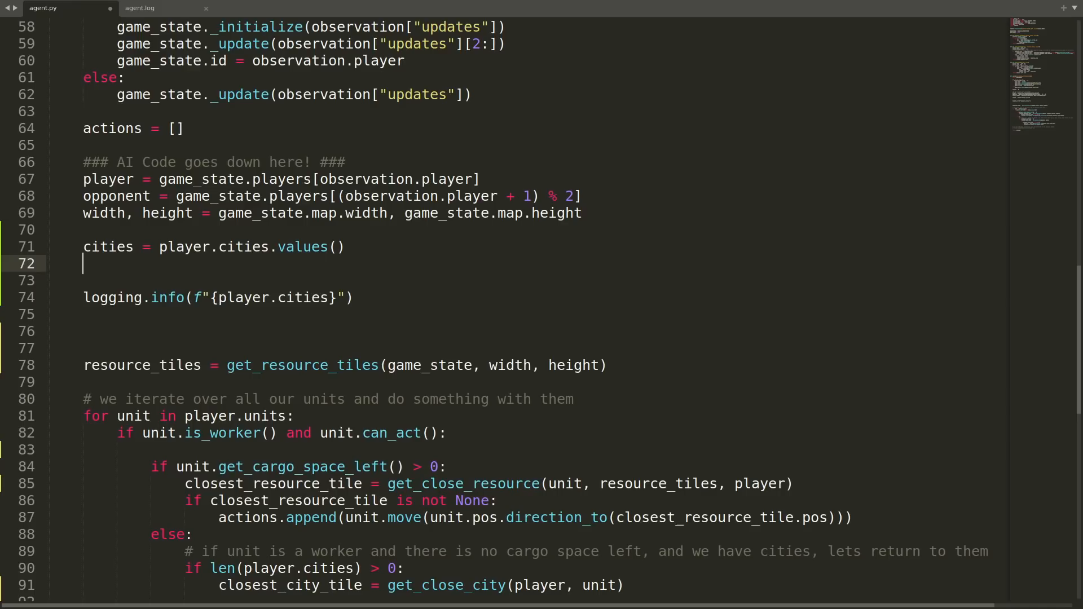
text(city_tiles = [])
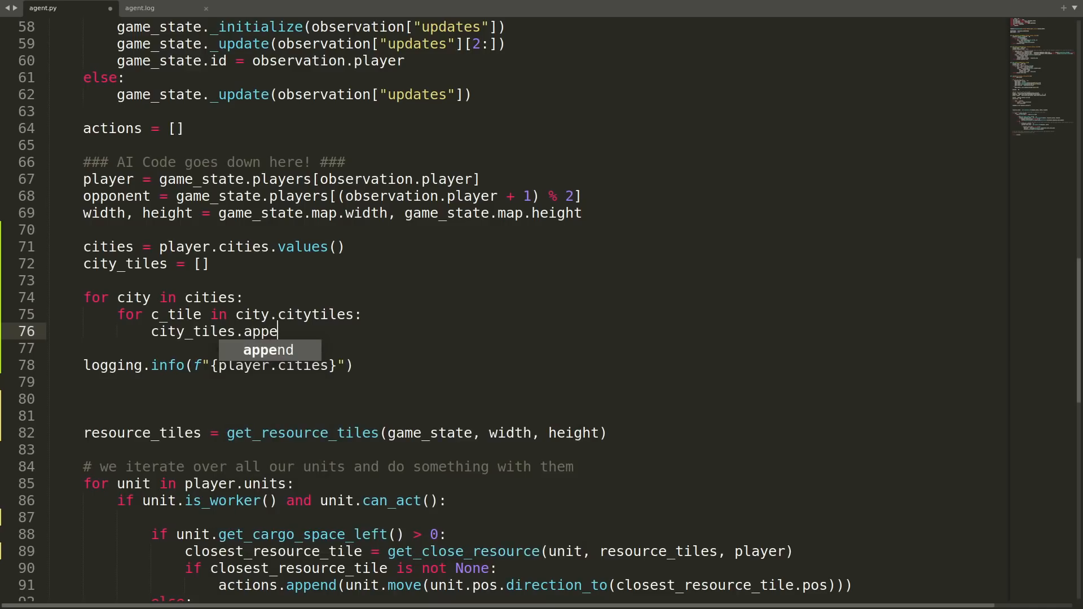
text(nd(c_tile))
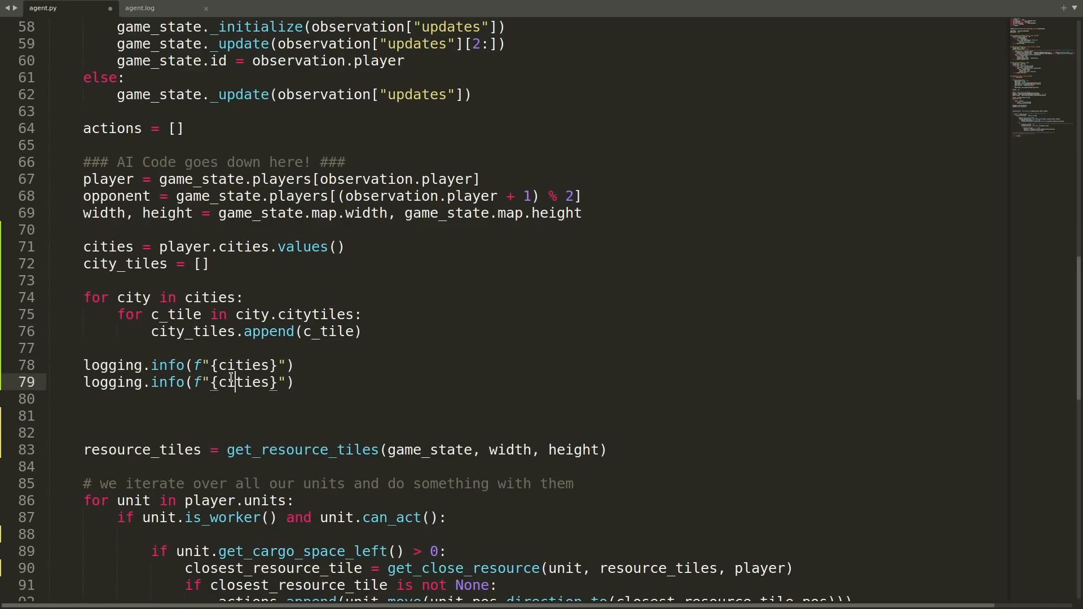
text(city_tiles)
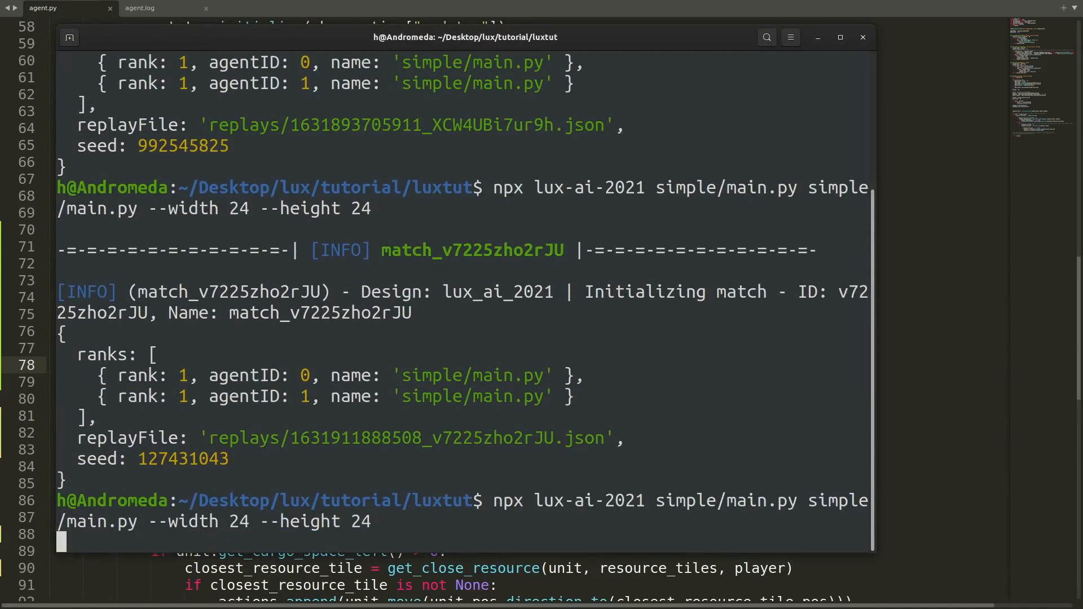
Label the log messages 'cities:' and 'city_tiles:' and check the fresh agent.log shows CityTile objects
click(140, 8)
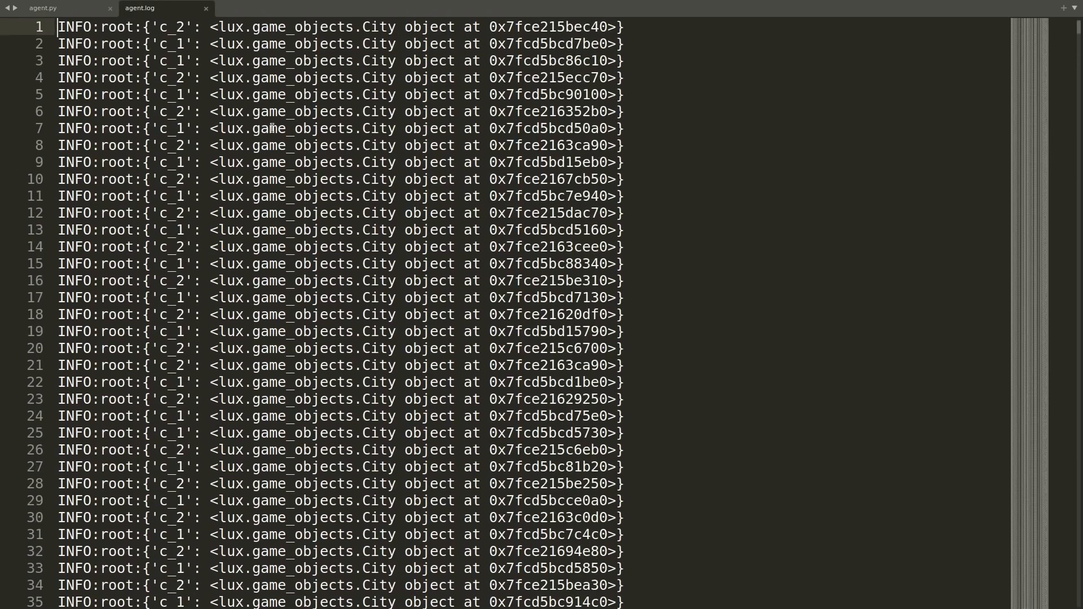
click(44, 8)
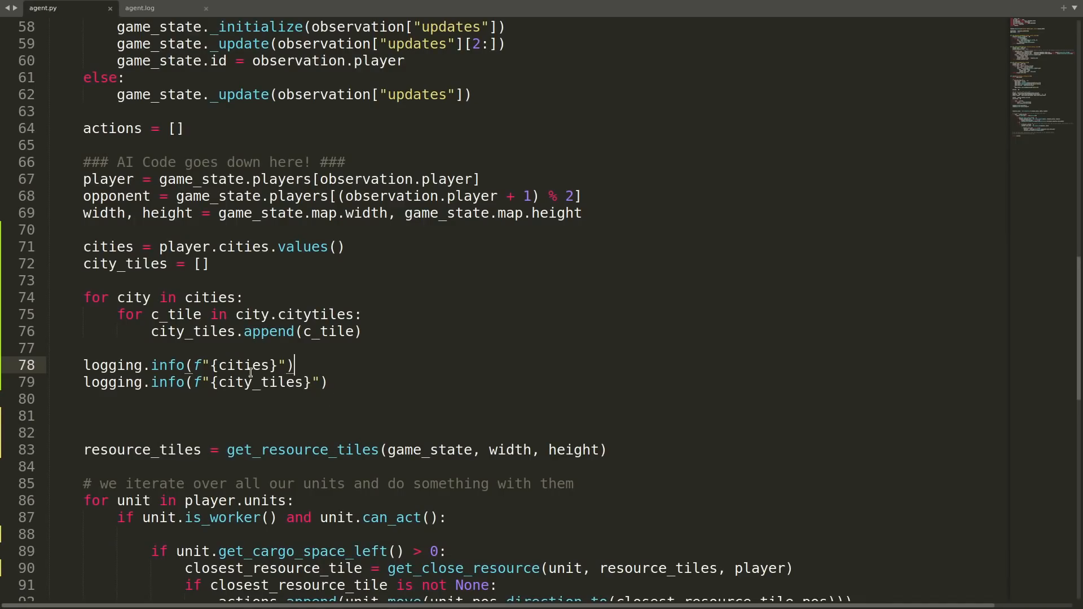
text(city)
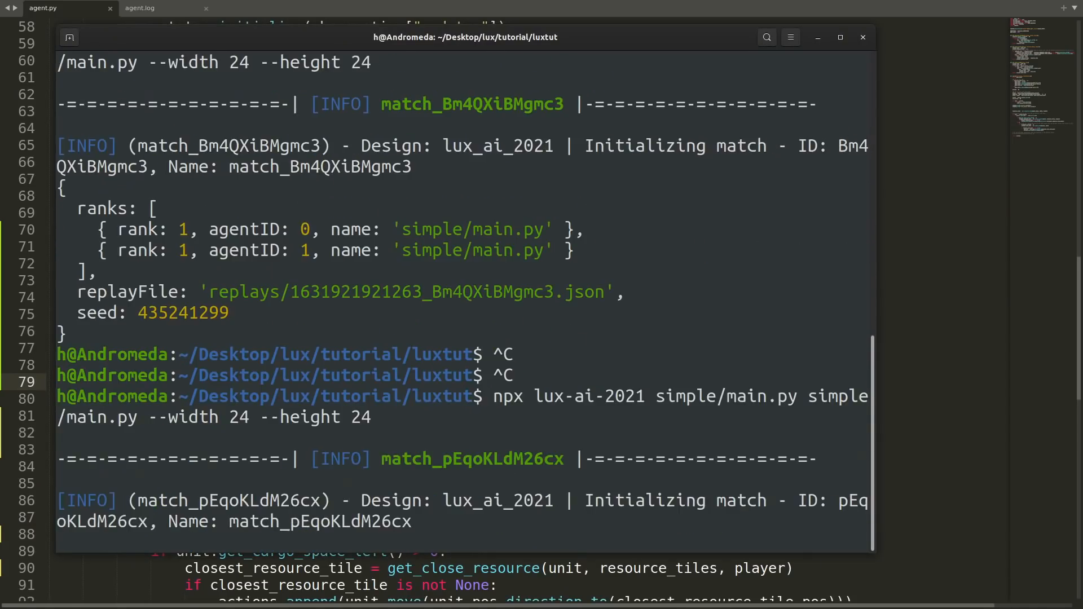
click(140, 8)
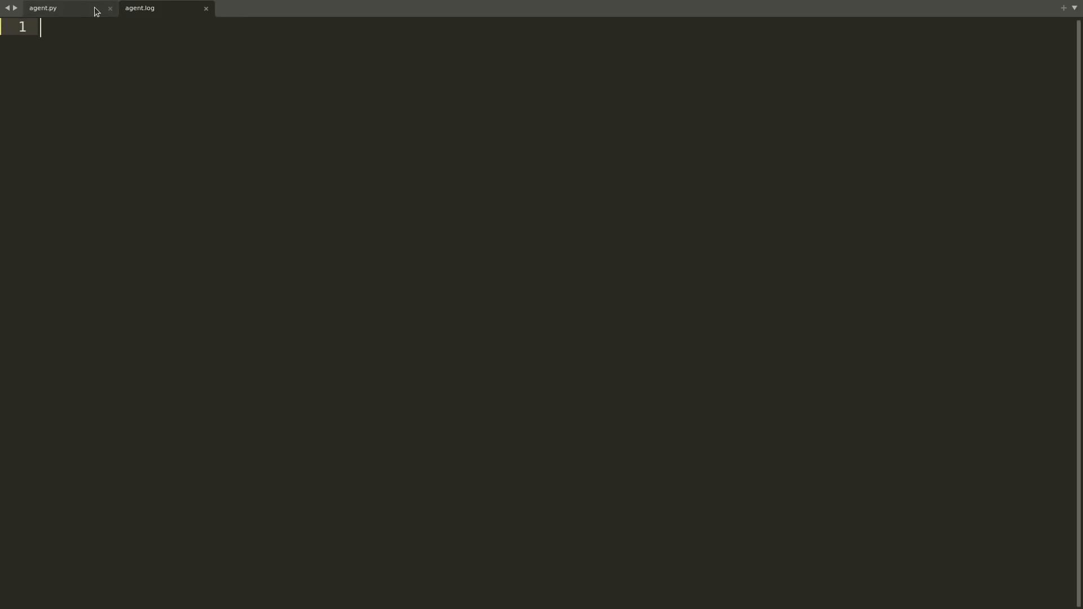
click(140, 8)
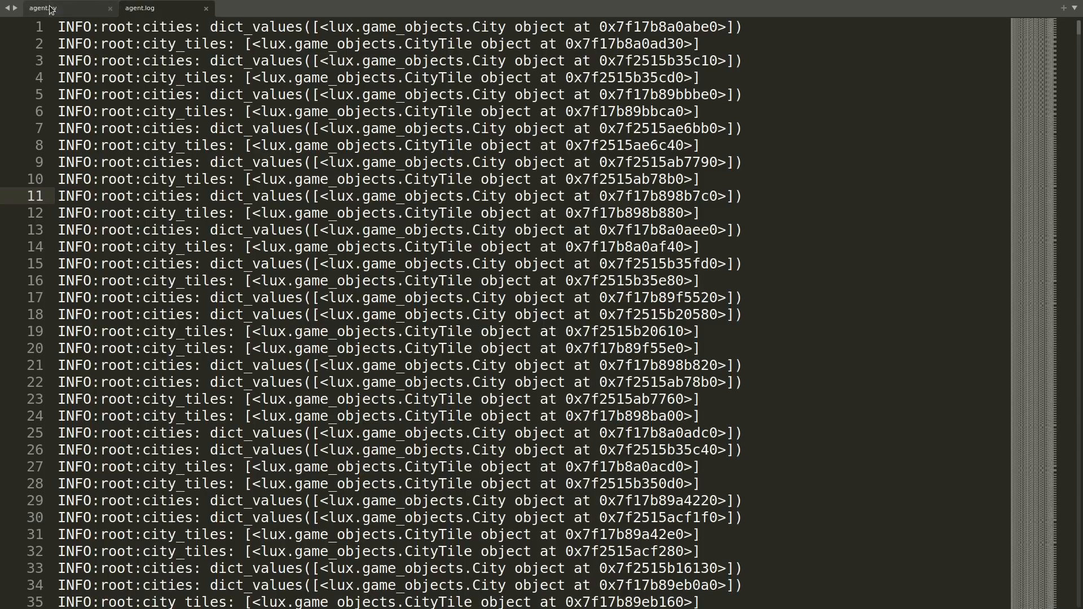
click(42, 8)
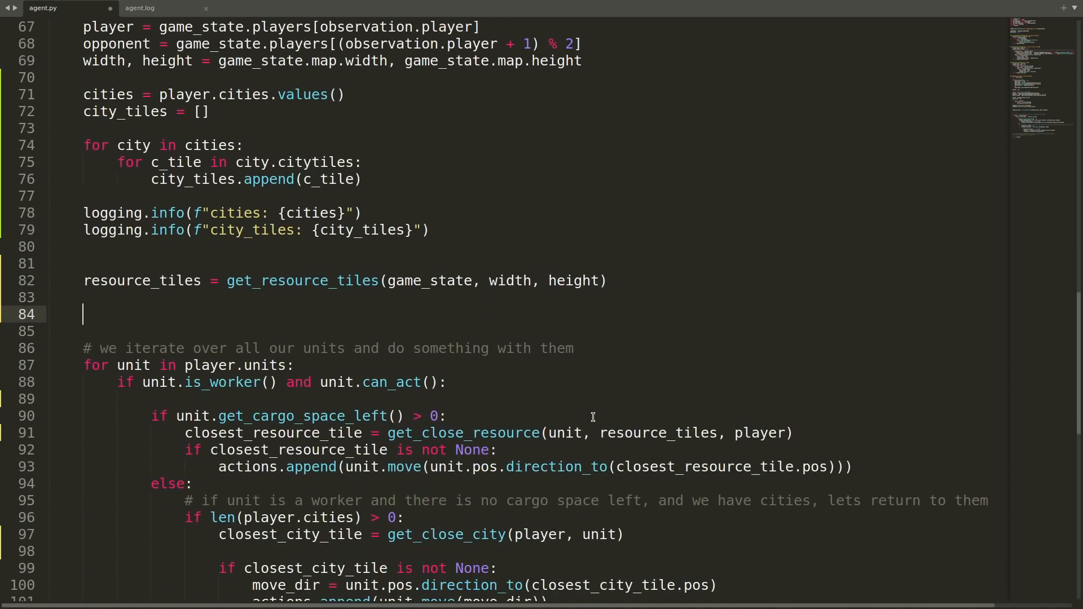
Add build_city = False, set True when len(city_tiles) < 2
text(build_city = False)
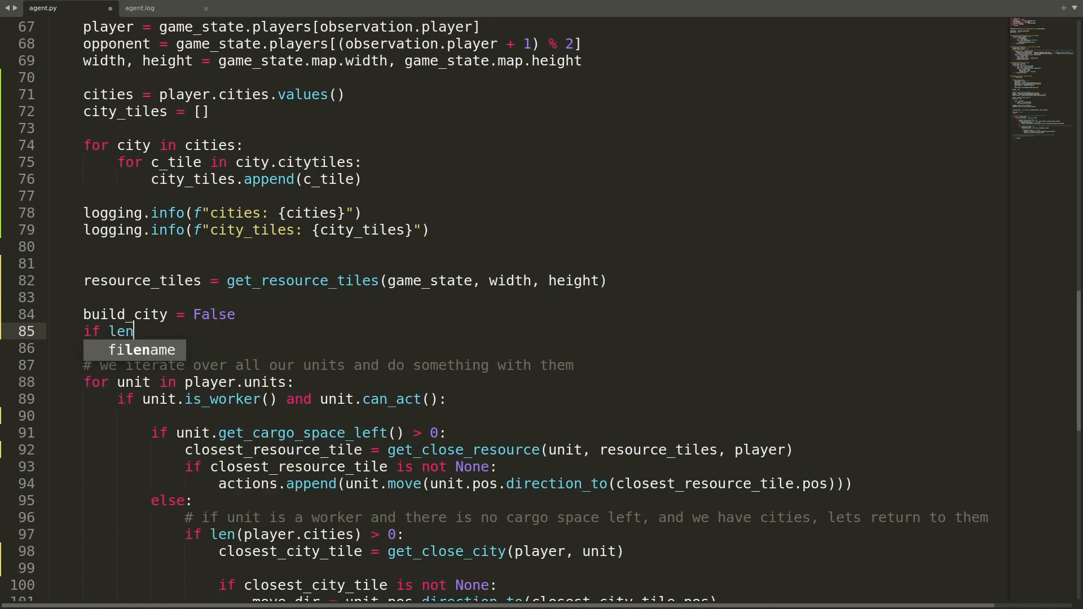
text((city_tiles) < 2:)
text(build_city = True)
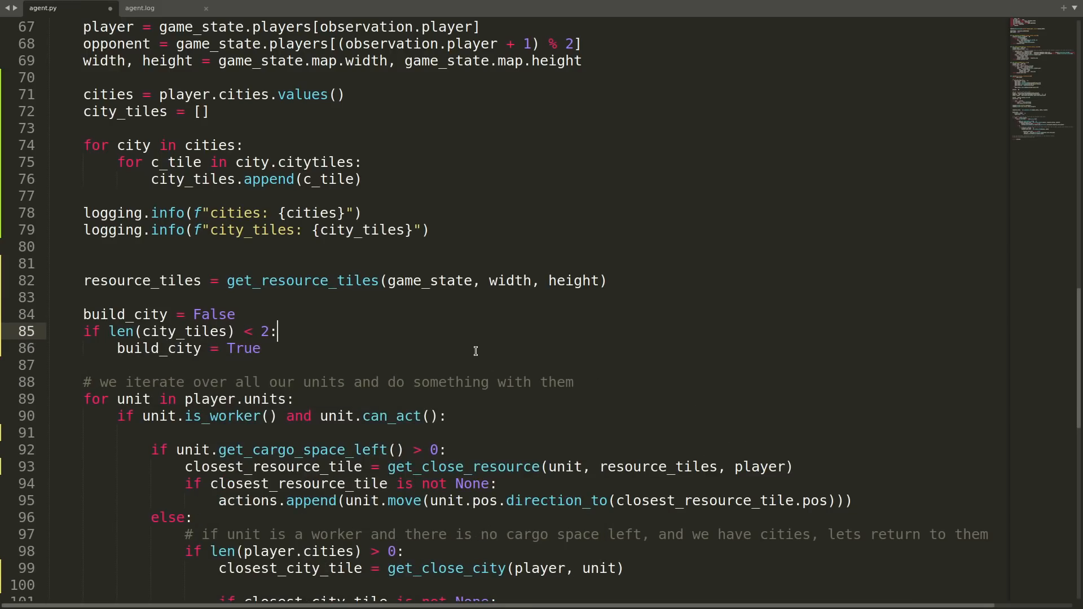
scroll(down, 3)
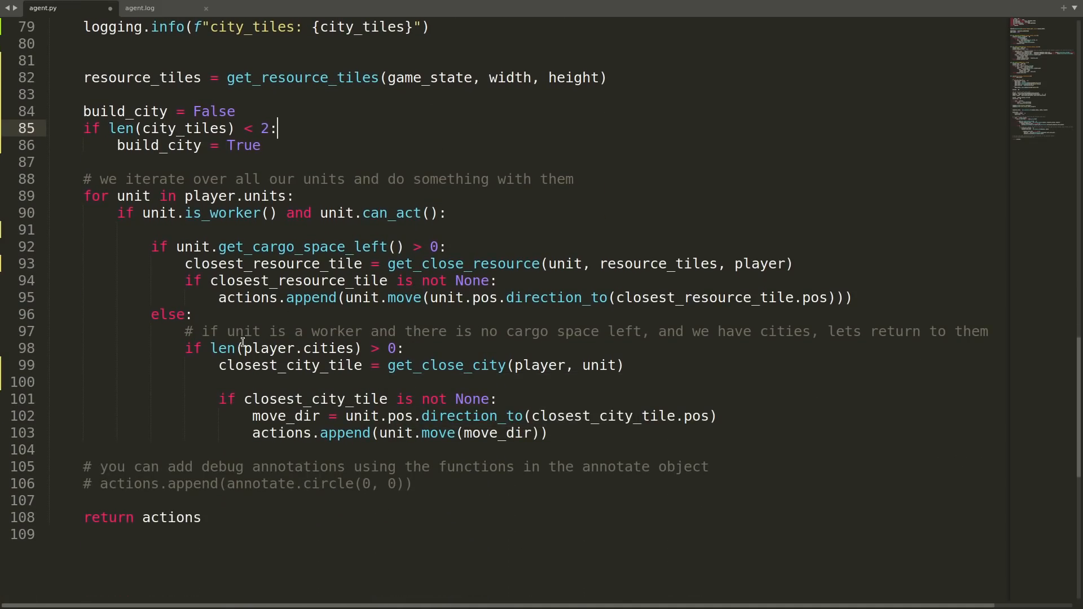
In the full-cargo branch add an if build_city log message and an 'if build_location is None: pass' check
click(195, 314)
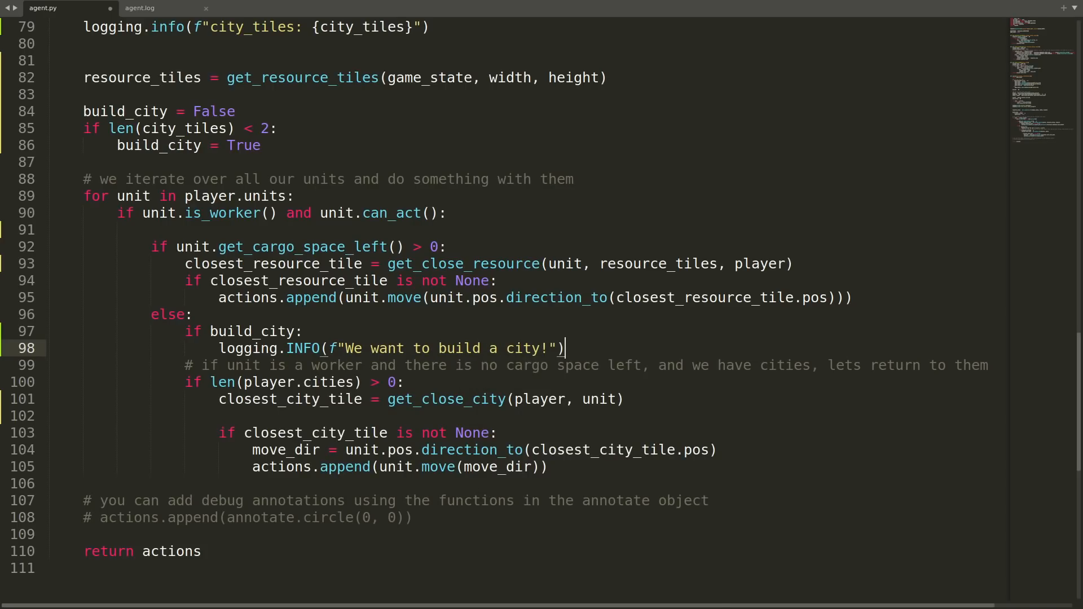
text(if build_location is None:)
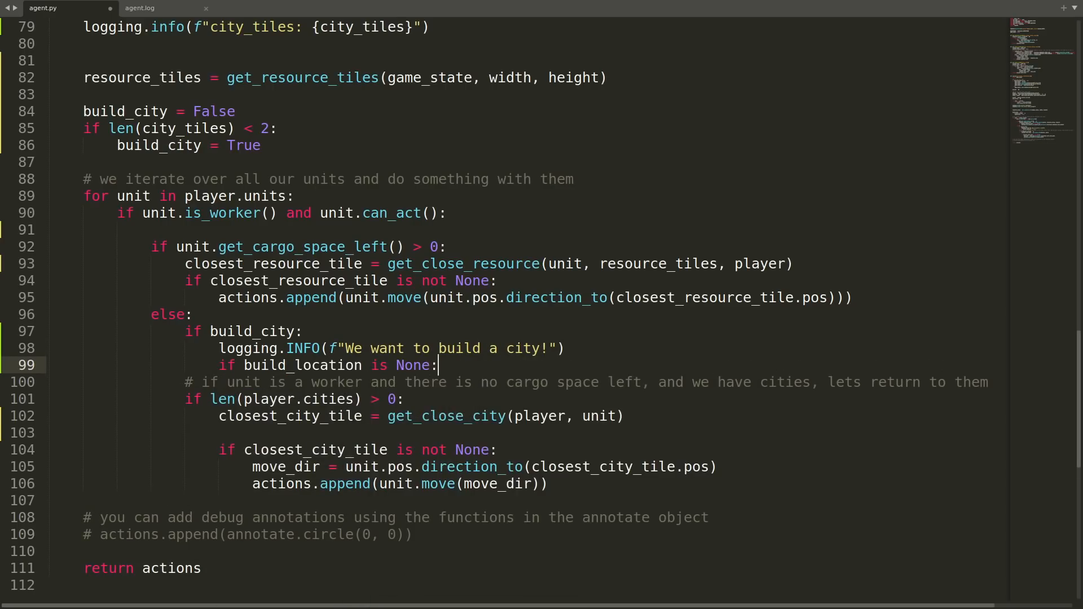
text(pass)
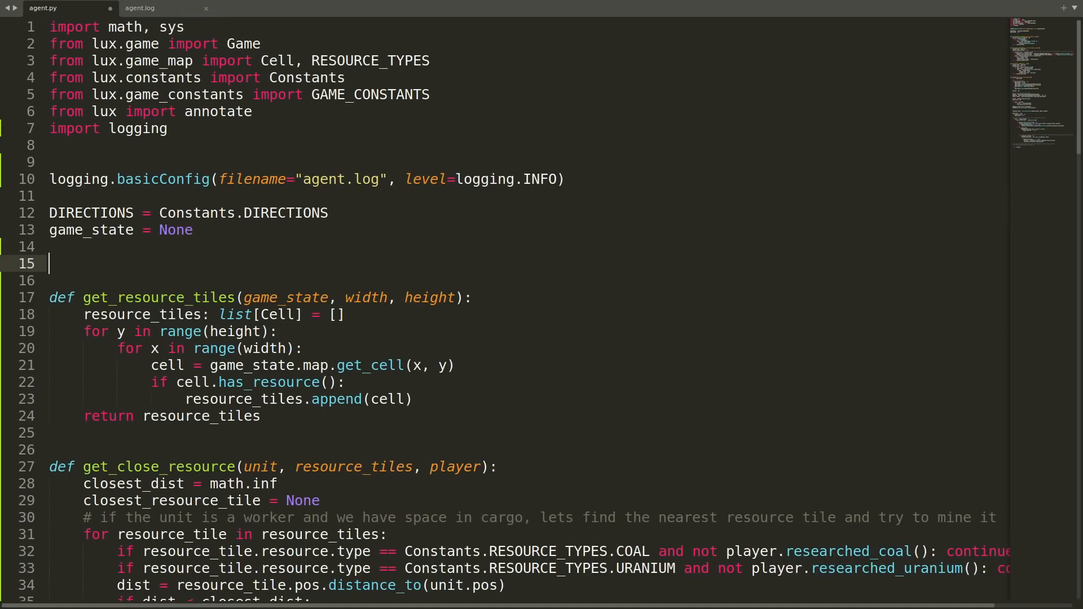
Set empty_near = get_close_city(player, unit) and dirs = [(1,0),(0,1),(-1,0),(0,-1)] for the try/except direction loop
scroll(down, 3)
text(global build_location)
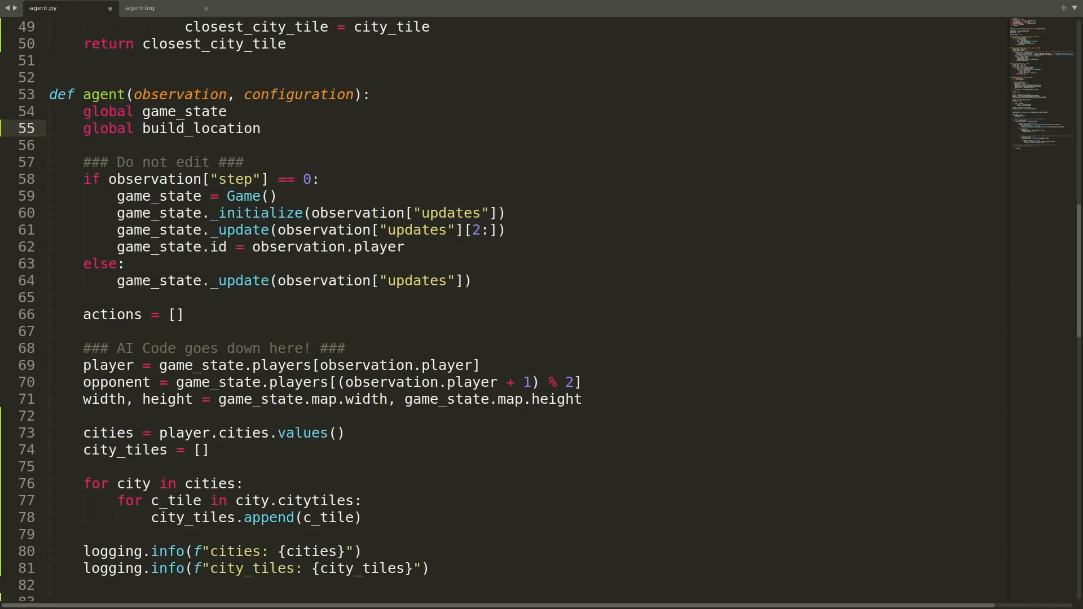
scroll(down, 3)
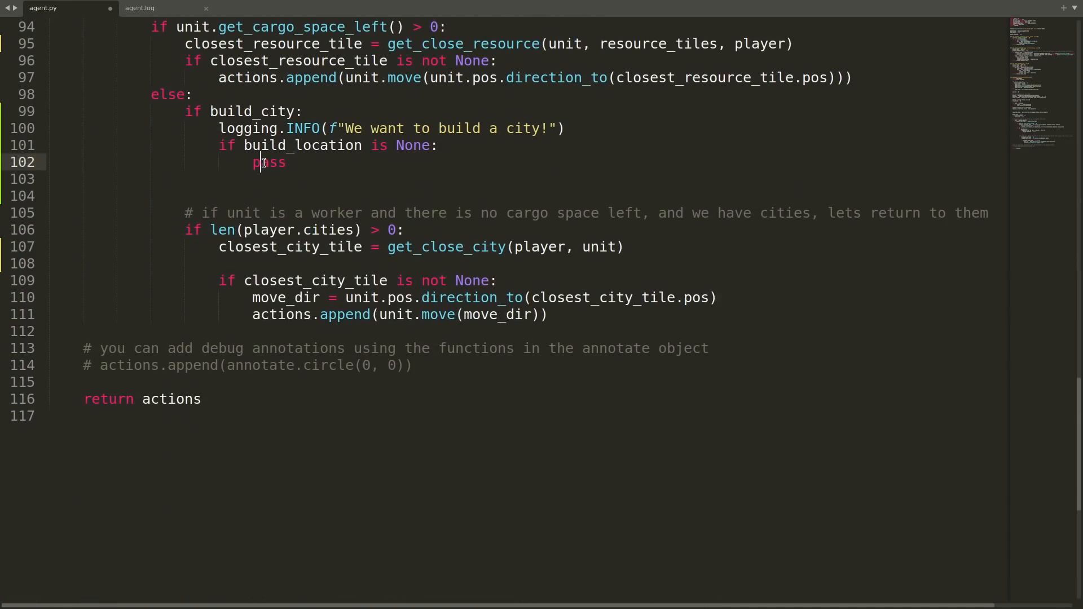
text(empty_near = g)
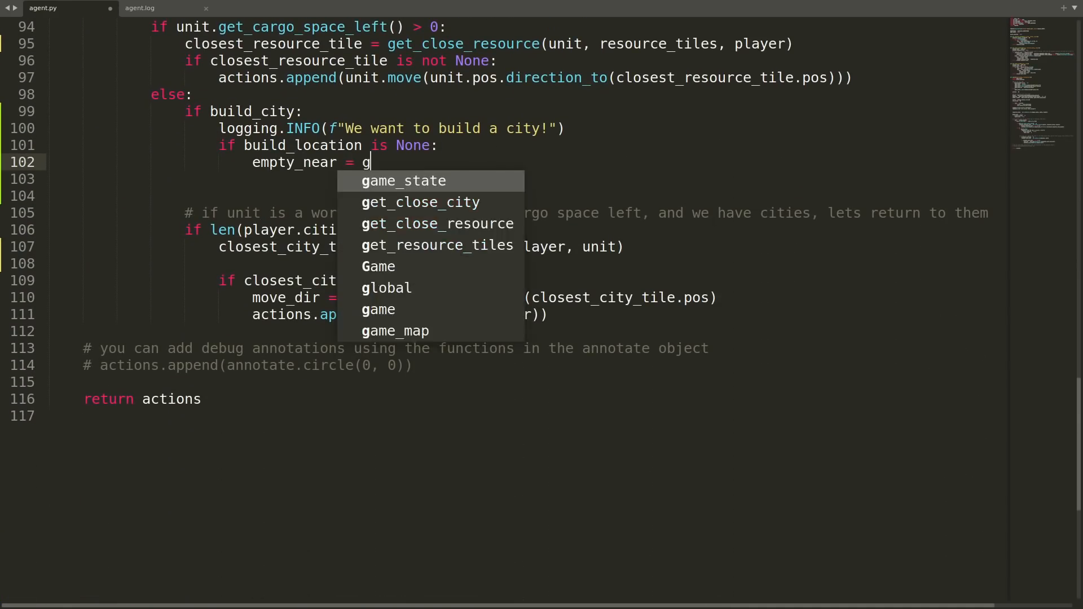
text(et_close_city(player, unit)
text(dirs = [(),)
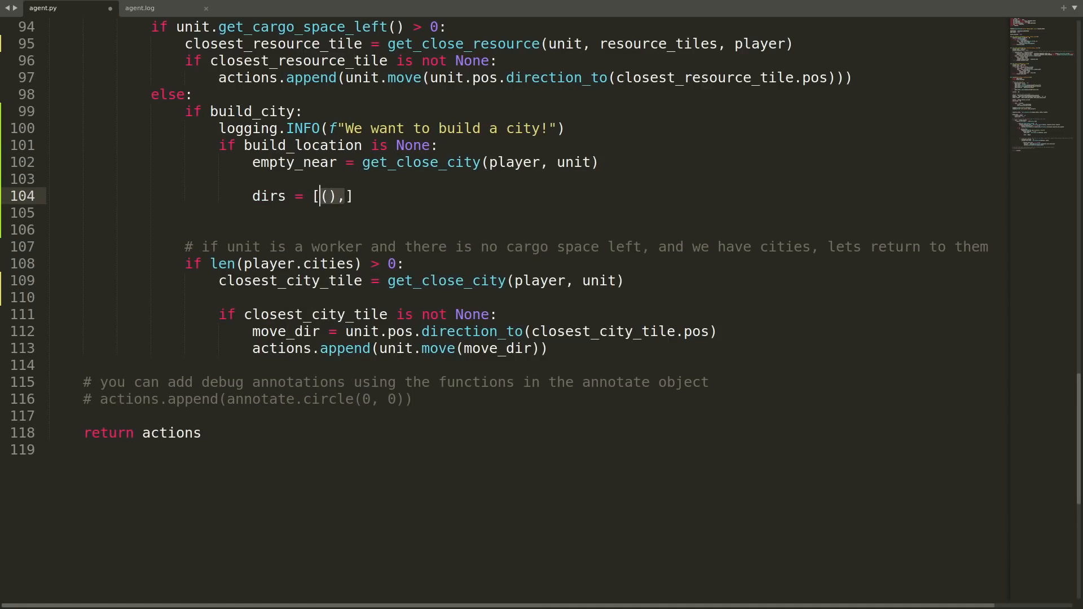
text(1,0),(),(),()
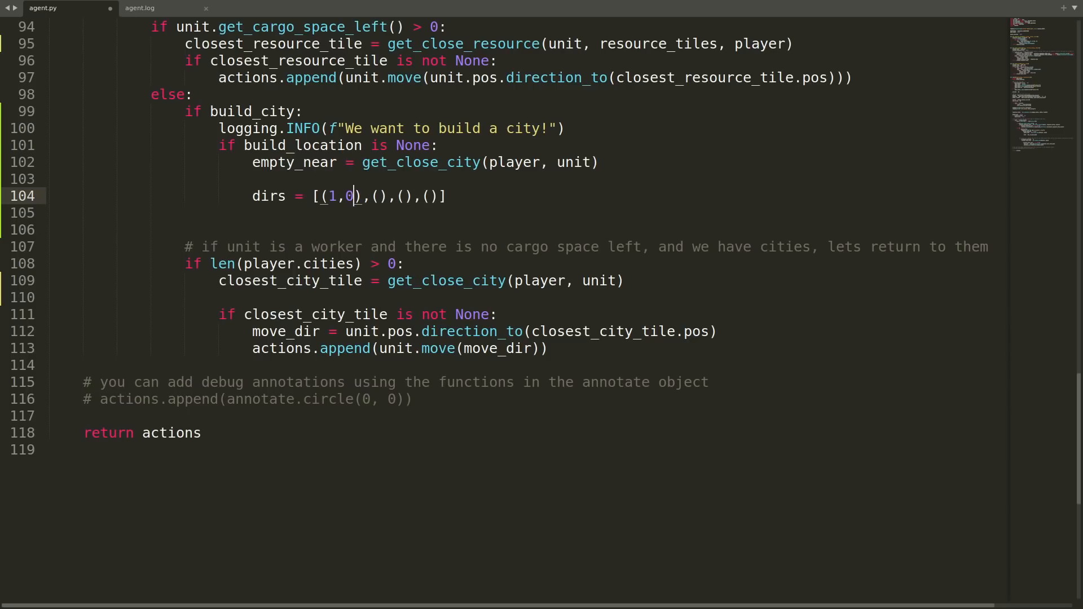
text(,(0,1),(-1,0),(0,)
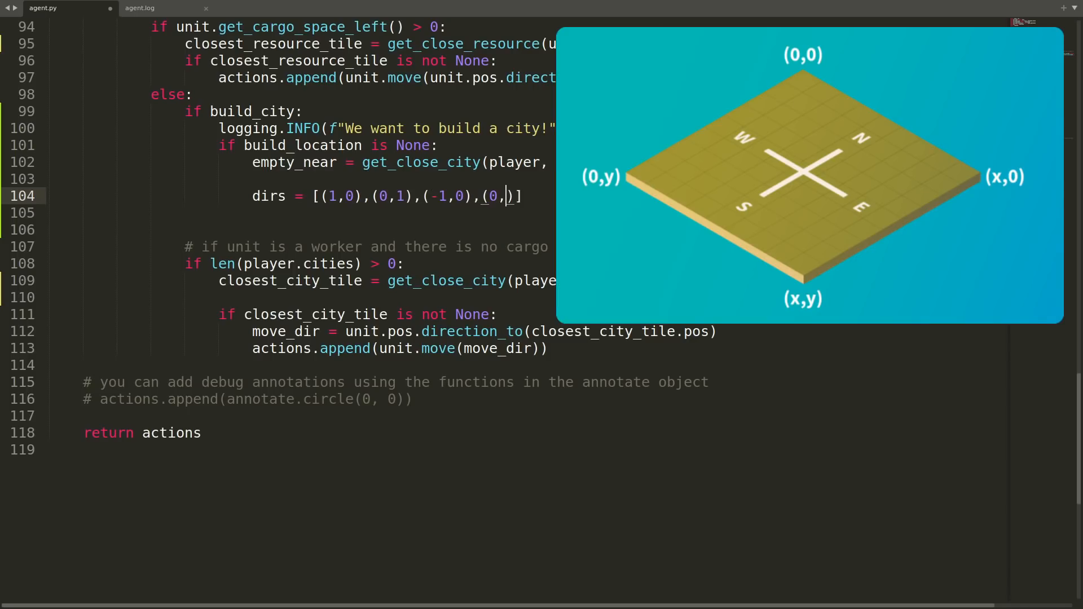
text(-1))
text(except Exception as e:)
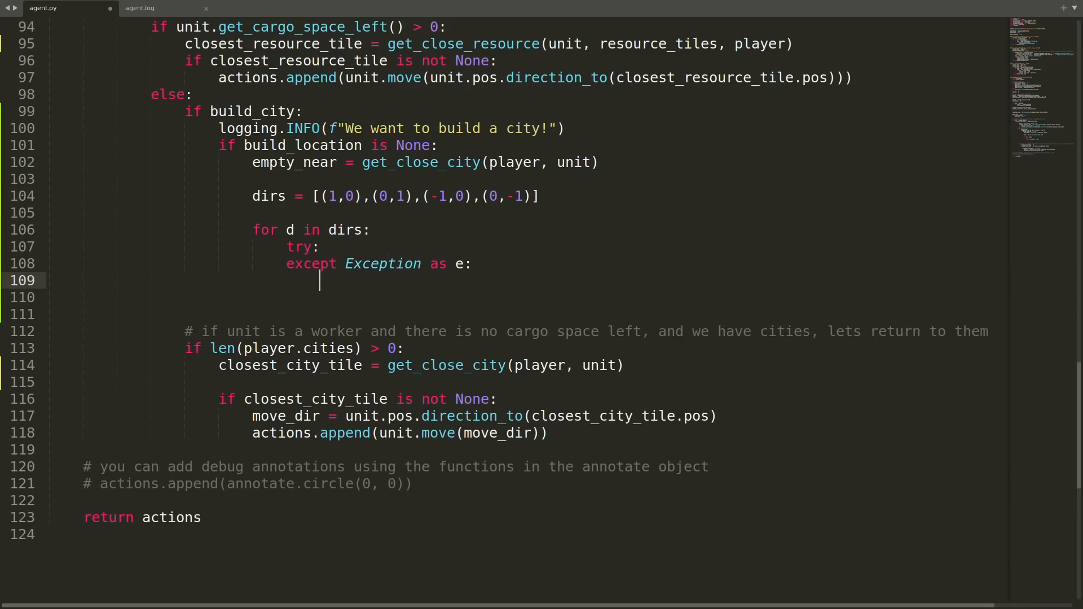
Set build_location = possible_empty_tile with a Found log, warn on exceptions, and build the city when unit.pos == build_location.pos
text(logging.WARNING(f"observation[step]}"))
text(if possible_empty_tile.resource == None and possible_empty_tile.road == 0 and possible_empty_tile.citytile == None:)
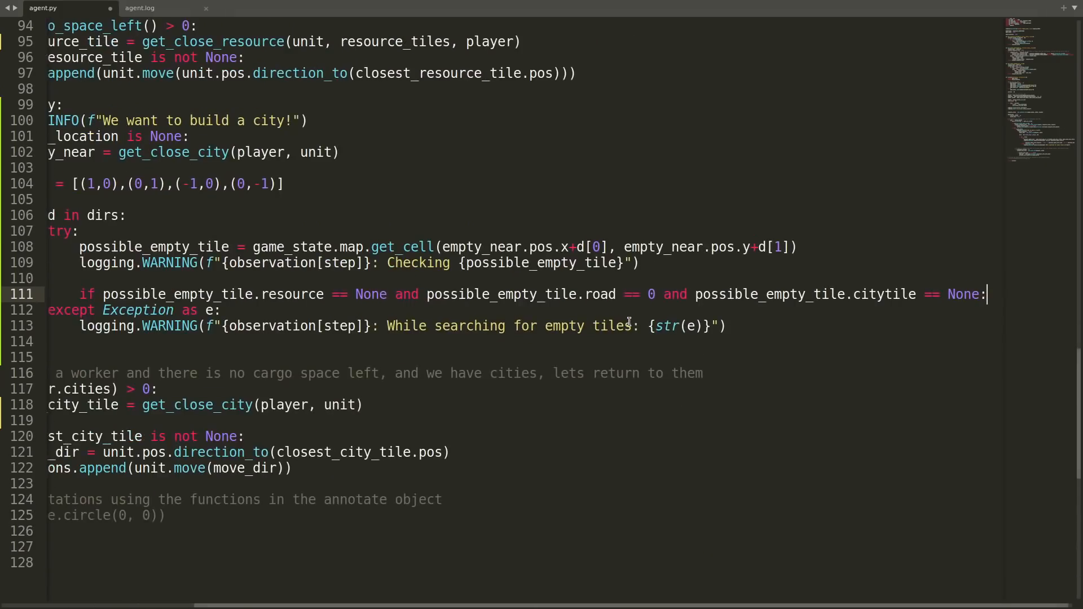
text(build_location = possible_empty_tile)
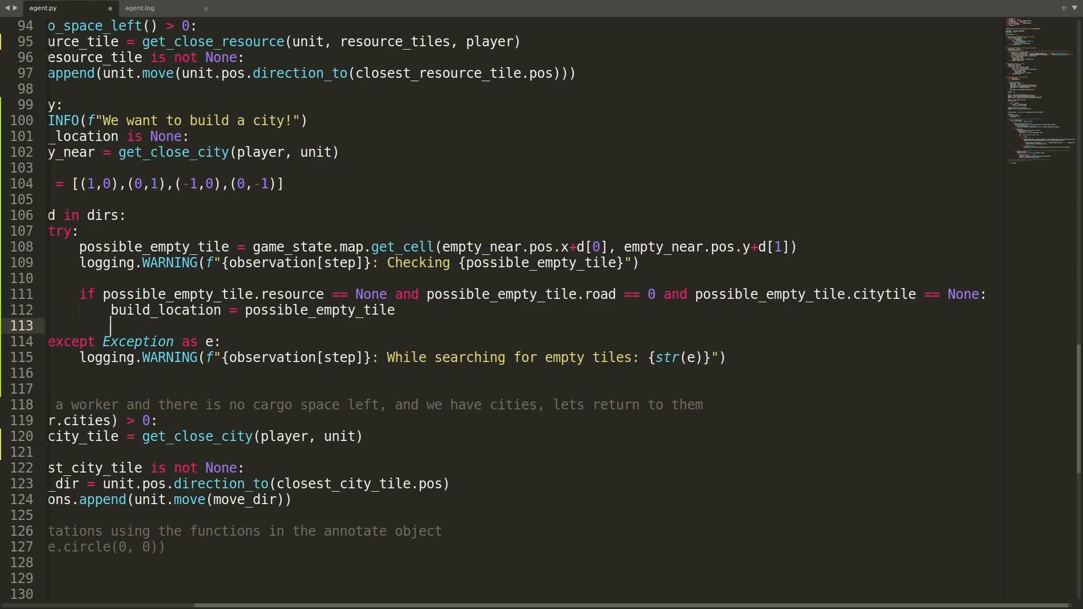
text(logging.INFO(f"{observation[step]}: Foun {possible_empty_tile}"))
text(break)
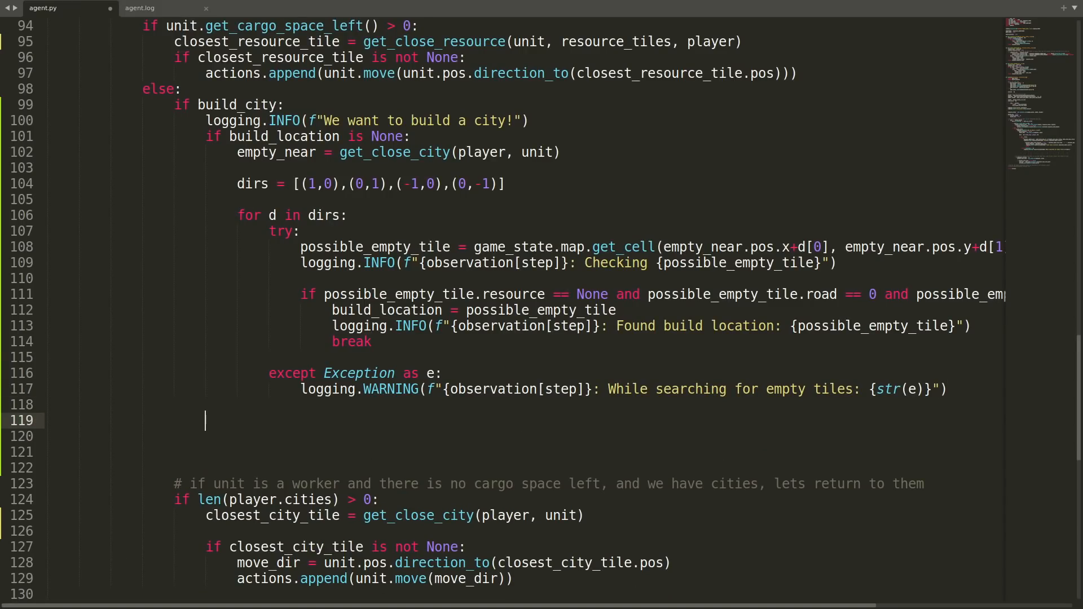
text(elif unit.pos == build_location.pos:)
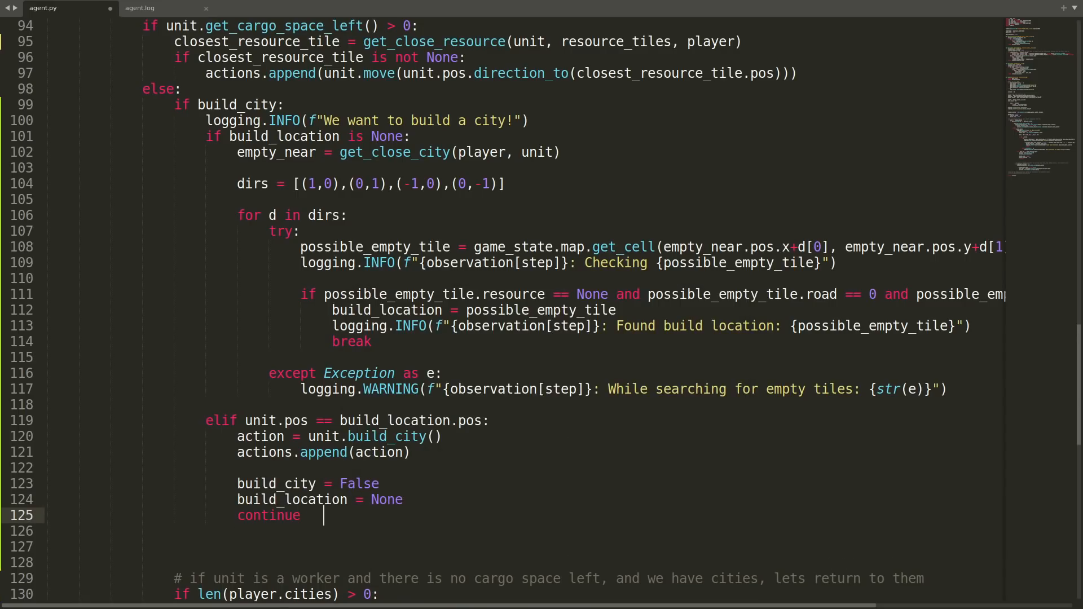
key(enter)
text(else:)
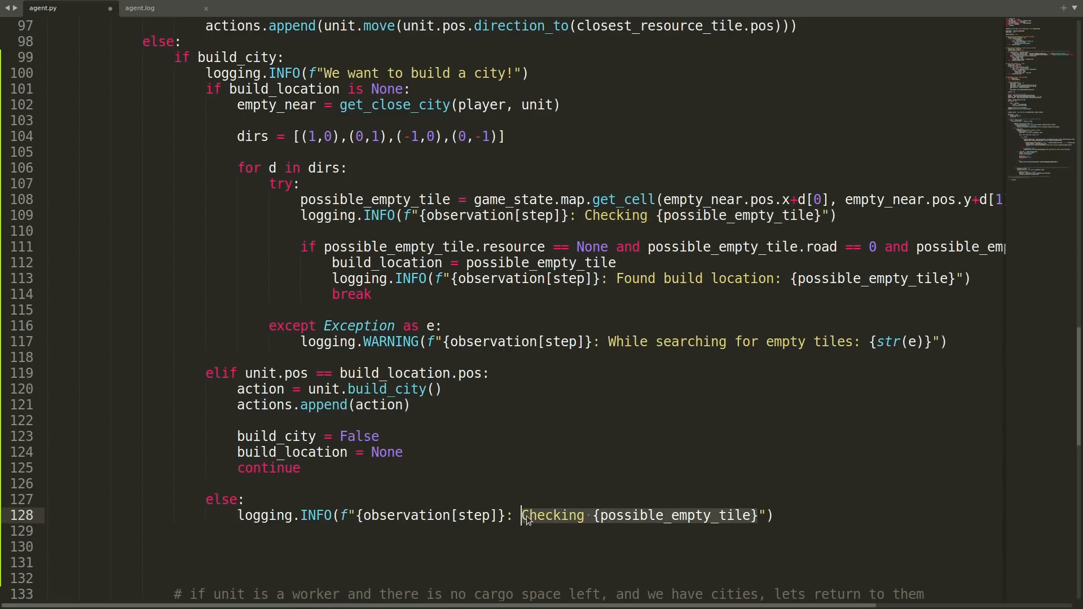
In the else branch log 'Navigating to where we wish to build!' and move the worker via unit.pos.direction_to(build_location.pos)
text(actions.append(unit.move()
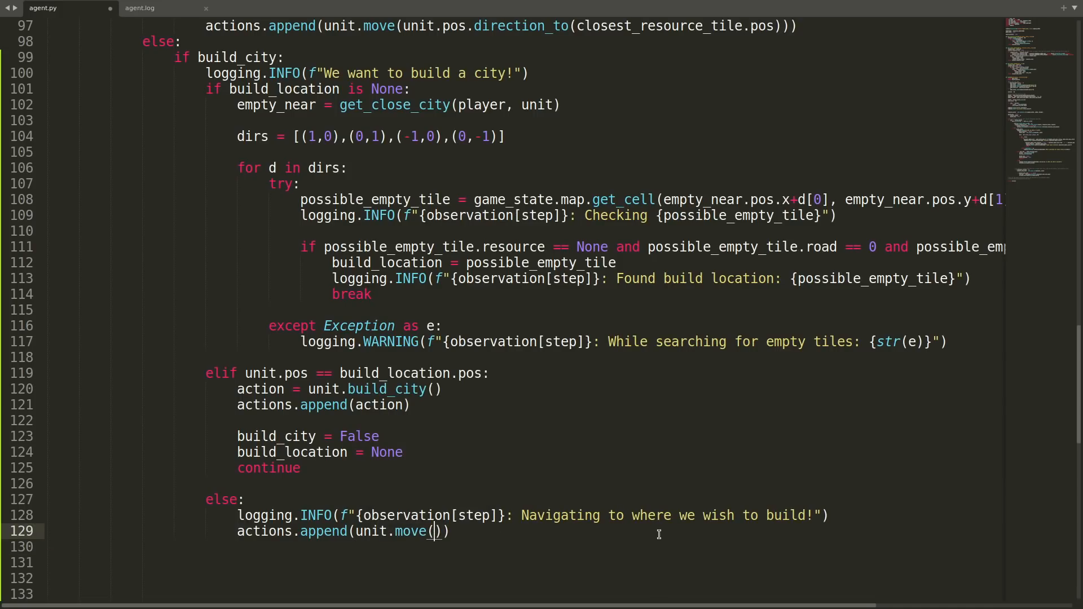
text(unit.pos.direction_to(build_location.pos)
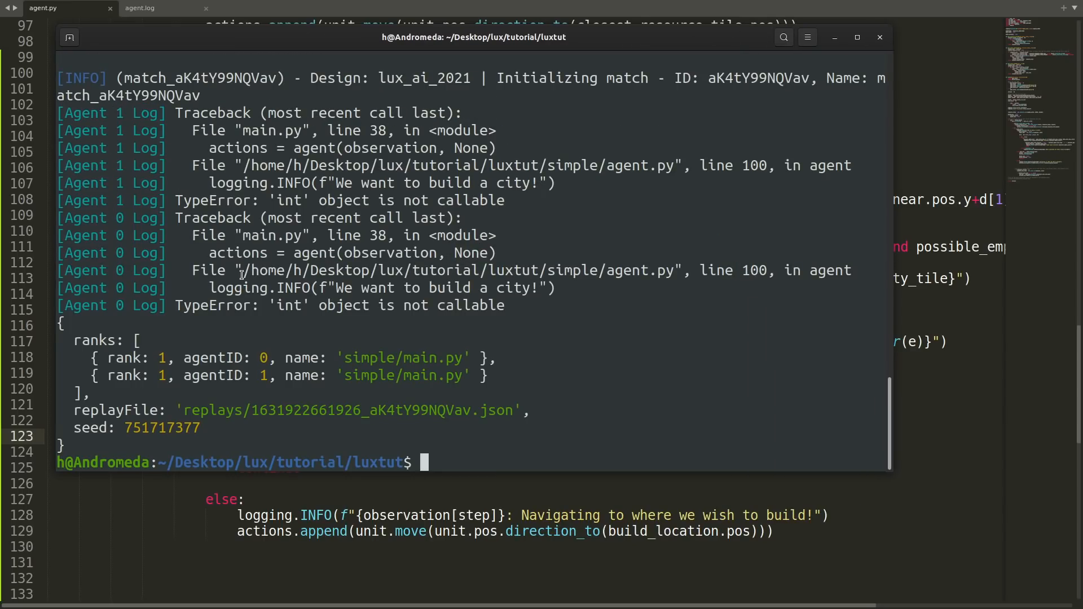
Replace every 'logging.' with '#logging' to comment out all logging calls after the TypeError
drag(474, 37, 544, 57)
text(#logging)
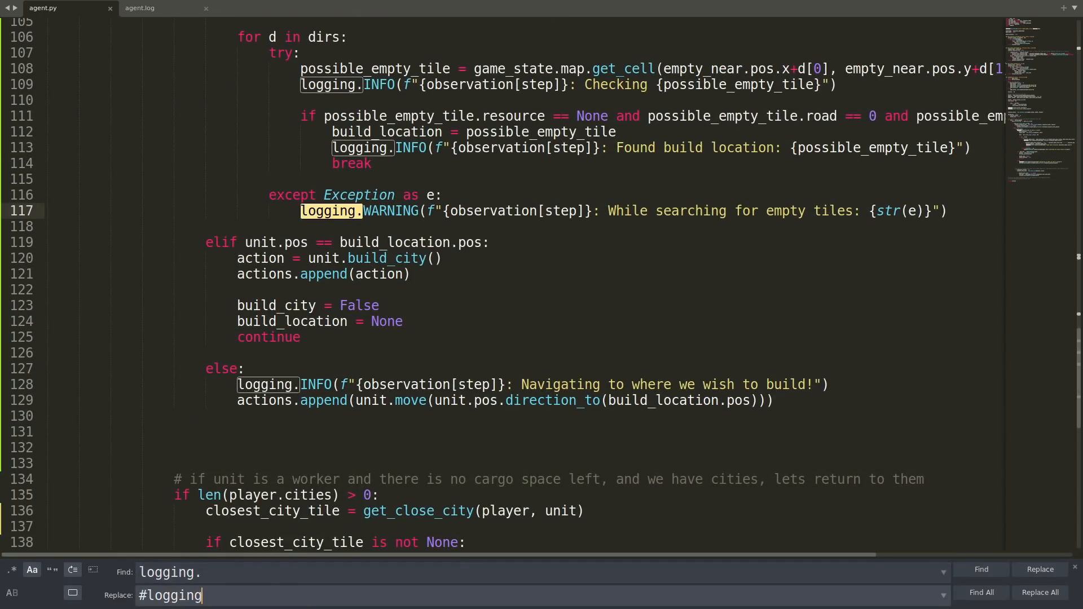
click(1039, 593)
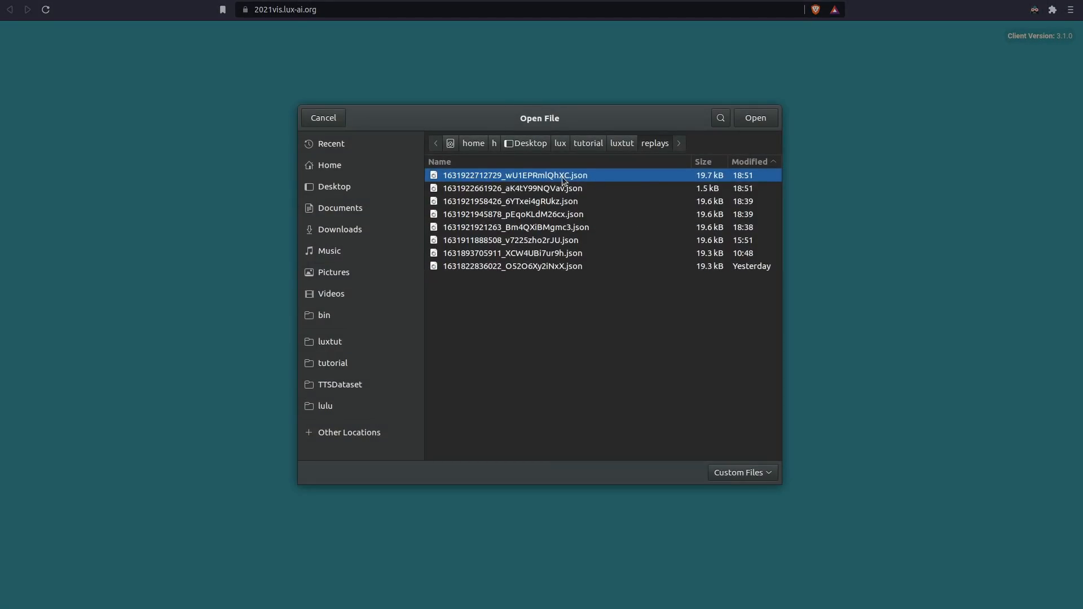
Select the newest .json replay in luxtut/replays to load it
click(755, 117)
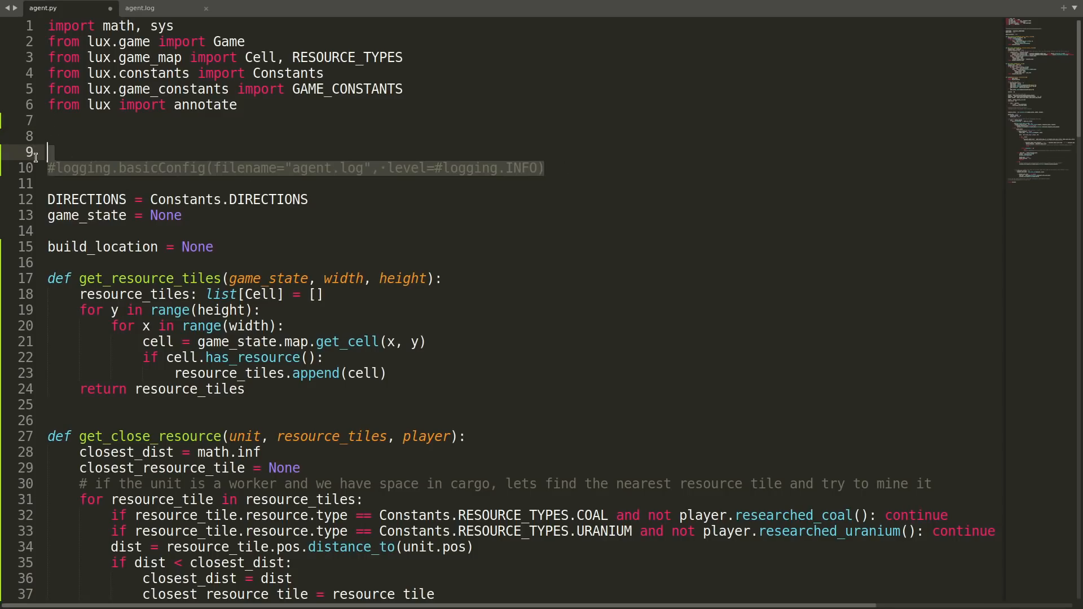
Define logfile = "agent.log" and write "We want to build a city!" via open(logfile) instead of logging
text(logfile = "agent.)
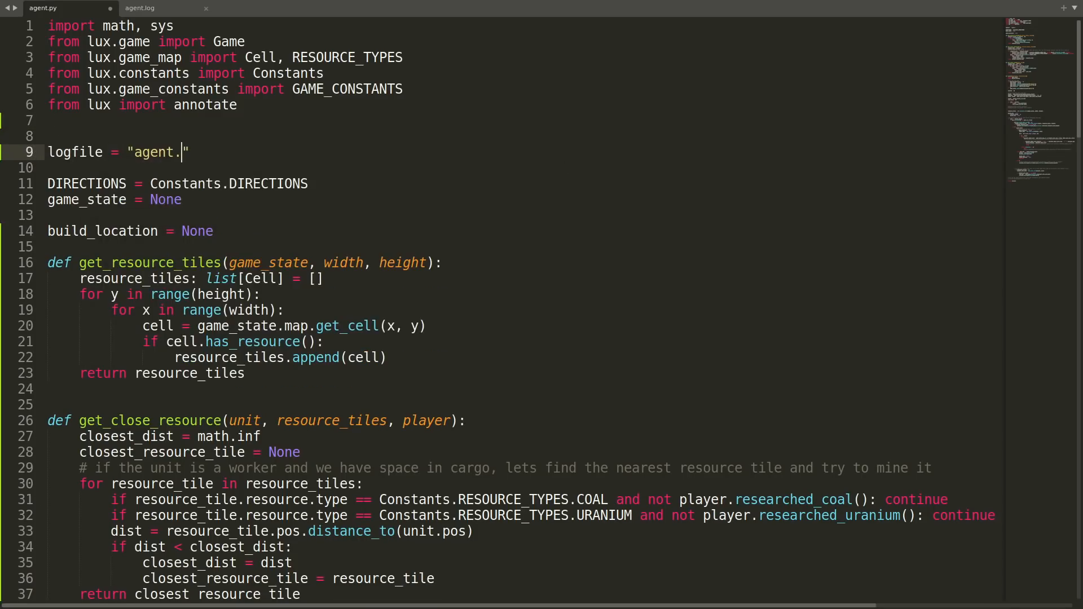
text(log)
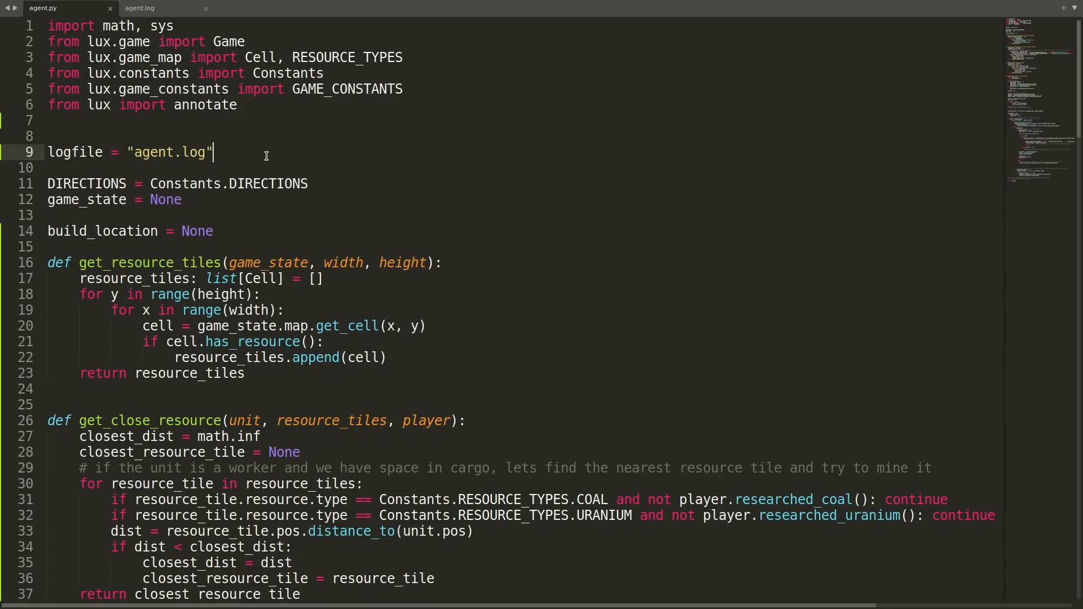
text(open(logfile,"w"))
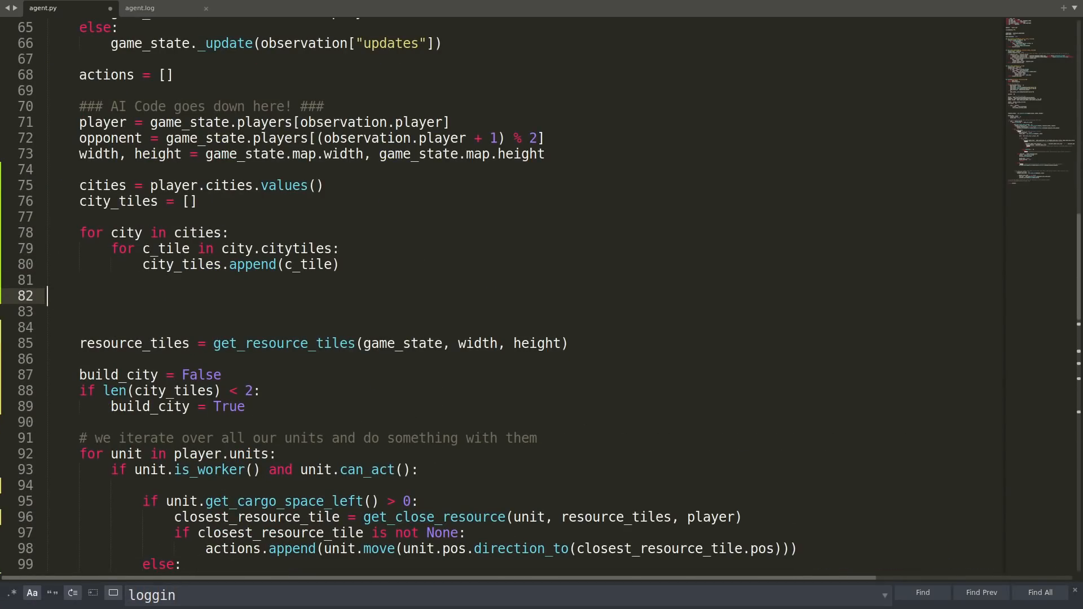
scroll(down, 3)
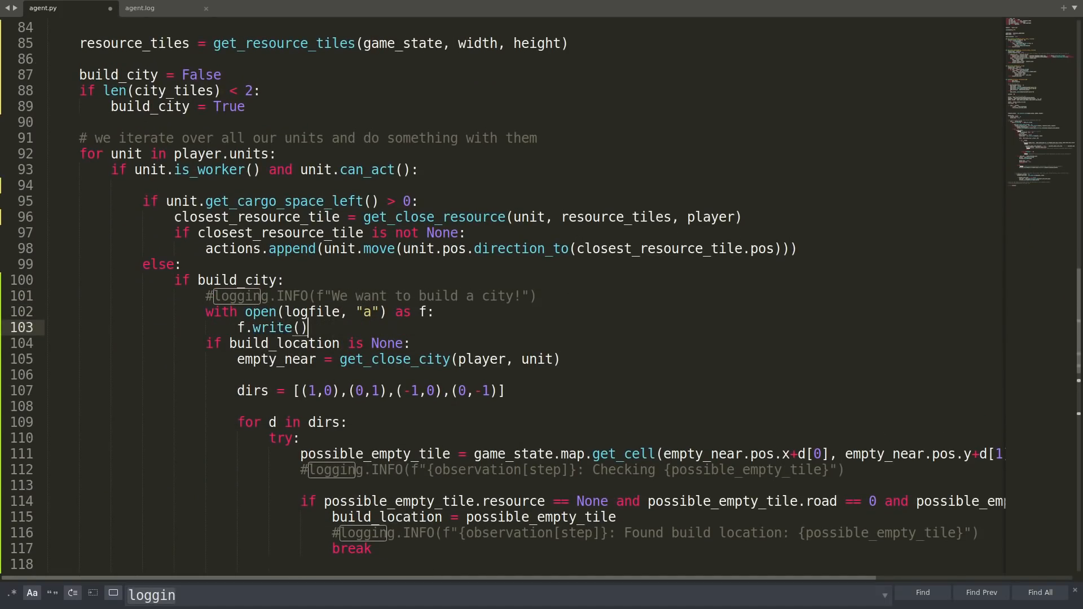
text(f"We want to build a city!\n")
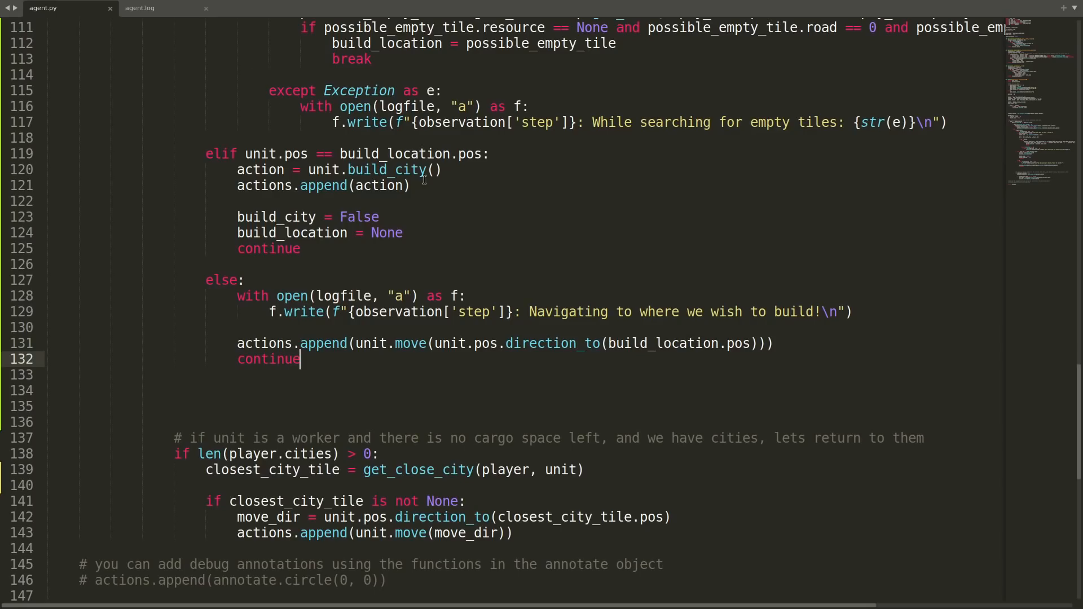
click(140, 8)
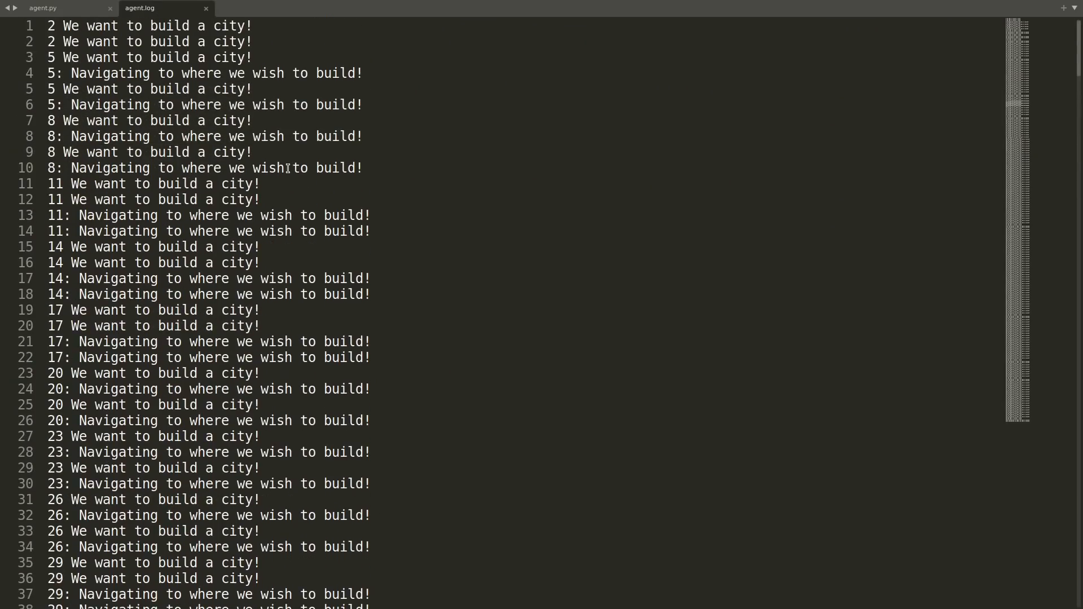
click(283, 74)
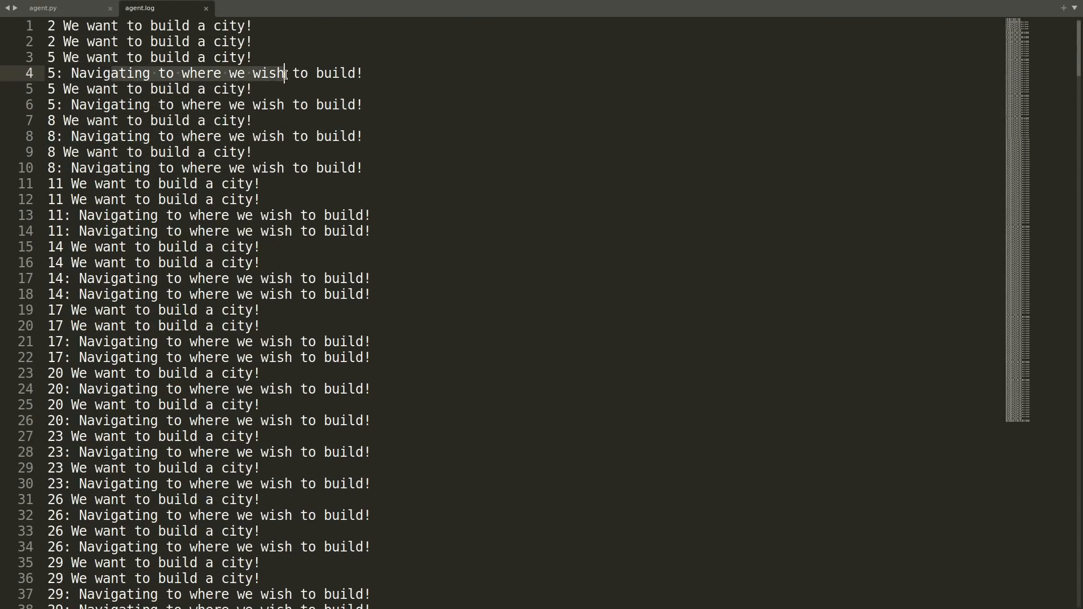
click(43, 8)
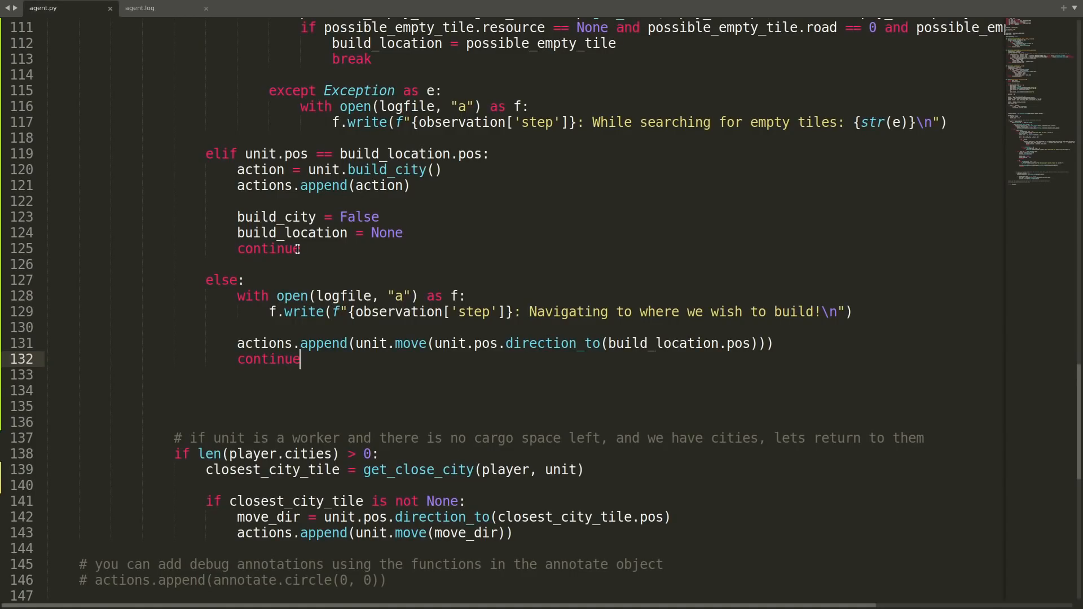
mouse_move(396, 296)
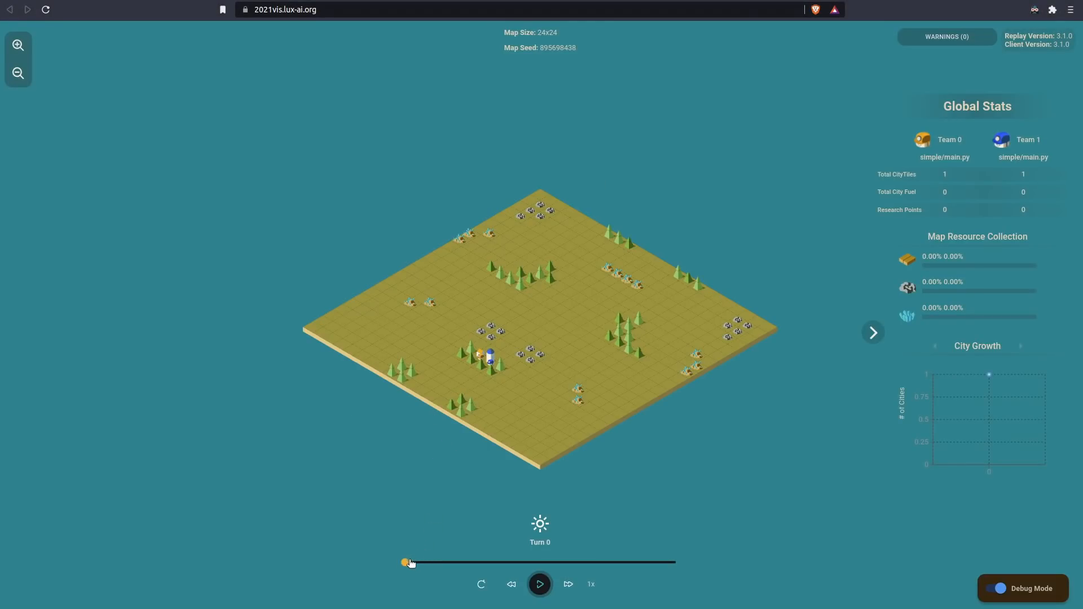
Drag the turn slider through the first replay to turns 147, 278 and 327 and back
drag(408, 562, 515, 562)
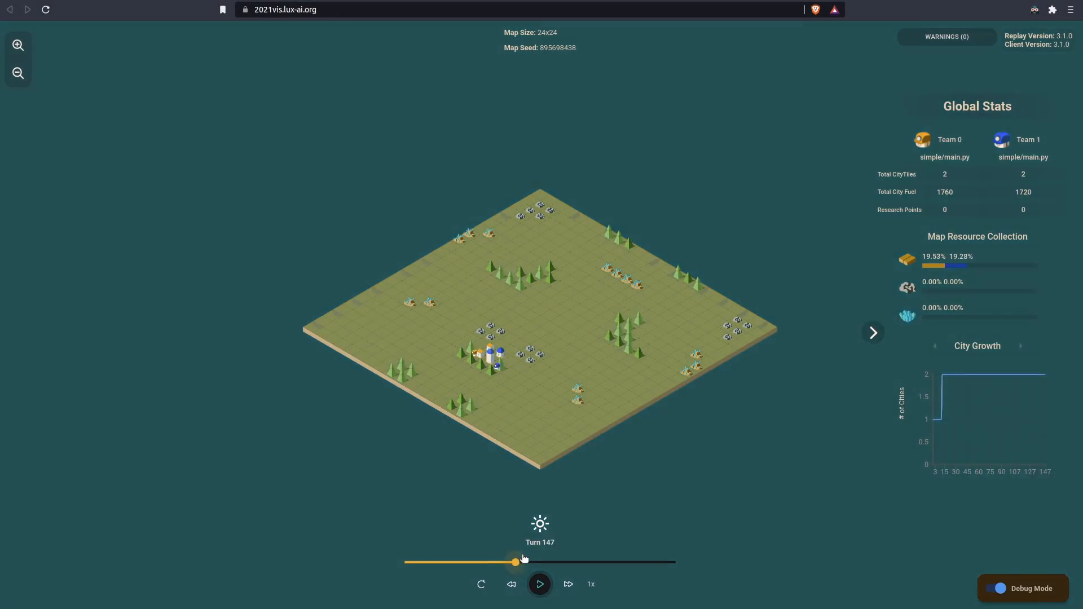
drag(515, 562, 615, 562)
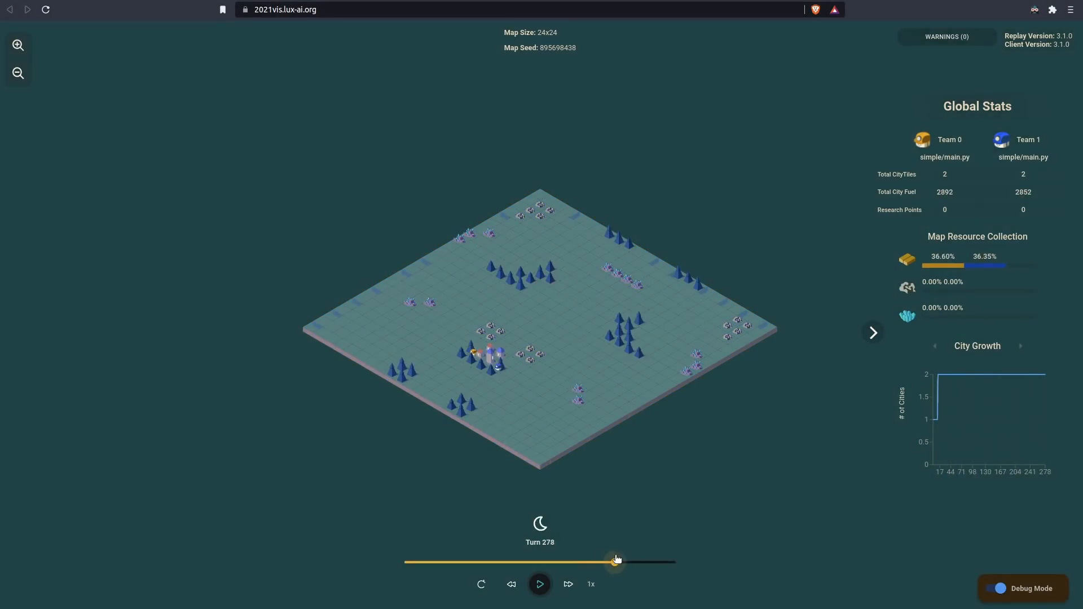
drag(615, 561, 650, 561)
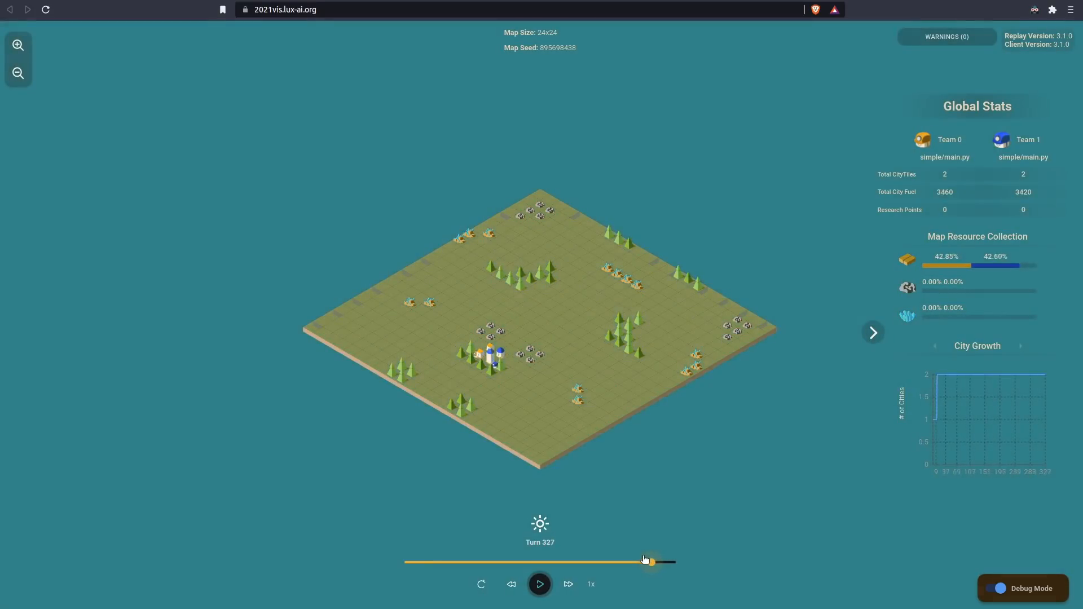
drag(647, 562, 566, 563)
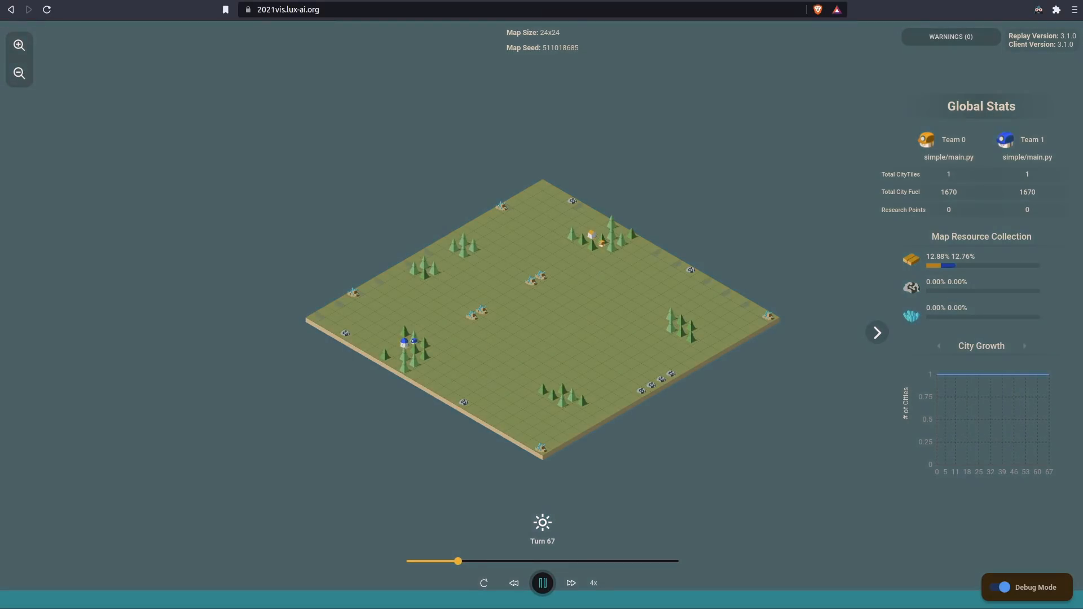
Load the second replay with map seed 511018685 and play it at 4x speed
click(543, 583)
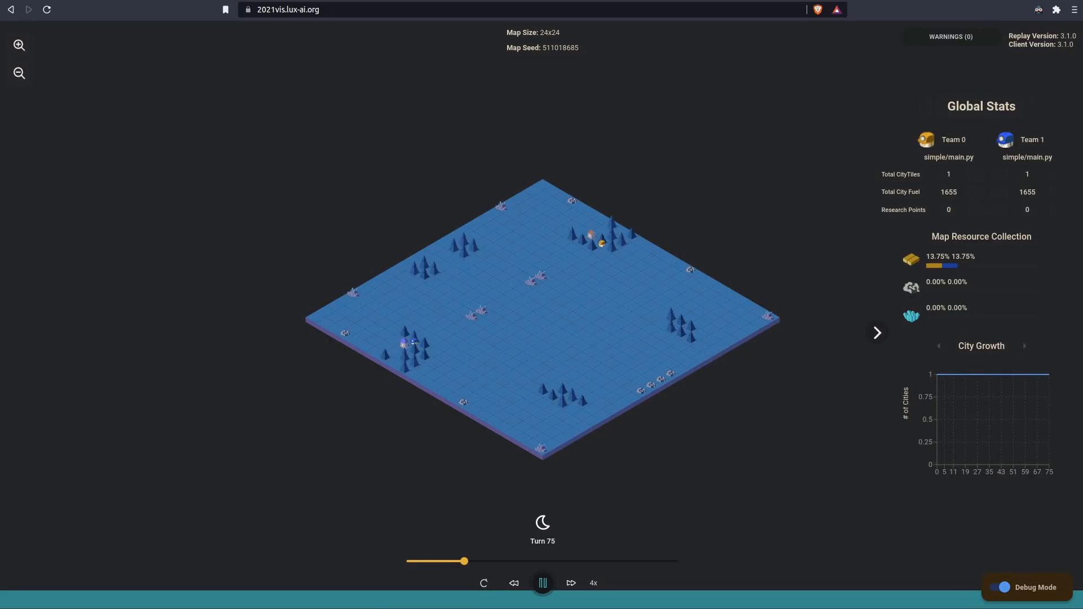
click(571, 583)
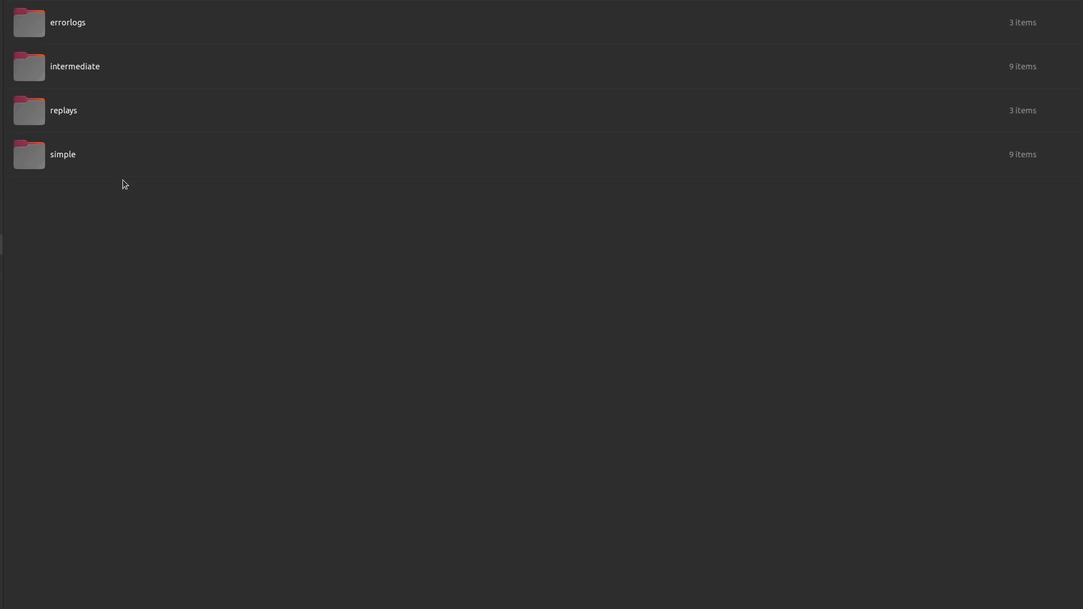
Open the simple folder and its agent.py in the editor
click(82, 67)
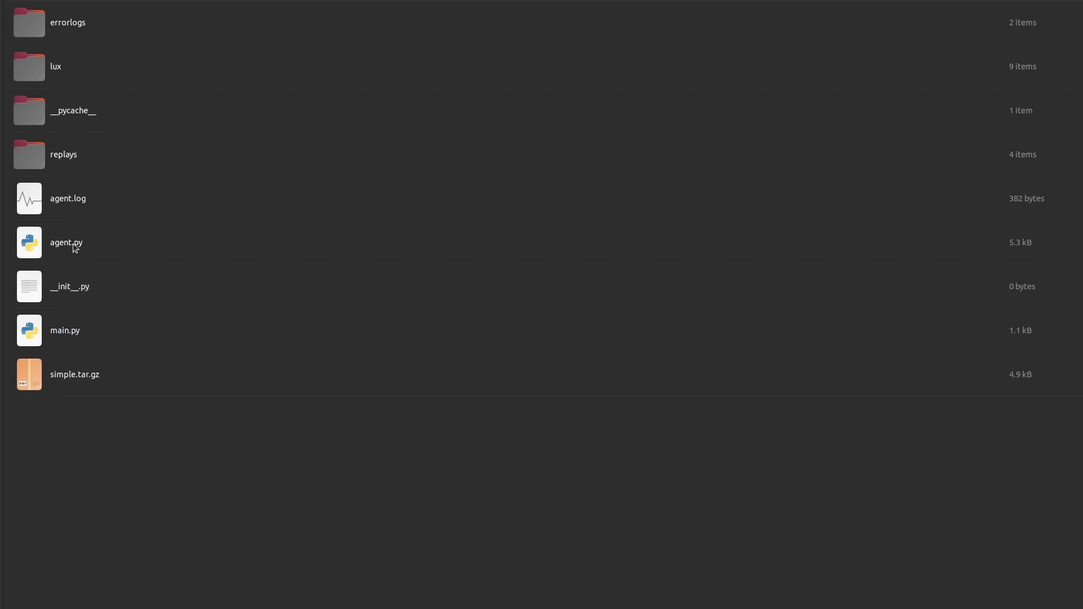
double_click(66, 243)
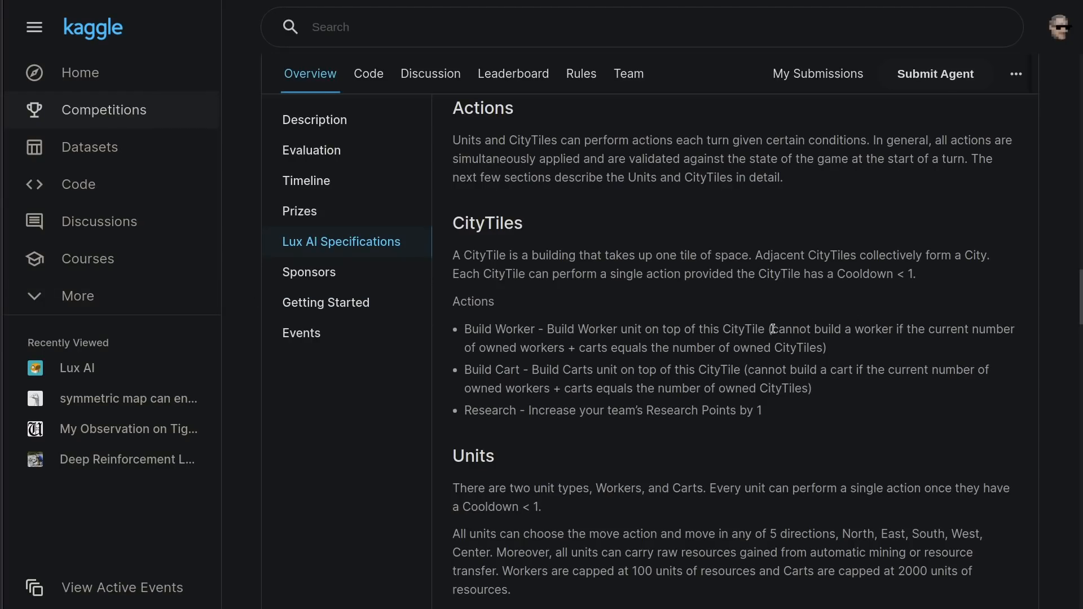
Bring up the Lux AI Specifications sections on CityTile actions and Units
drag(772, 329, 824, 348)
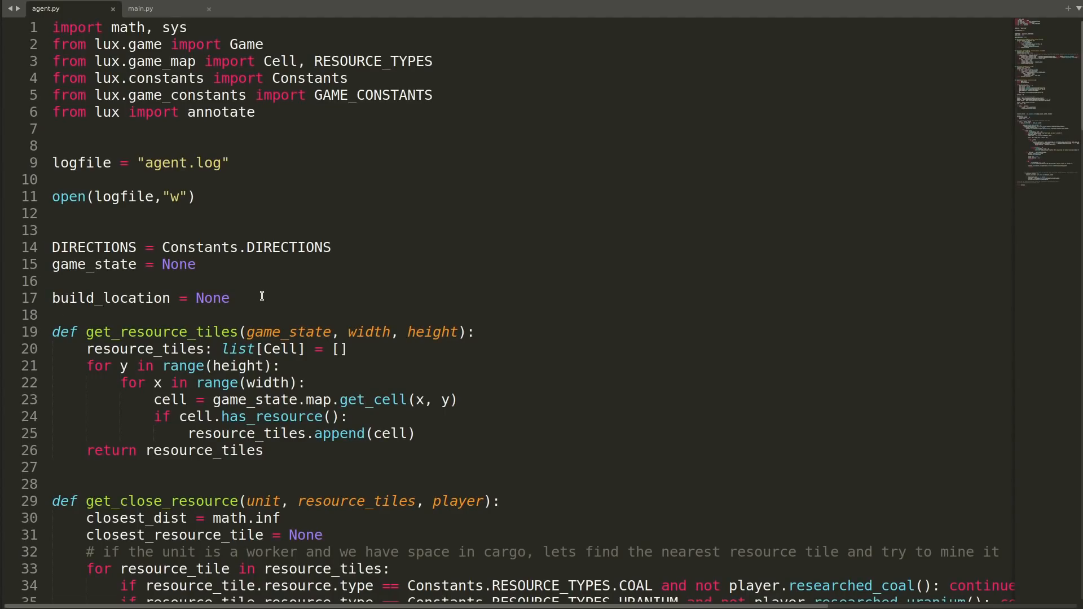
Add global unit_to_city_dict = {} and unit_to_resource_dict = {} dictionaries
key(enter)
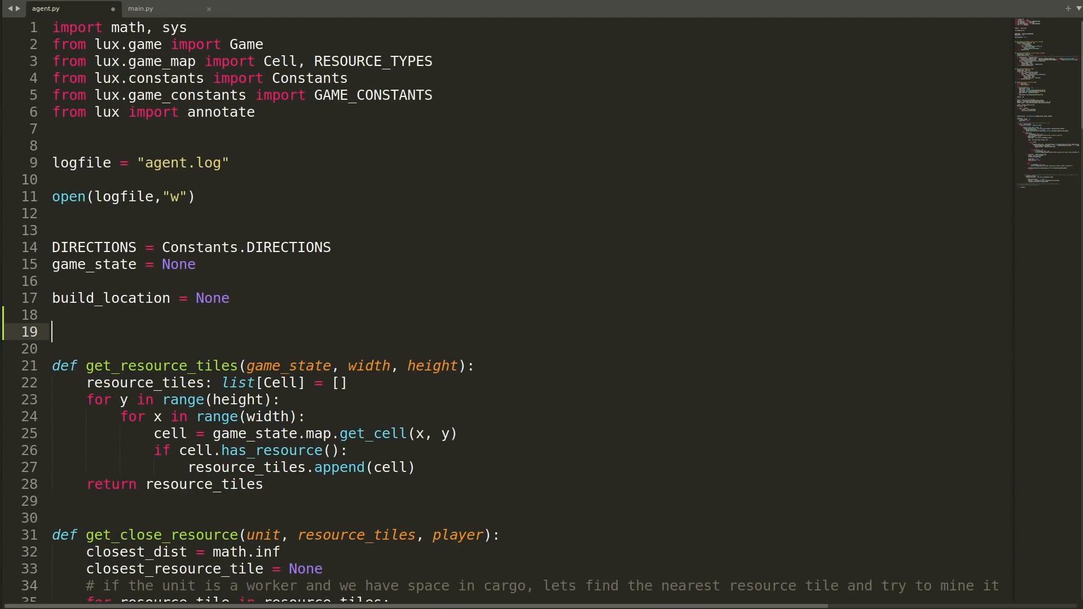
text(unit_t)
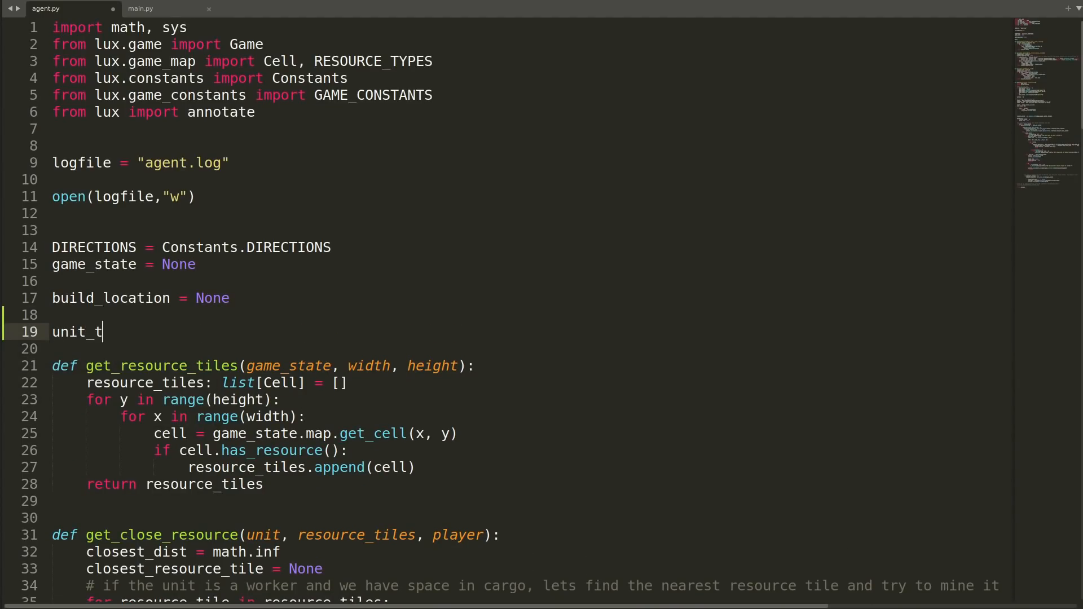
text(o_city_)
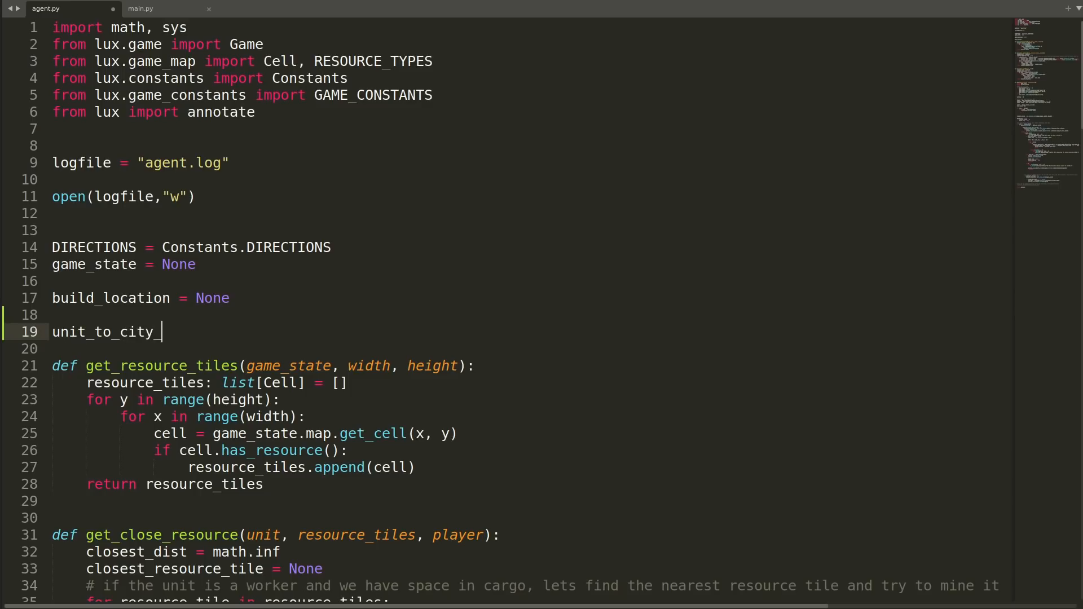
text(dict = {})
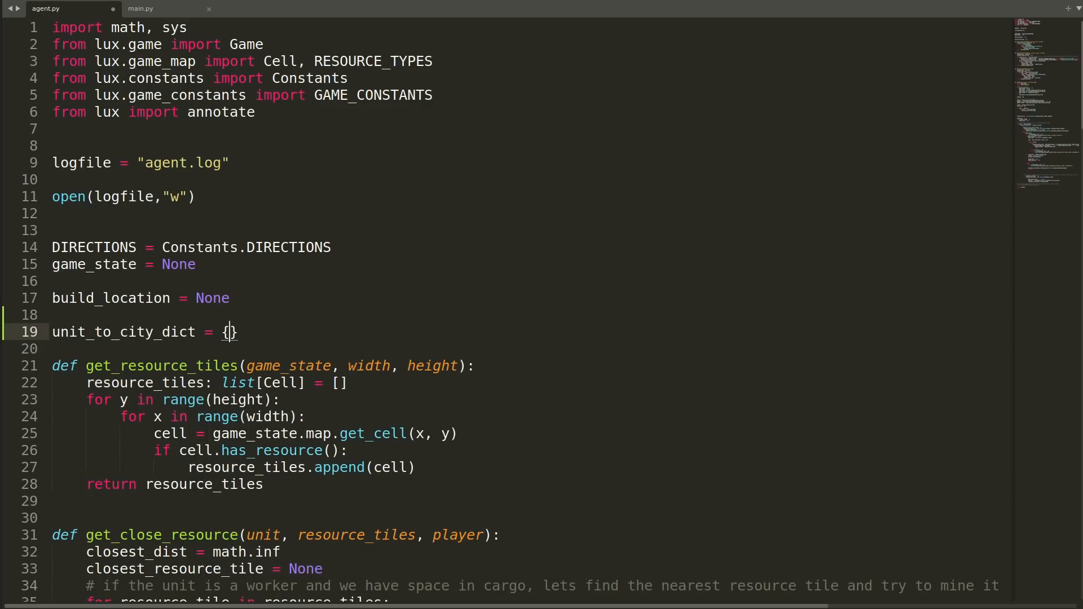
text(unit_to_resource_dict = [)
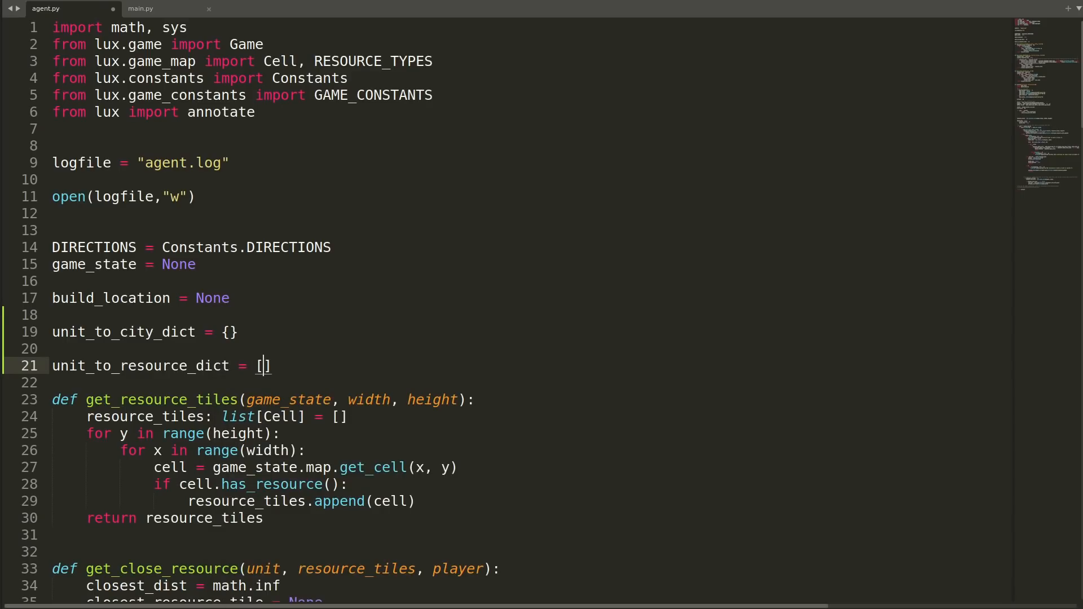
text({})
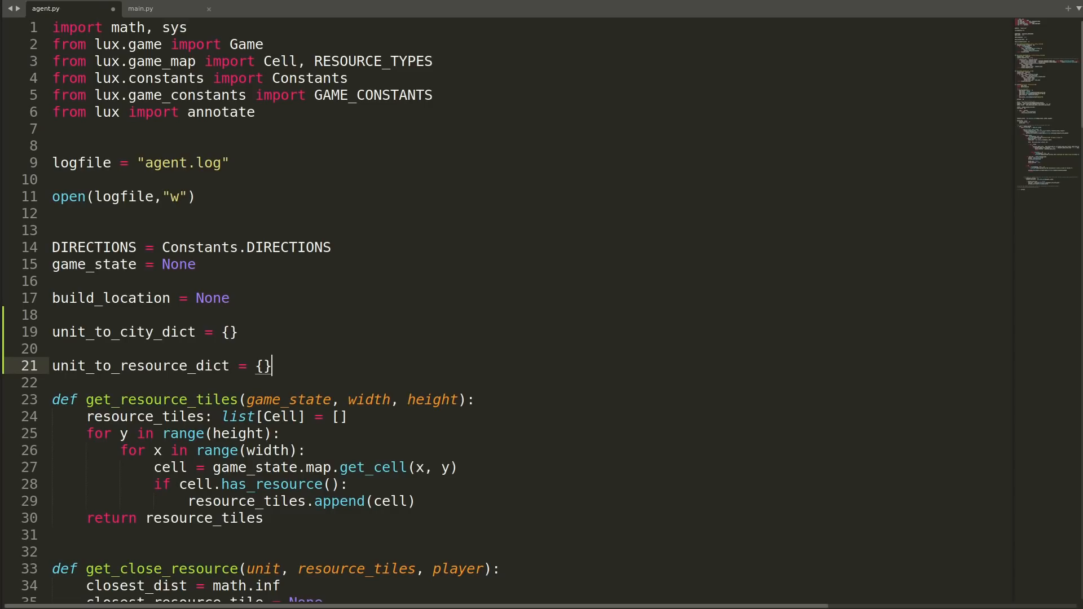
In get_close_resource, skip resource tiles already in unit_to_resource_dict.values() with continue
scroll(down, 3)
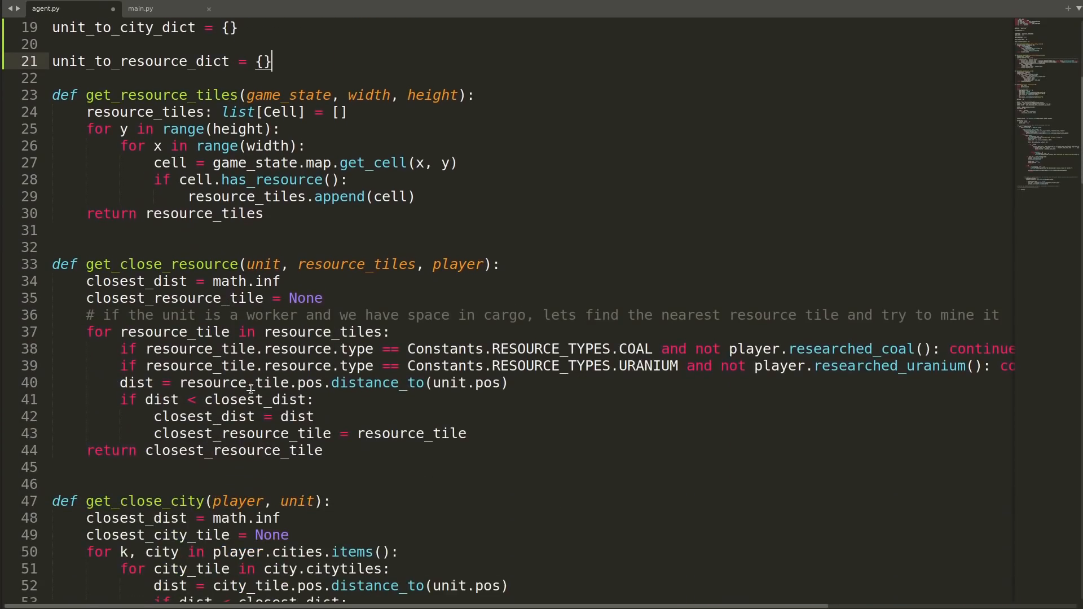
click(121, 382)
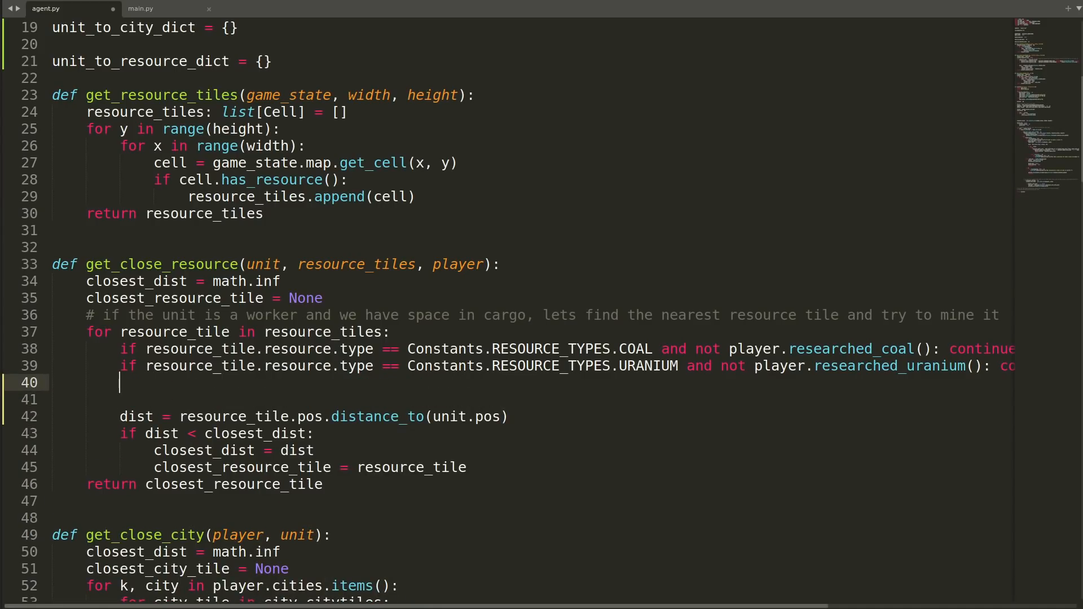
text(if resrouce_tile.)
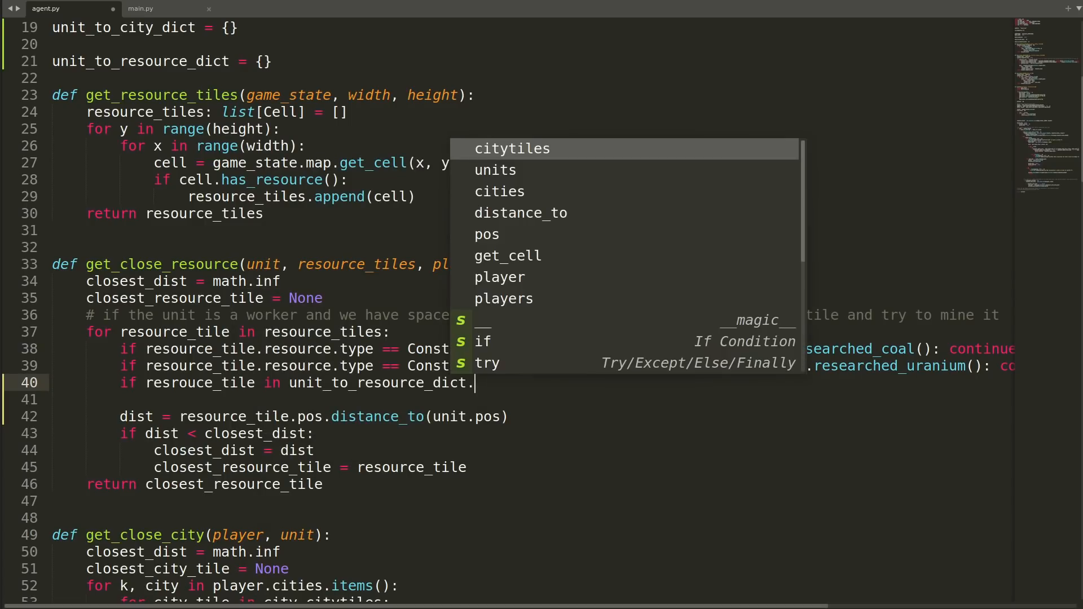
text(values(): continue)
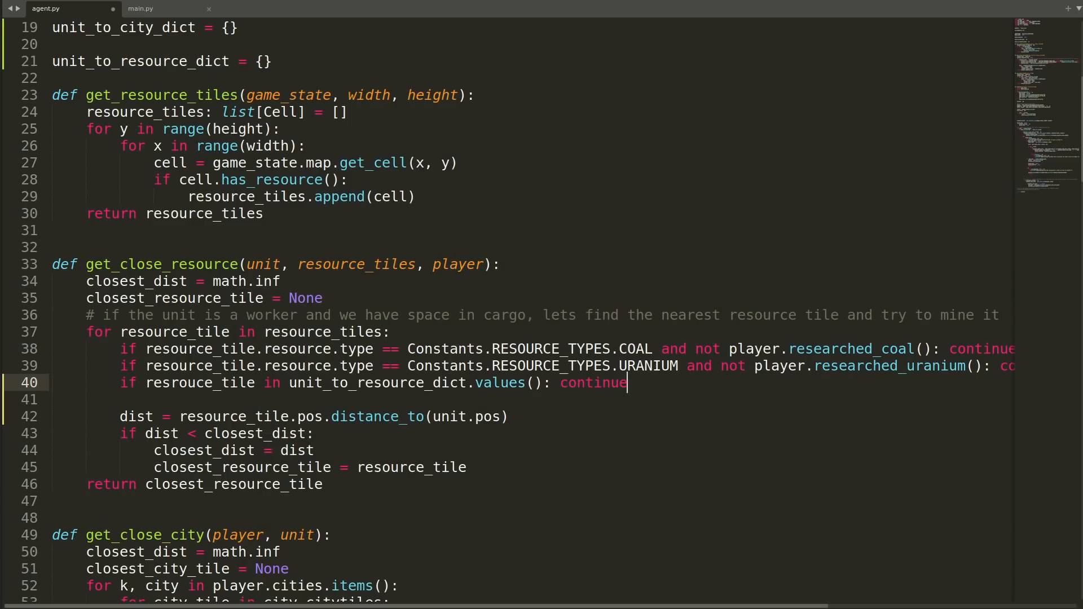
scroll(down, 3)
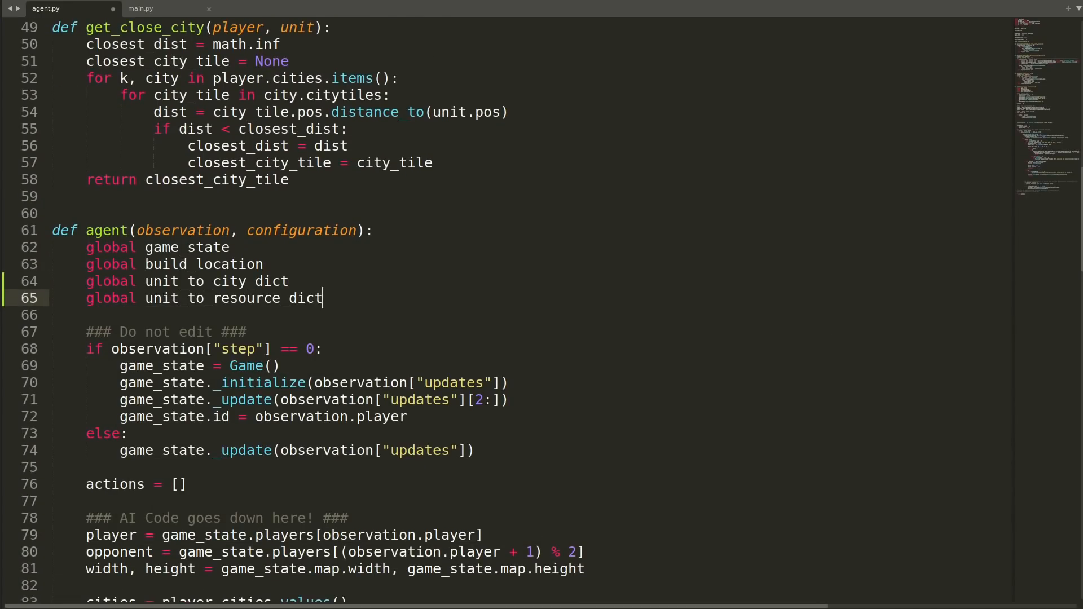
Set build_city when len(workers)/len(city_tiles) >= 0.75, otherwise build_city = False
scroll(down, 3)
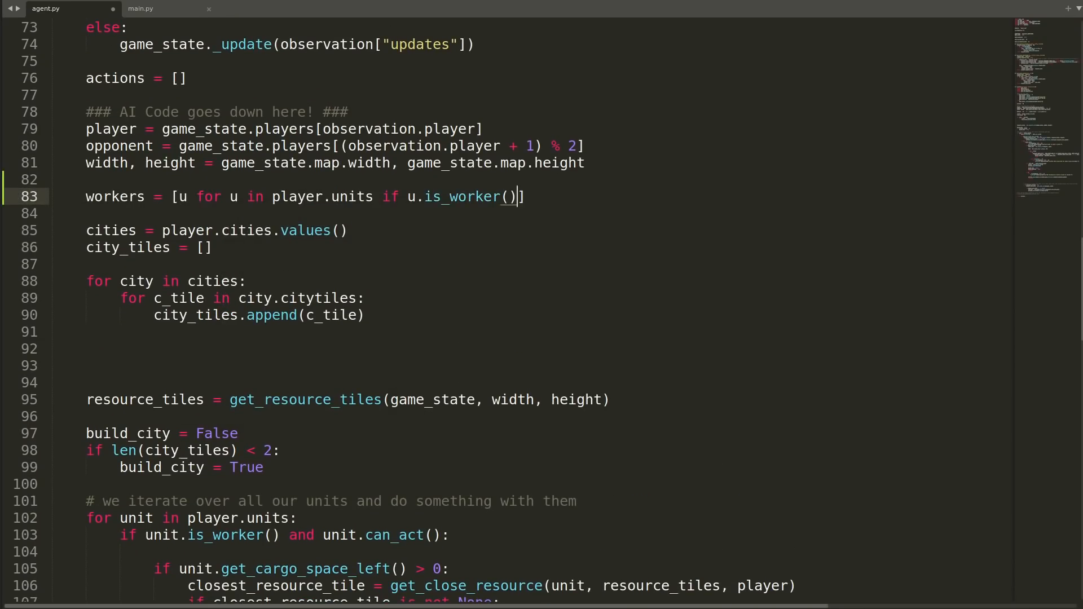
scroll(down, 3)
text(f.write(f"{observation['step']} workers: {w}\n"))
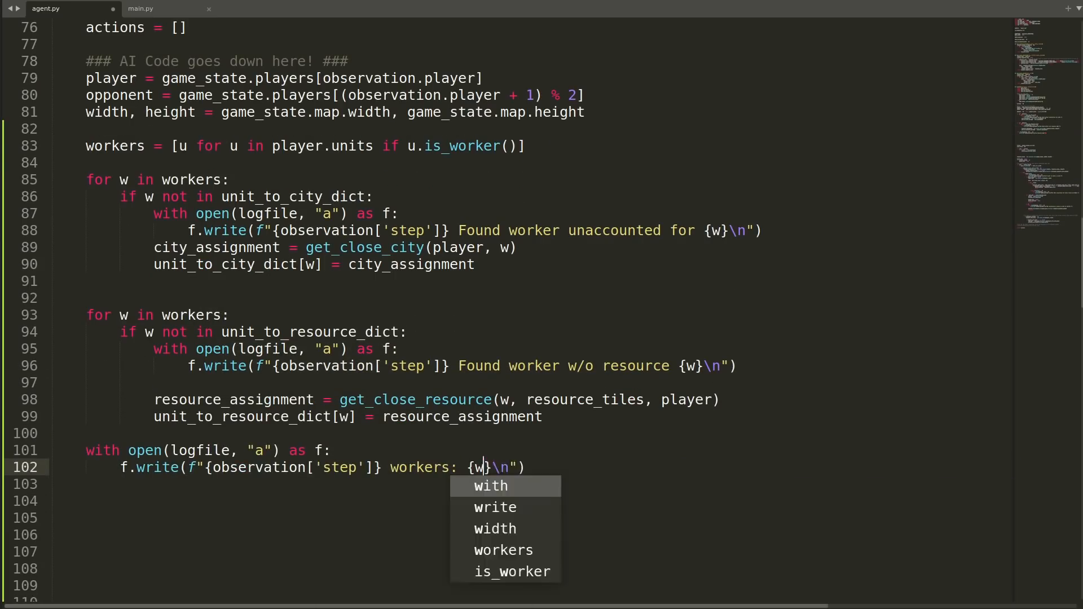
scroll(down, 3)
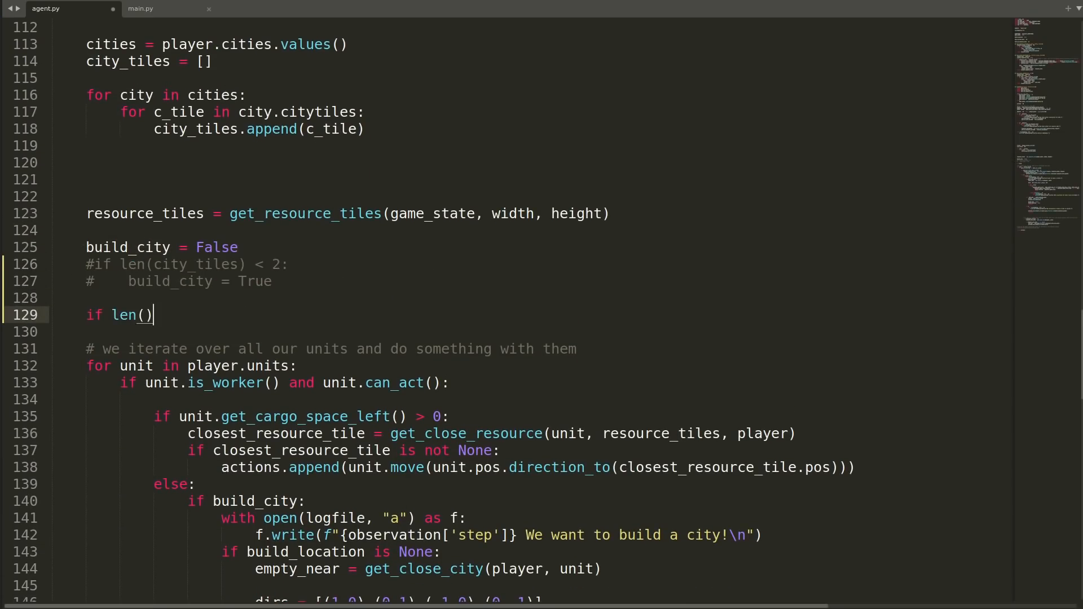
text(workers) / len(city_tiles) >)
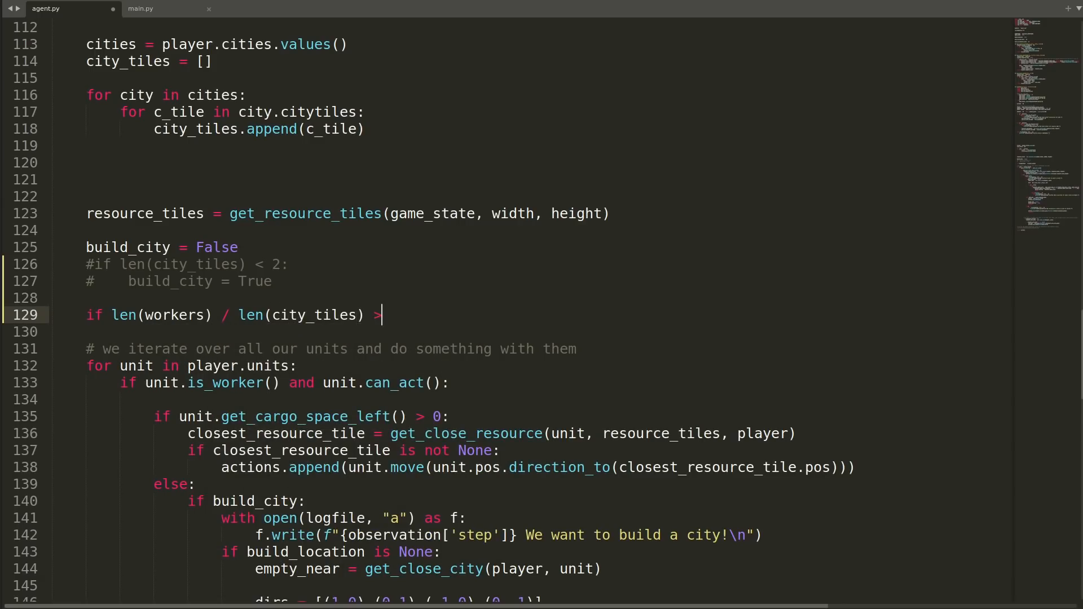
text(= 0.75:)
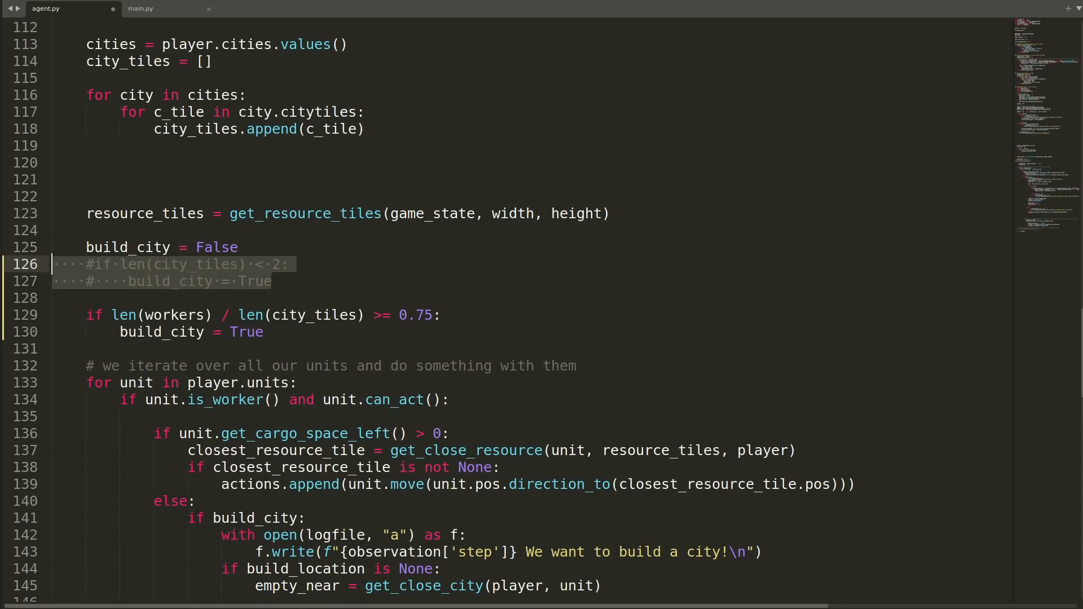
scroll(down, 3)
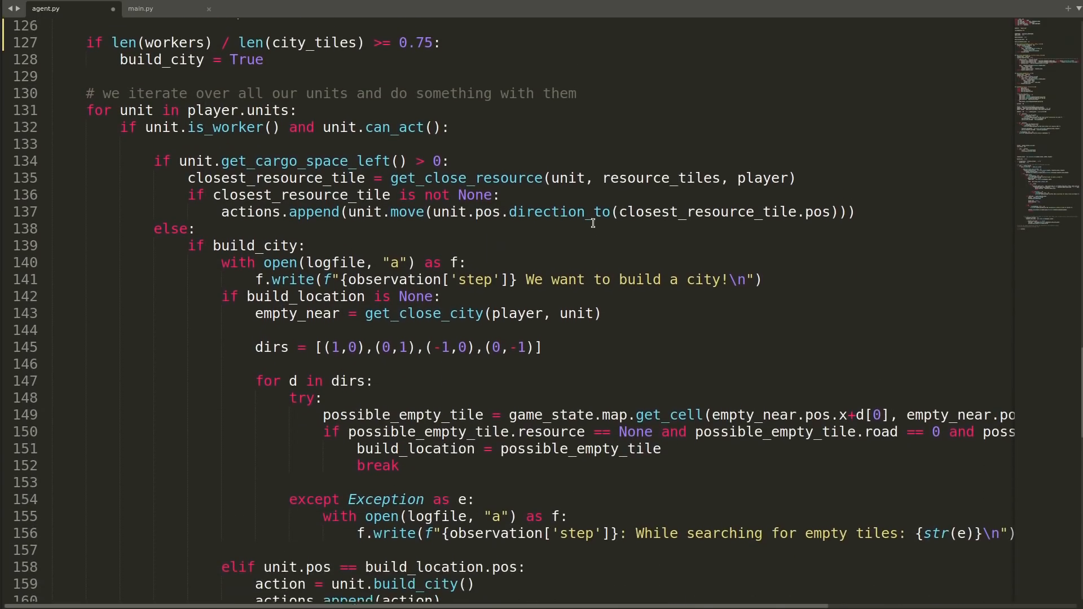
text(build_city = False)
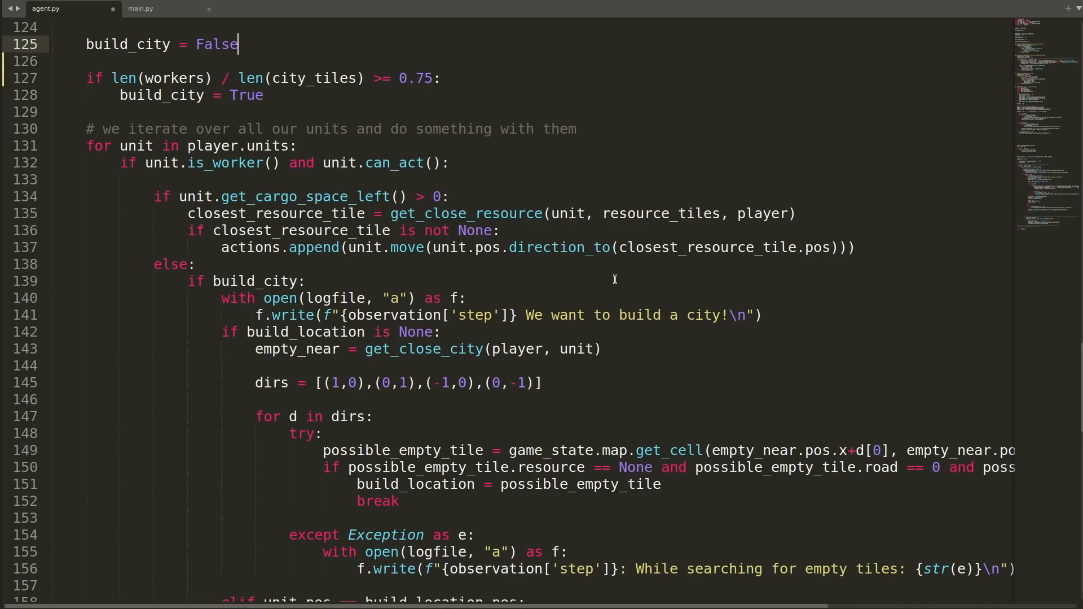
Read unit_to_resource_dict[unit] for the target and store a new resource_assignment when it's depleted
click(857, 247)
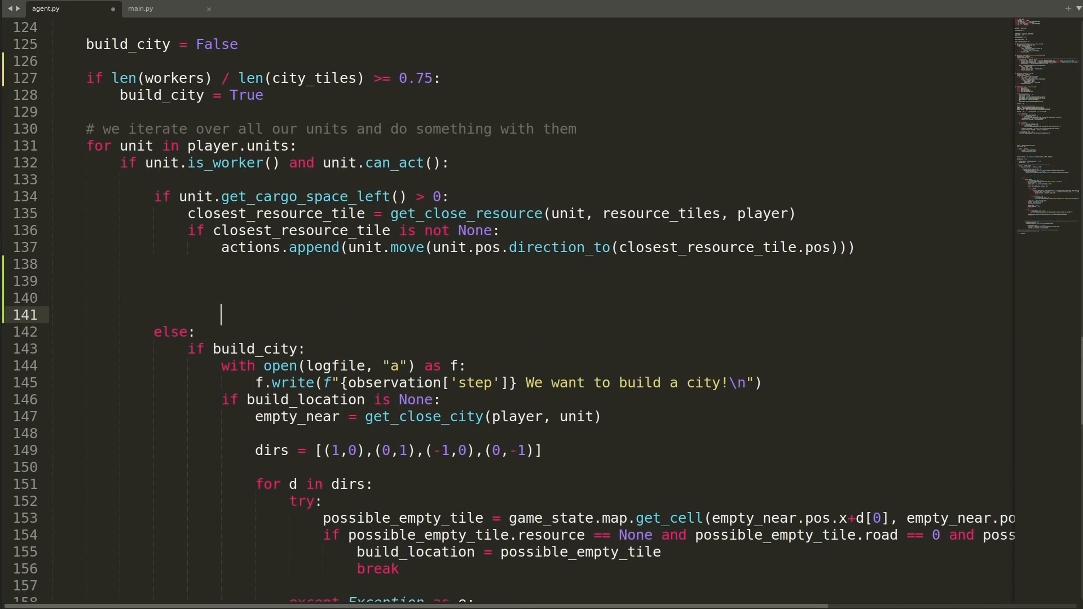
mouse_move(572, 214)
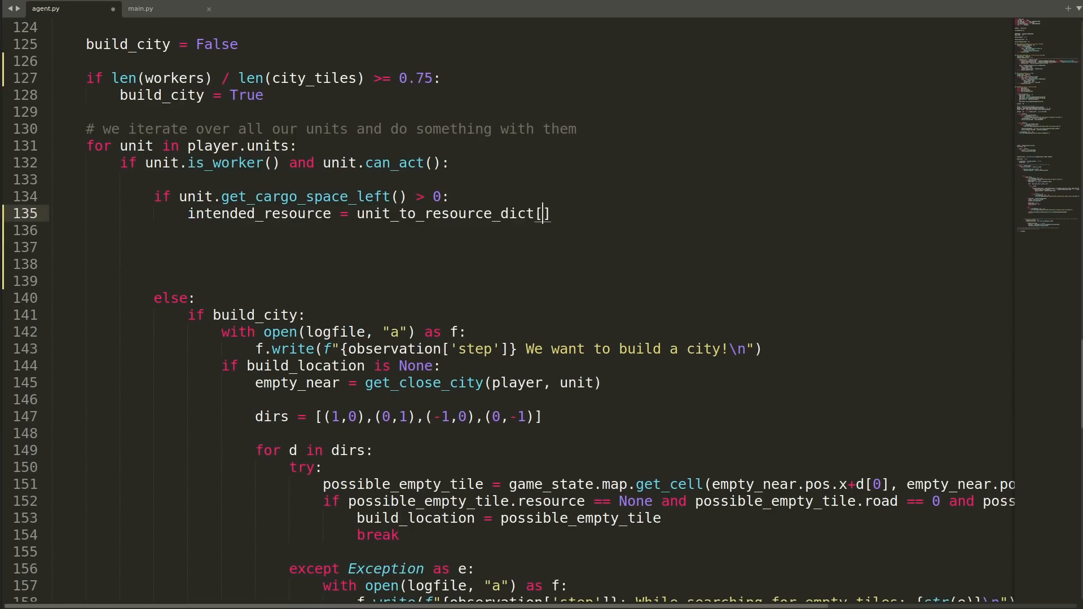
text(unit])
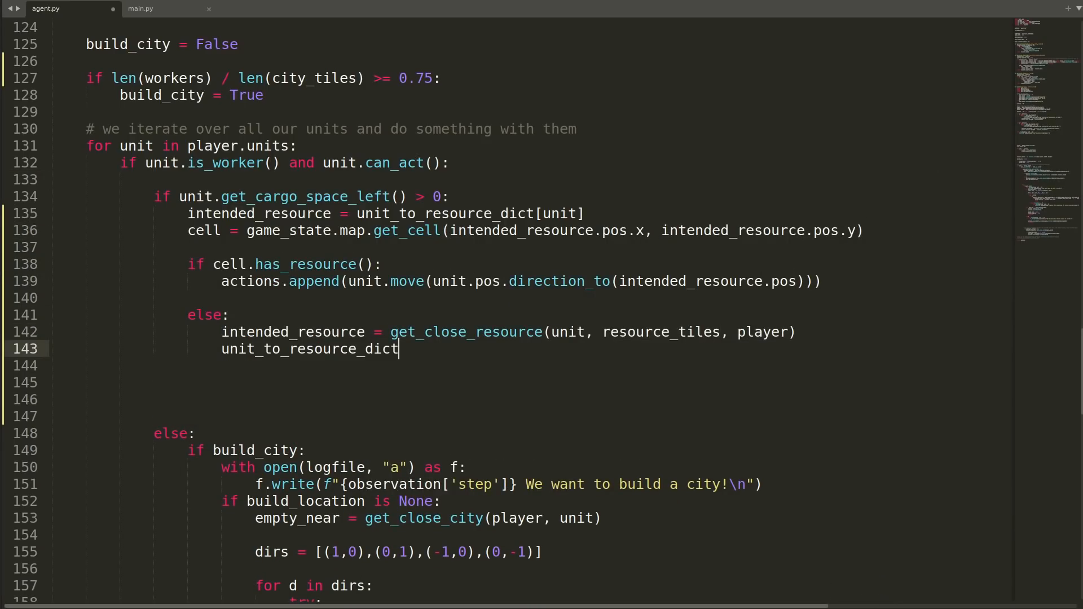
text([unit] = resource_assignment)
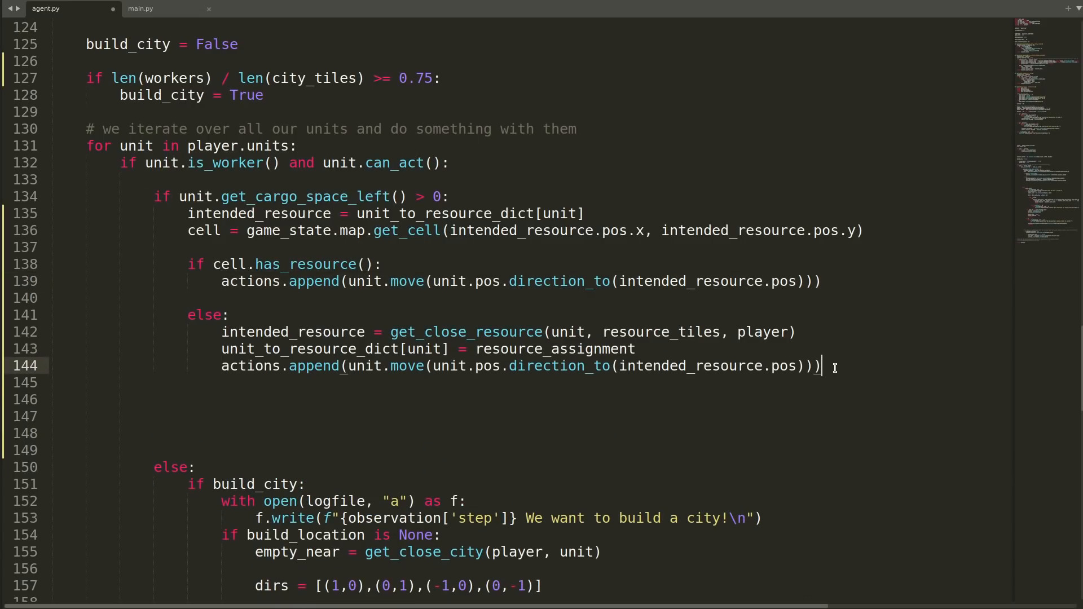
scroll(down, 3)
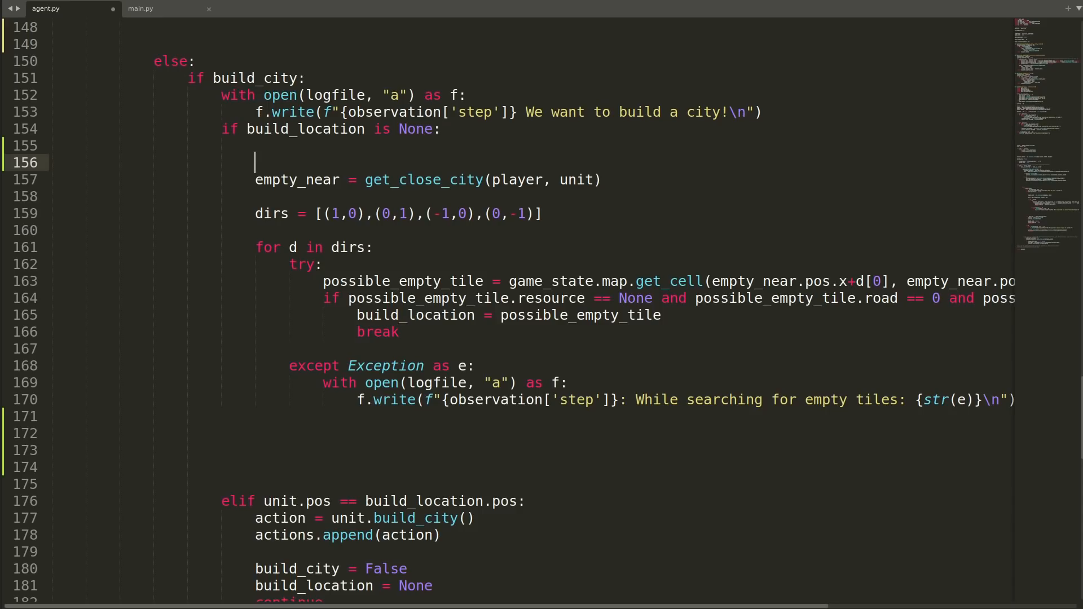
Set build_location = find_empty_tile_near(empty_near) and send full workers to their remembered city tile
text(build_location = find_empty_tile_near(empty_near))
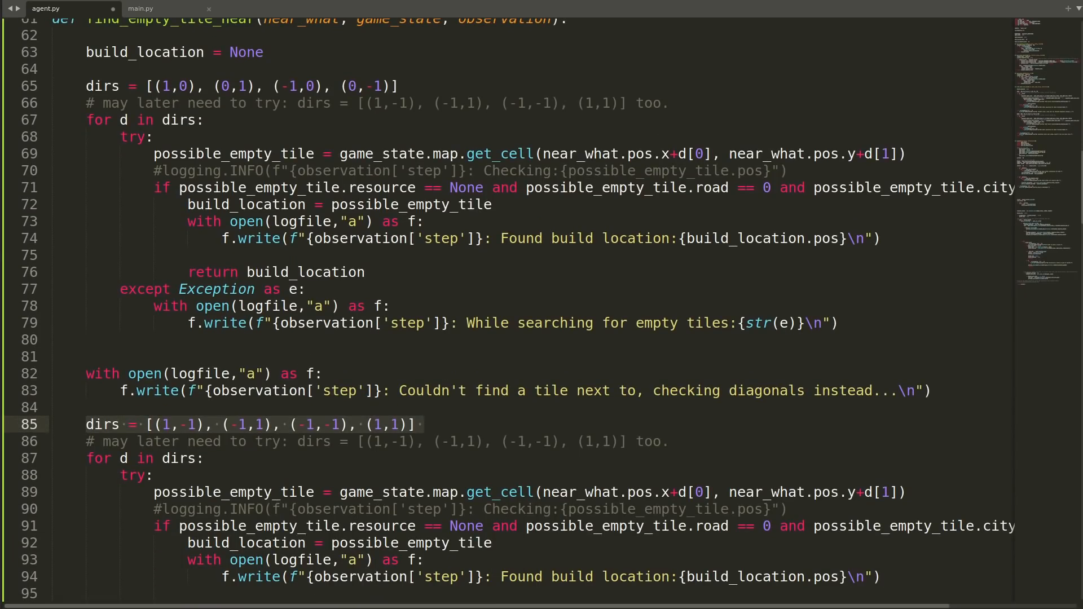
scroll(down, 3)
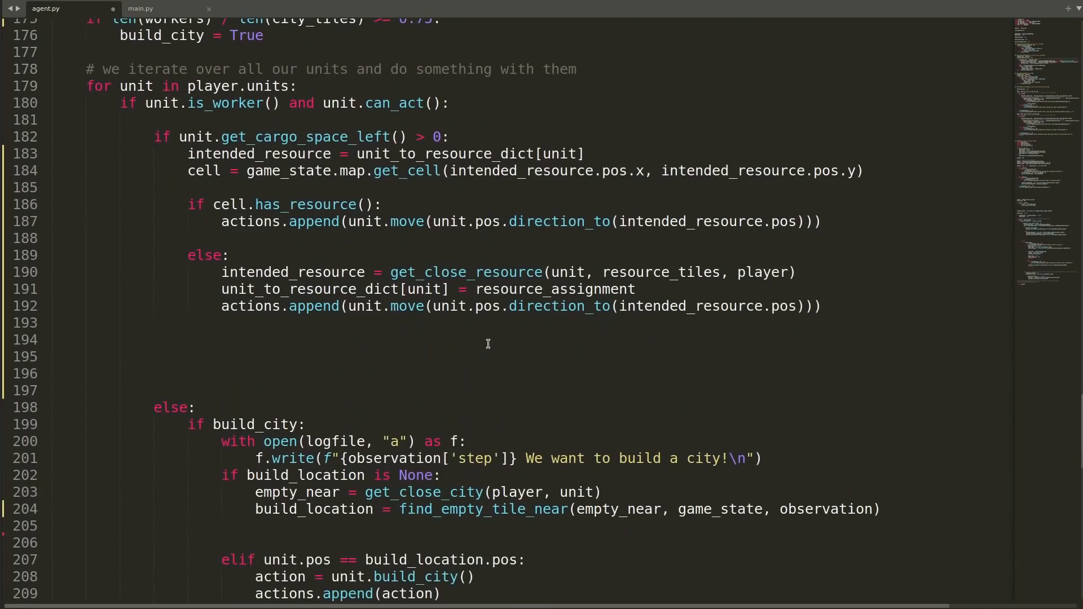
scroll(down, 3)
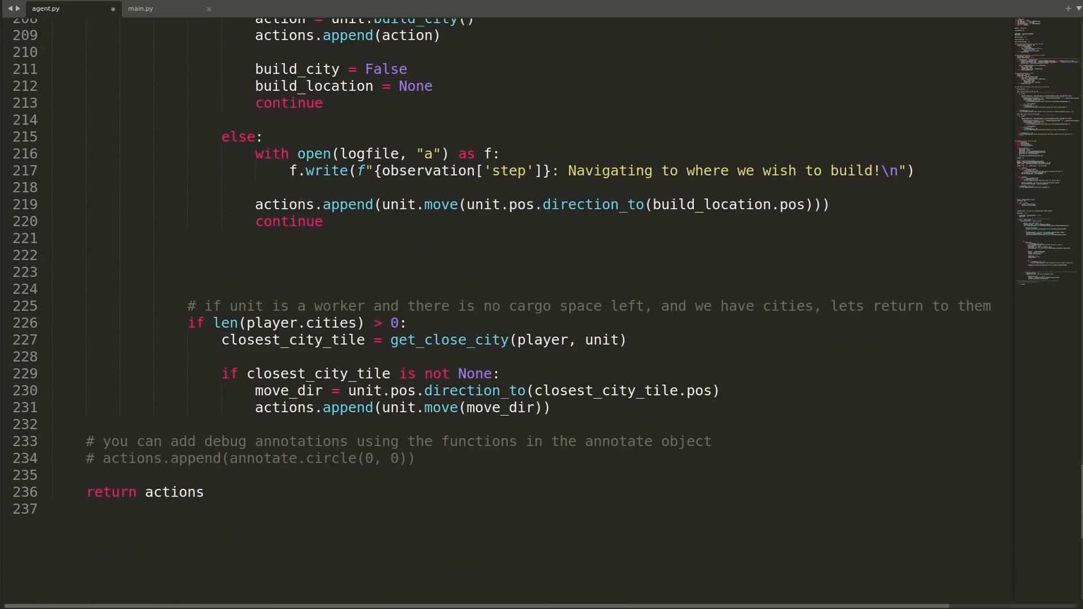
scroll(up, 3)
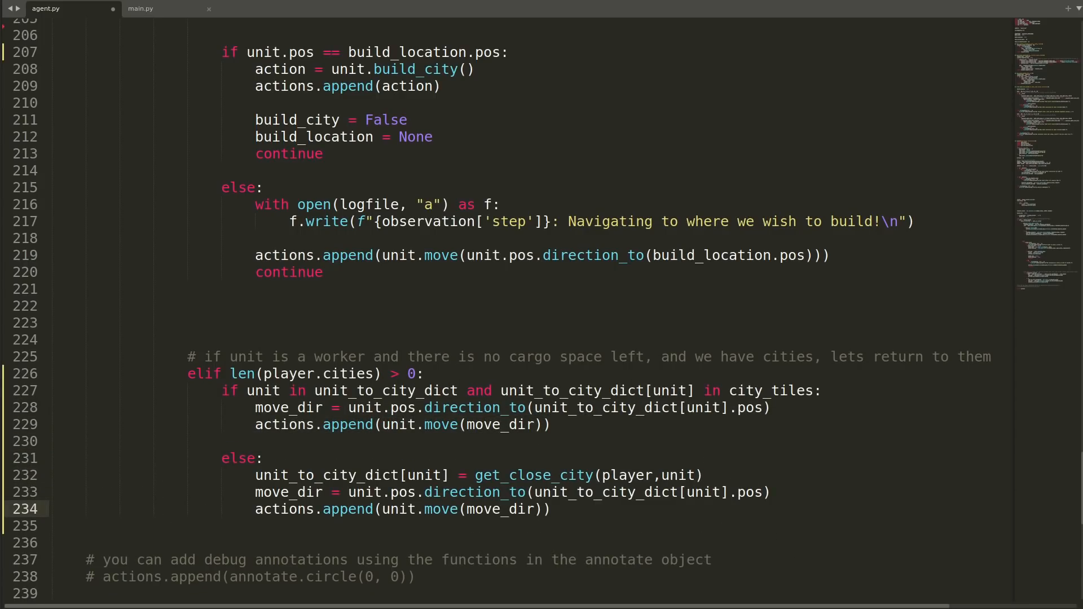
click(642, 390)
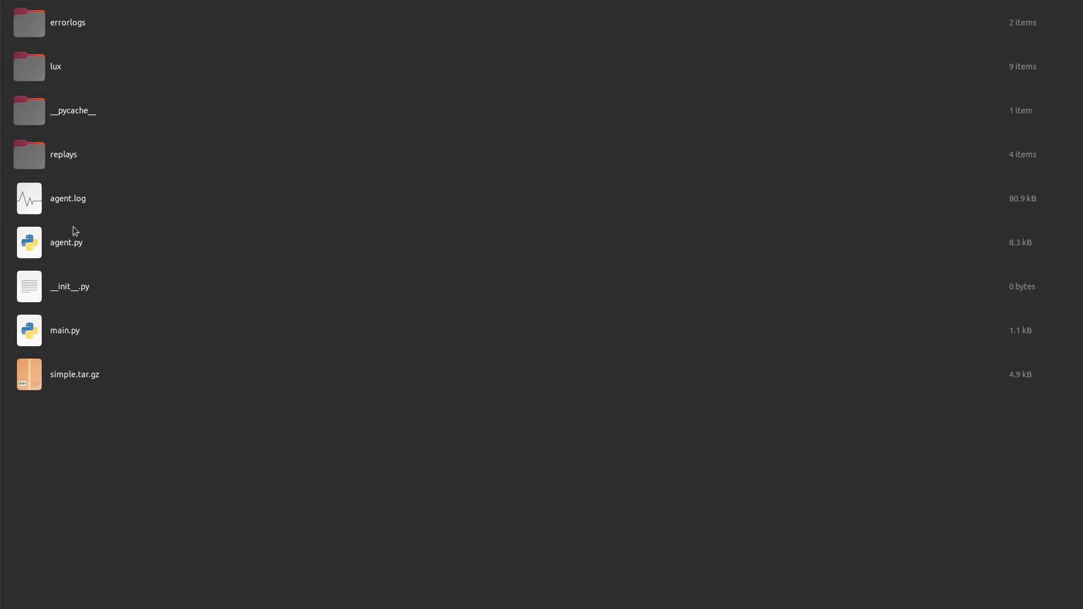
Review agent.log's worker and build-navigation messages for the tied 24x24 match, alternating with agent.py
double_click(67, 199)
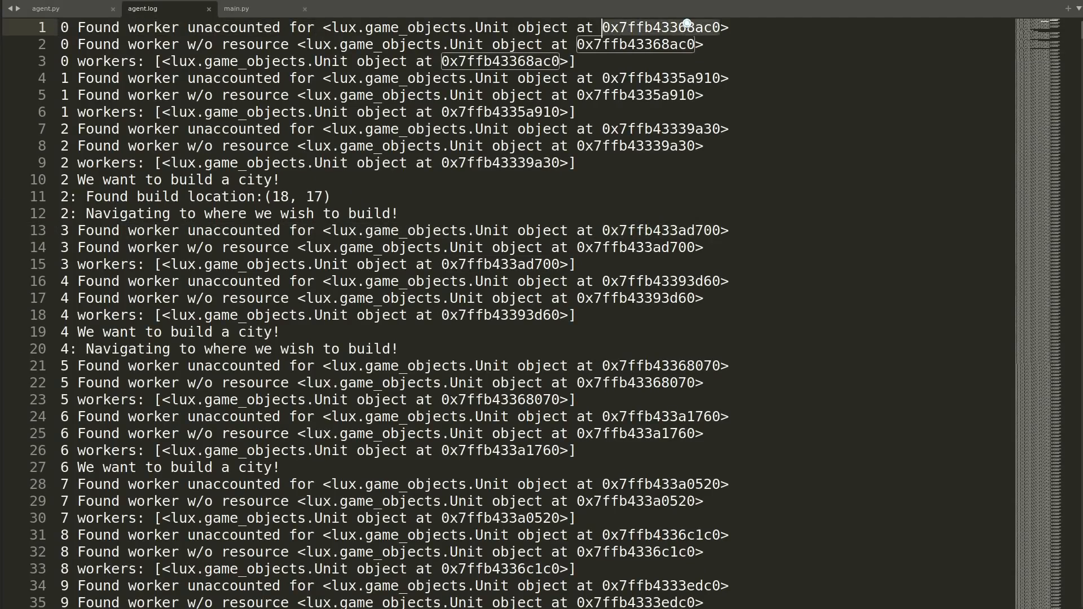
scroll(down, 3)
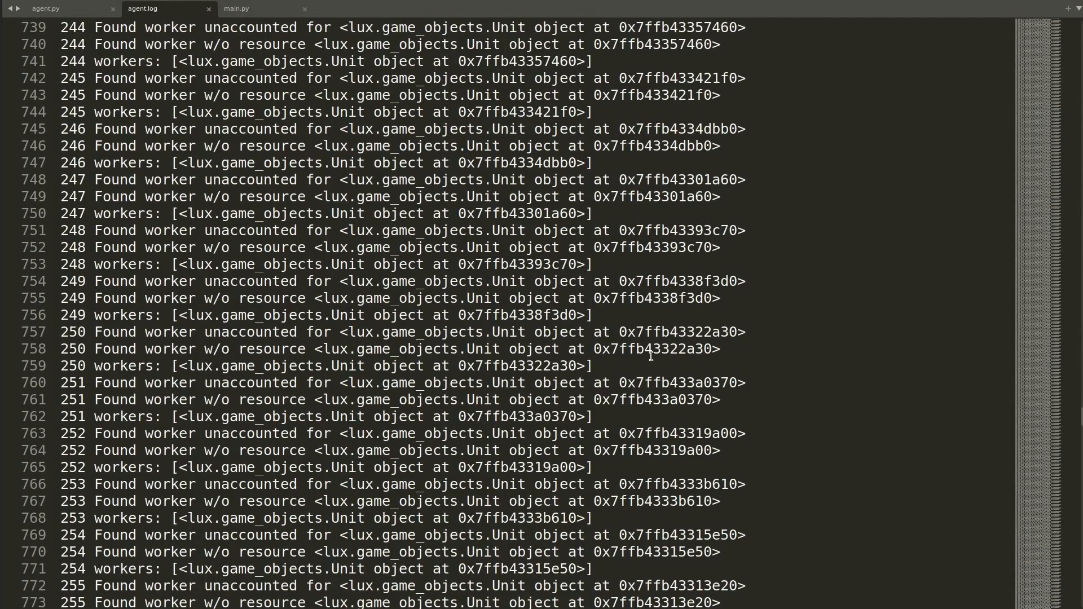
click(45, 8)
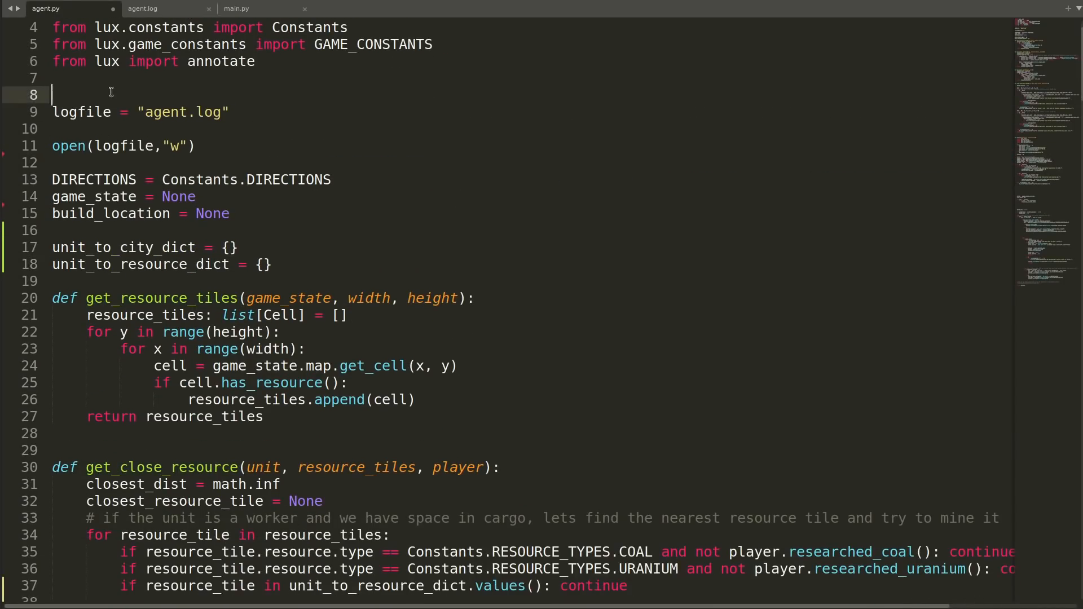
scroll(down, 3)
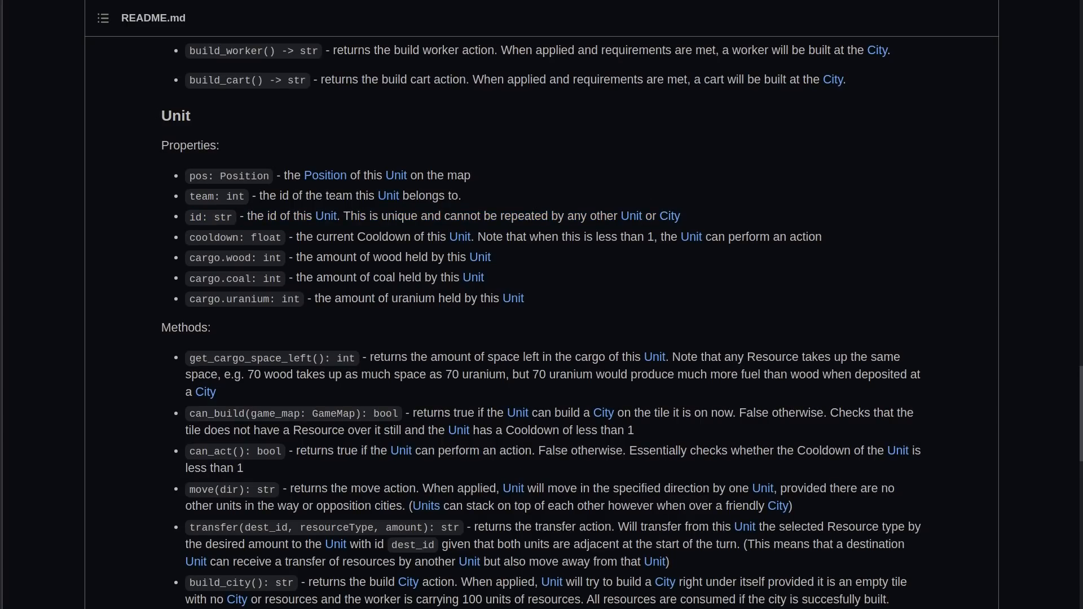
click(45, 8)
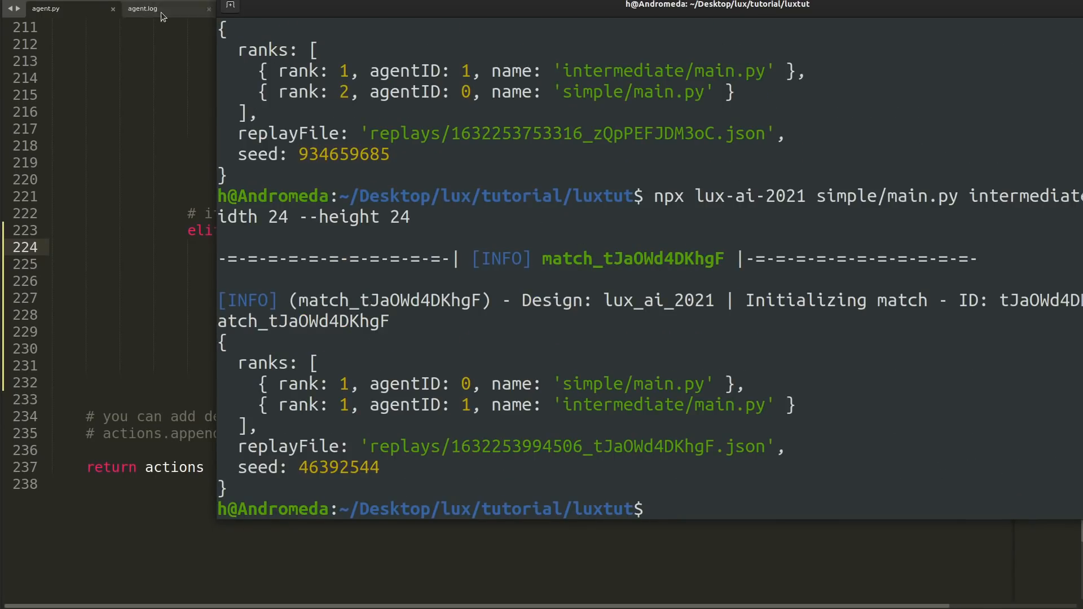
click(143, 8)
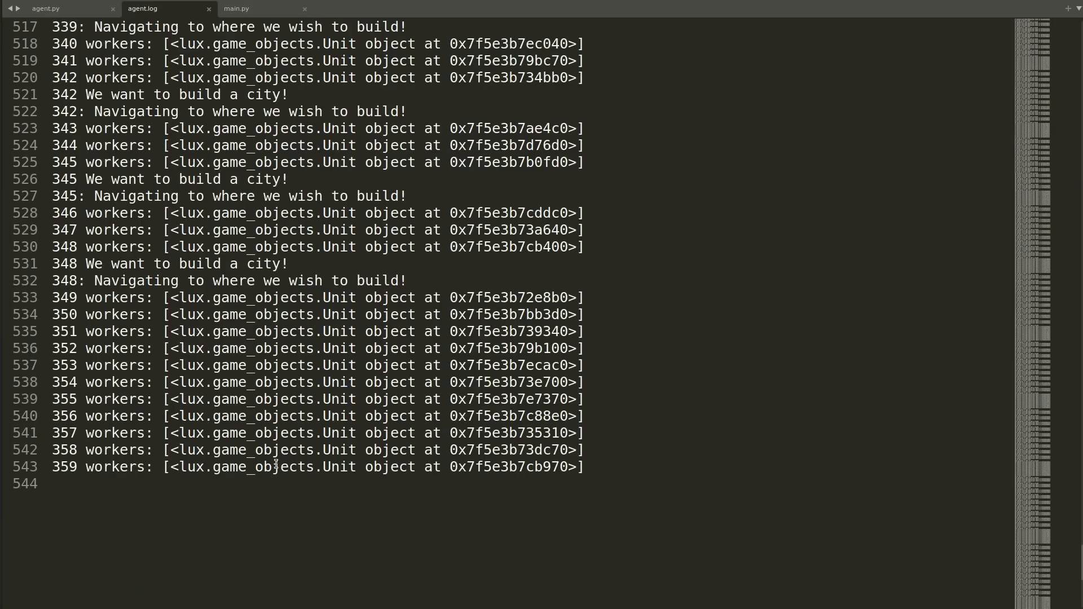
Compute dir_diff, xdiff and ydiff between build_location and the unit's position
click(45, 8)
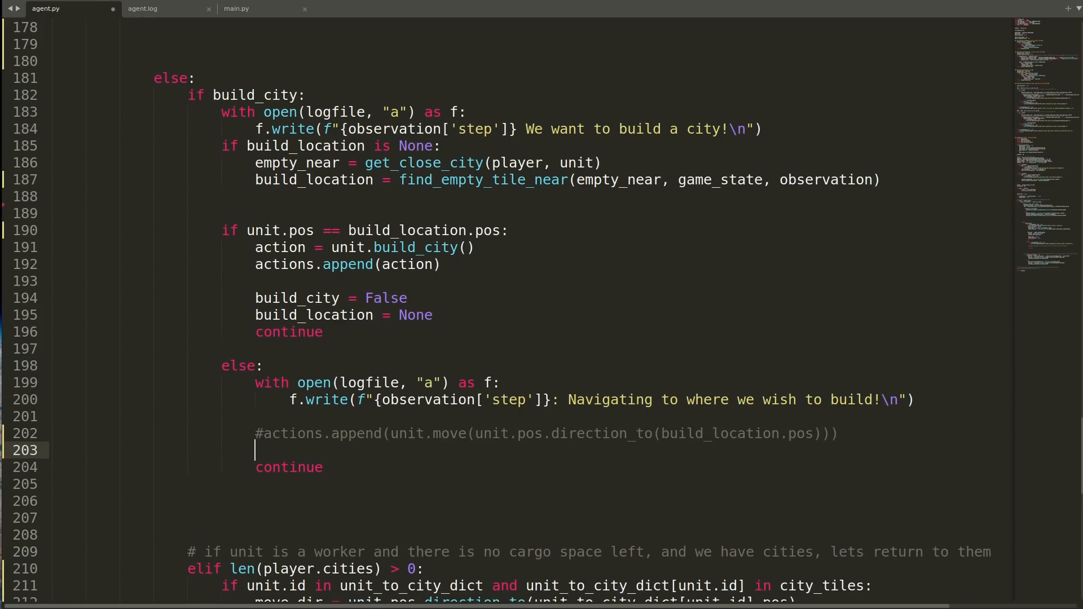
text(dir_diff = (build_location.pos.x-)
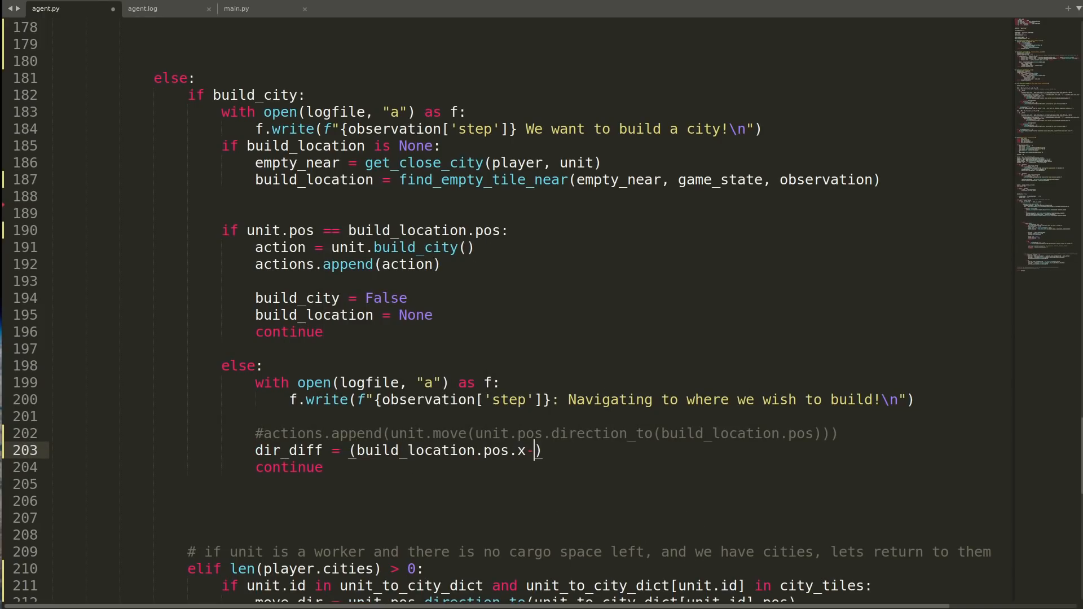
text(unit.pos.x, build_location.pos.y-unit.pos.y)
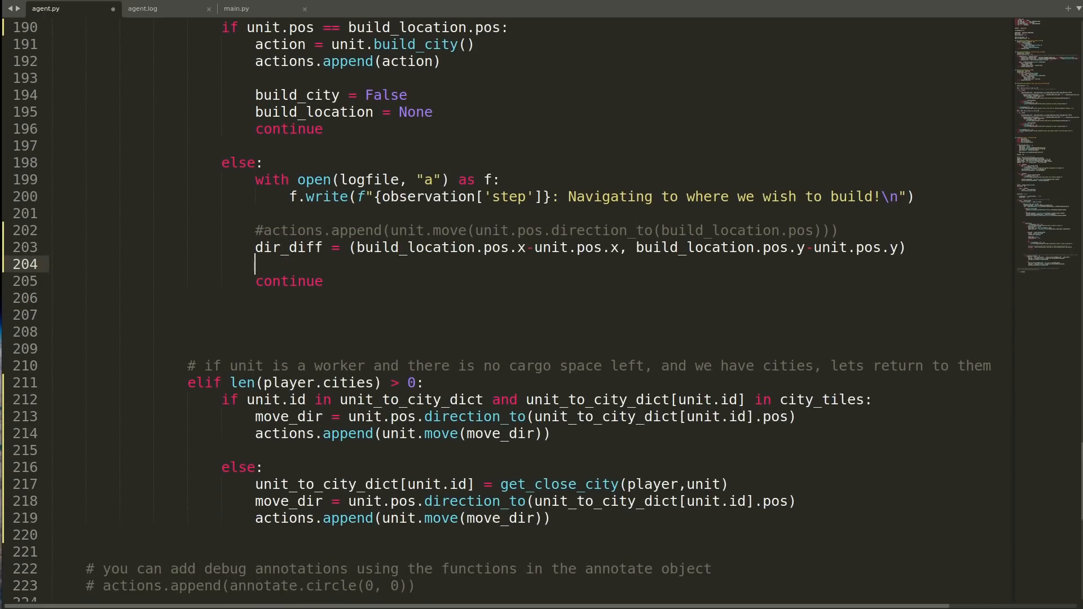
text(xdiff =)
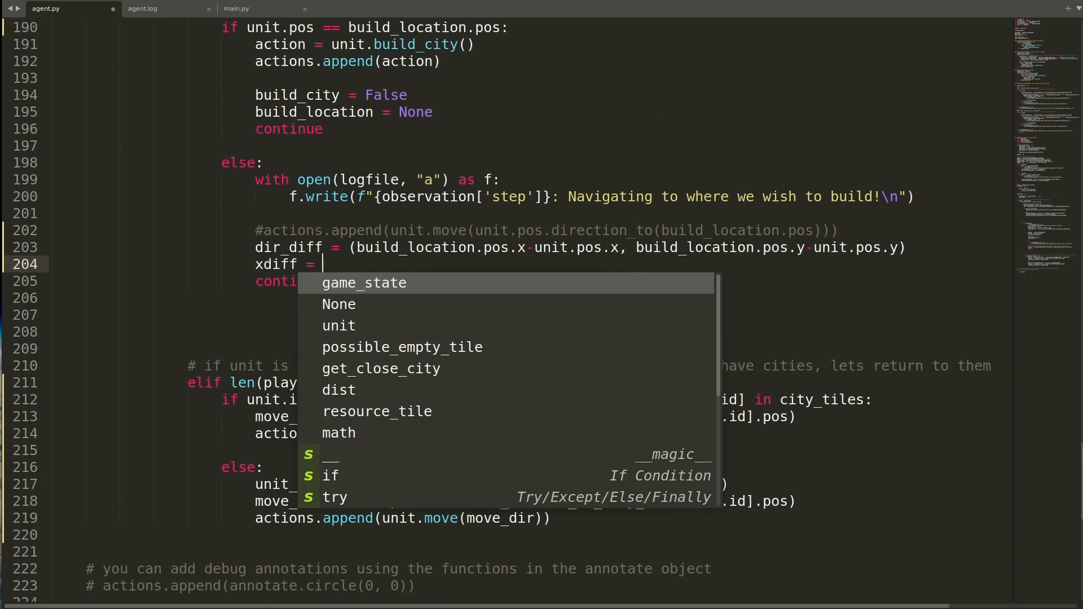
text(dir_diff[0])
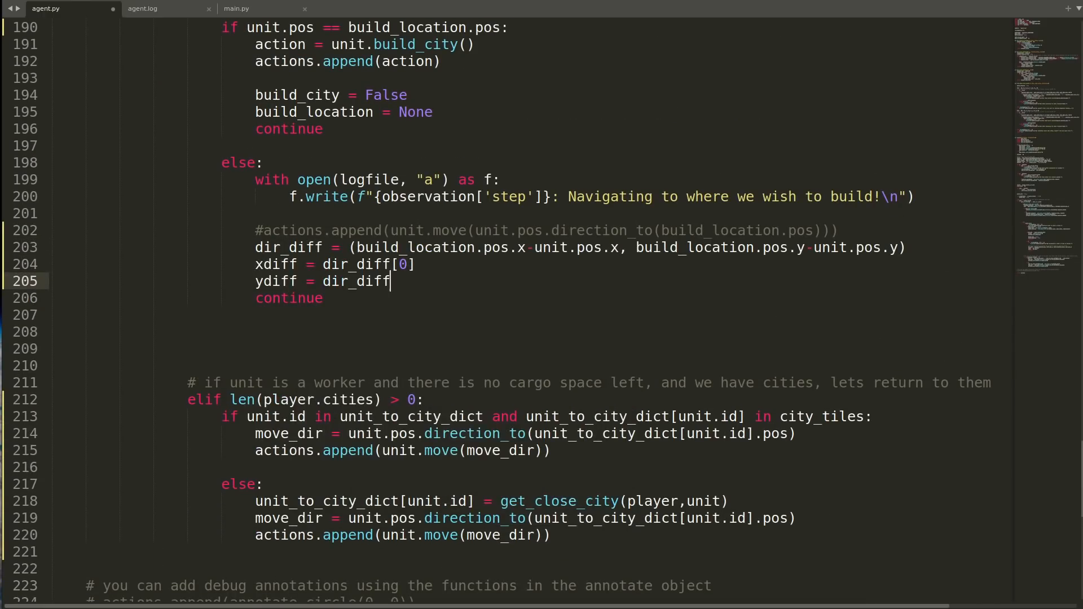
text([1])
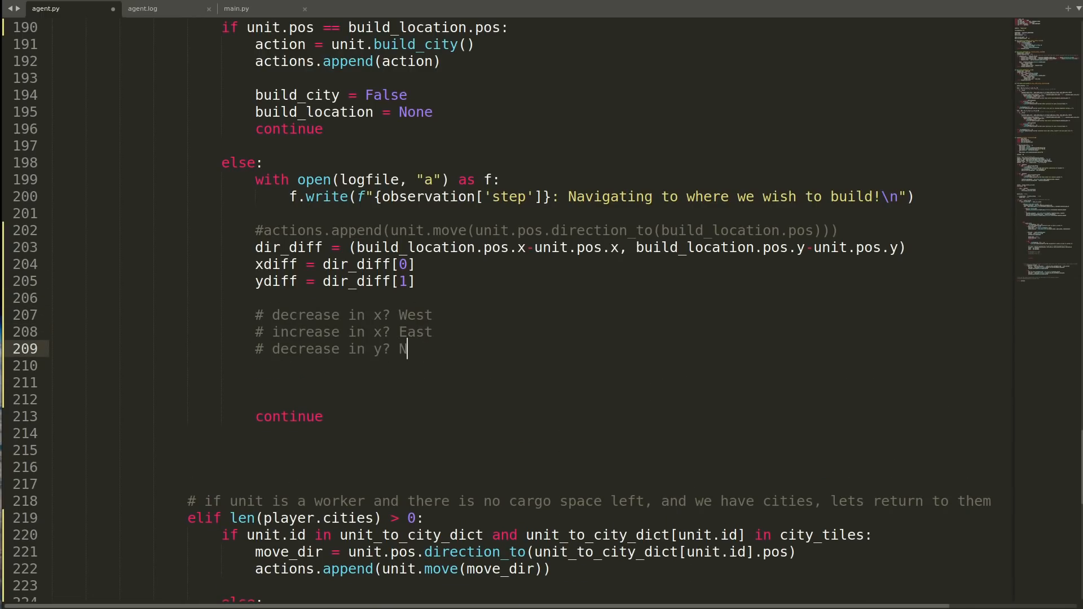
Step along the larger axis only when check_tile.citytile is None, avoiding city tiles
text(orth)
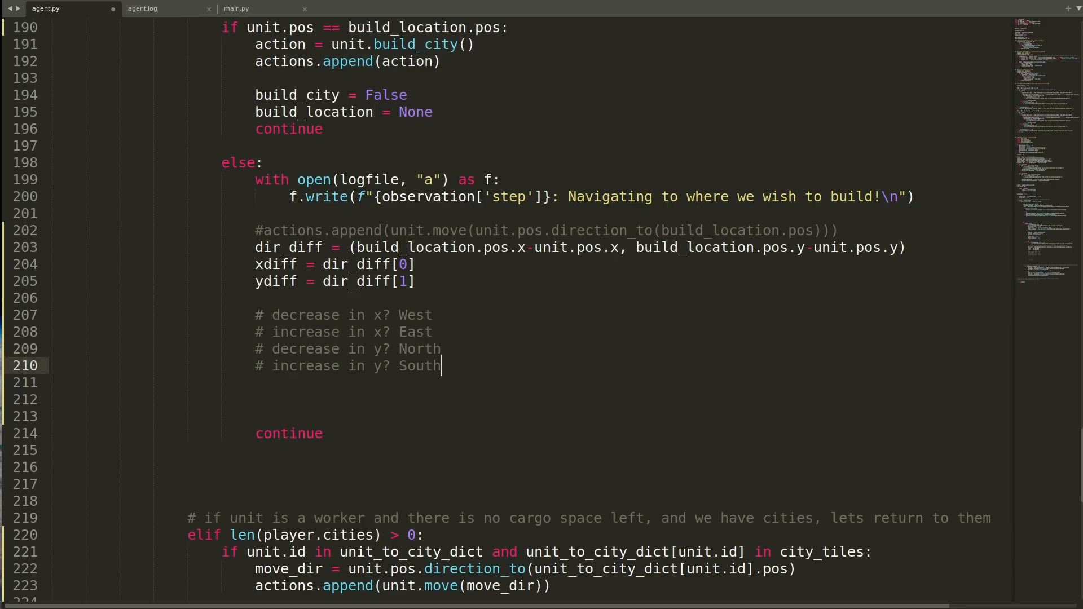
text(if abs(ydiff) > abs(xdiff):)
click(630, 416)
text(# if the move is greater in the y axis, then lets consider moving once in that dir)
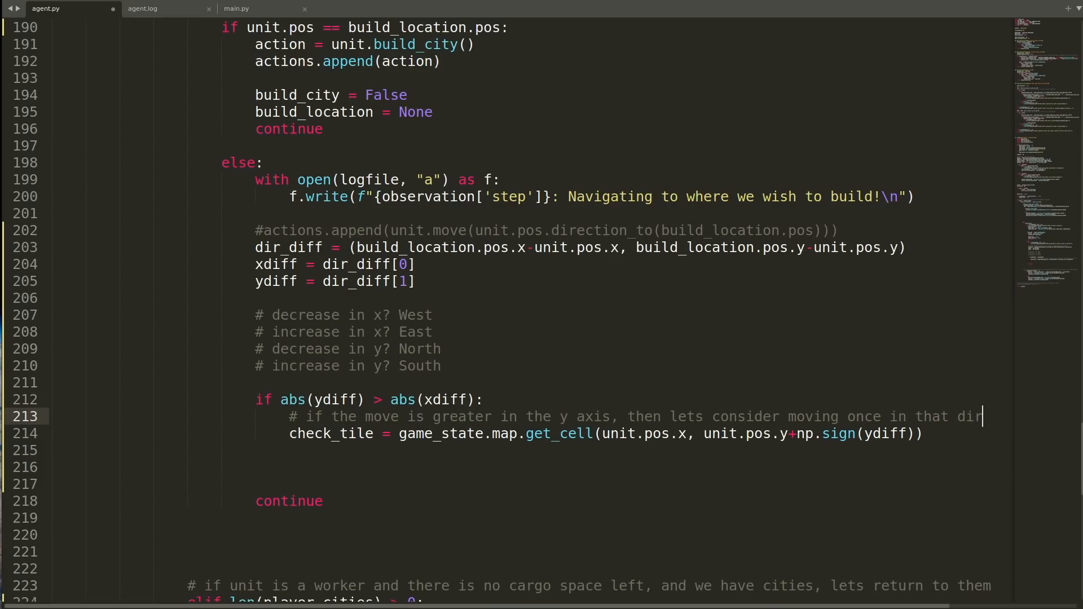
text(if check_tile.citytile == None:)
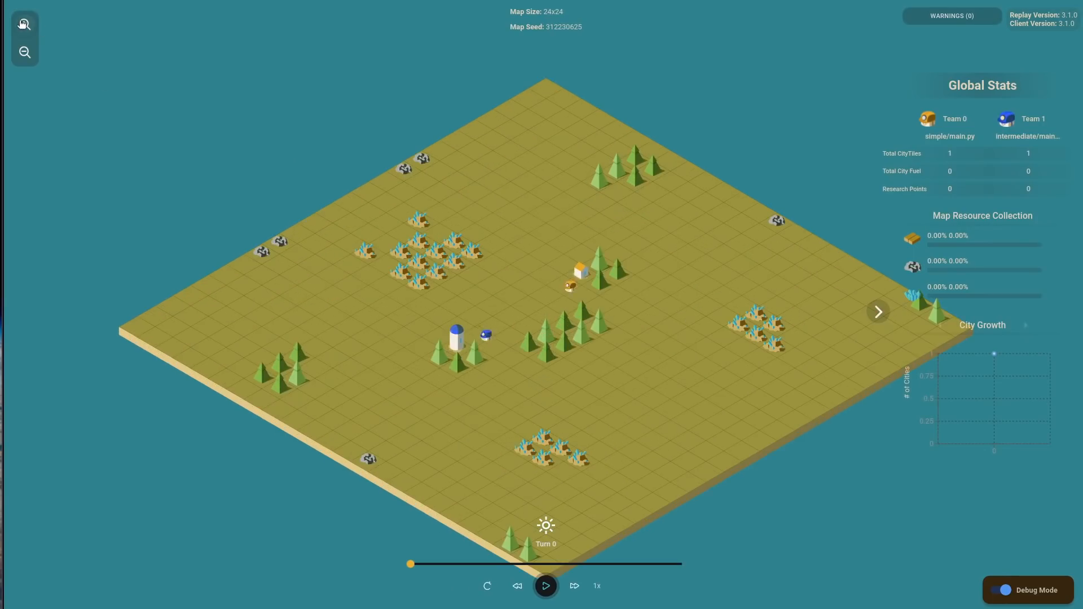
Scrub the new replay forward to check whether the agent builds a city
drag(409, 564, 469, 564)
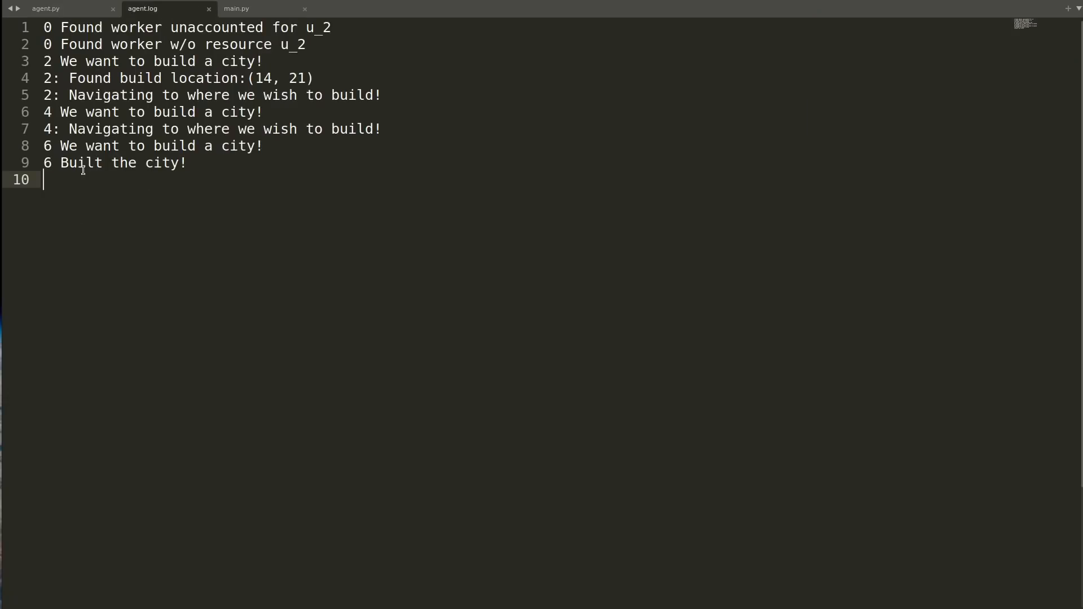
Add can_create = len(city_tiles) - len(workers) and begin the for city_tile loop
click(45, 8)
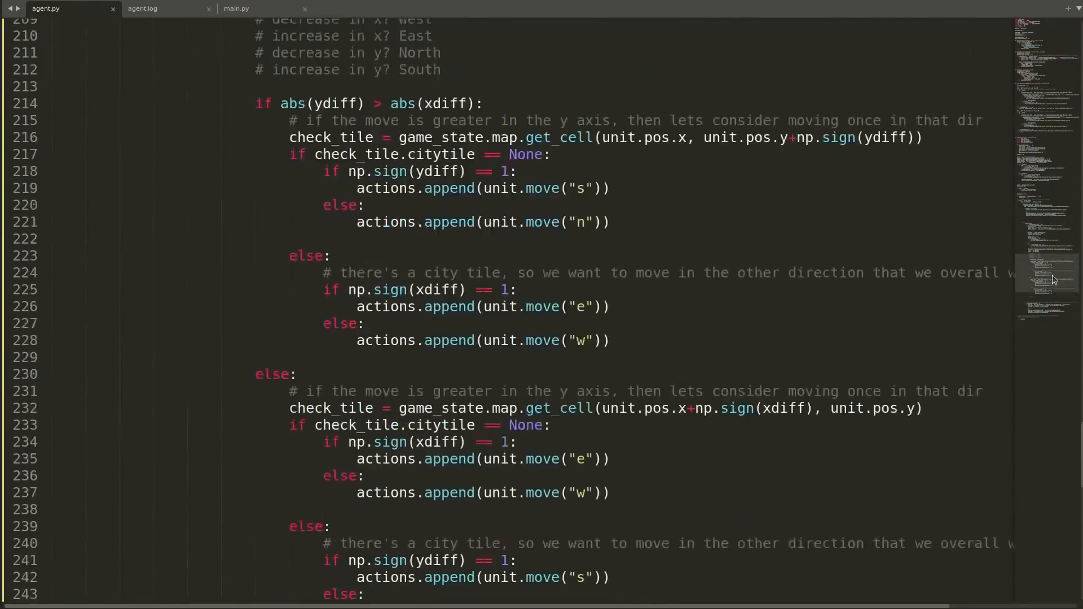
text(can_create)
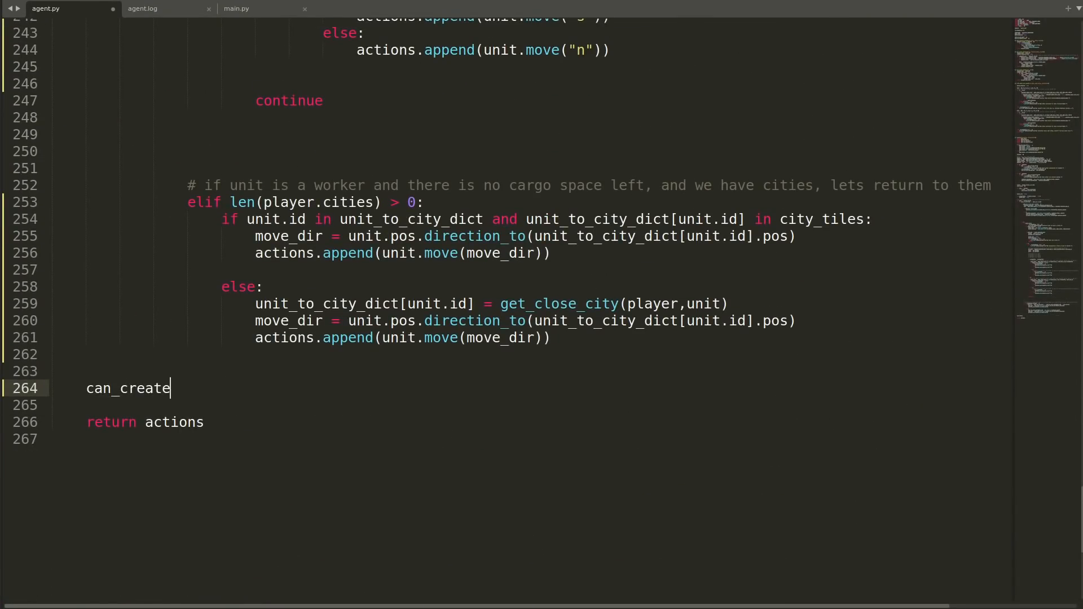
text(= len(city_tiles) - len(workers))
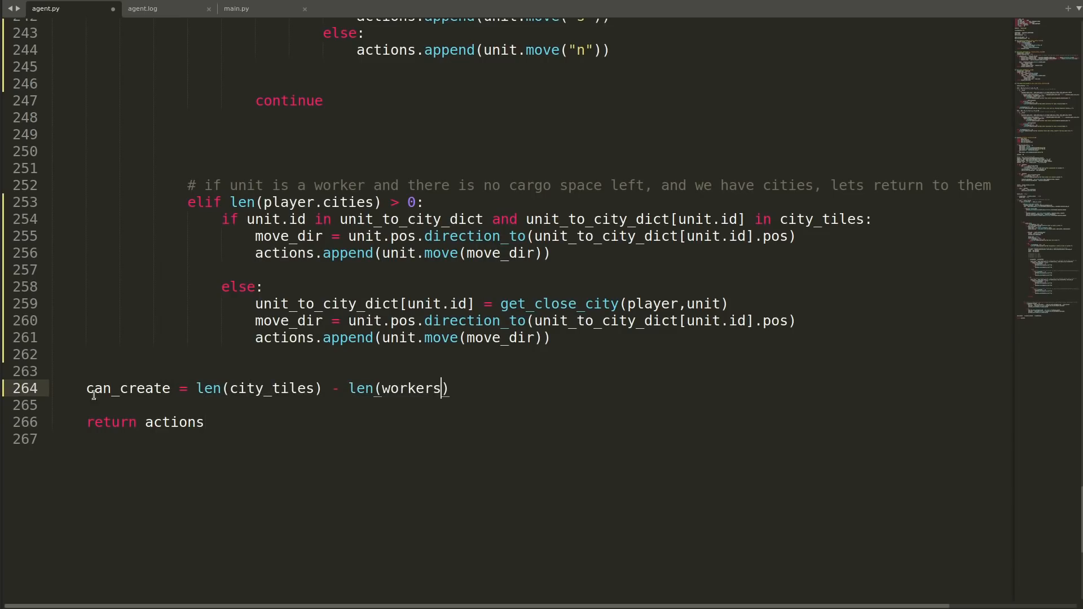
text(if len())
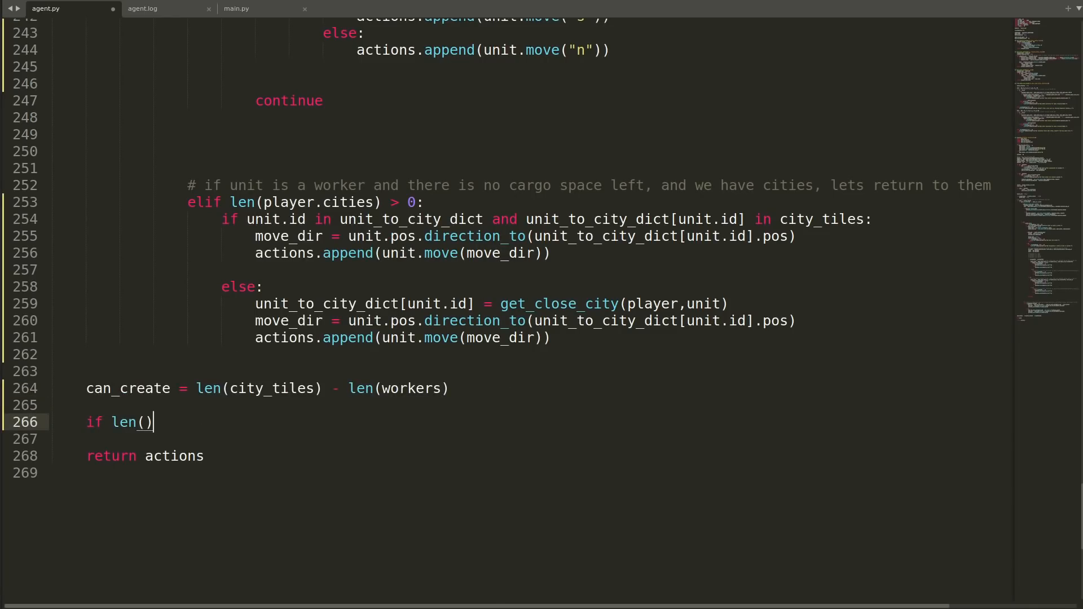
text(for city_til)
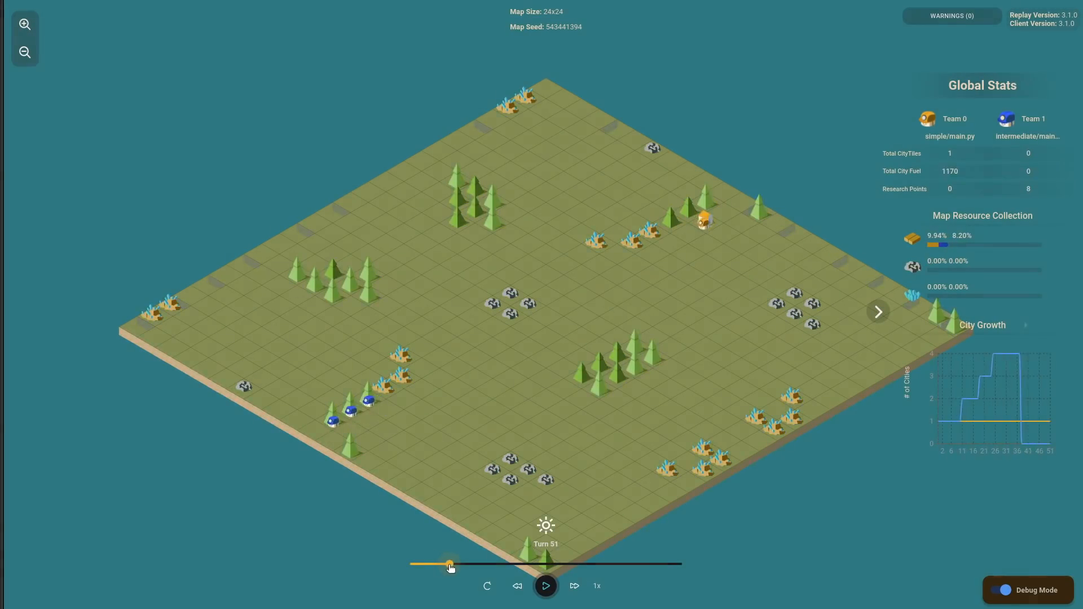
Advance the replay, check the log's worker entries, and return to the build_city branch in agent.py
drag(449, 564, 622, 565)
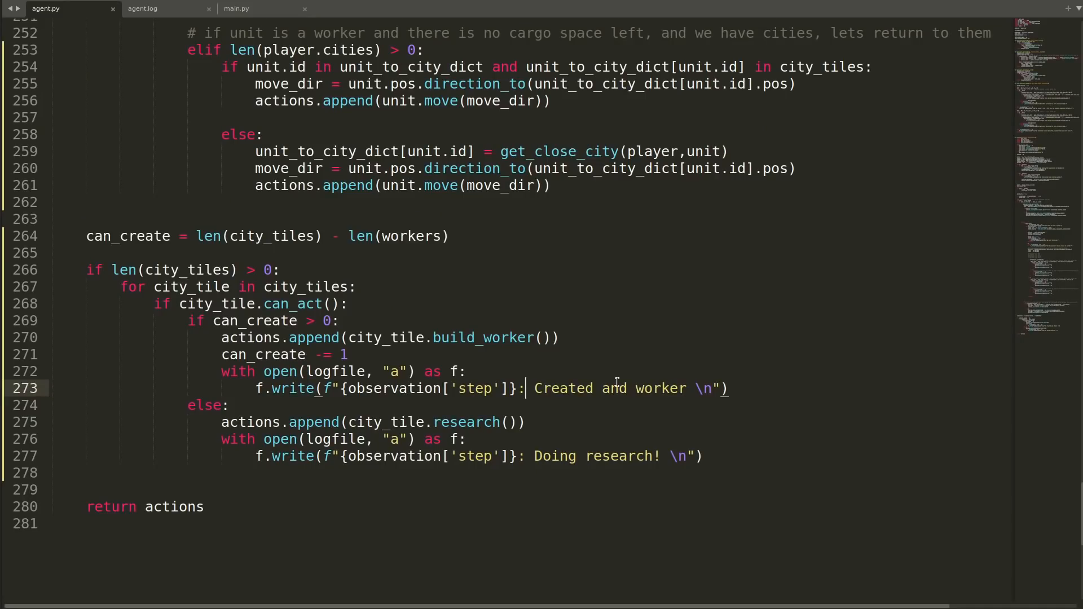
click(144, 8)
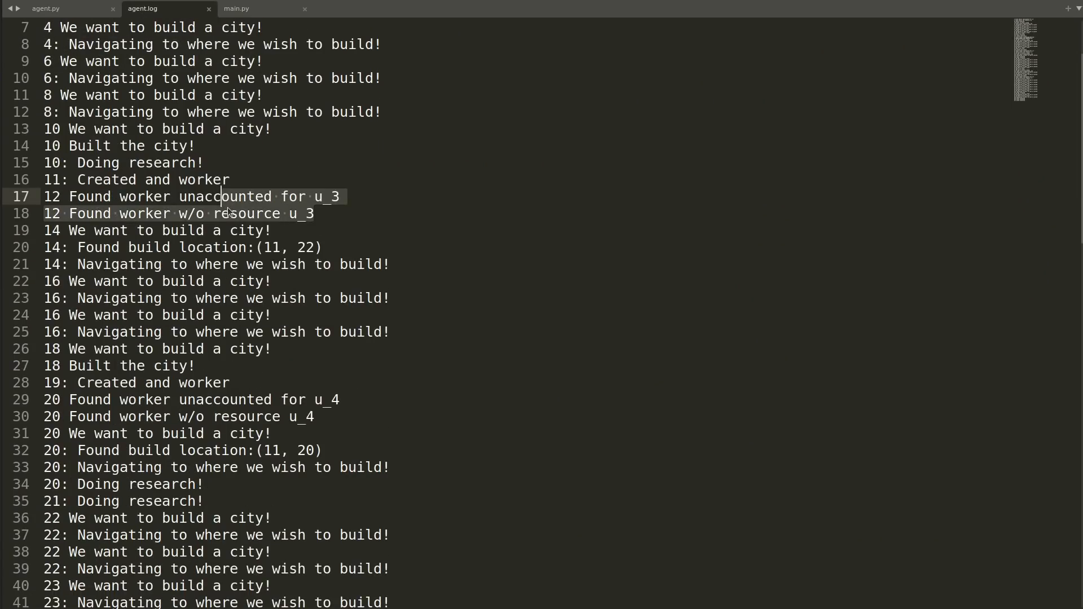
click(46, 8)
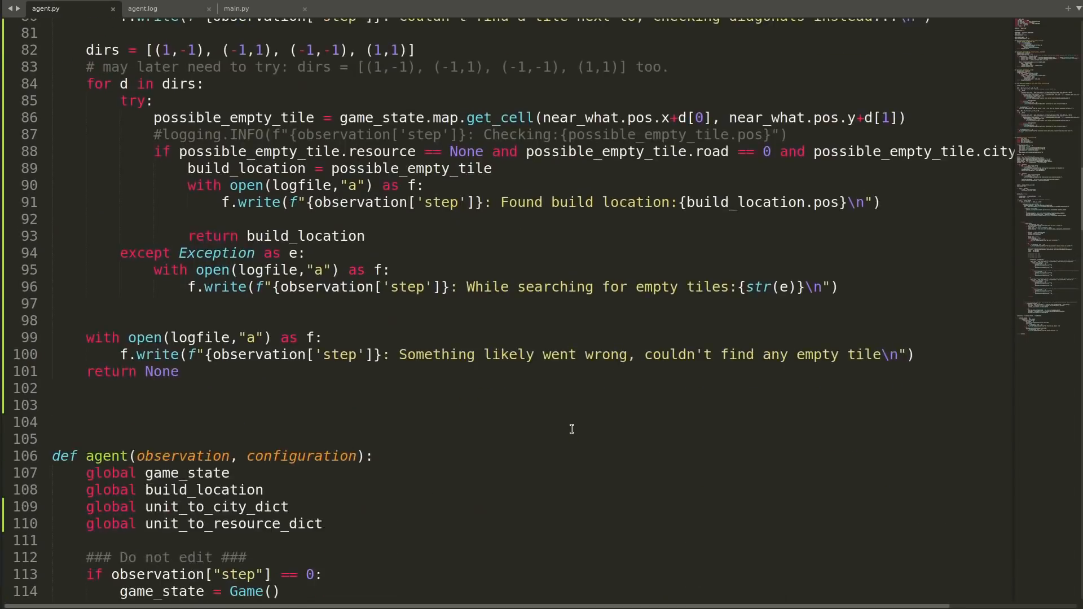
scroll(down, 3)
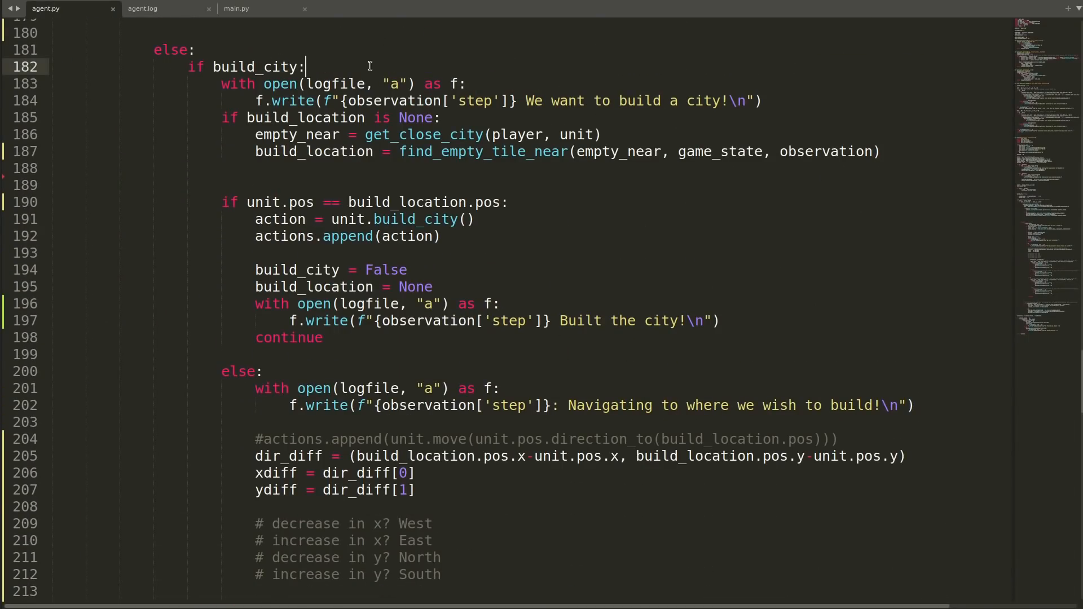
Look up the worker's city via unit_to_city_dict and set enough_fuel when fuel per tile exceeds 300
text(associated_city_id)
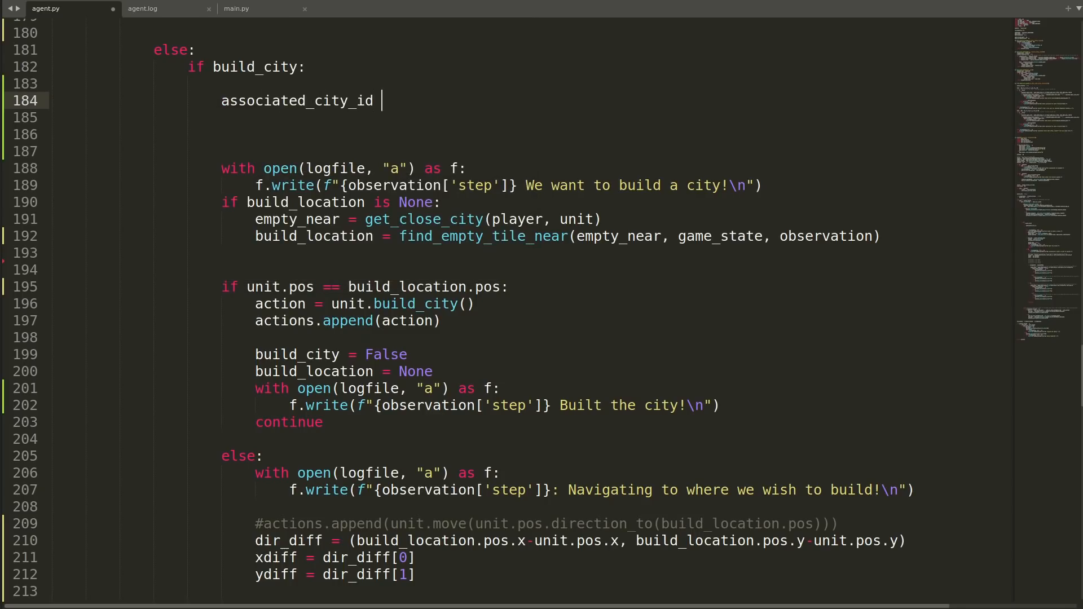
text(= unit_to_city_dict[unit.id].cityid)
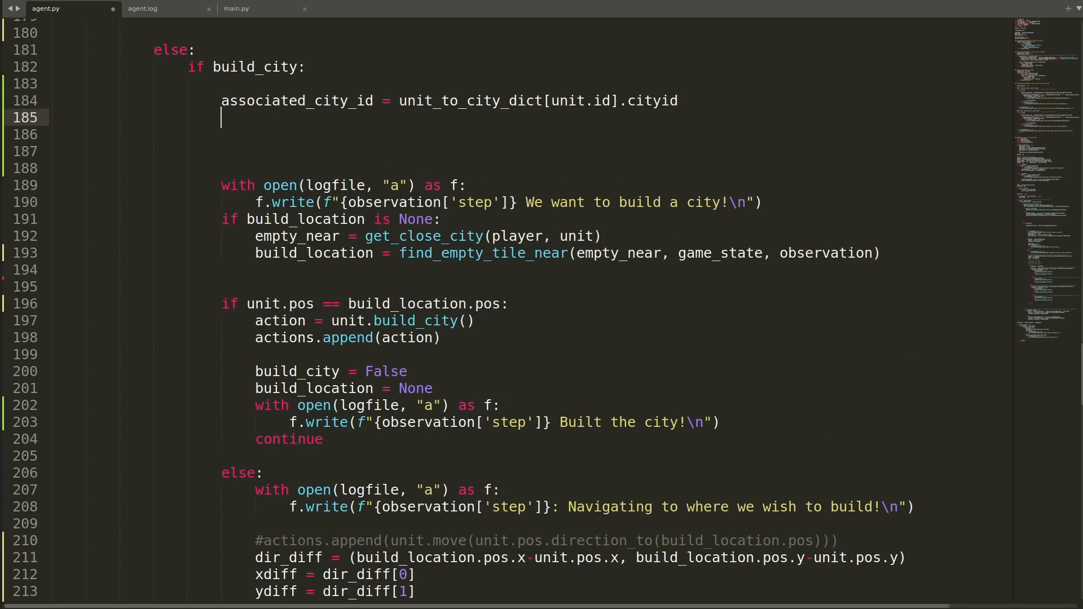
text(unit_city = [c for c in cities if c.cityid == associated_city_id][0)
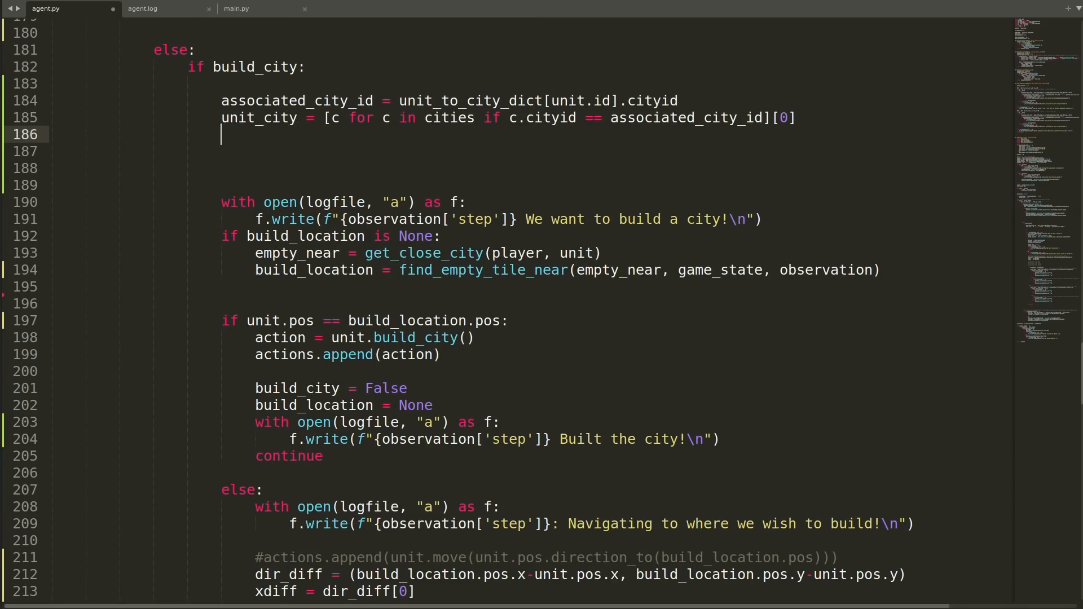
text(unit_city_fuel = unit_city.fuel)
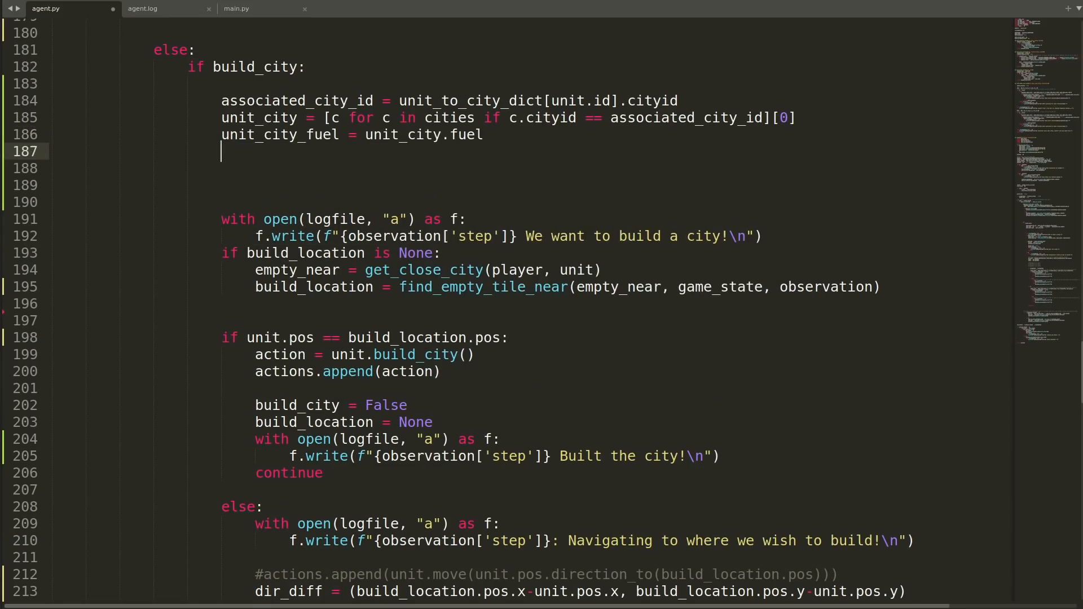
text(unit_city_size = len(unit_city.citytiles)
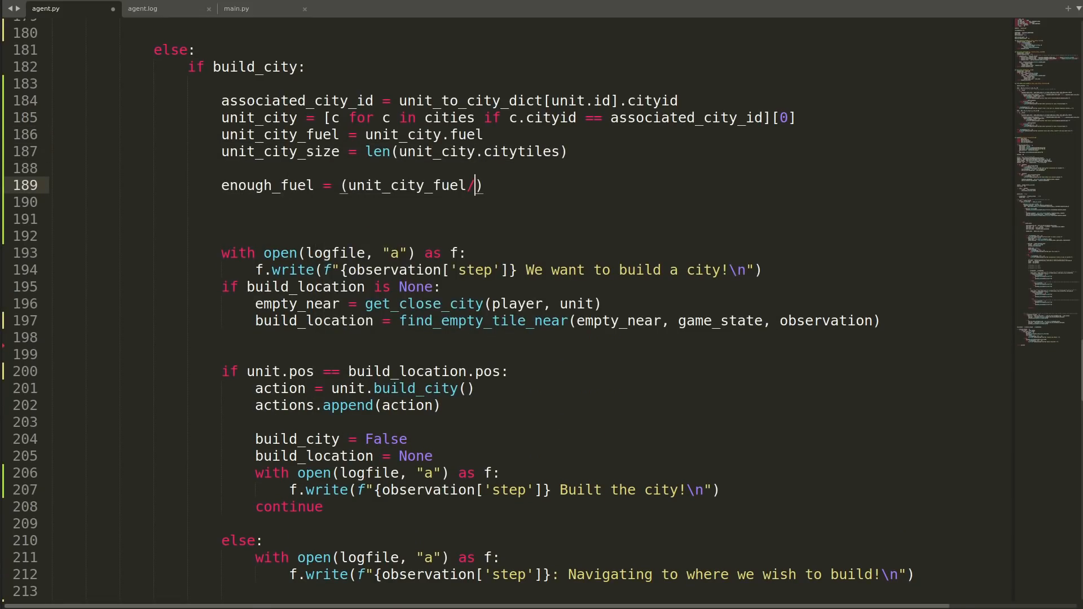
text(unit_city_size) > 300)
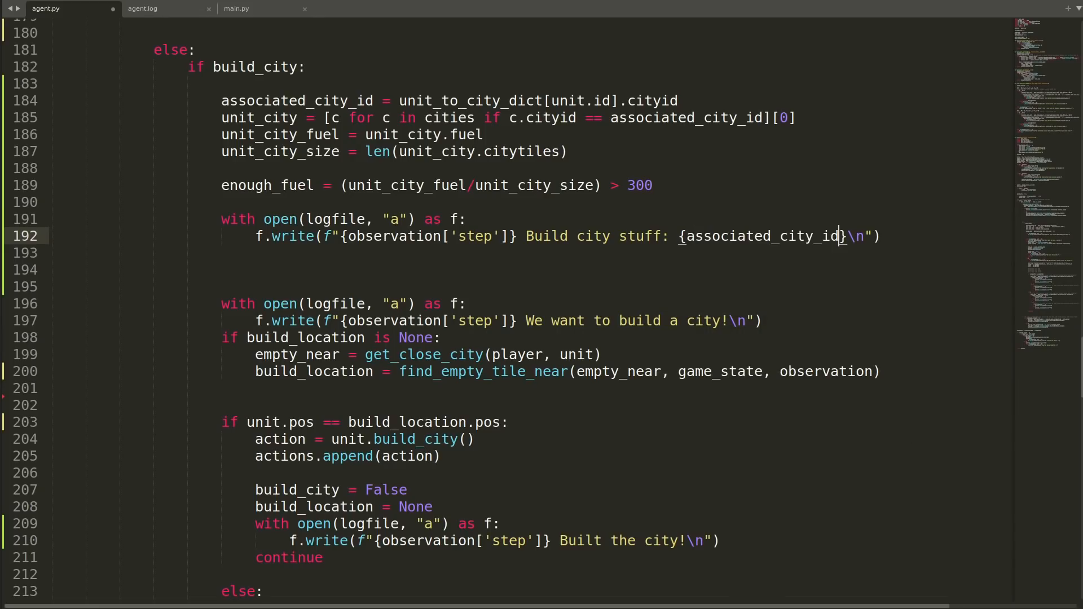
Log the city's fuel in the 'Build city stuff' message and indent the build logic under if enough_fuel
text(, fuel {unit_city_fuel}, size {unit_city_size)
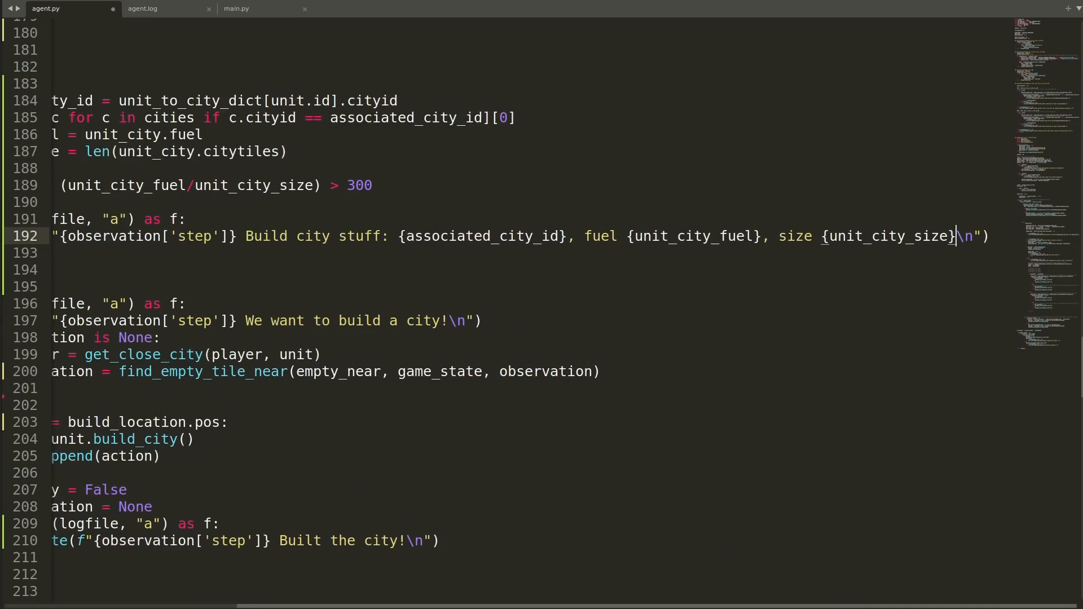
scroll(left, 3)
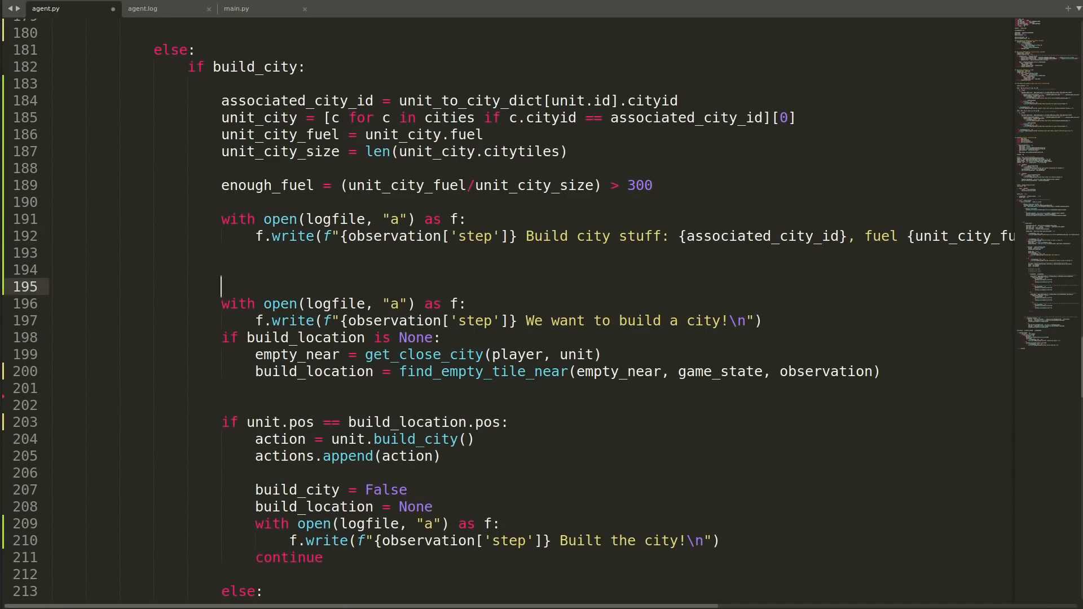
scroll(down, 3)
text(if enough_fuel:)
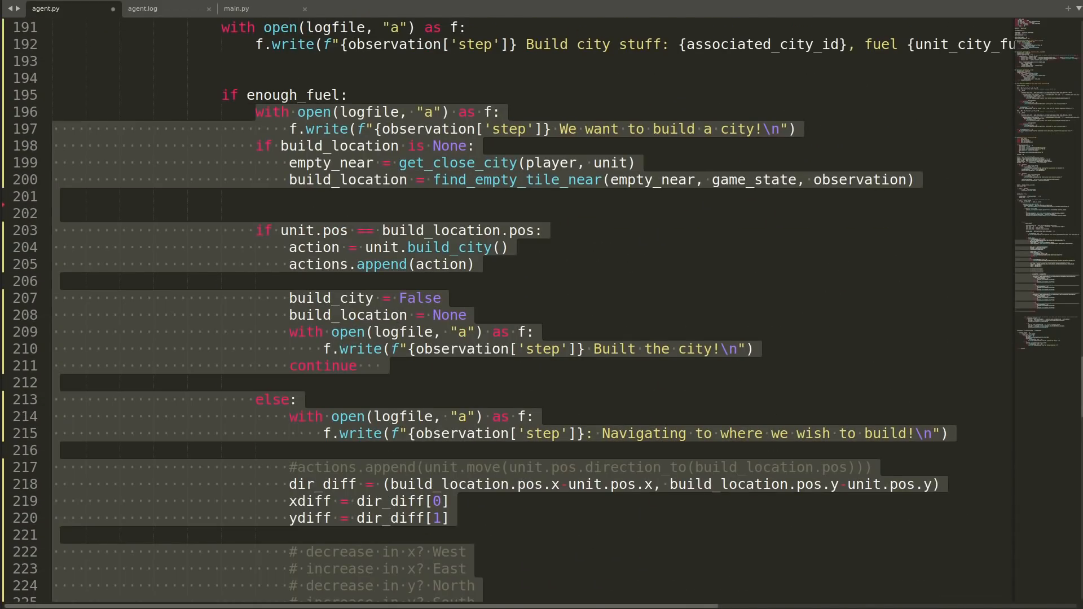
scroll(down, 3)
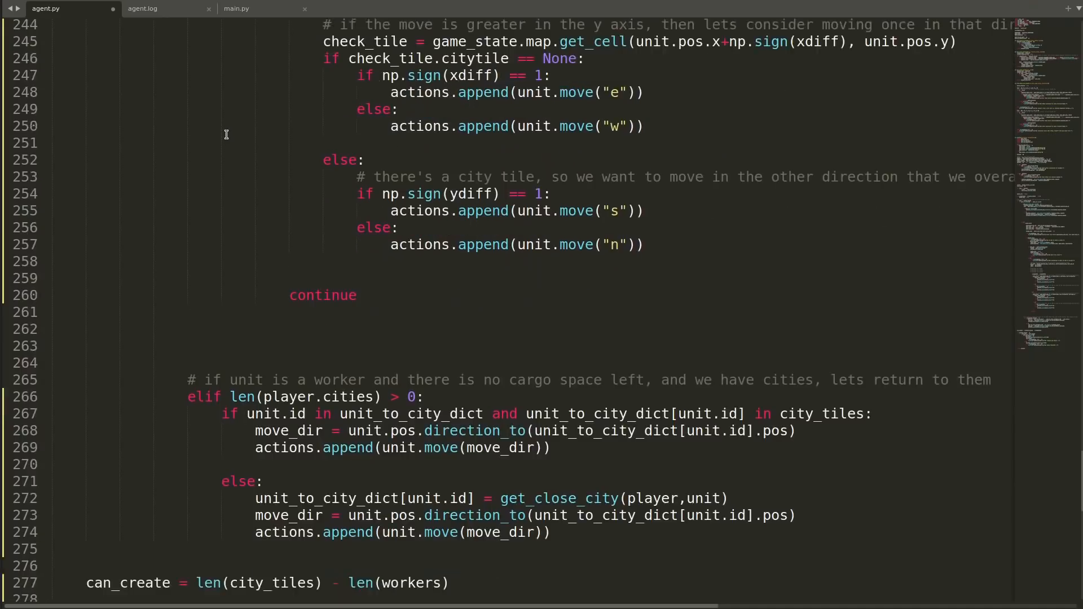
scroll(up, 3)
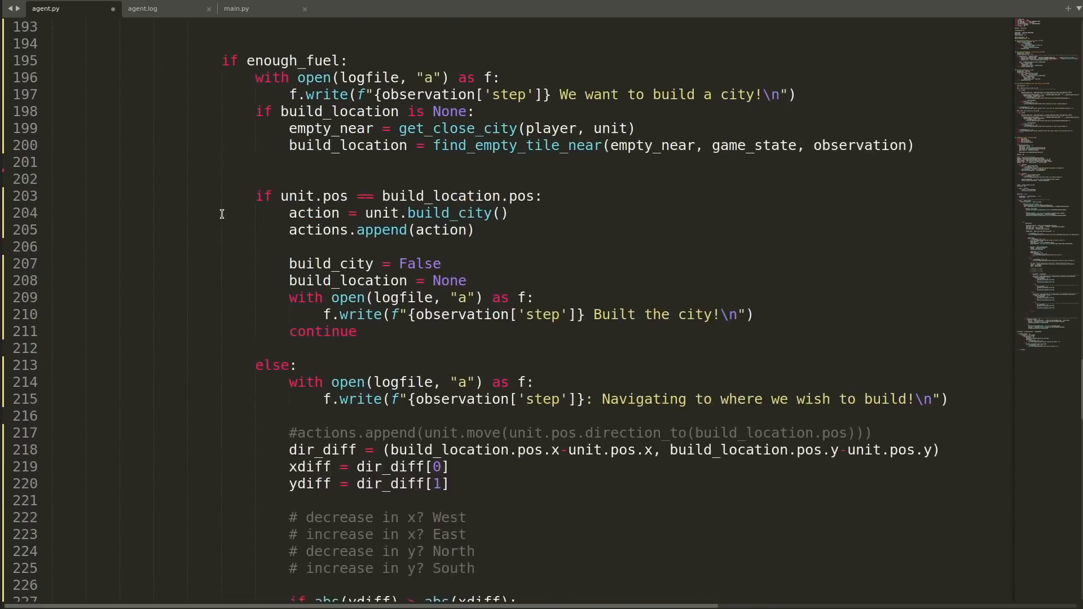
scroll(down, 3)
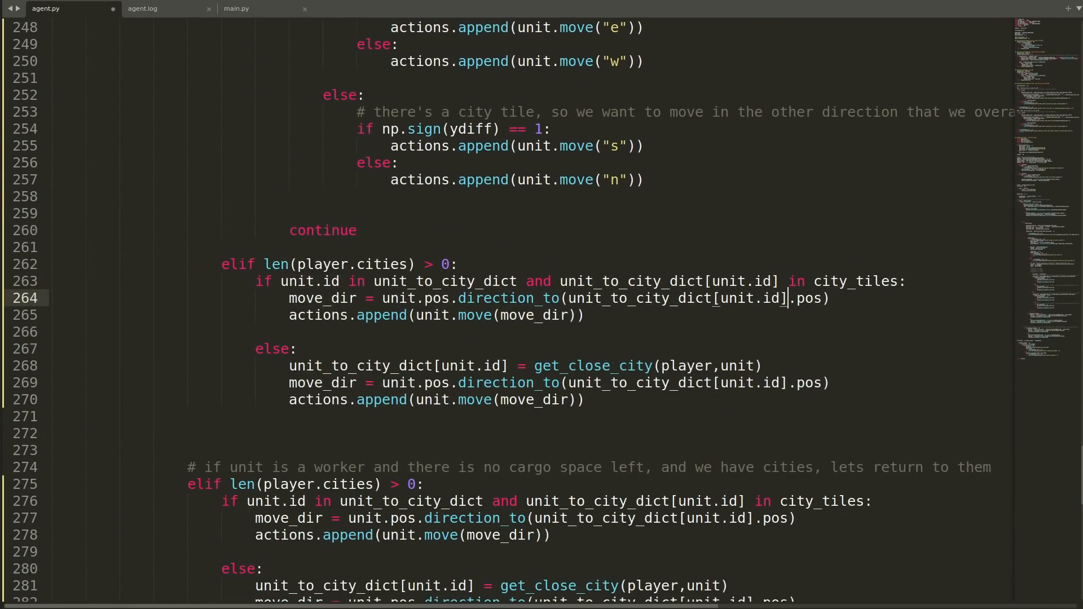
scroll(down, 3)
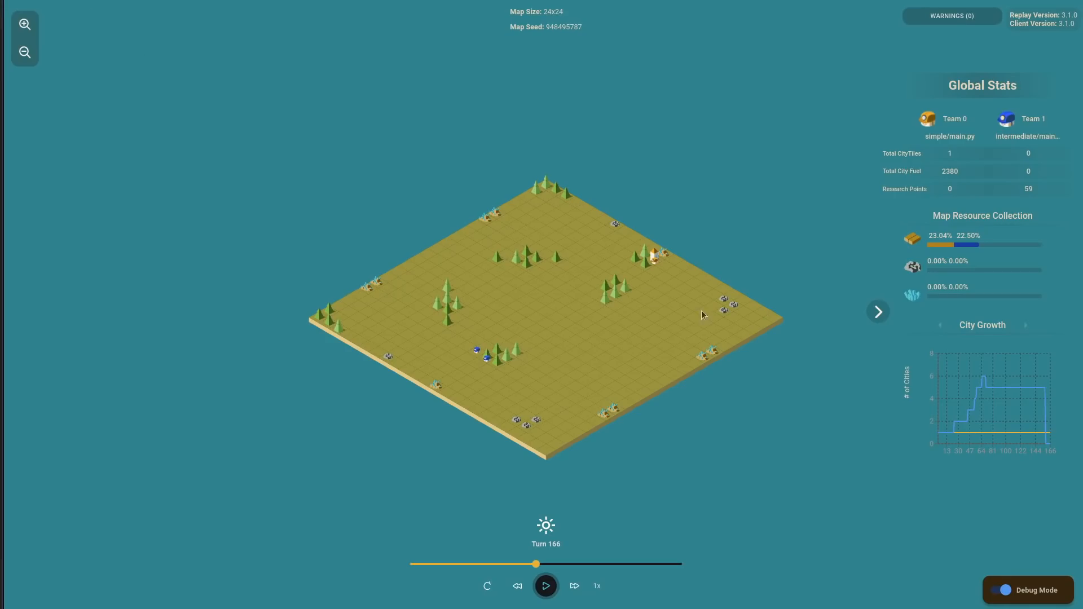
Scrub the replay to around turn 184, then add 'from collections import deque' to agent.py
drag(535, 564, 627, 565)
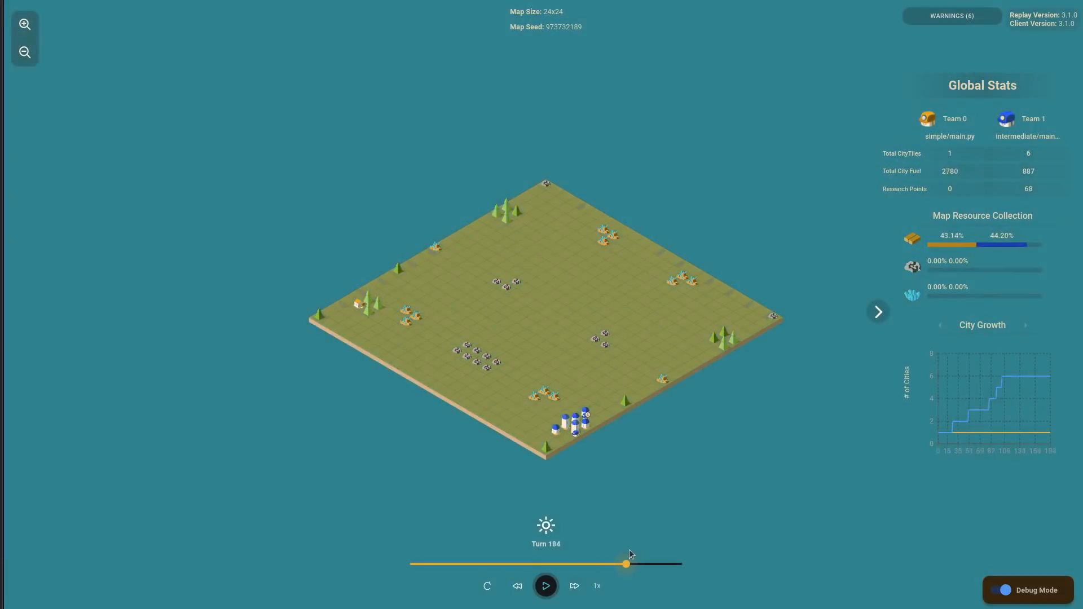
drag(625, 565, 663, 564)
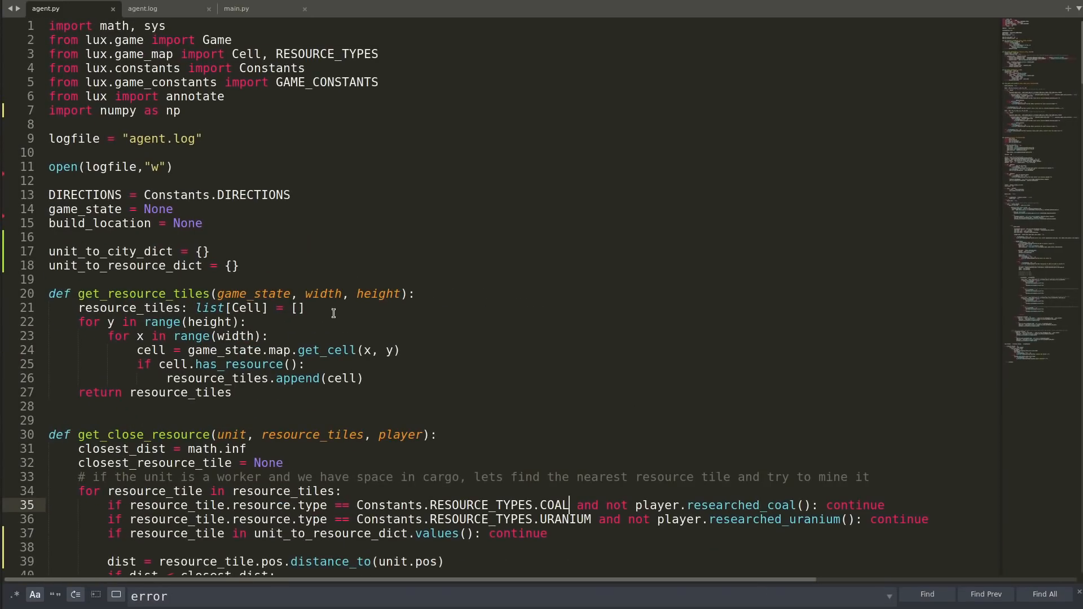
text(from collections import deque)
text(worker)
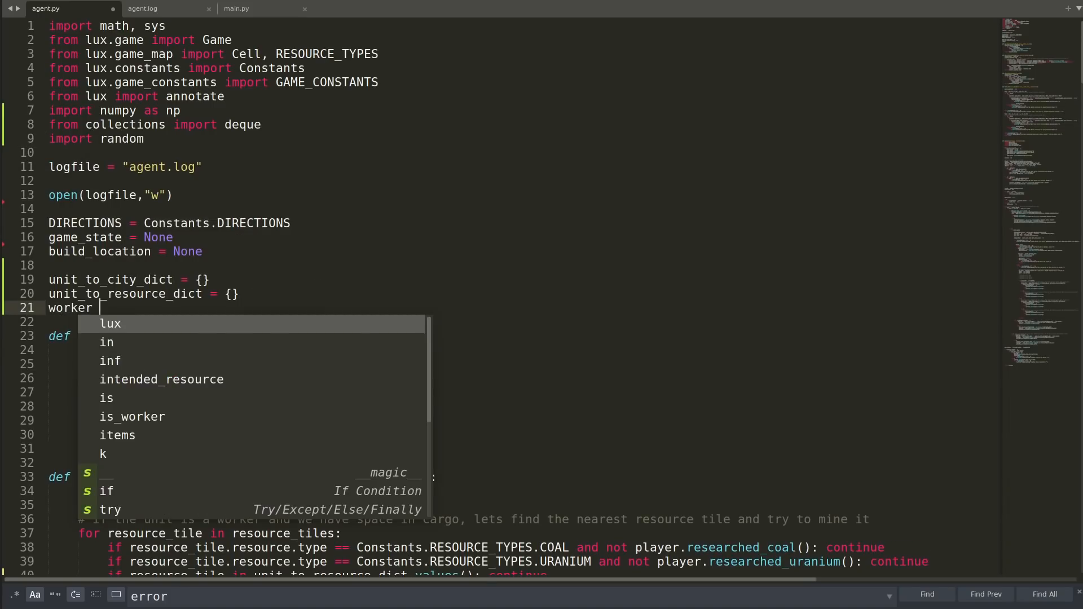
Declare global worker_positions = {} and append each worker's (x, y) to a deque(maxlen=3) per worker
text(_positions = {})
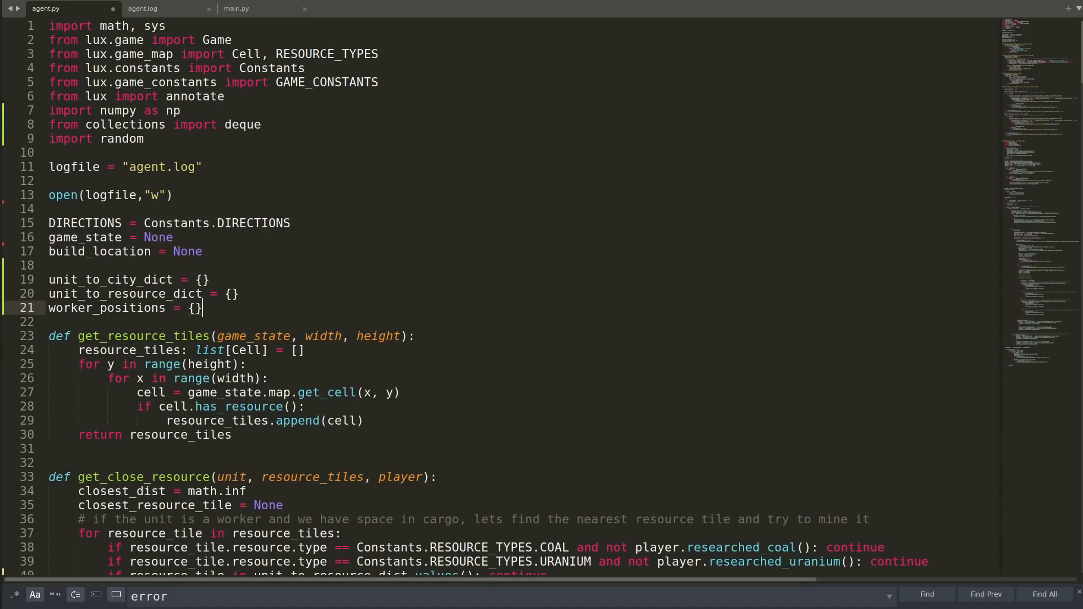
text(worker)
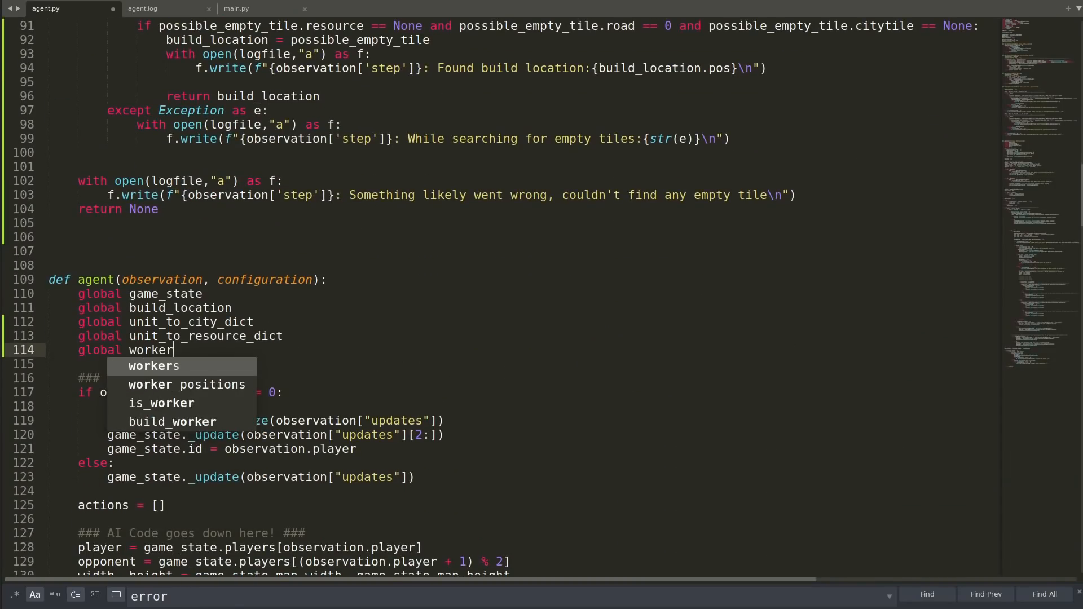
click(186, 384)
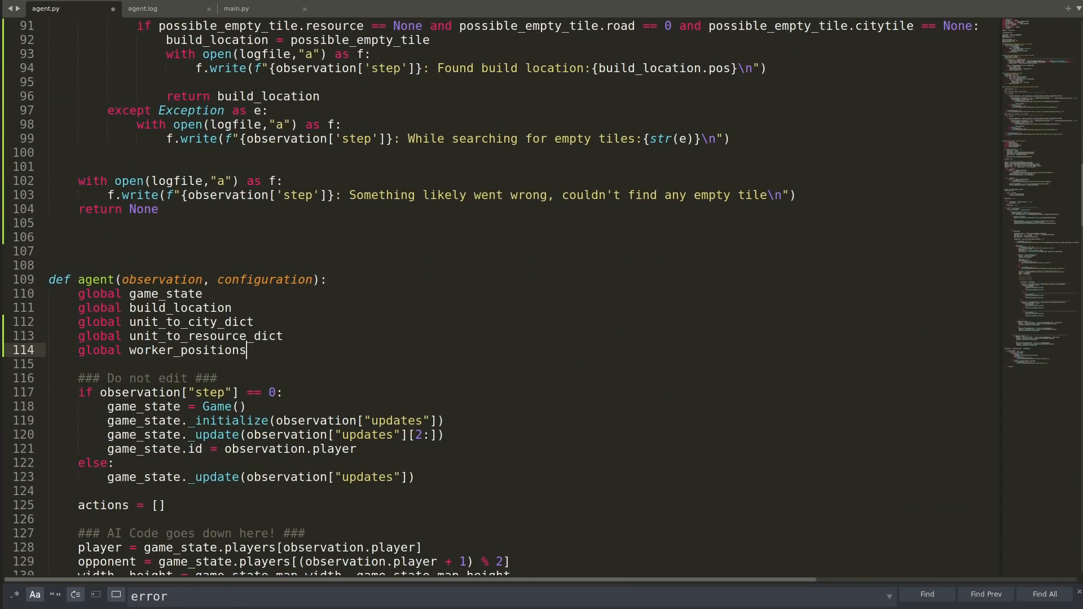
scroll(down, 3)
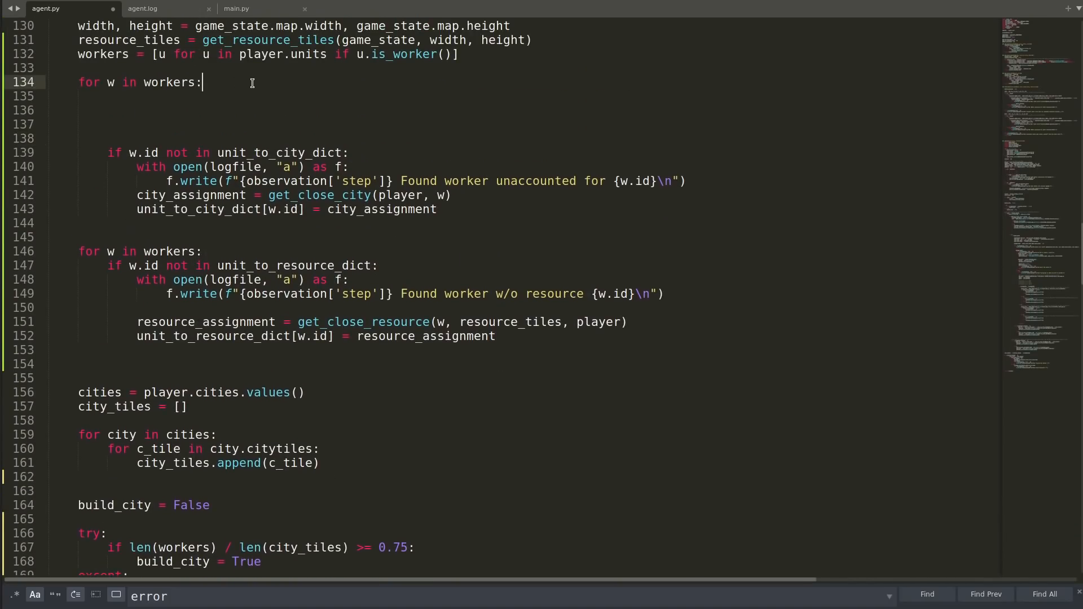
text(if w.id in worker_positions:)
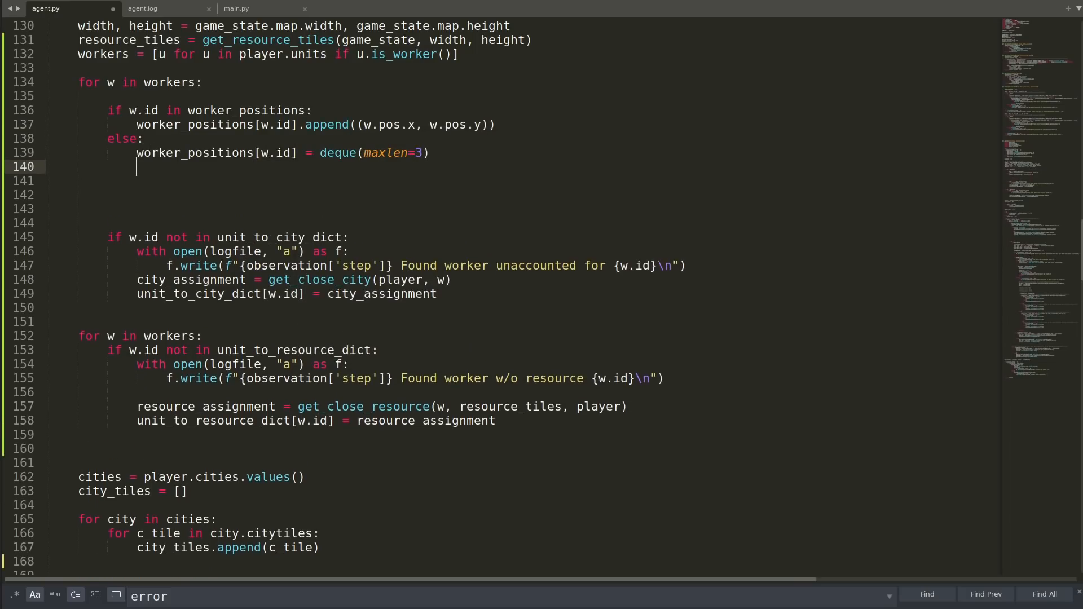
text(worker_positions[w.id].append((w.pos.x, w.pos.y)))
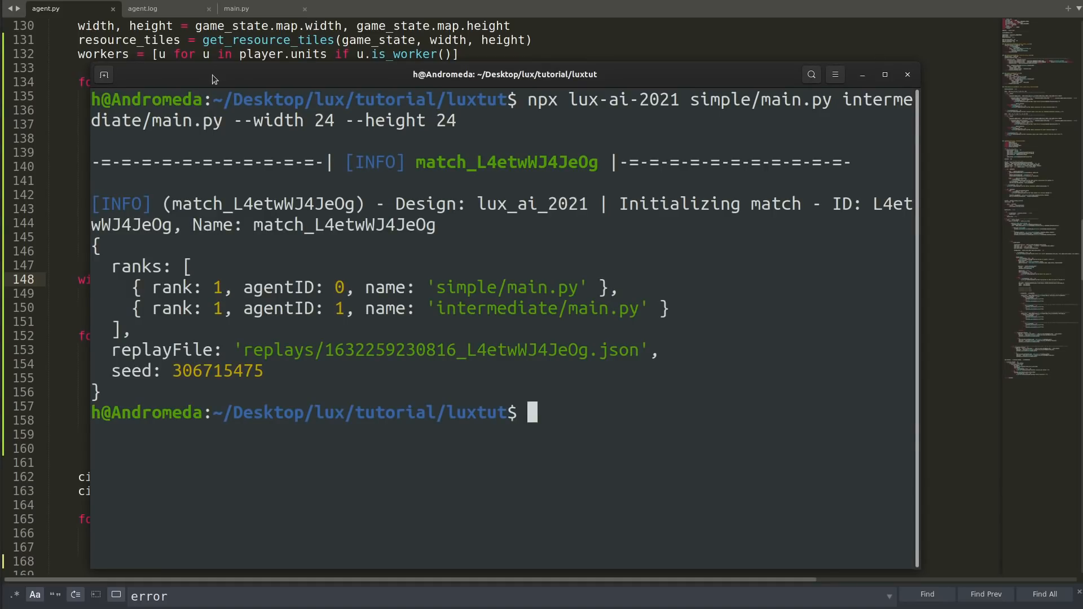
Read last_positions = worker_positions[unit.id] and, when len >= 2, build set hm_positions to detect repeats
click(143, 8)
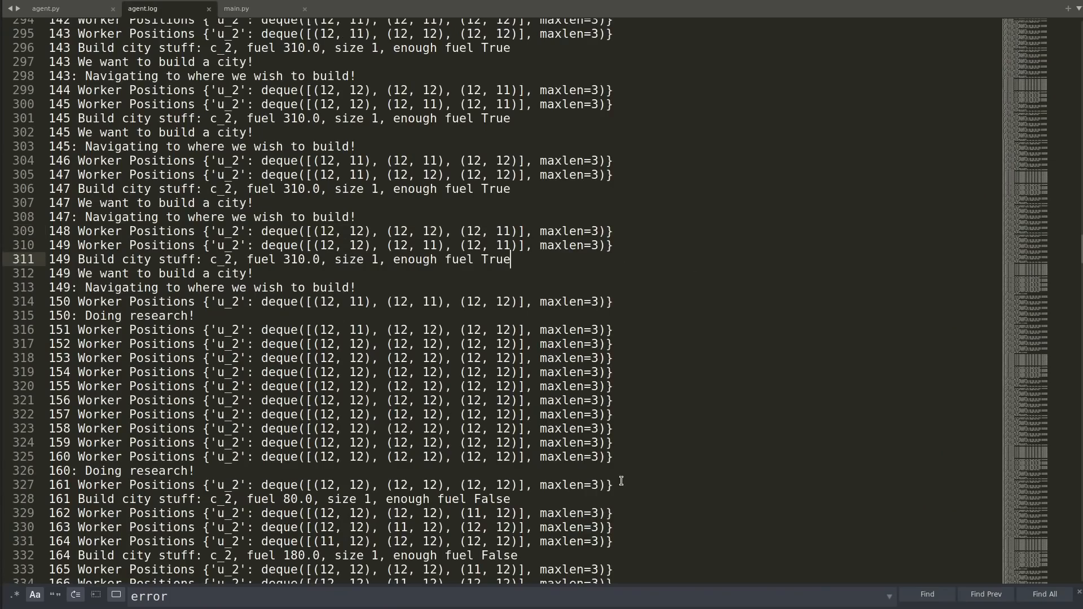
click(46, 8)
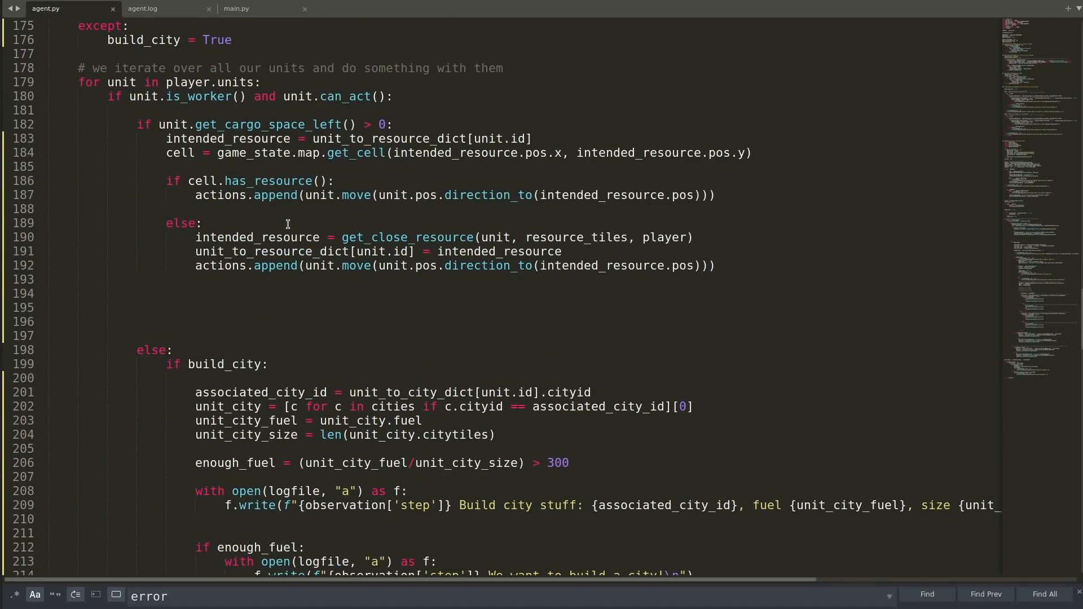
text(last_positions = worker_positions[unit.id)
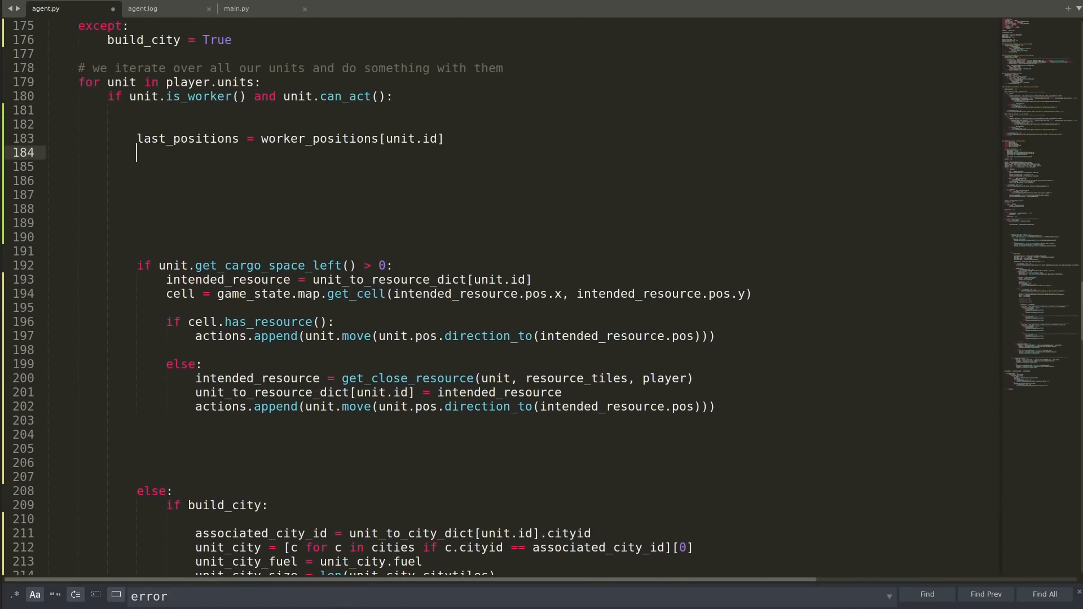
text(if len(last_positions) >)
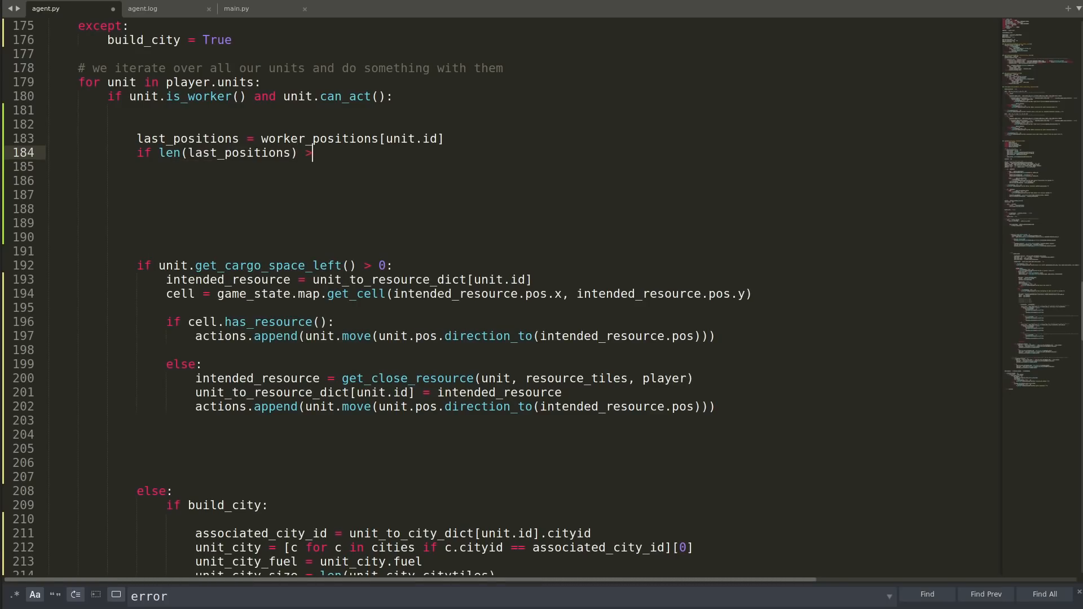
text(=2:)
click(525, 181)
text(if len)
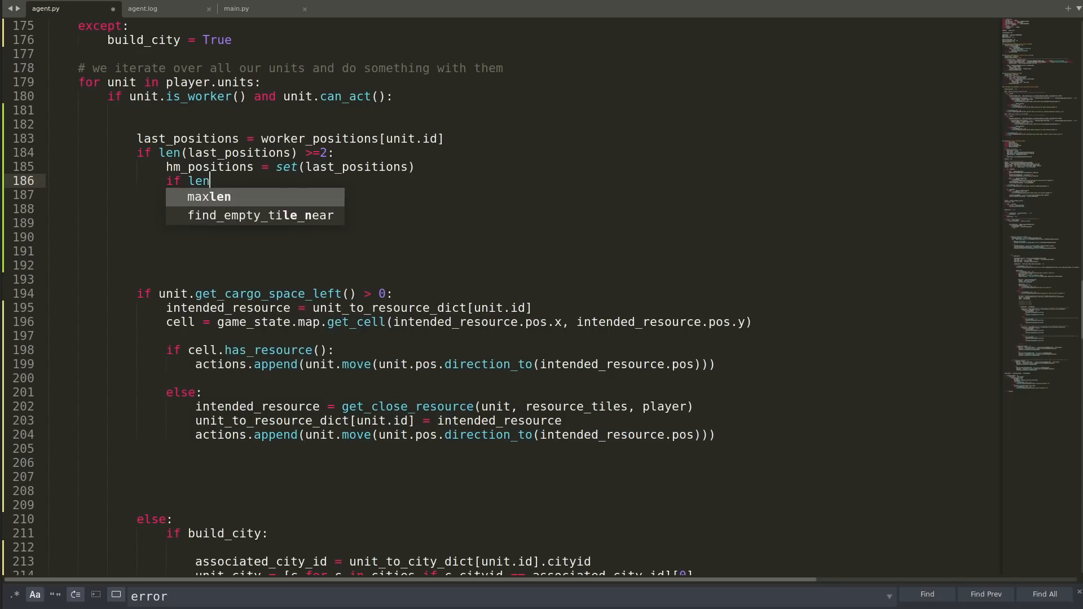
text((list(hm_positions)))
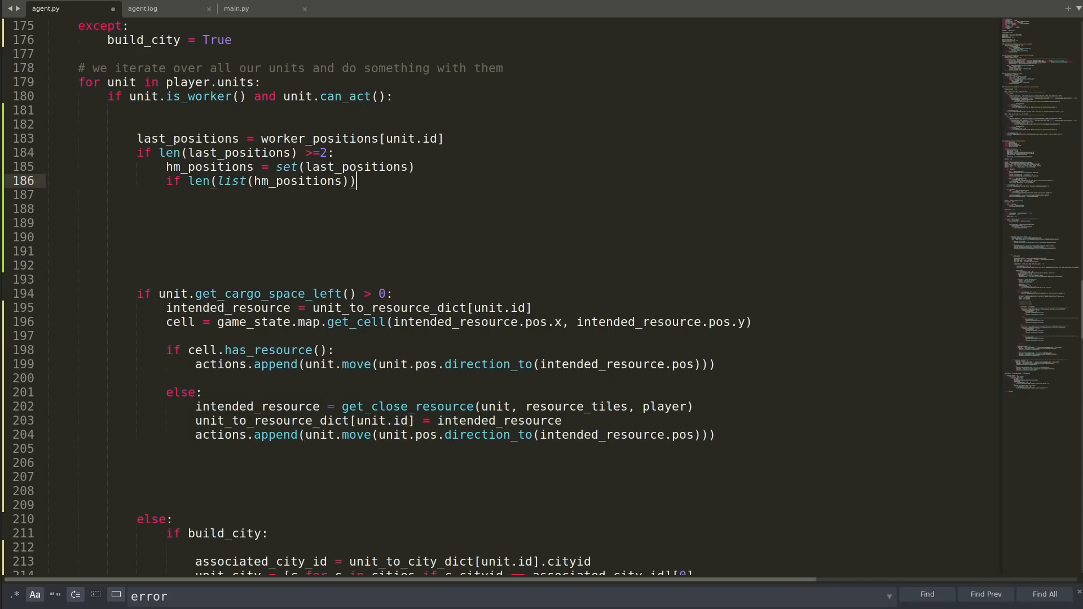
scroll(down, 3)
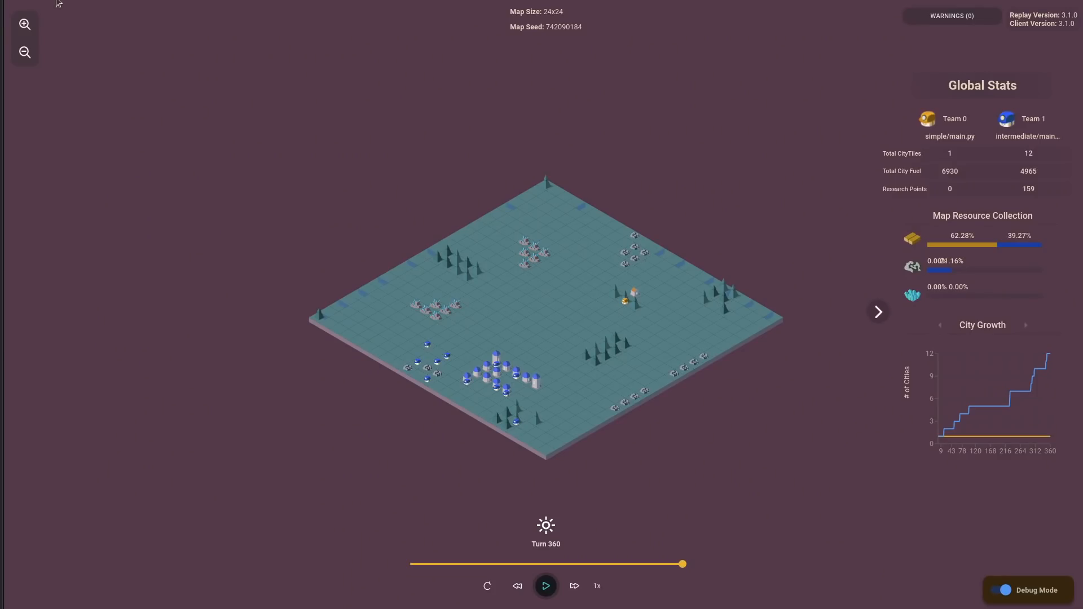
Scrub the replay from turn 41 forward to about turn 309, showing 5 CityTiles versus 1
drag(680, 564, 442, 565)
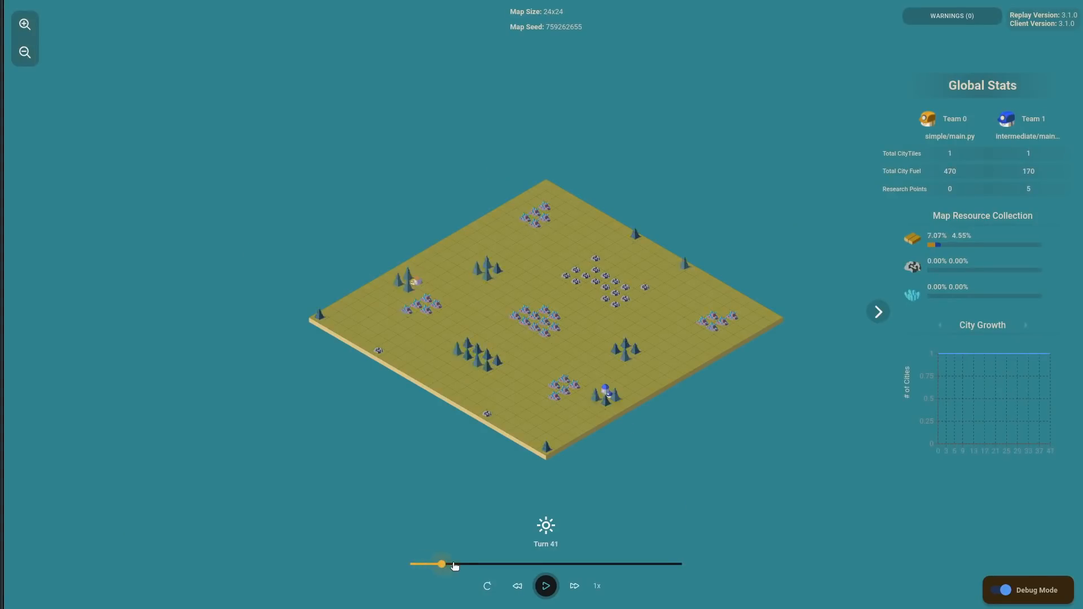
drag(442, 564, 642, 564)
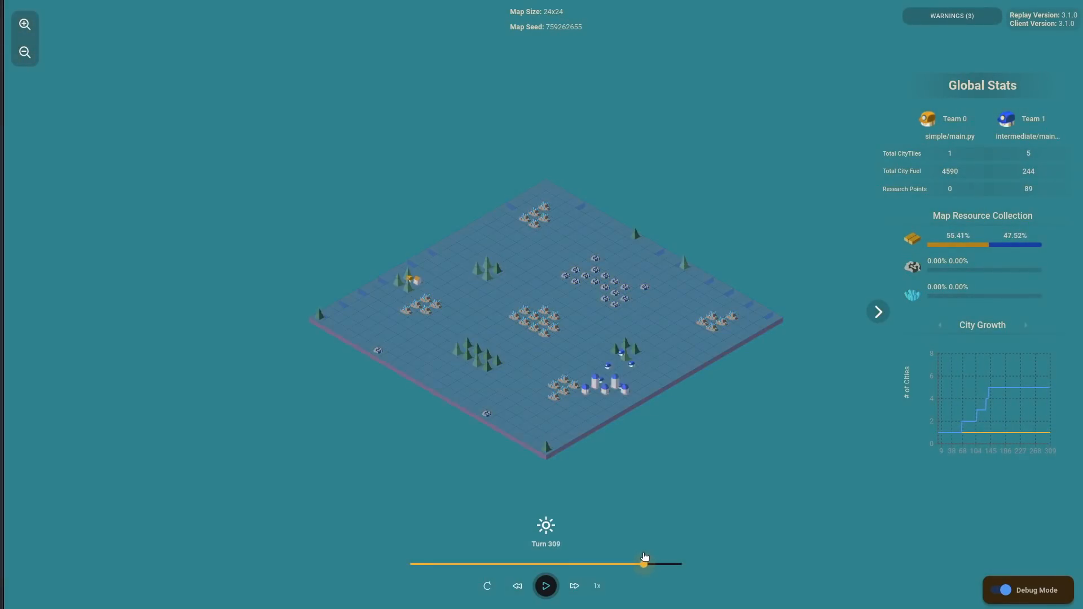
drag(643, 564, 683, 564)
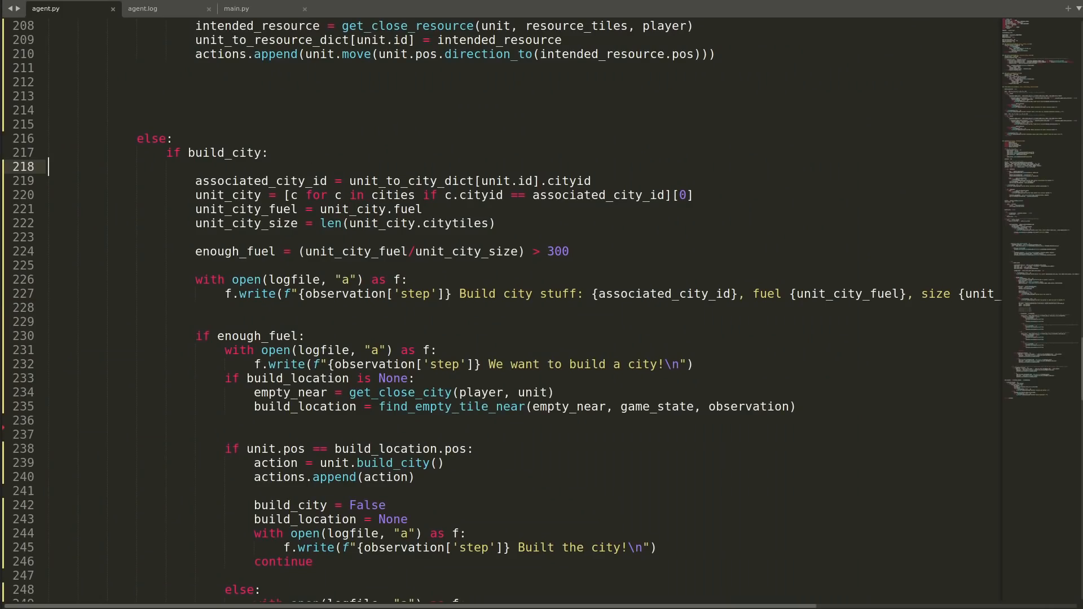
Add the '# PROBABLY should continue our search out…' note and a try: above last_positions in agent.py
text(try:)
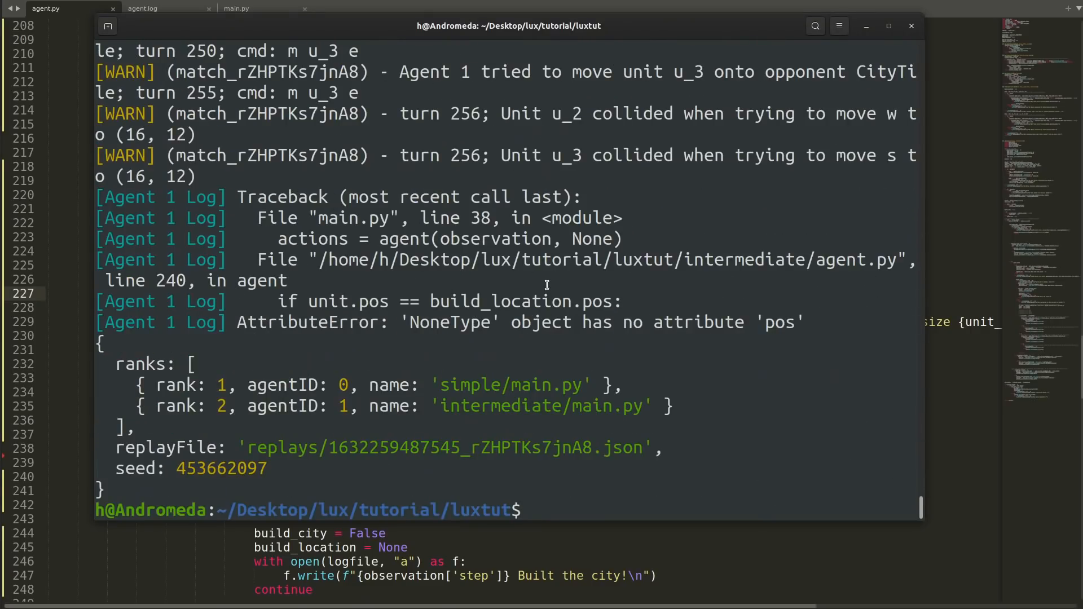
double_click(448, 322)
text(#)
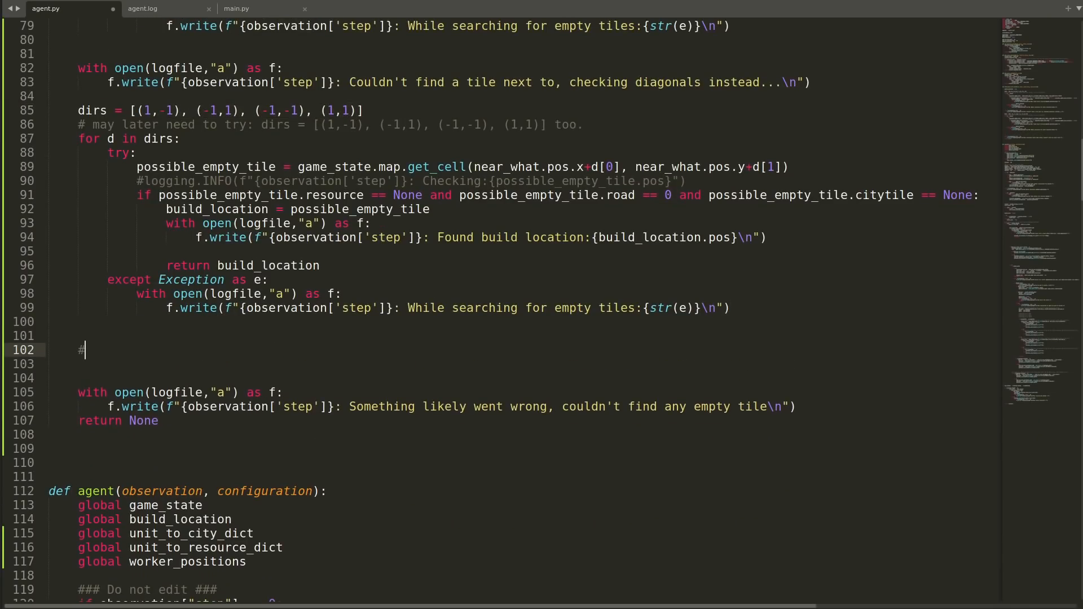
text(PROBABLY should continue our search out with something like [])
click(524, 363)
text(# and so on)
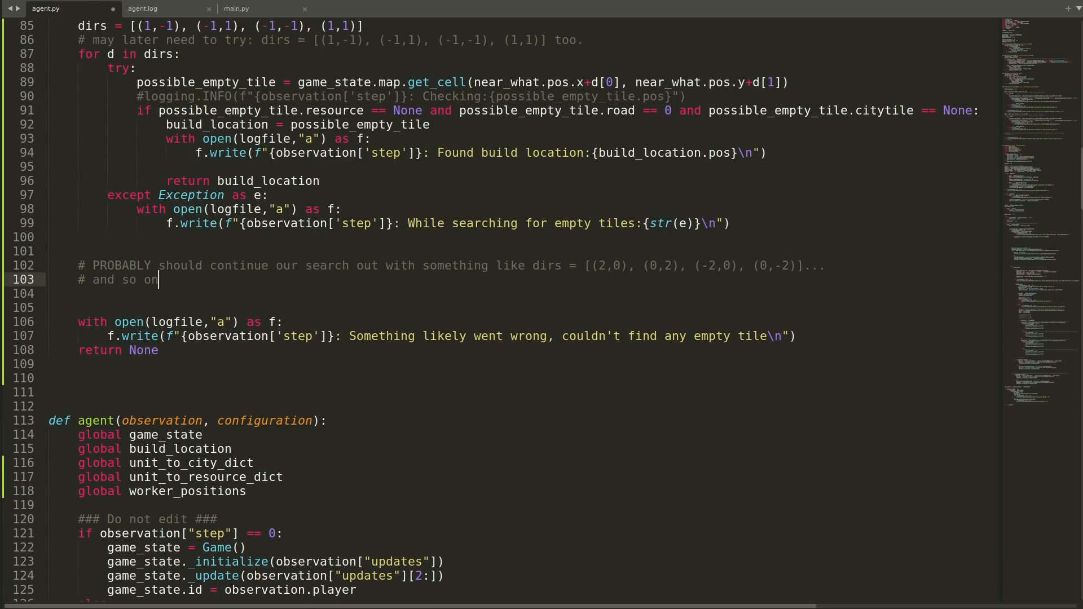
scroll(down, 3)
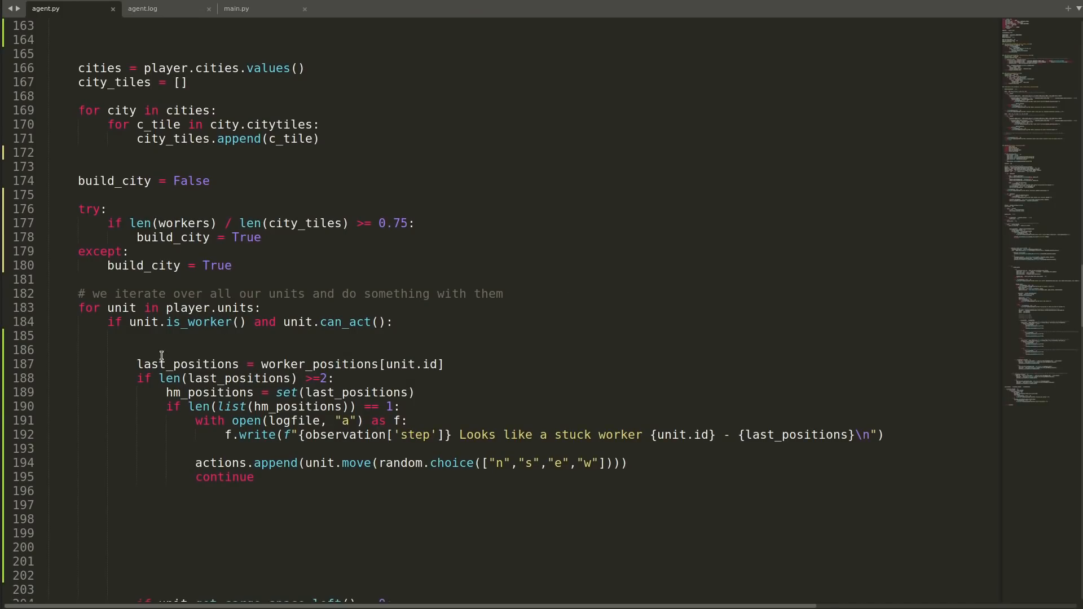
text(try:)
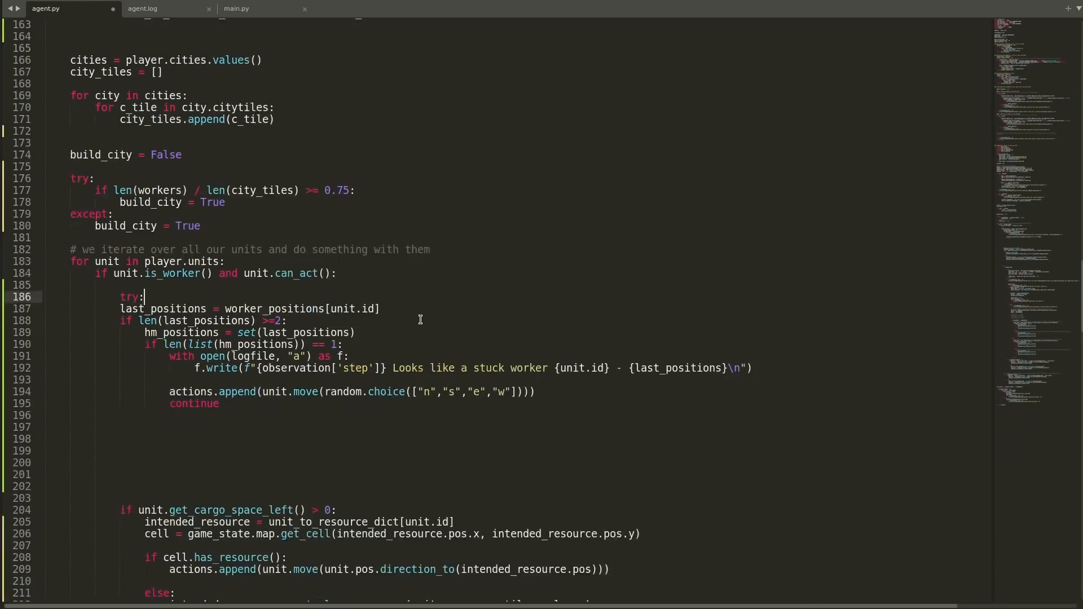
scroll(down, 3)
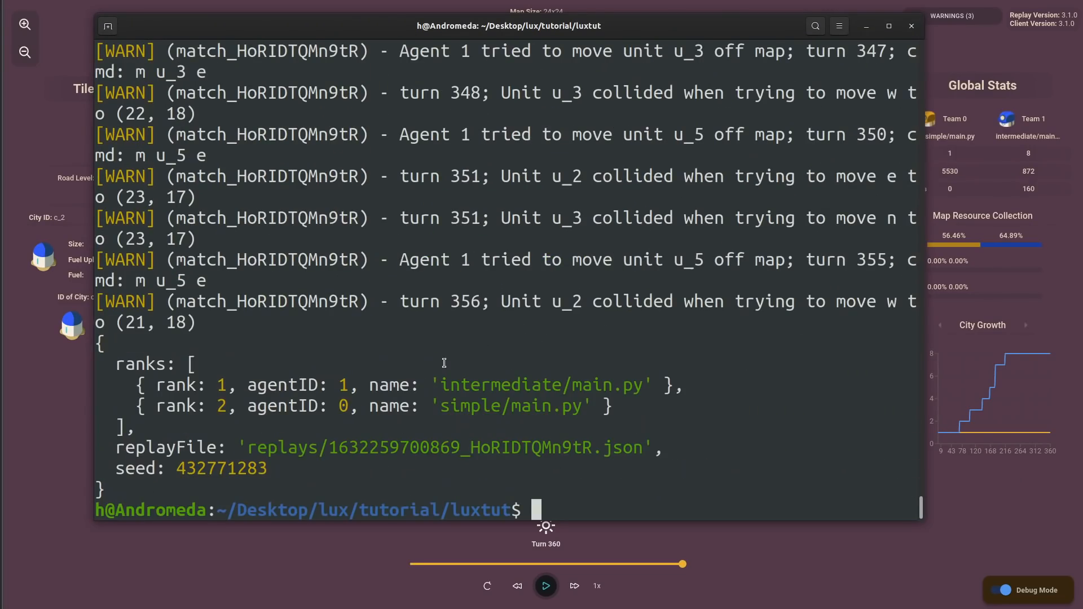
Run npx lux-ai-2021 simple/main.py intermediate/main.py on a 24x24 map
text(npx lux-ai-2021 simple/main.py intermediate/main.py --width 24 --height 24)
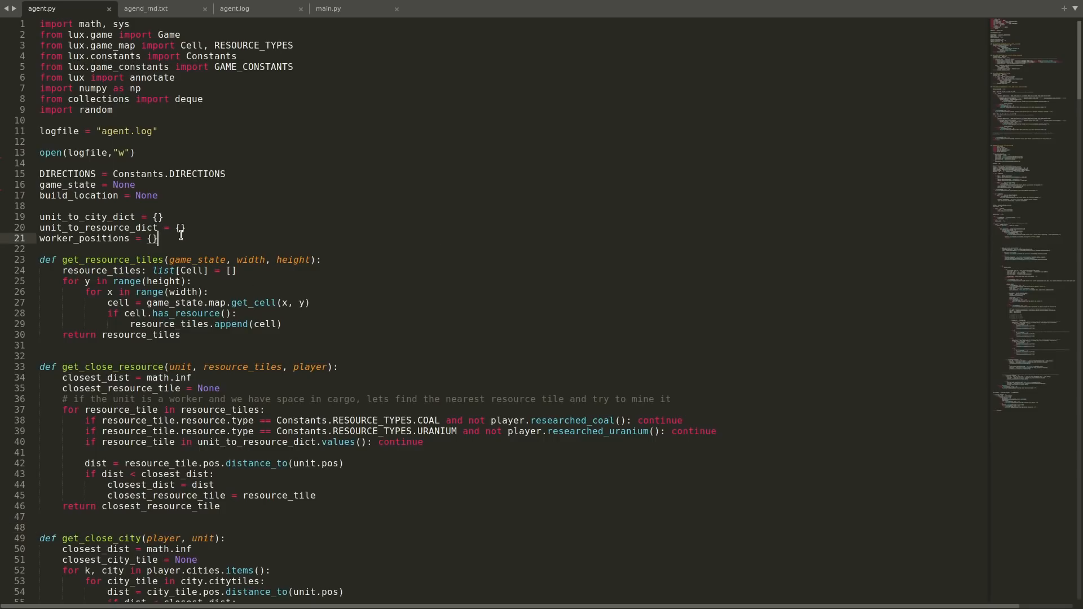
Define statsfile = "agent.txt" in agent.py and bring up the compare.py script
text(statsfile = "agent.)
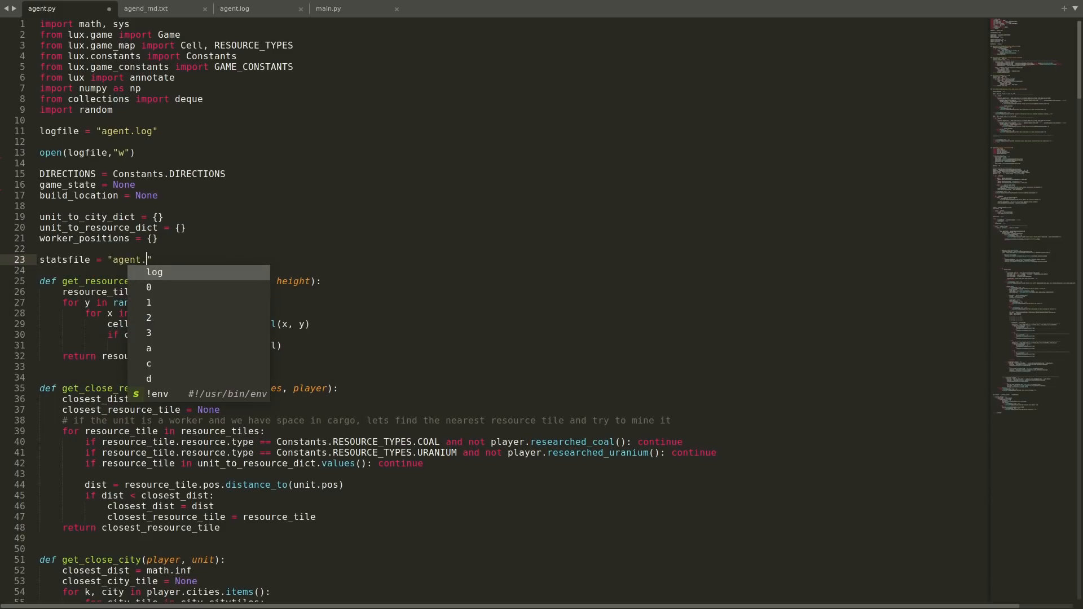
text(txt)
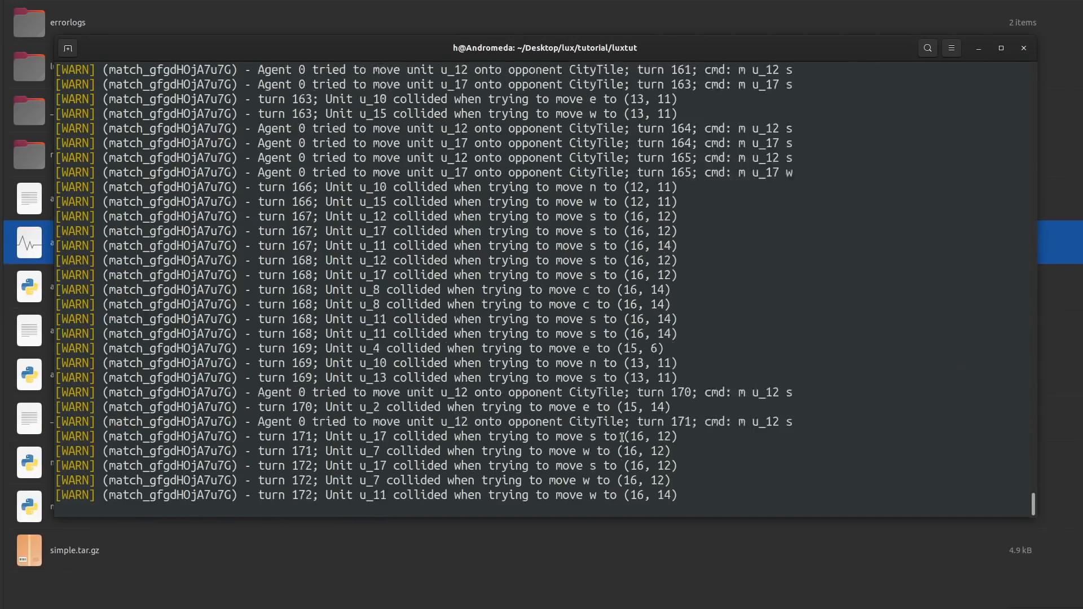
click(1023, 48)
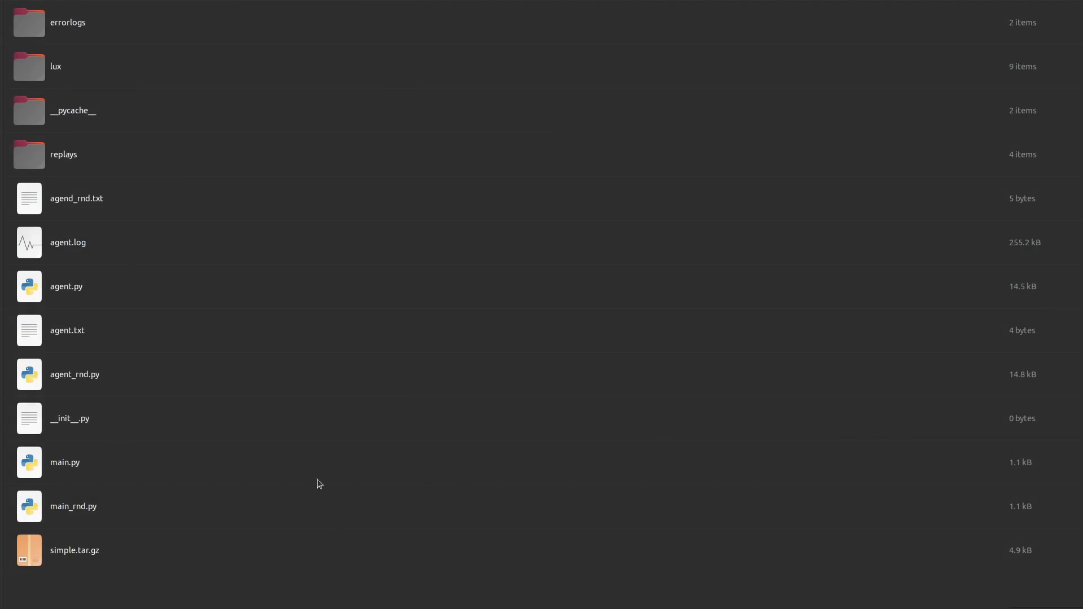
click(66, 331)
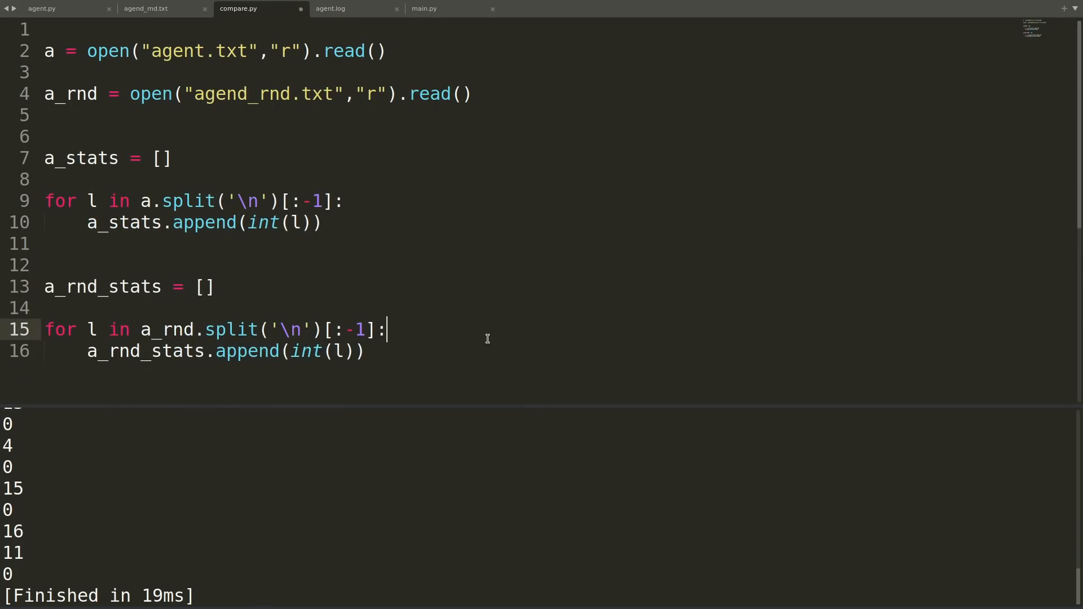
Import numpy in compare.py and print np.mean averages for a_stats and a_rnd_stats
text(import numpy as np)
text(print(f"Averages: )
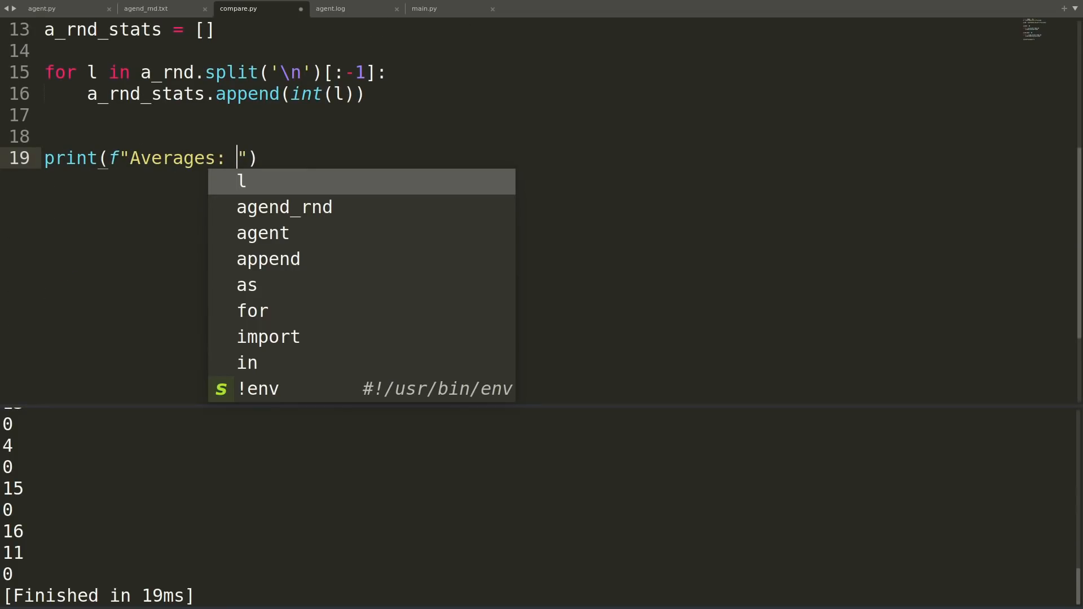
text(agent: {np.mean(a_stats)})
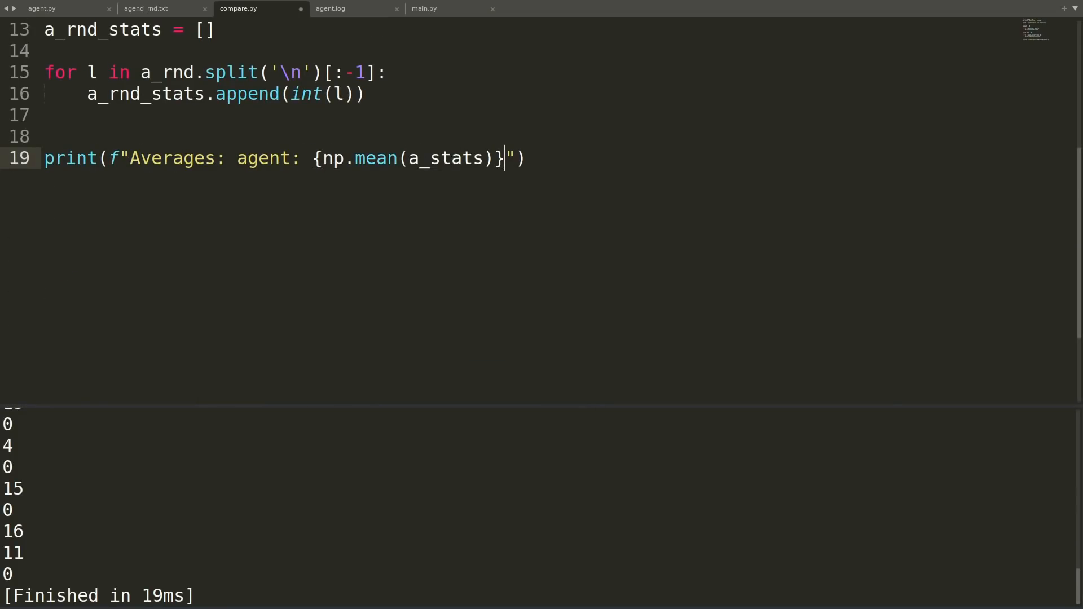
text(agent_rnd: {np.mean(a_rnd_stats)})
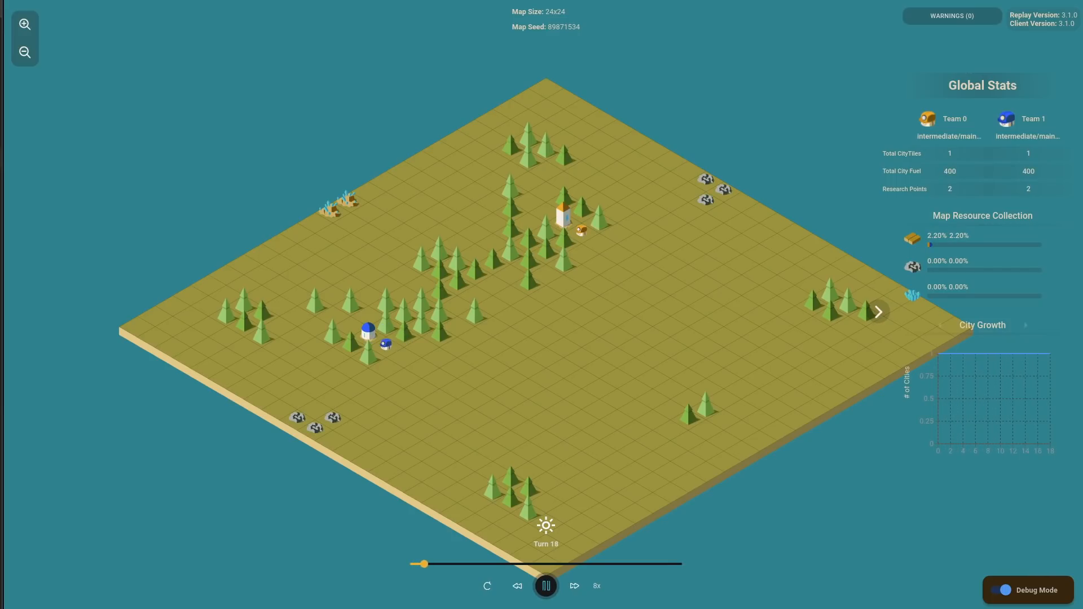
Play one intermediate-vs-intermediate replay at 8x, then load and play a second replay file
drag(423, 564, 449, 565)
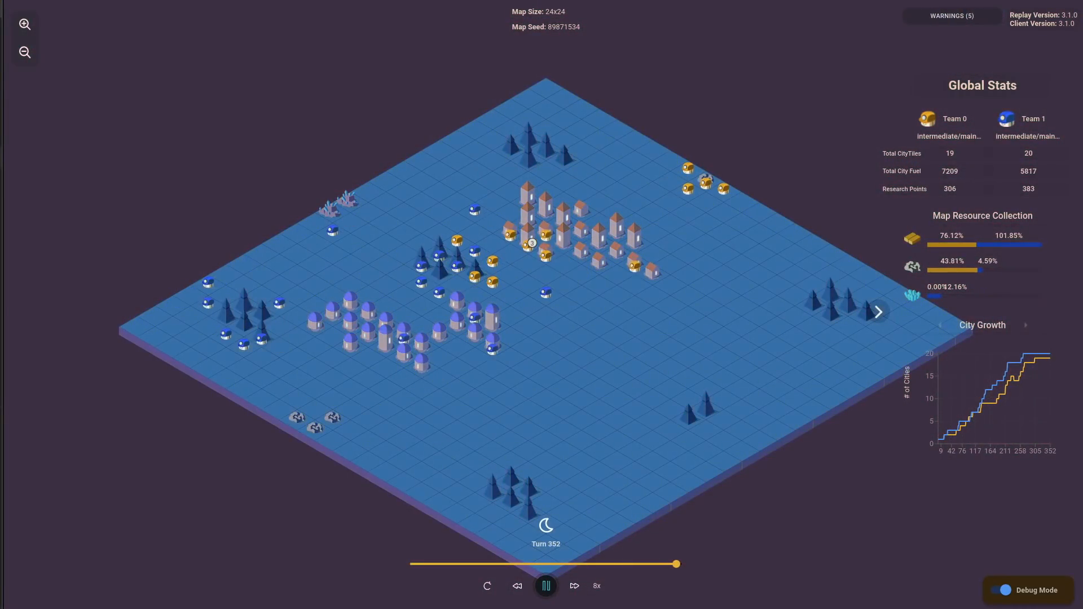
click(545, 586)
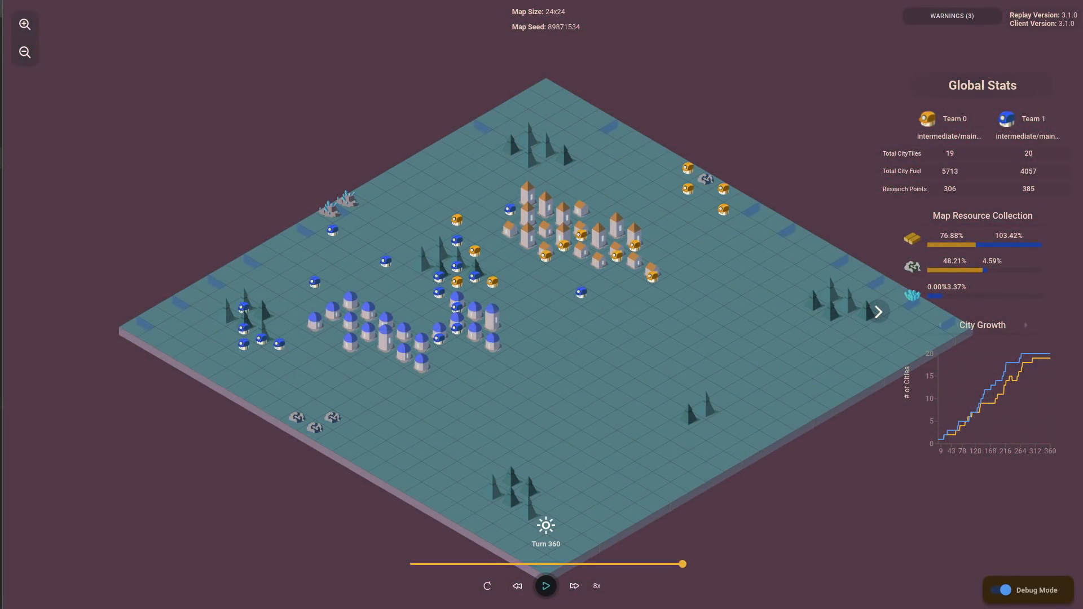
click(545, 586)
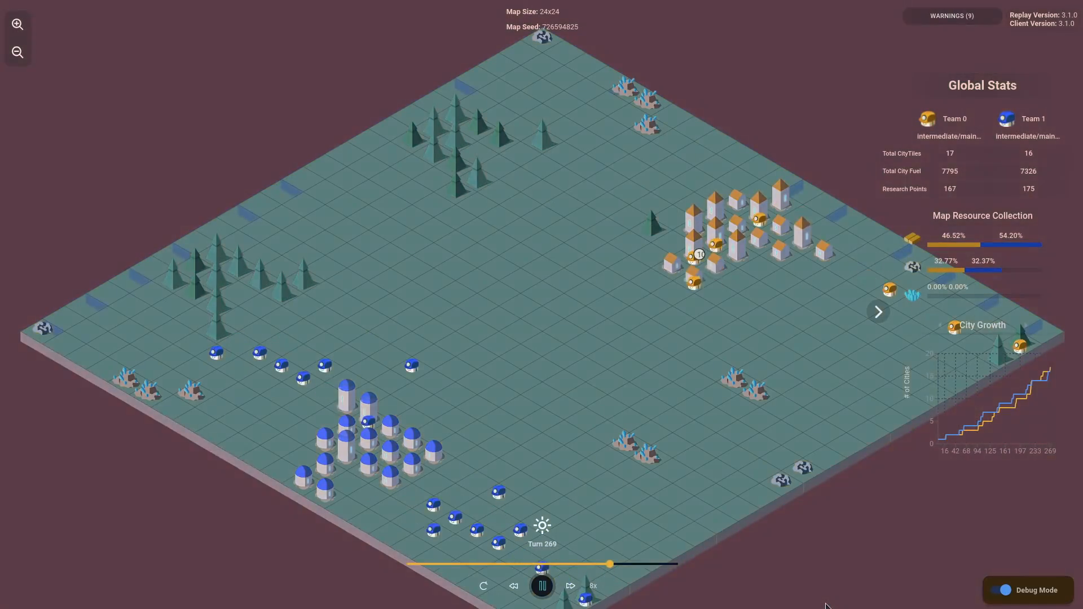
click(569, 585)
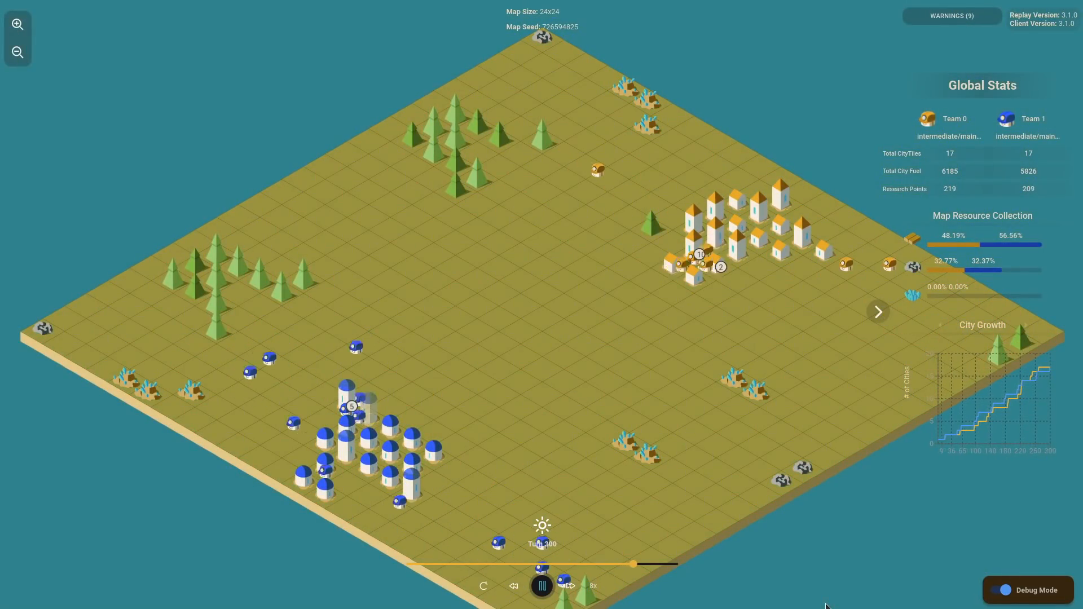
click(569, 586)
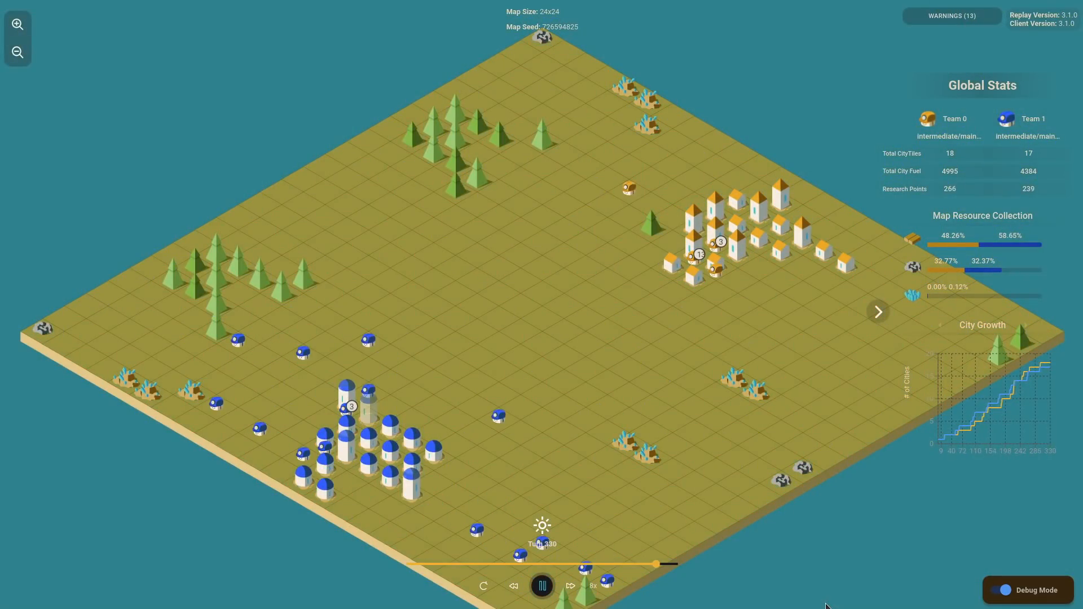
click(542, 586)
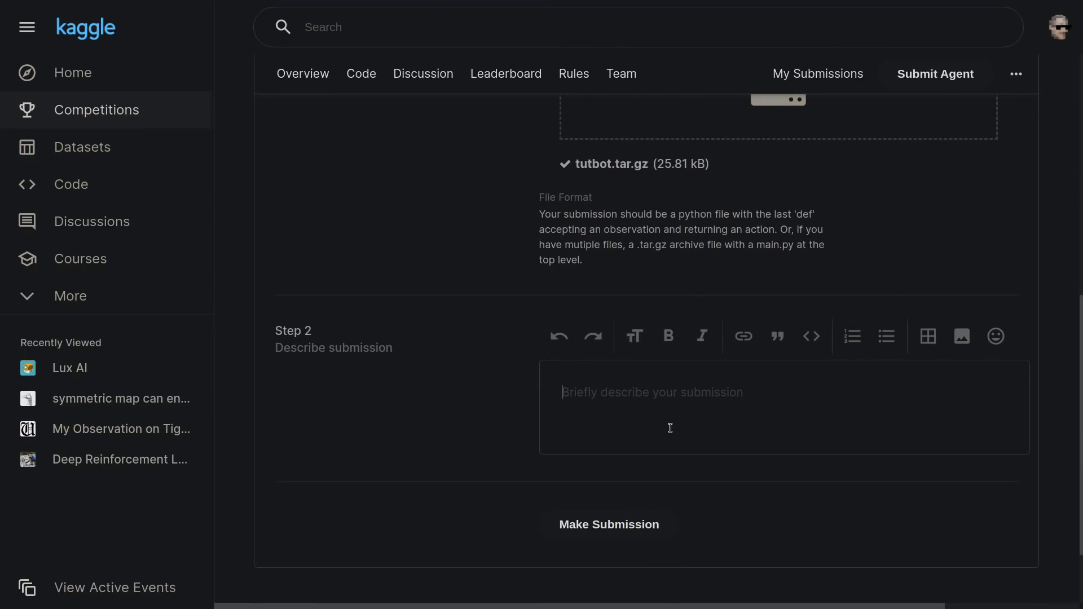
Submit tutbot.tar.gz on Kaggle and play the replay of its top ranked episode
click(609, 524)
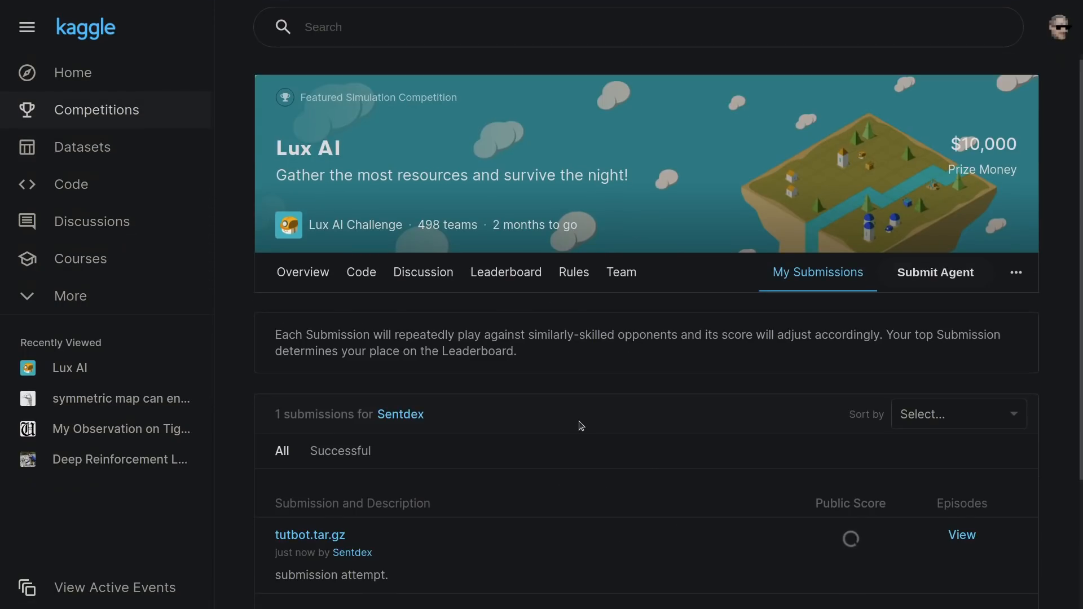
scroll(down, 3)
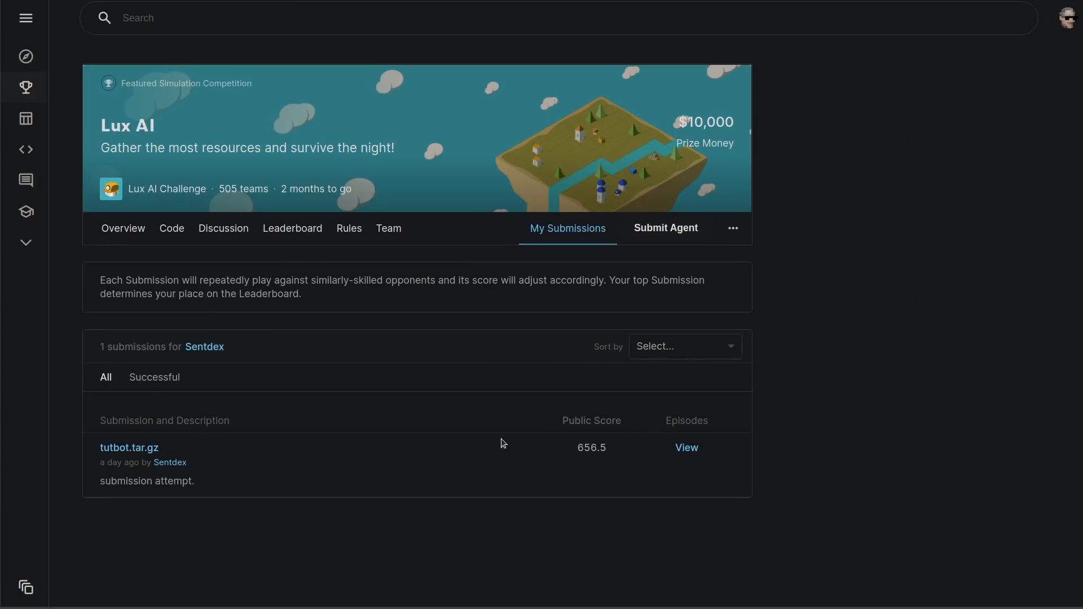
click(686, 448)
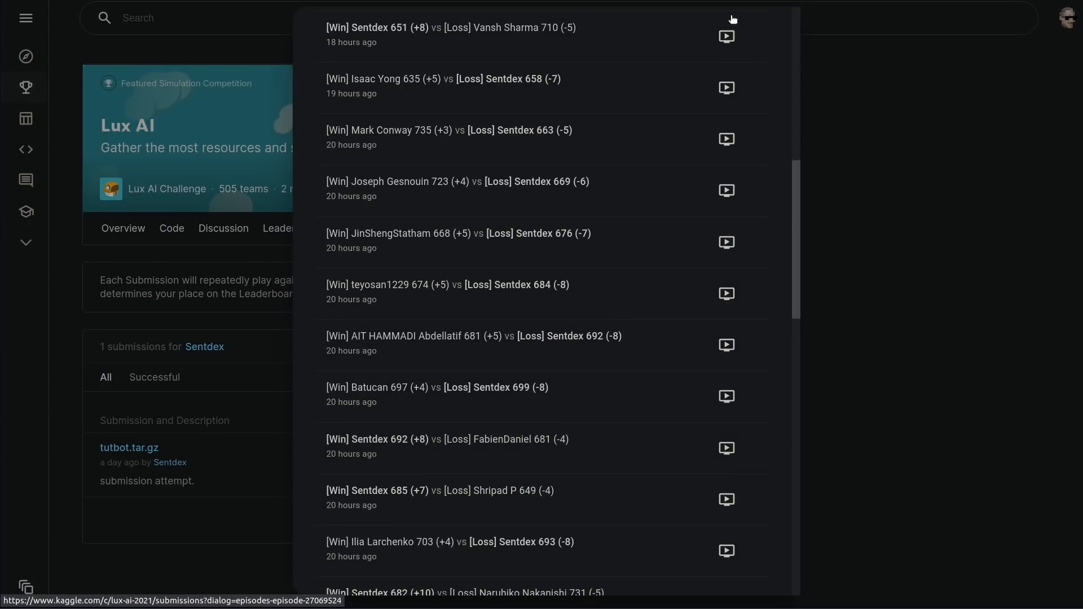
click(726, 36)
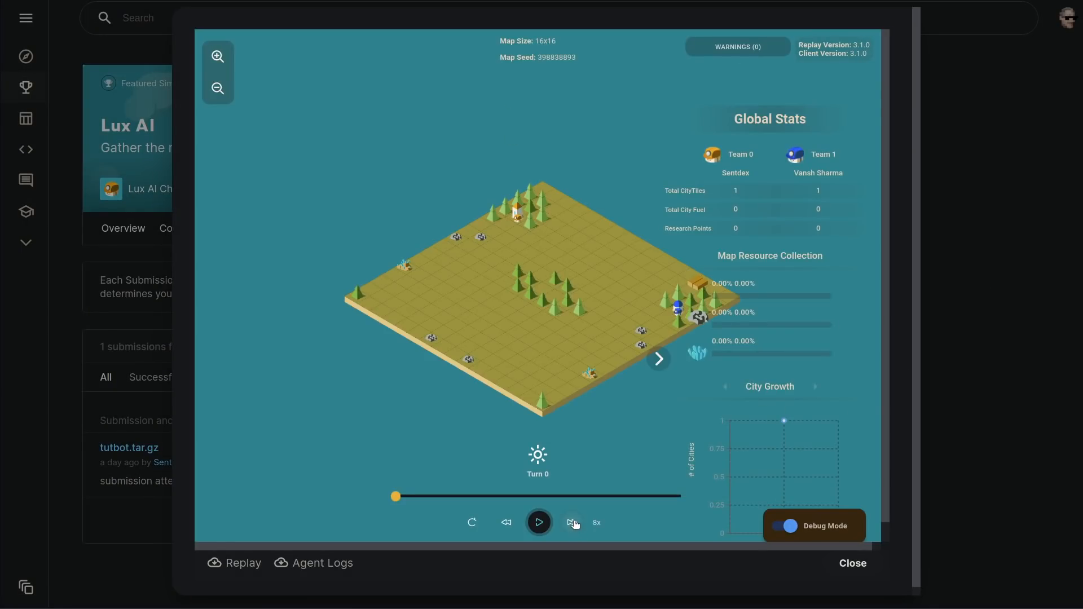
click(538, 522)
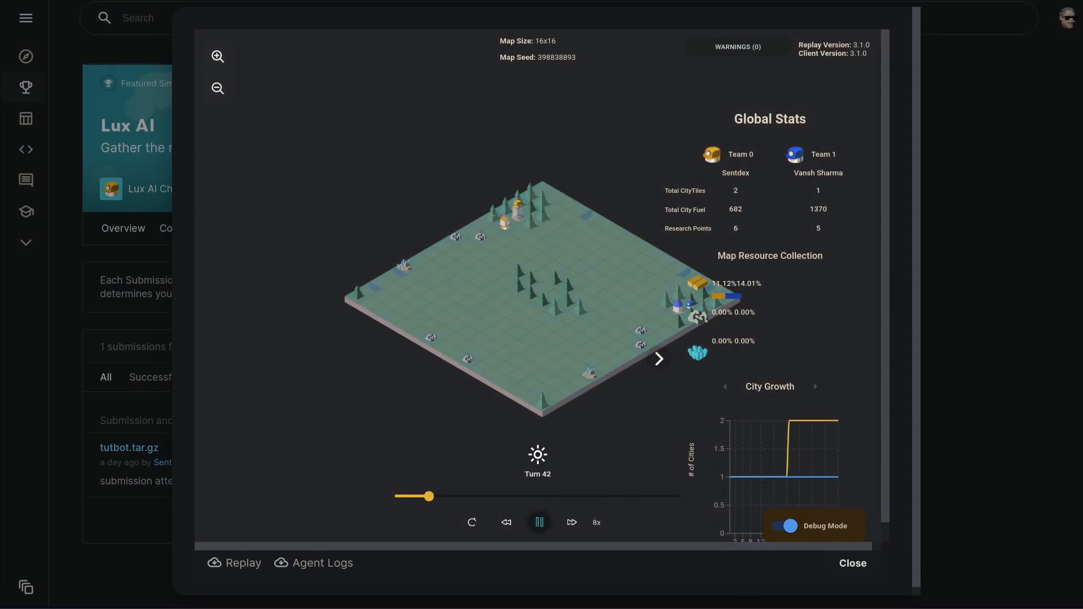